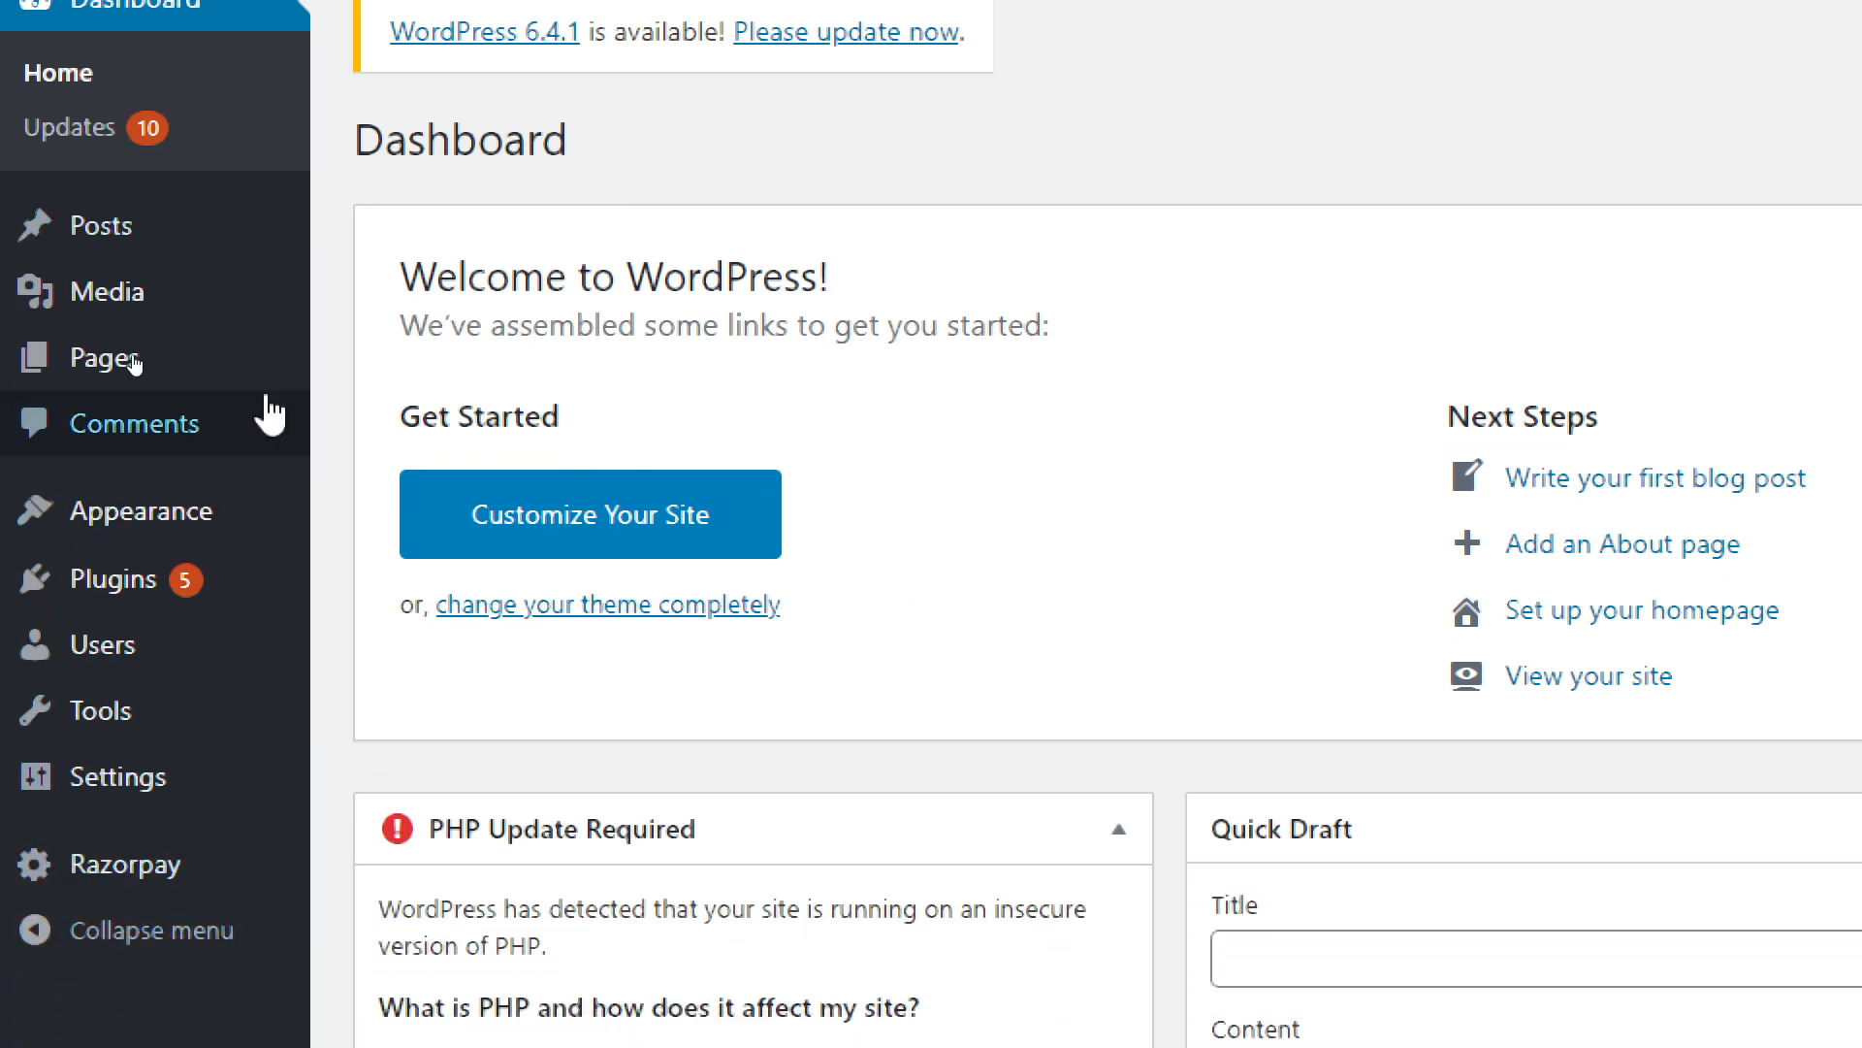
mouse_move(112, 291)
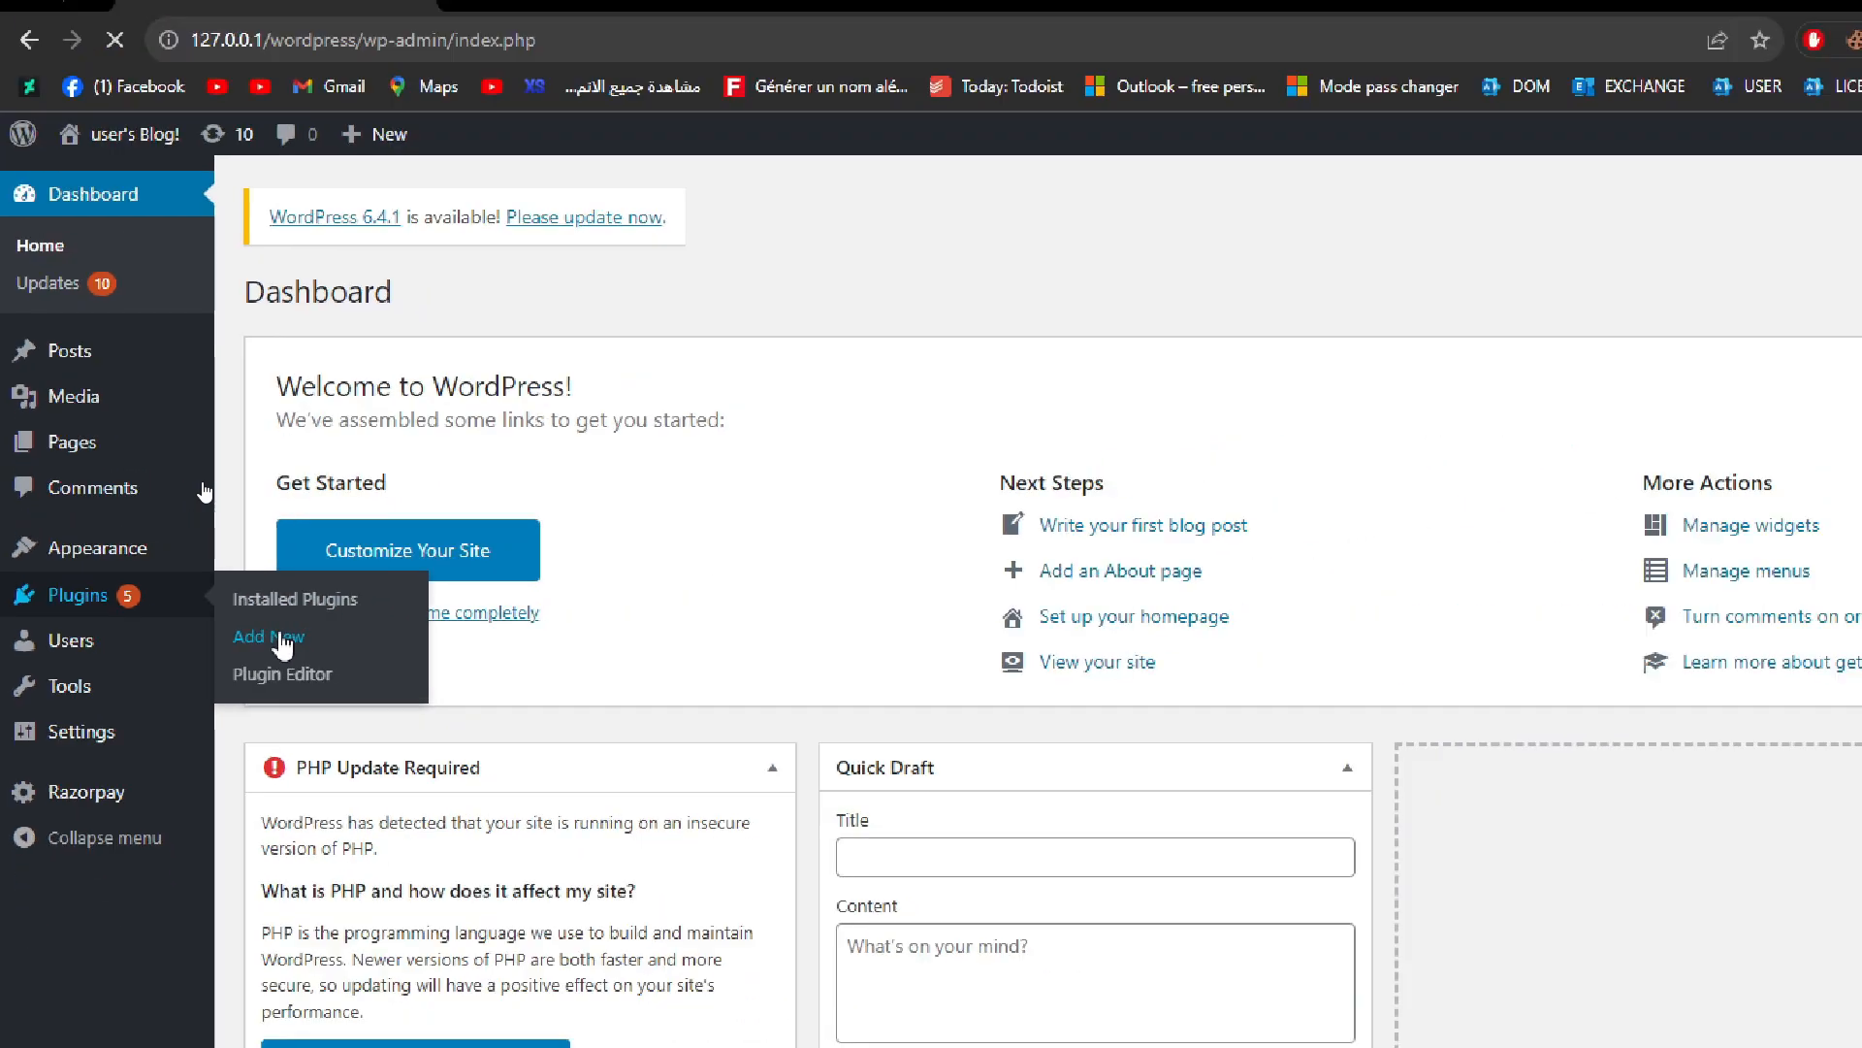
- Go to Plugins > Add New to reach the Add Plugins page
left_click(268, 639)
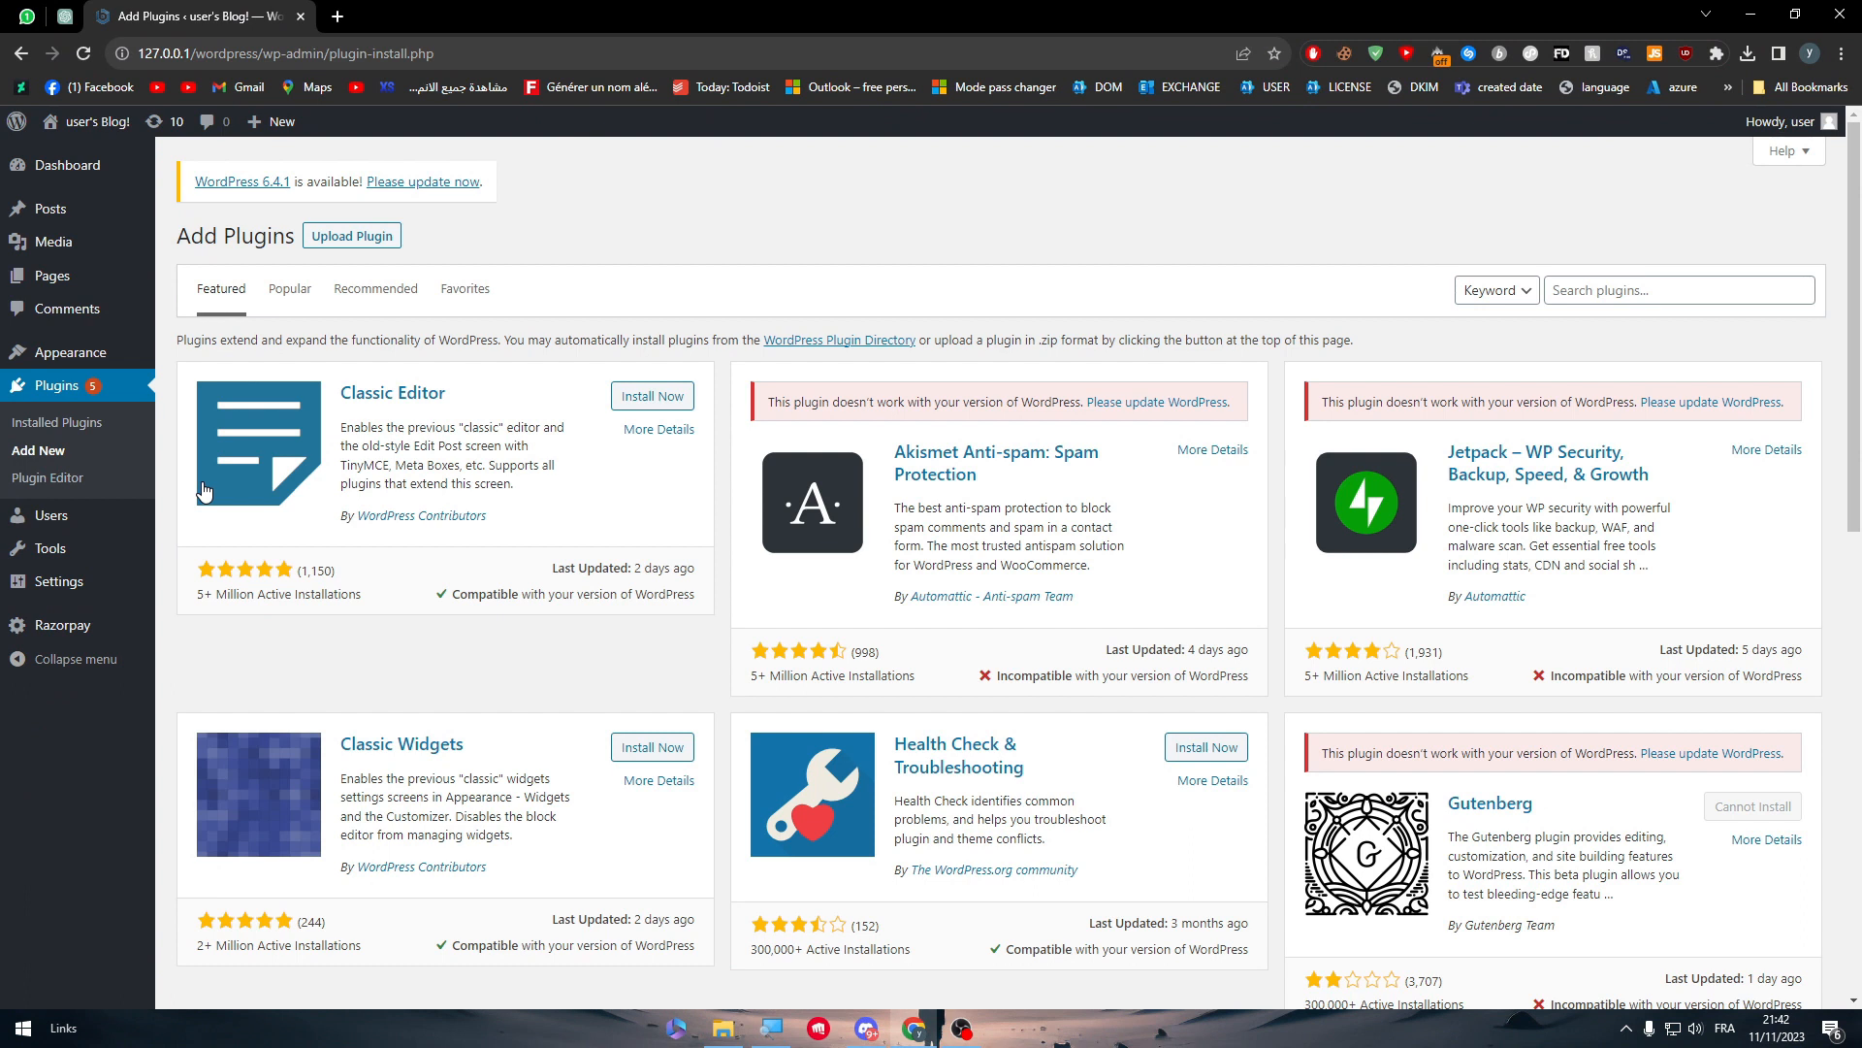
- Search plugins for 'elementor pro', then 'elementor', and browse to Elementor Website Builder
left_click(1678, 289)
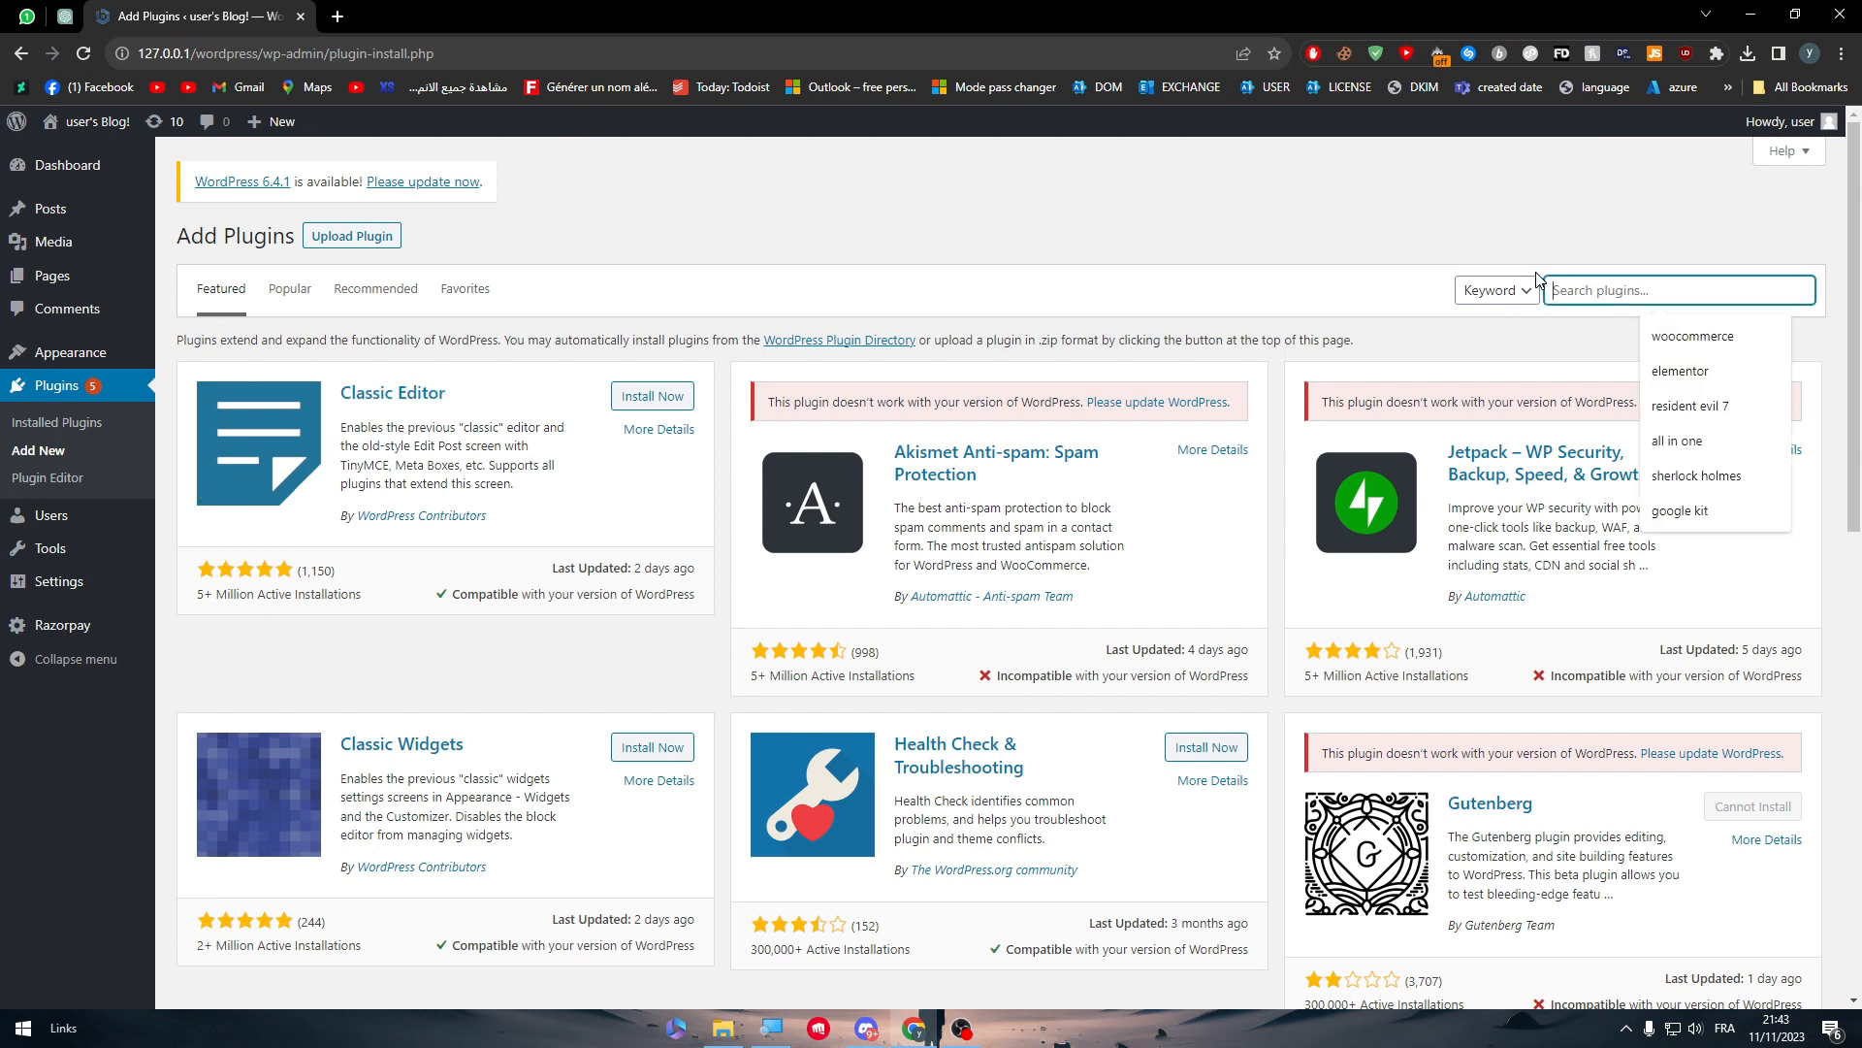
type("elementor pro")
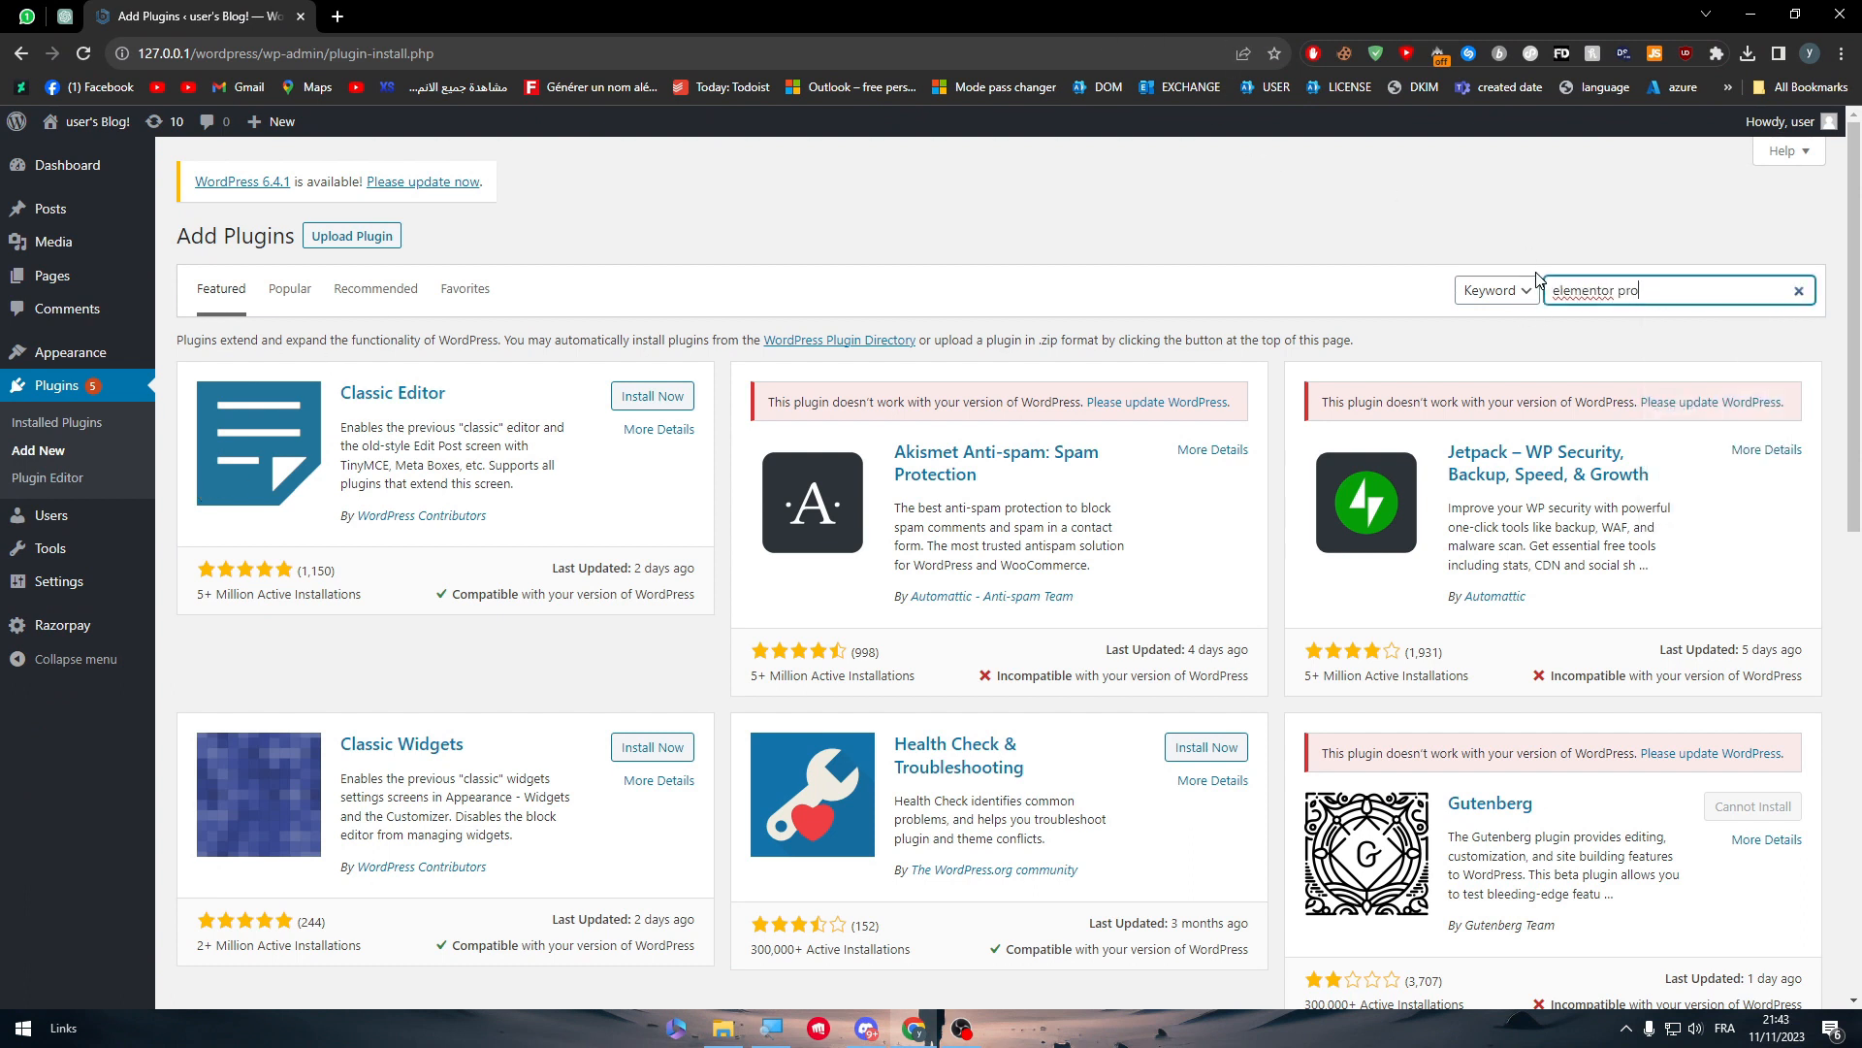
key("Return")
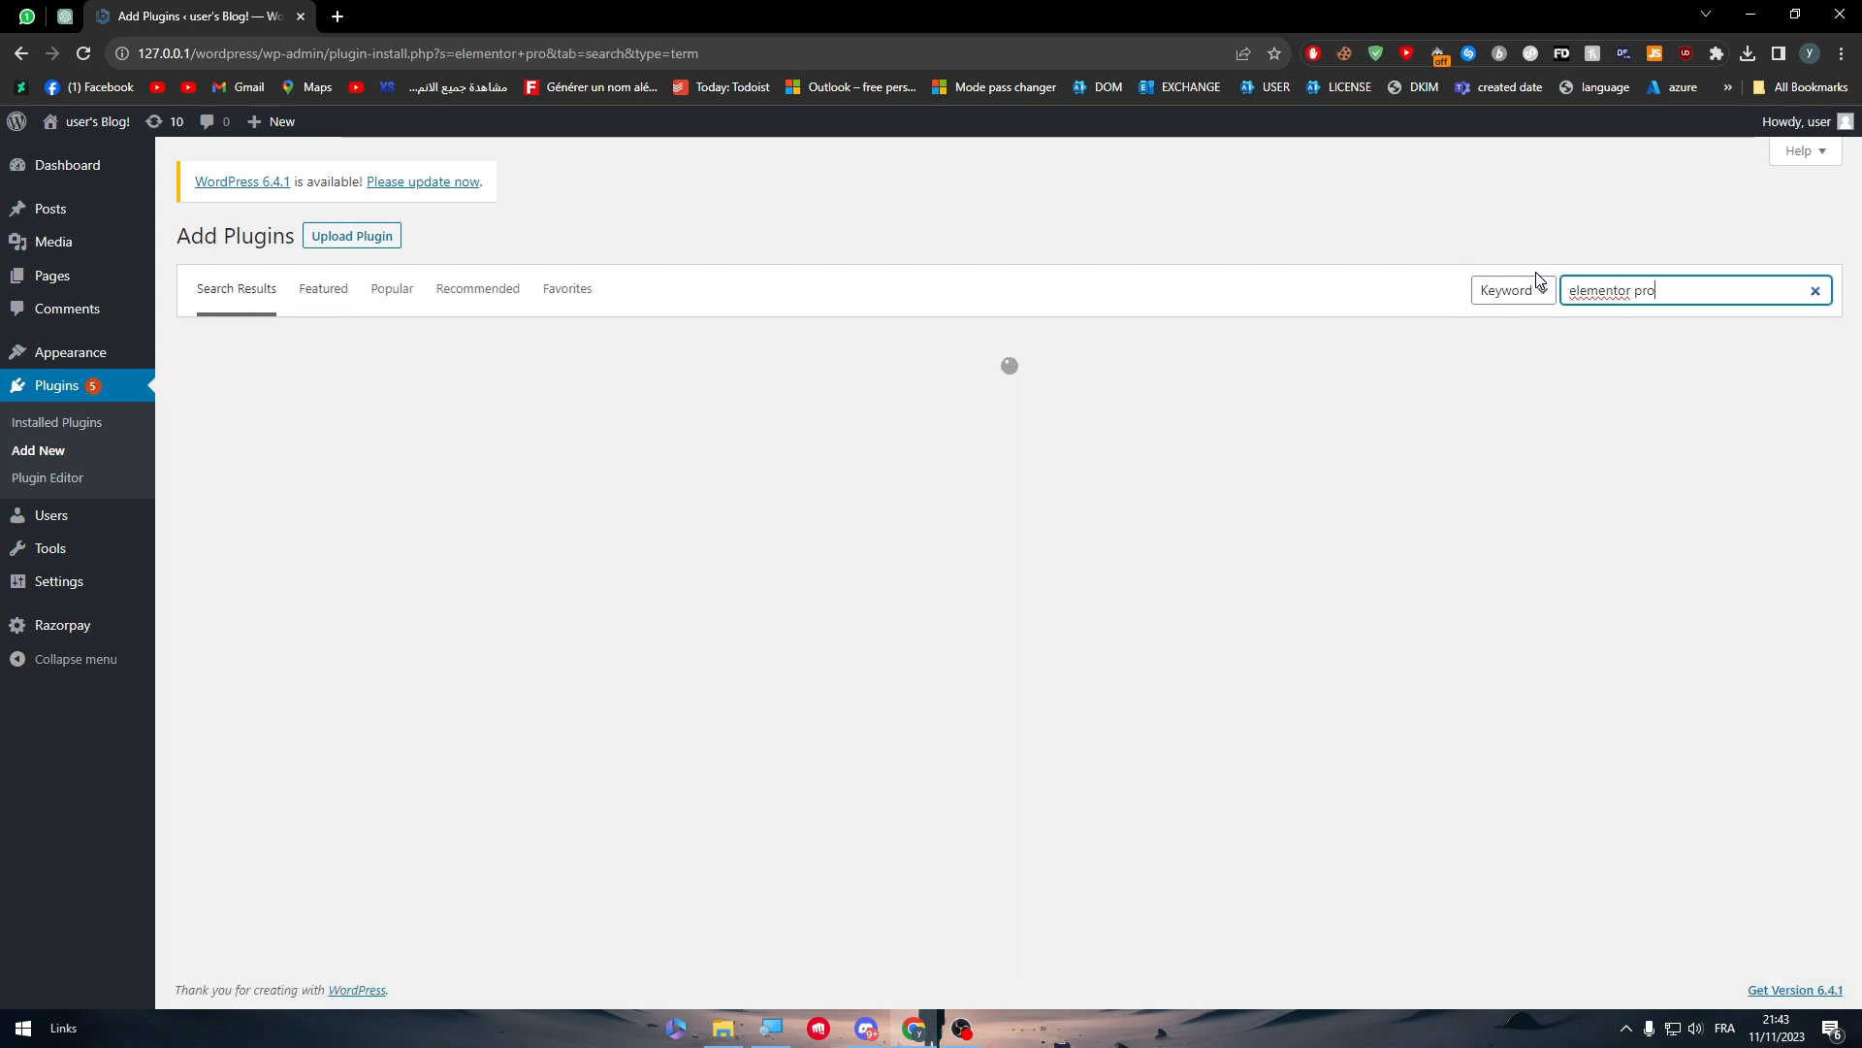
key("Return")
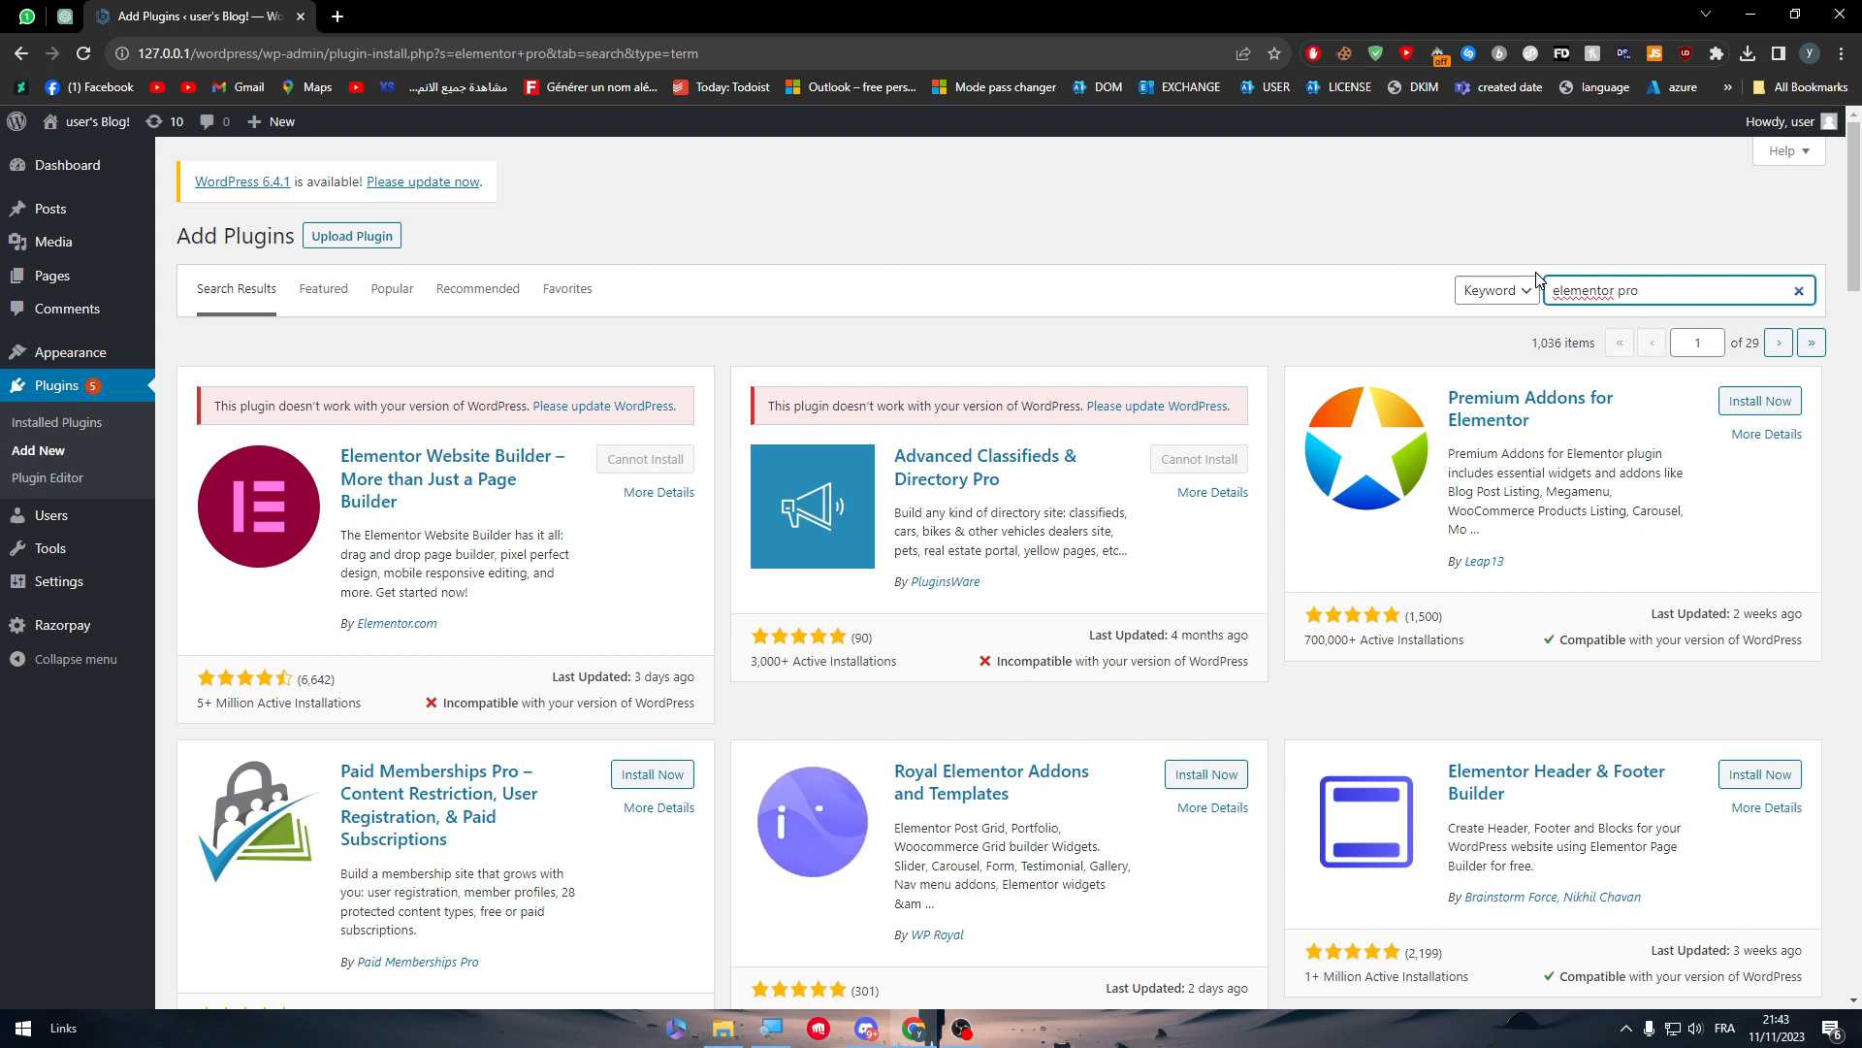
key("Backspace")
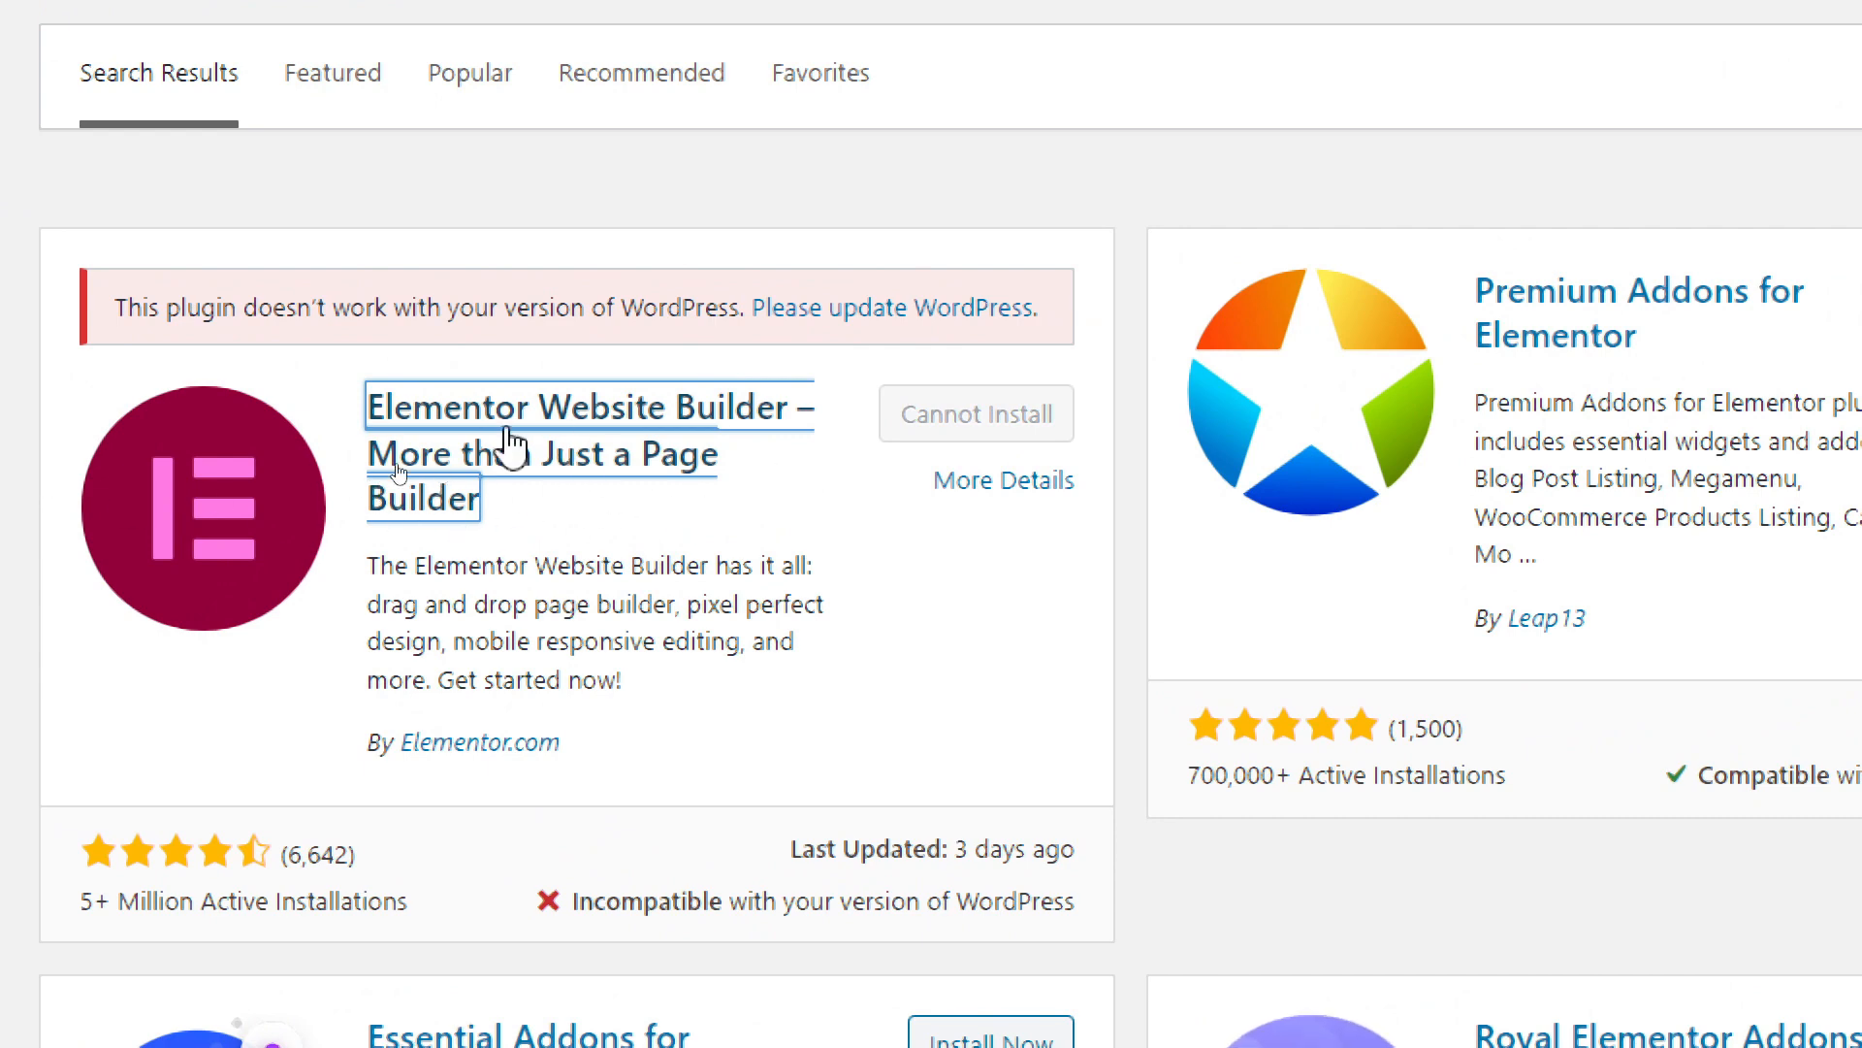
mouse_move(657, 843)
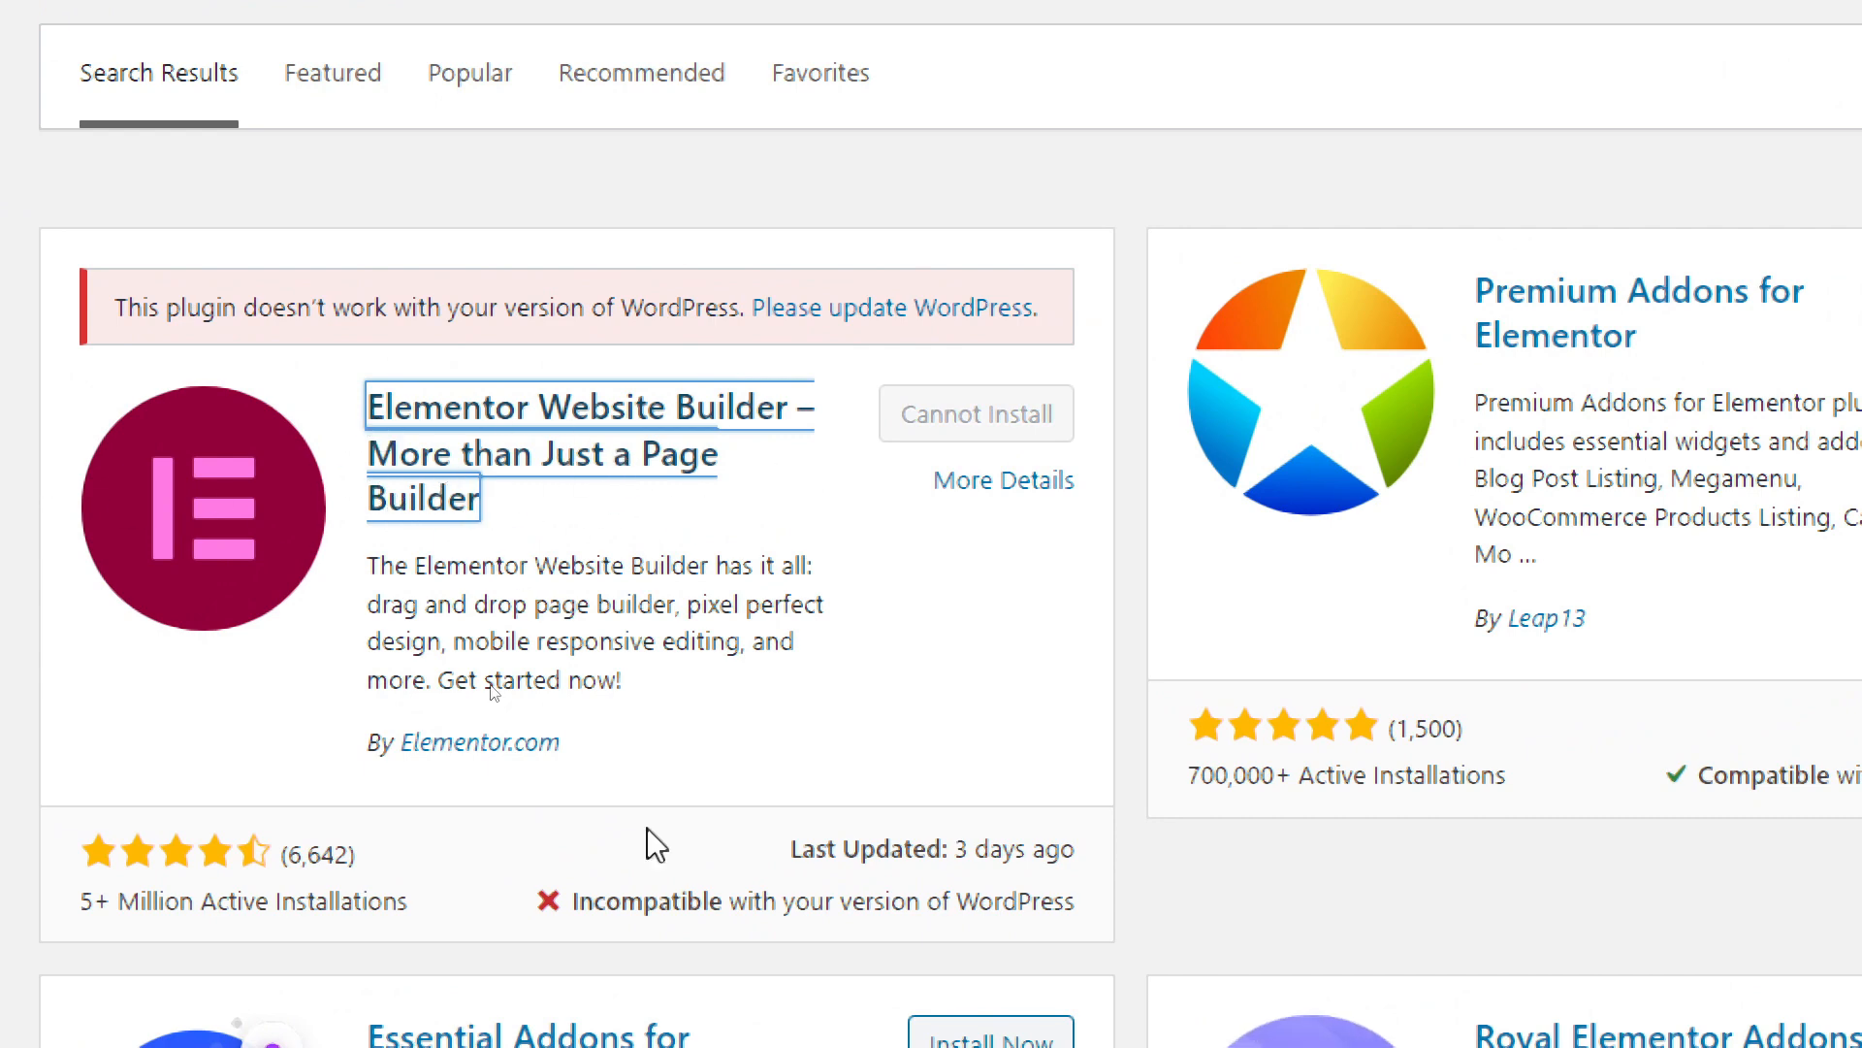
scroll("down", 3)
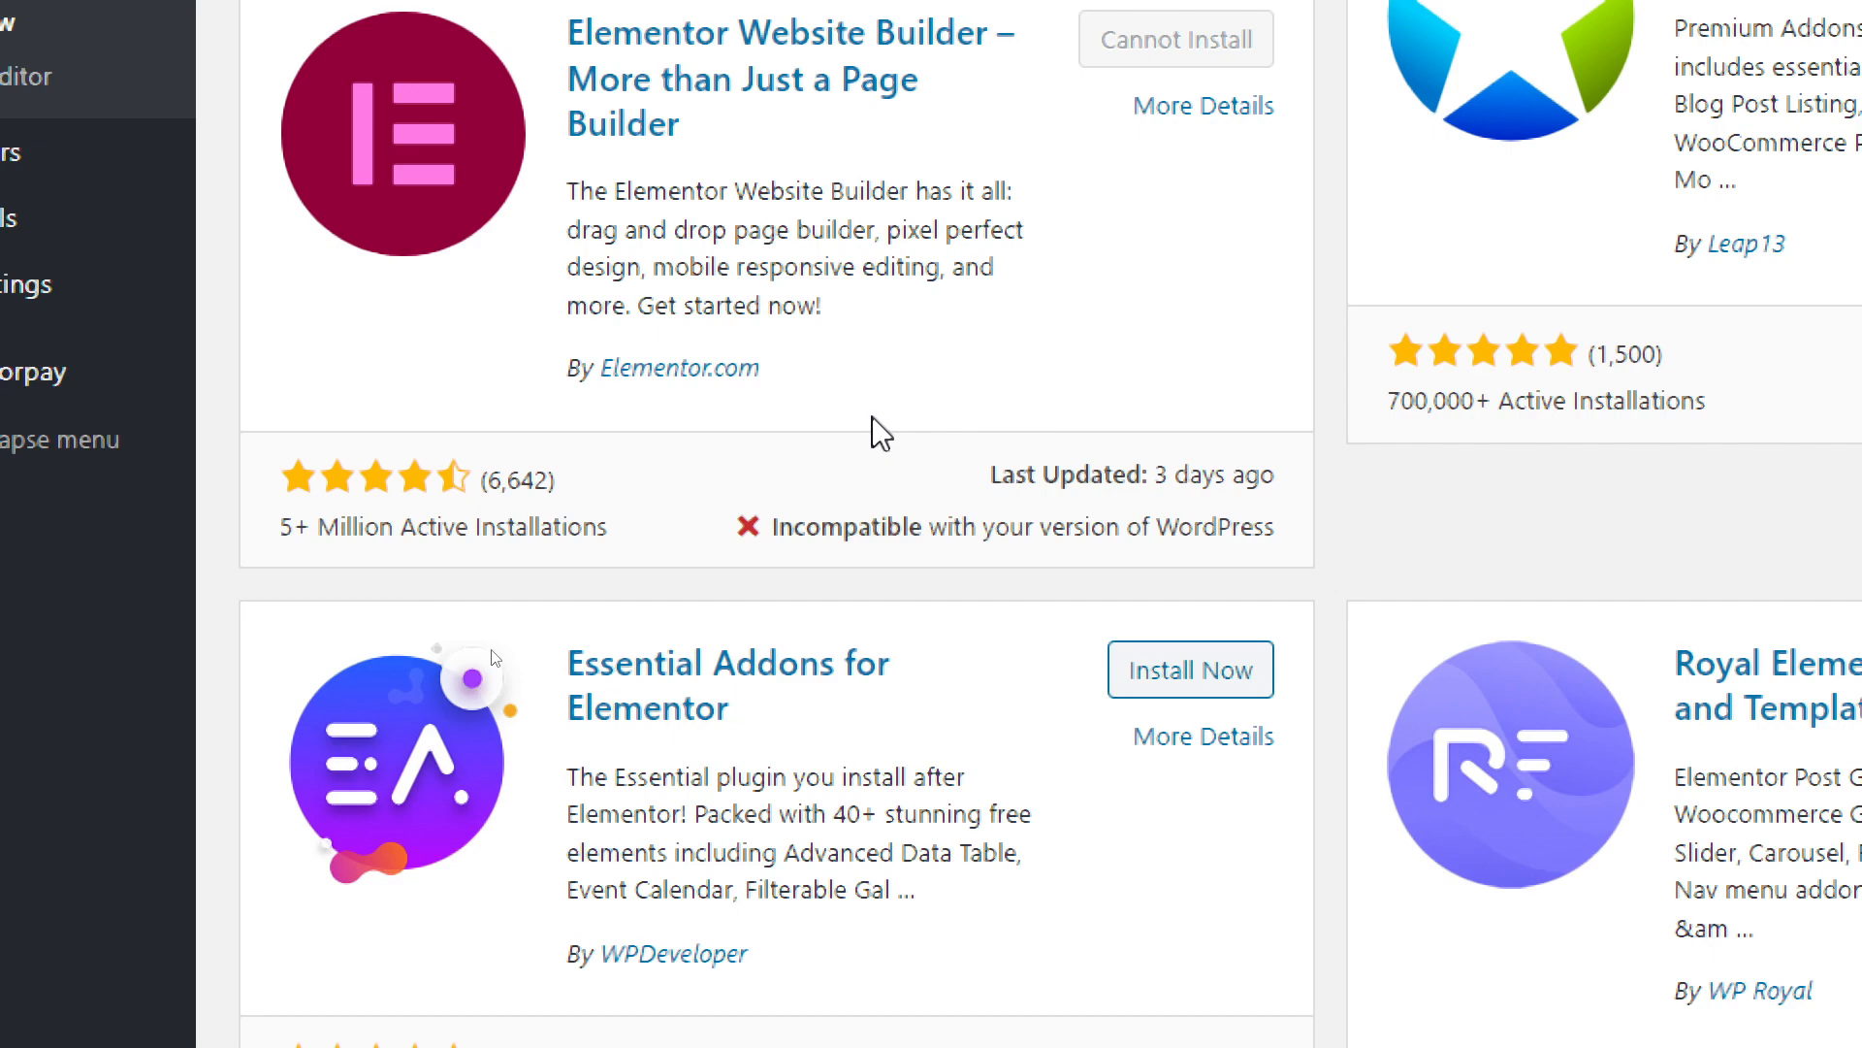
mouse_move(1152, 487)
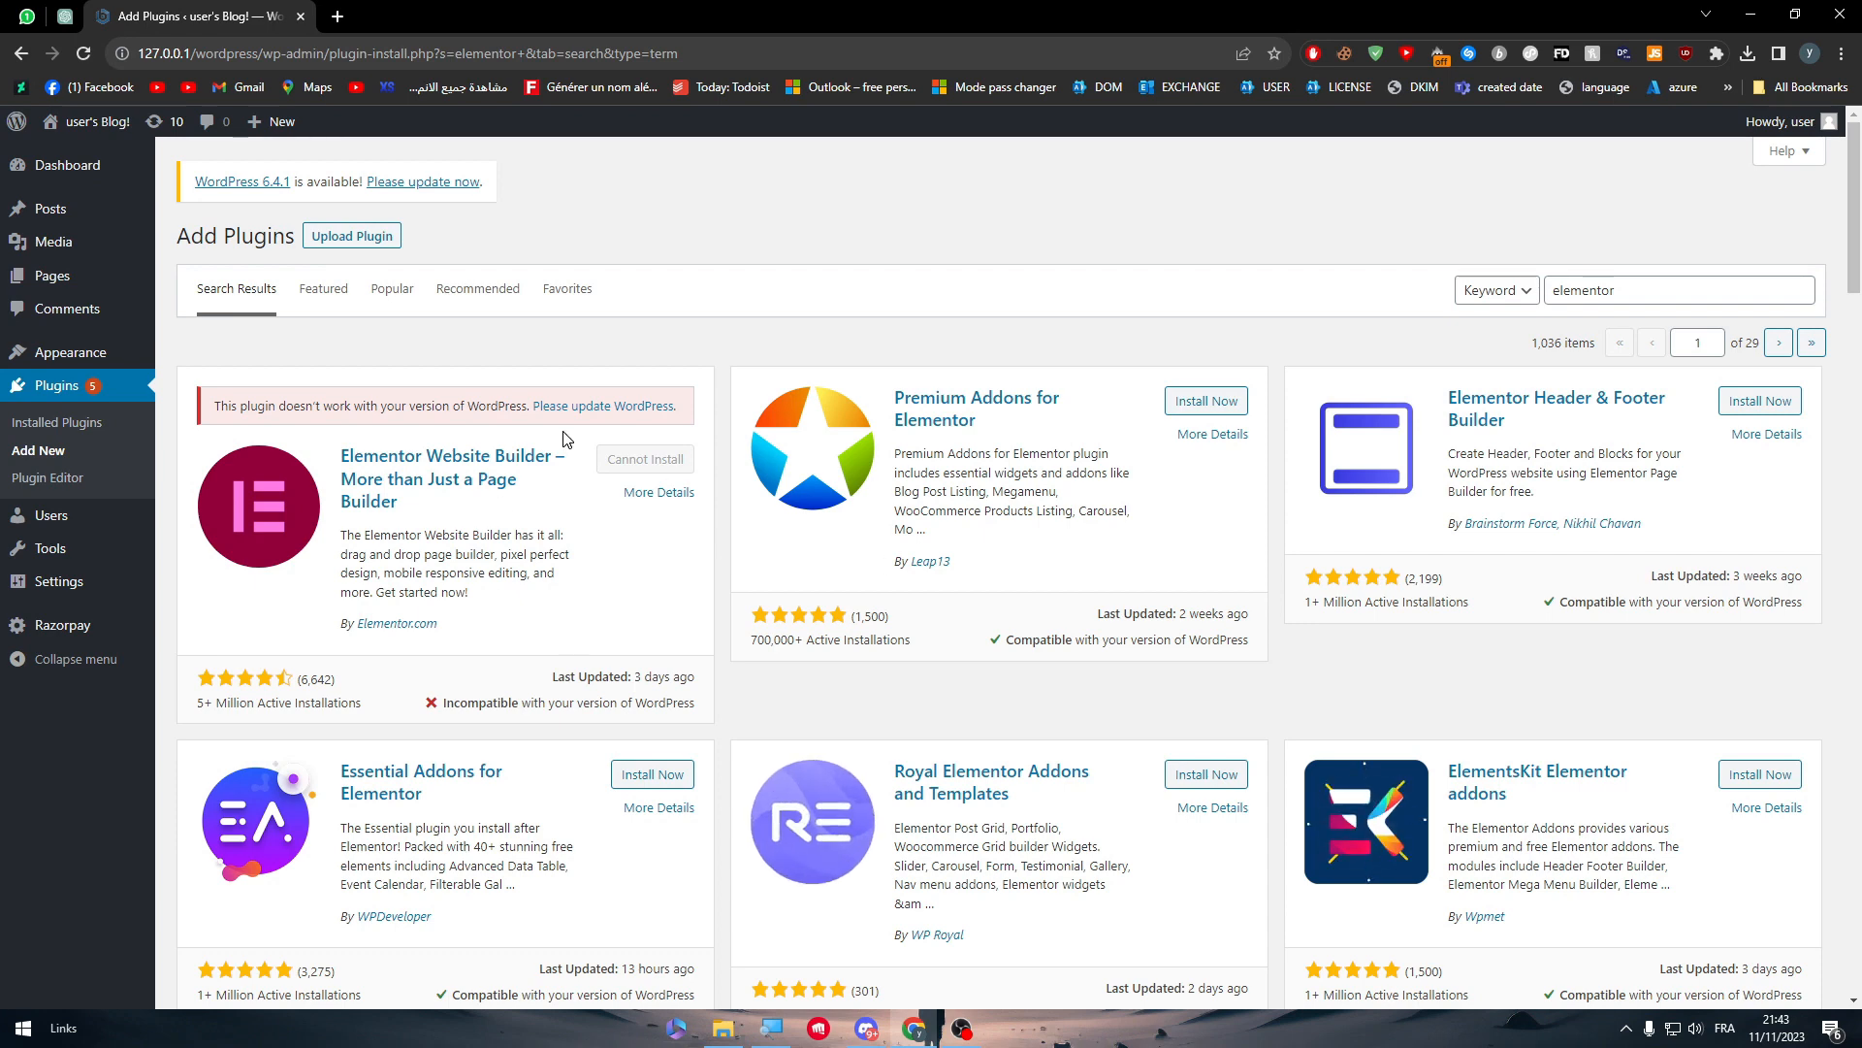
key("ctrl+plus")
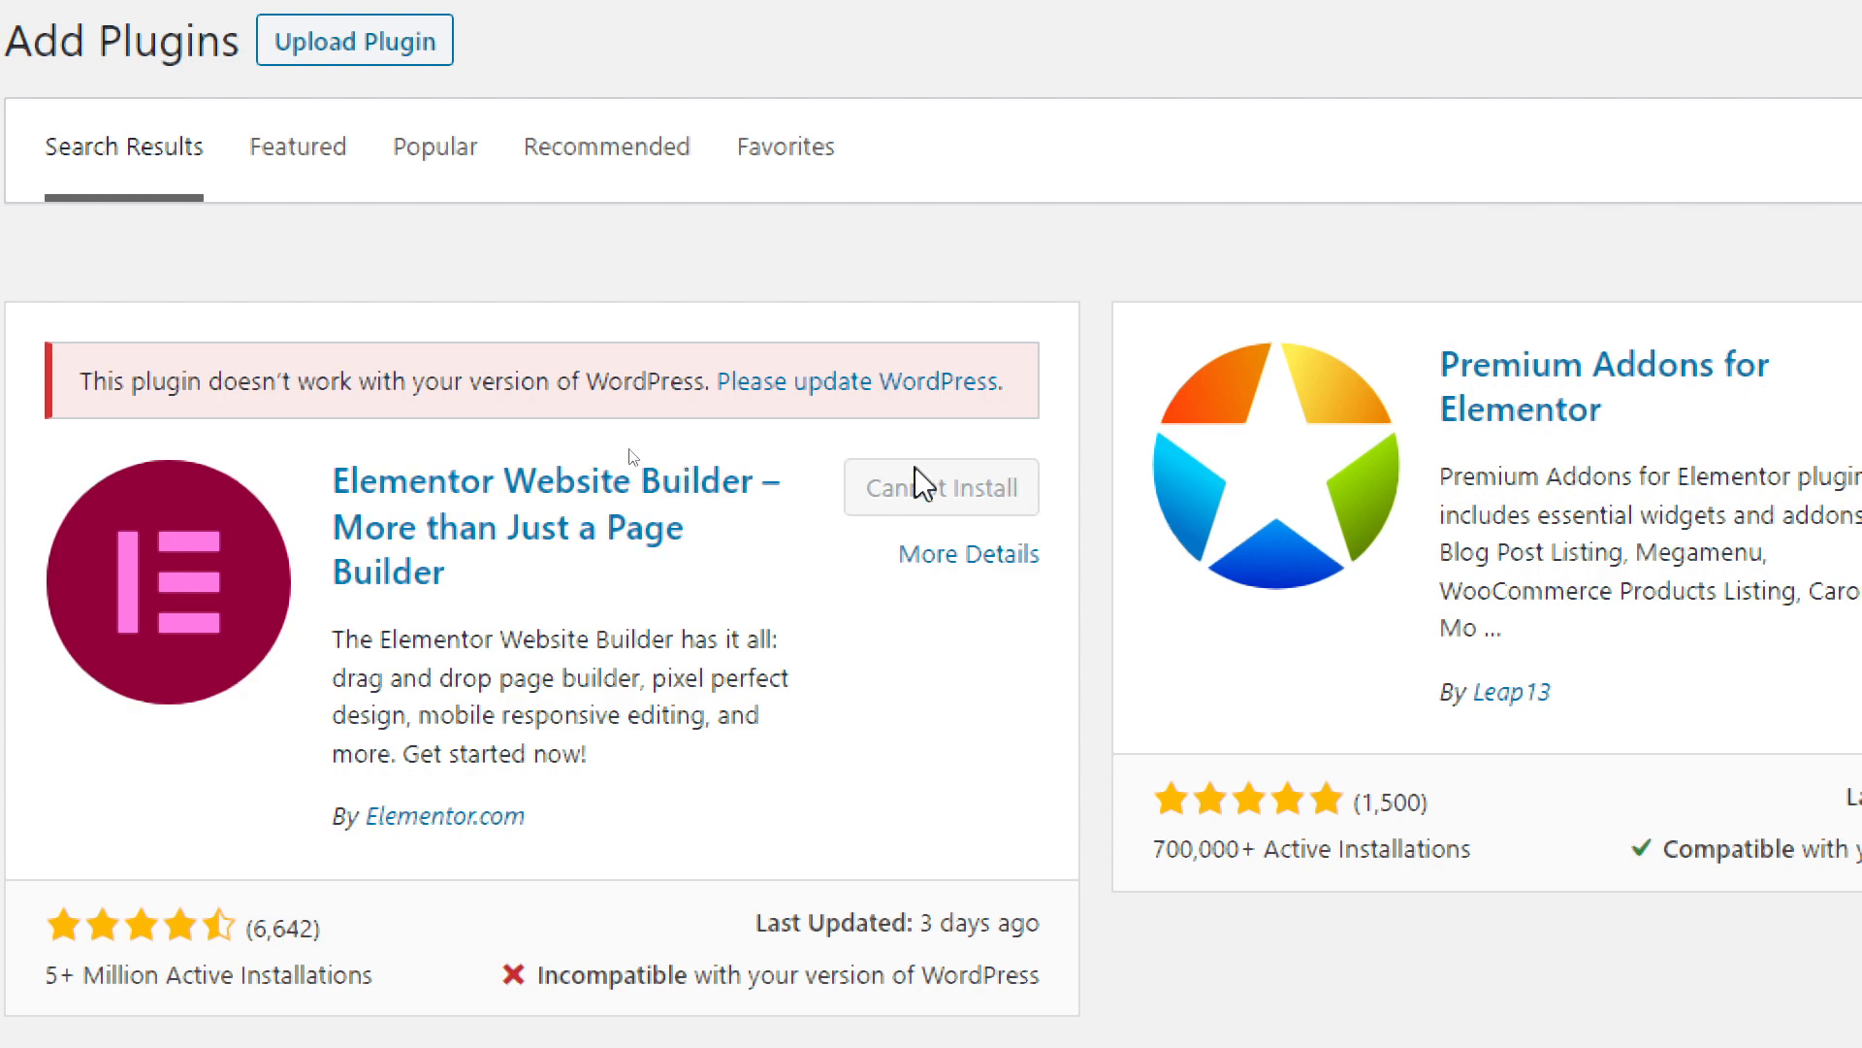
mouse_move(954, 465)
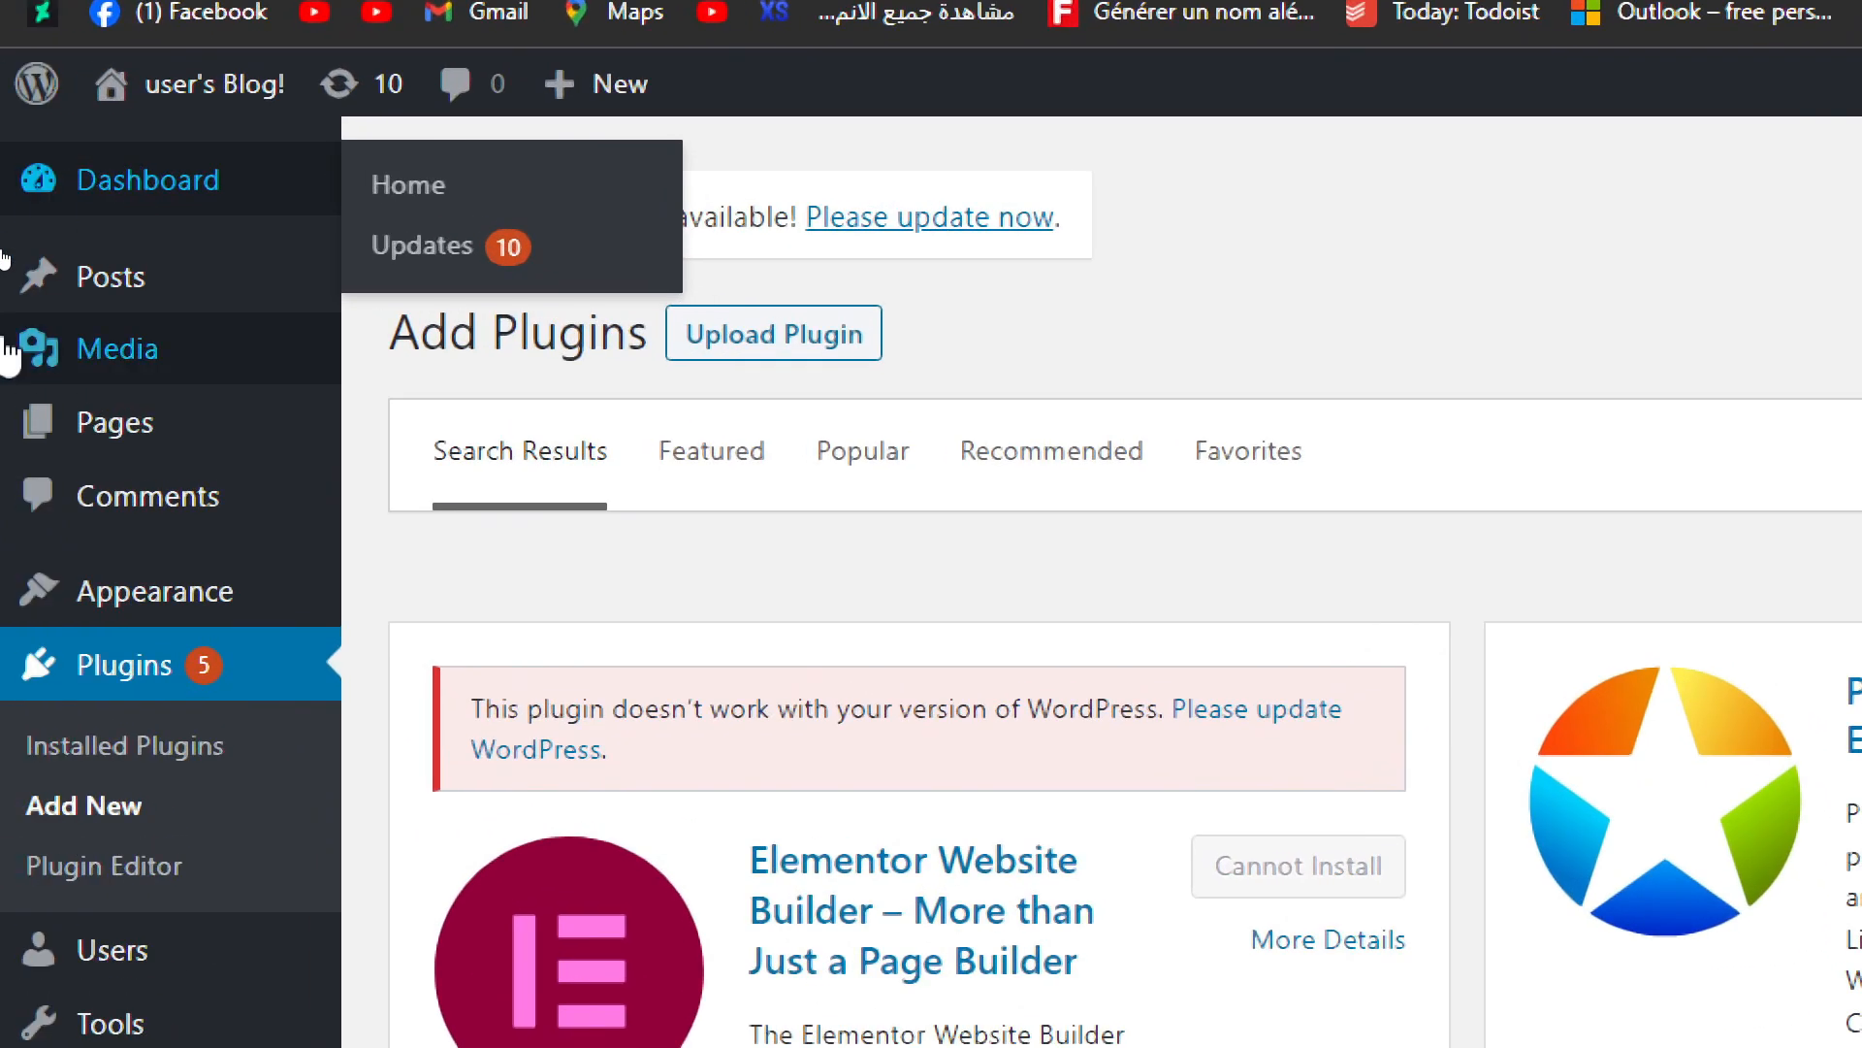
- Visit the Dashboard, then the Installed Plugins list showing 12 plugins and 5 updates
left_click(147, 180)
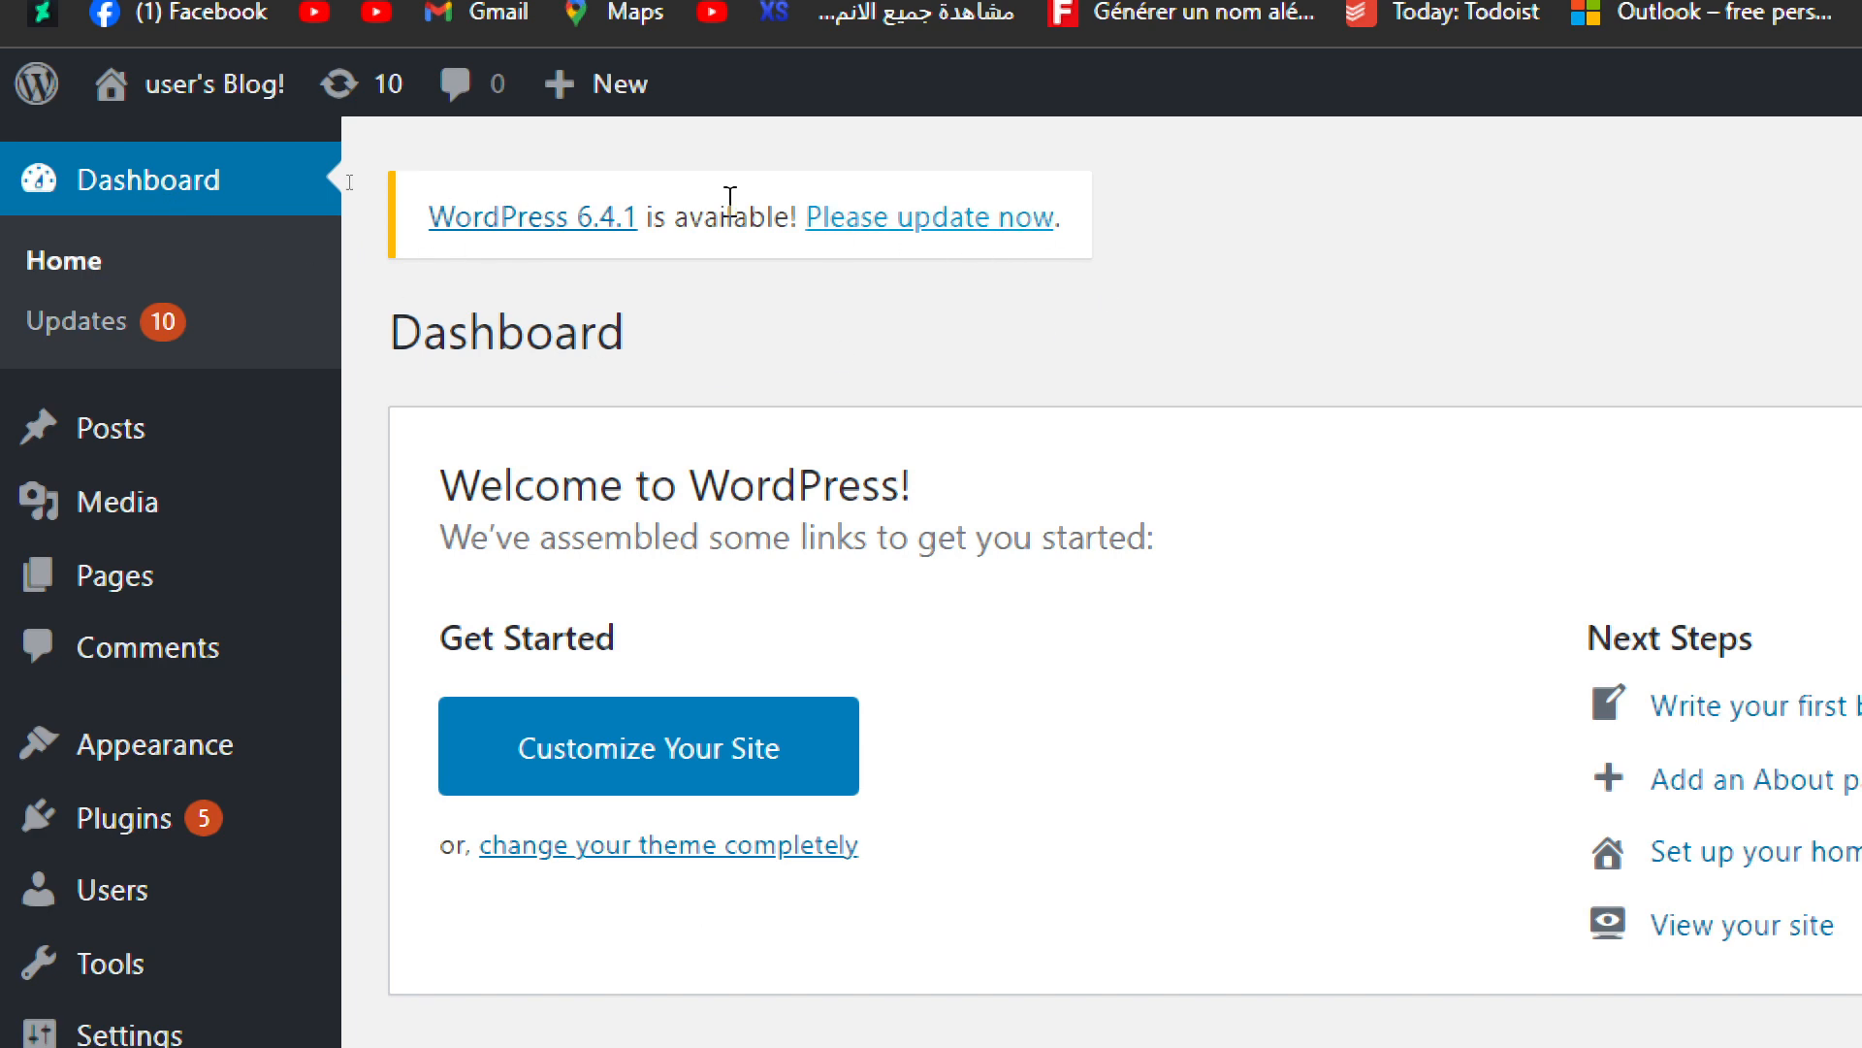
mouse_move(772, 218)
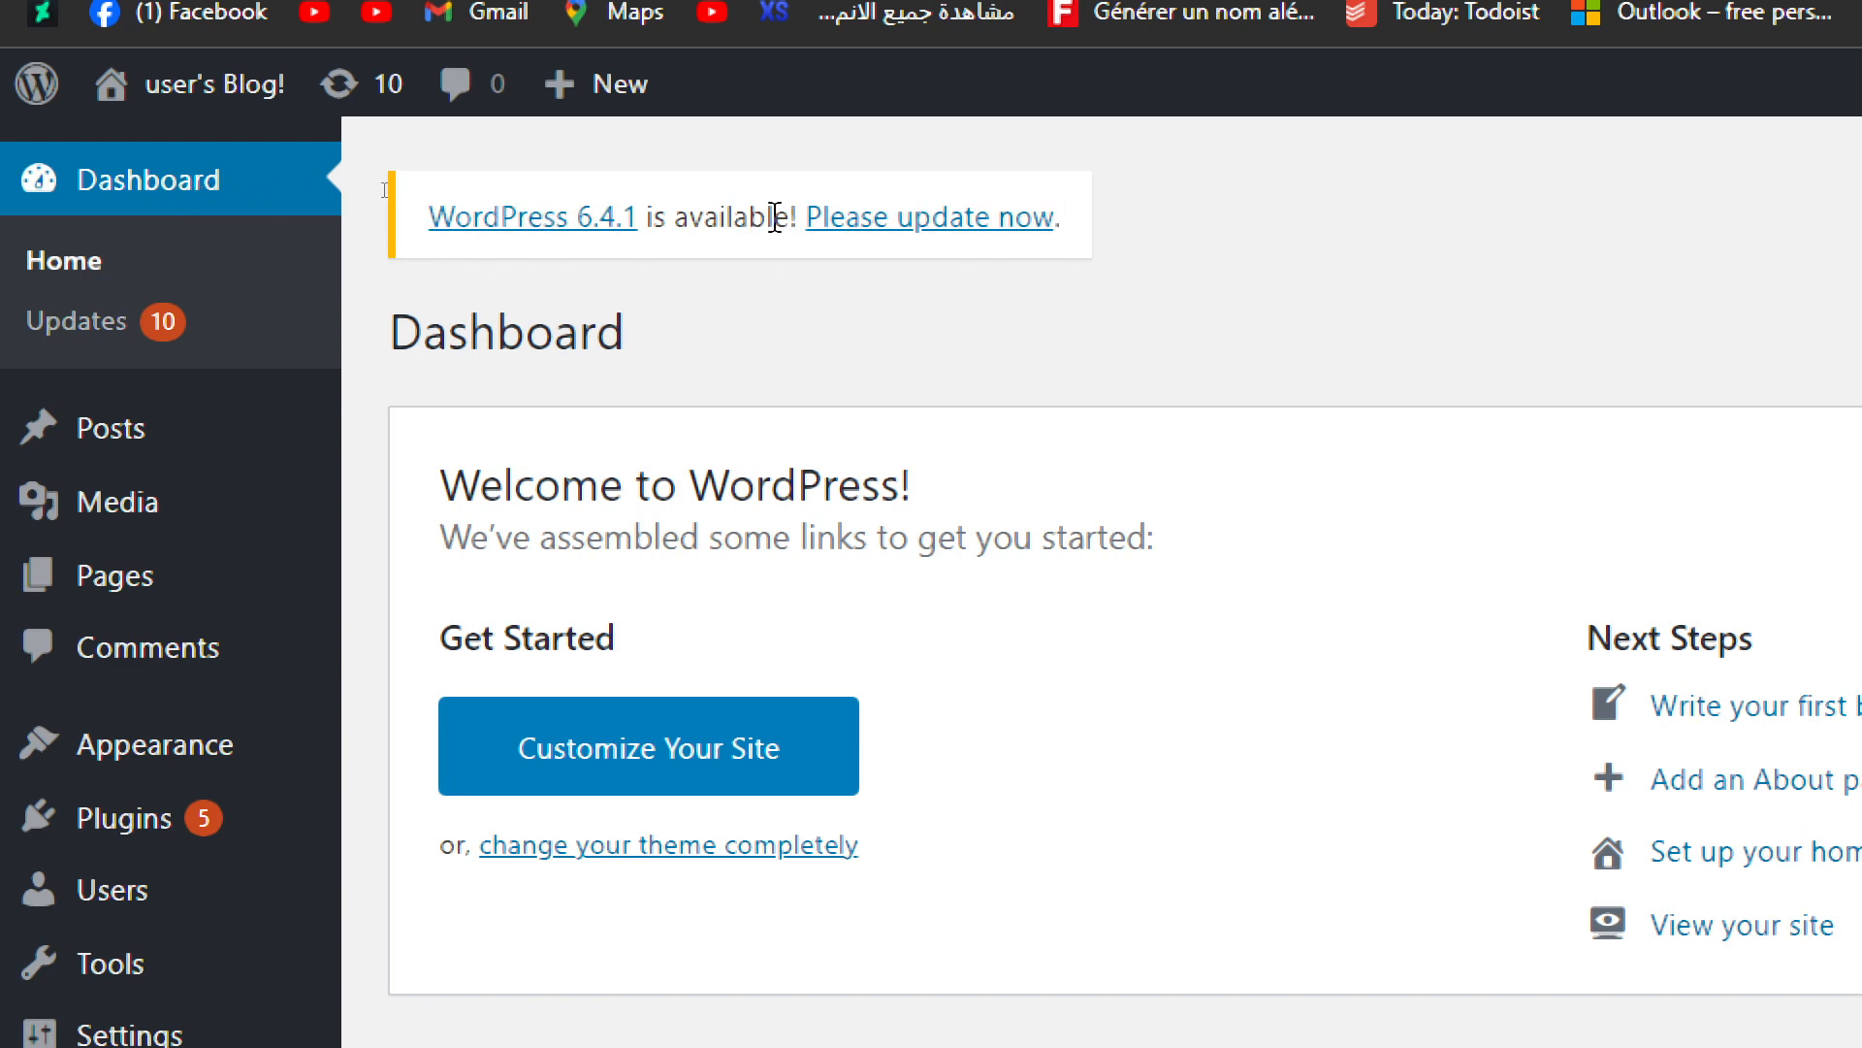
mouse_move(938, 237)
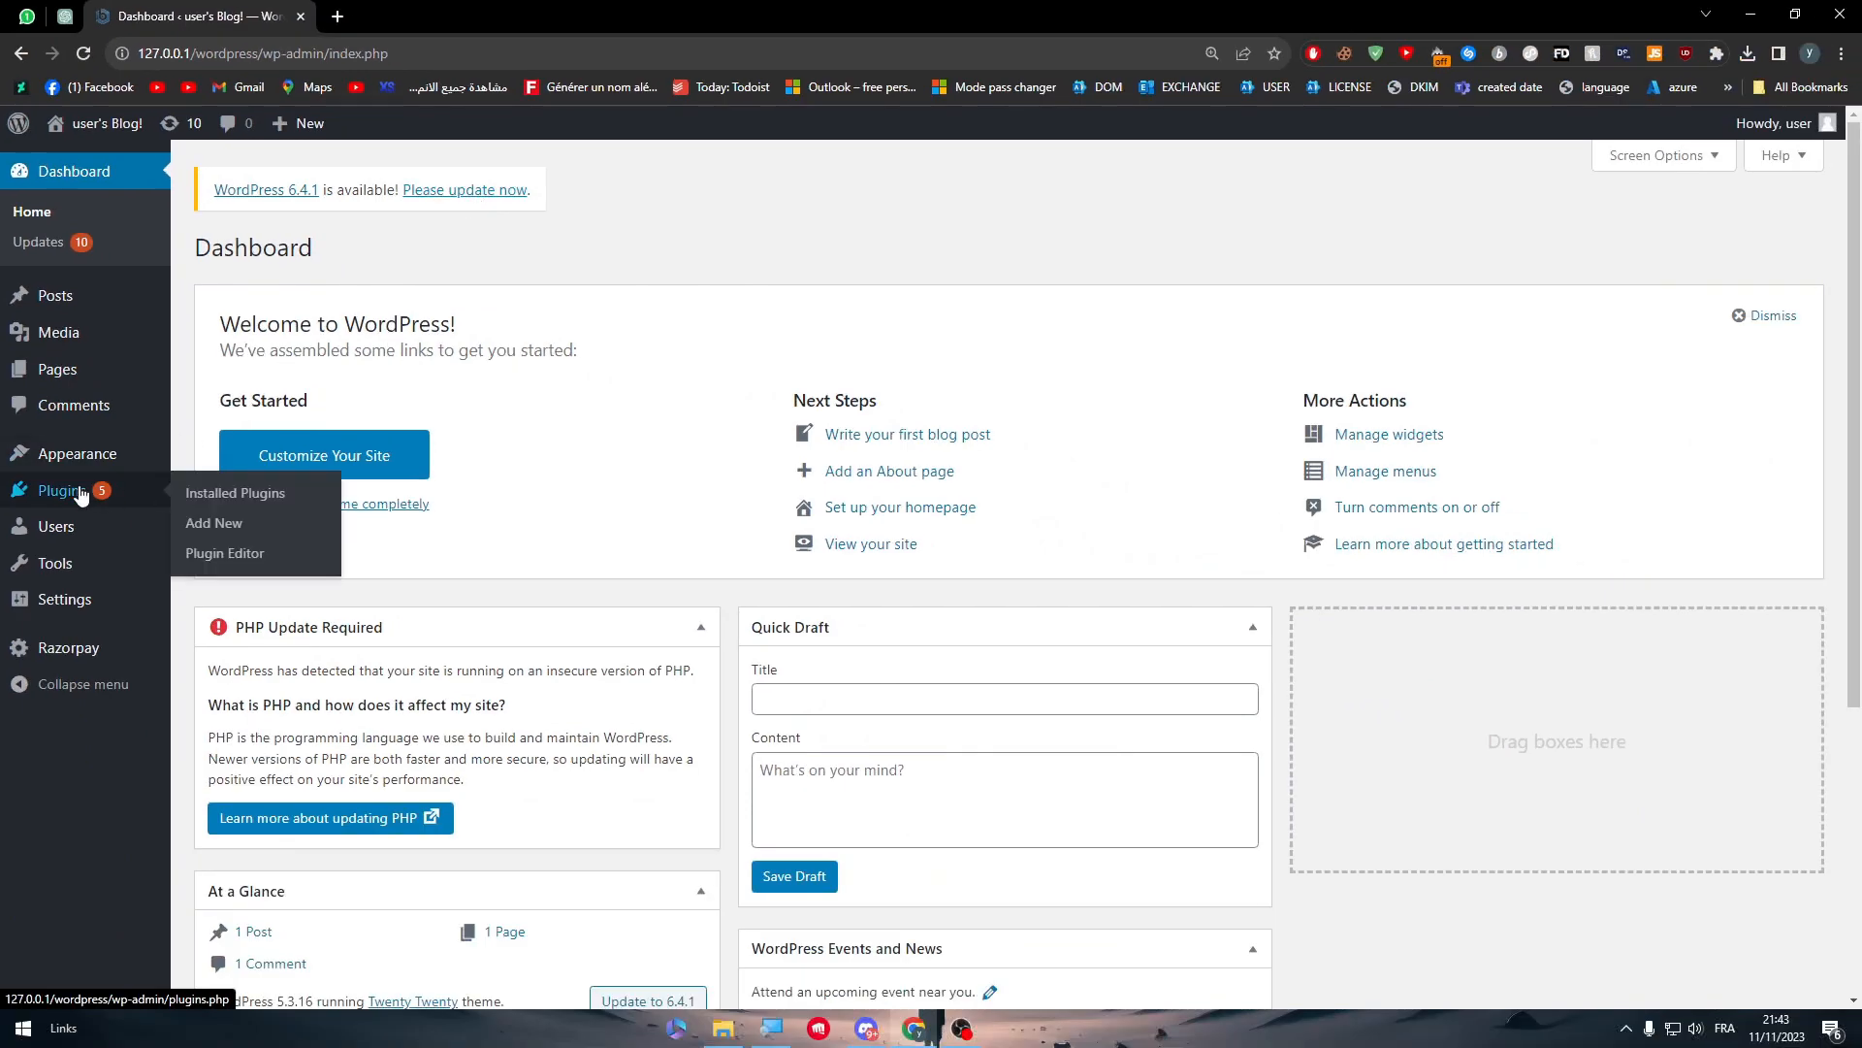
left_click(235, 493)
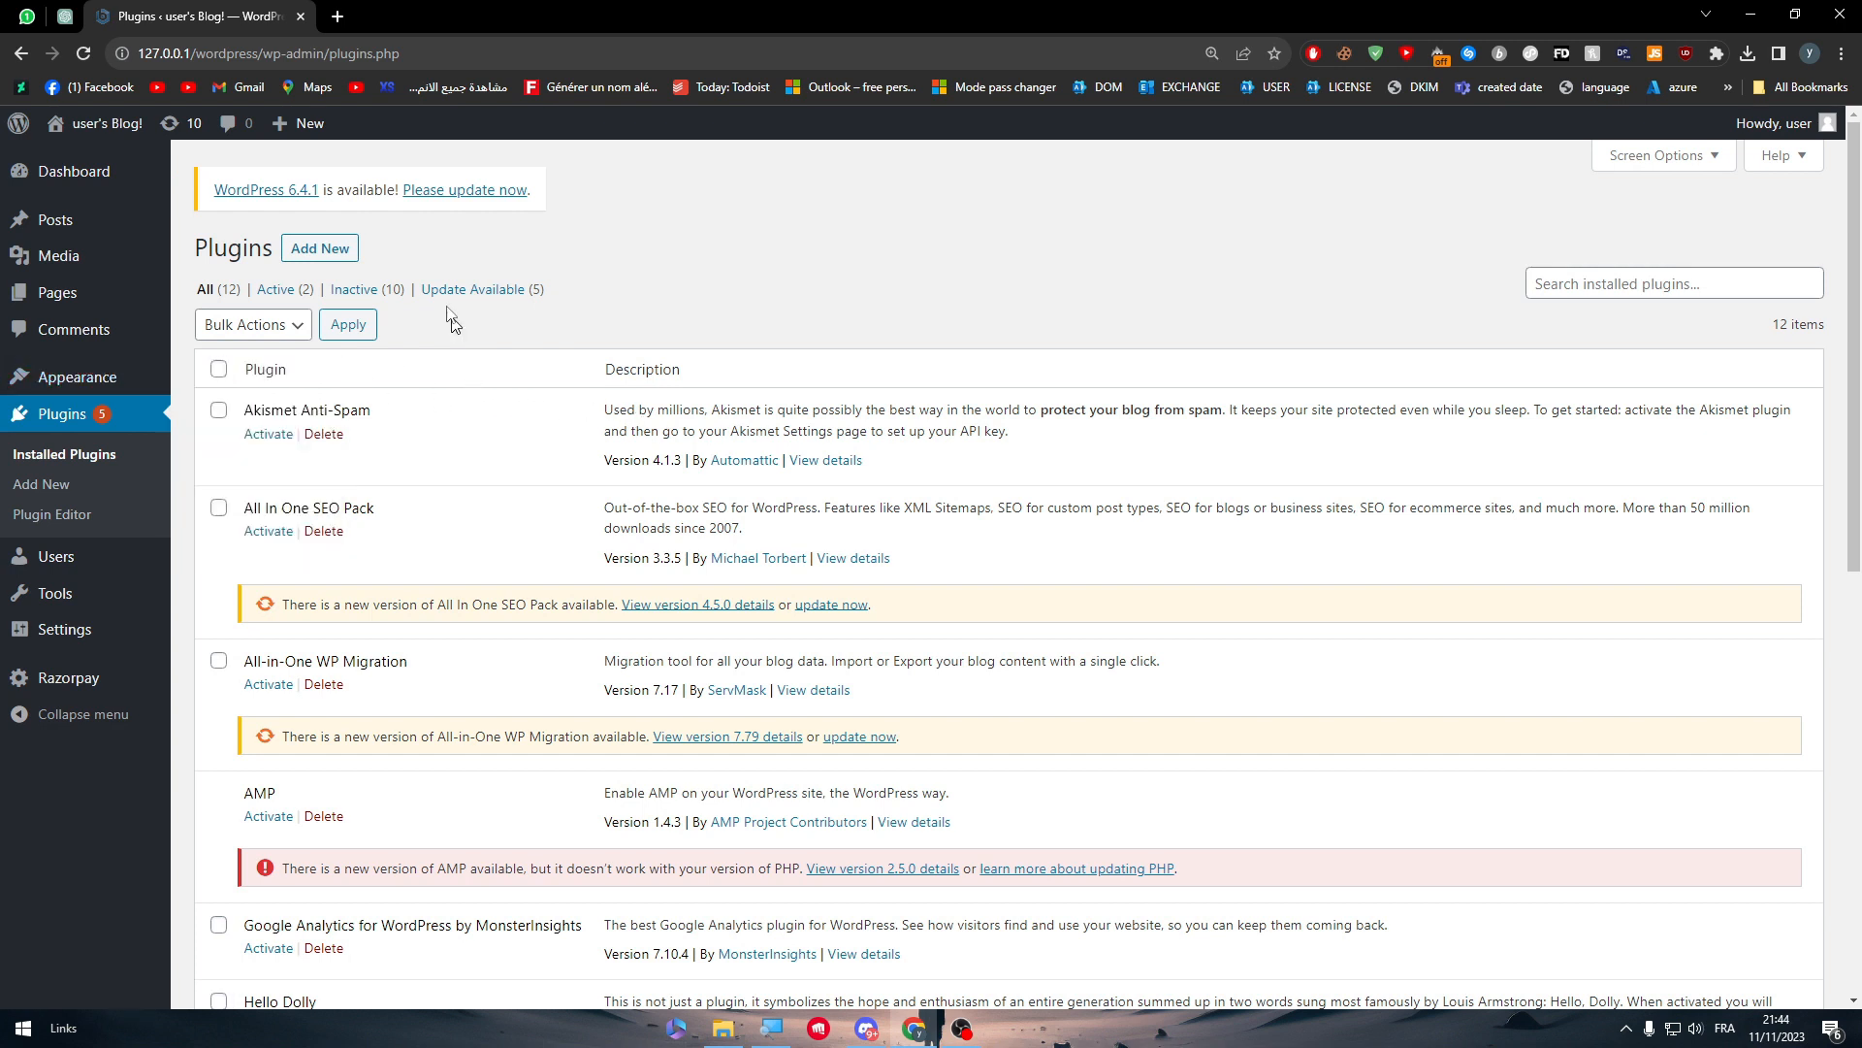
- In a new Chrome tab, go to elementor.com
left_click(568, 15)
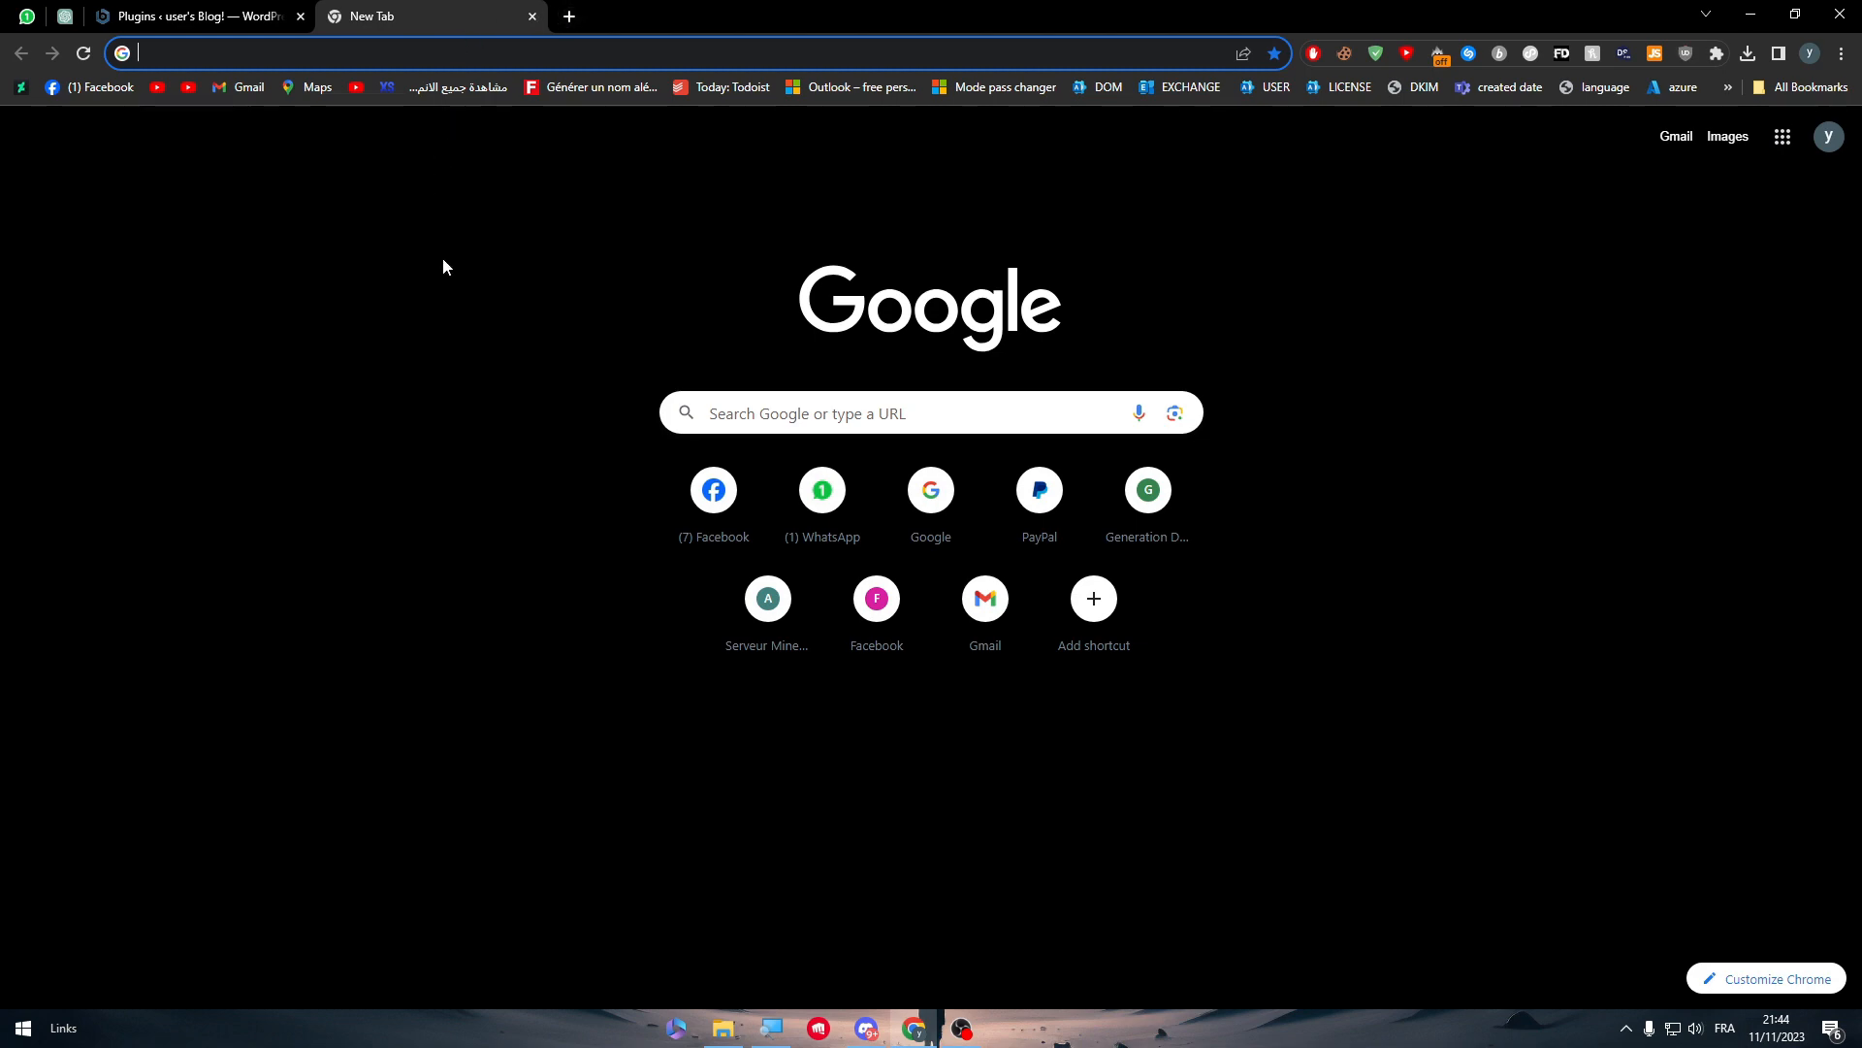
type("elementor.com")
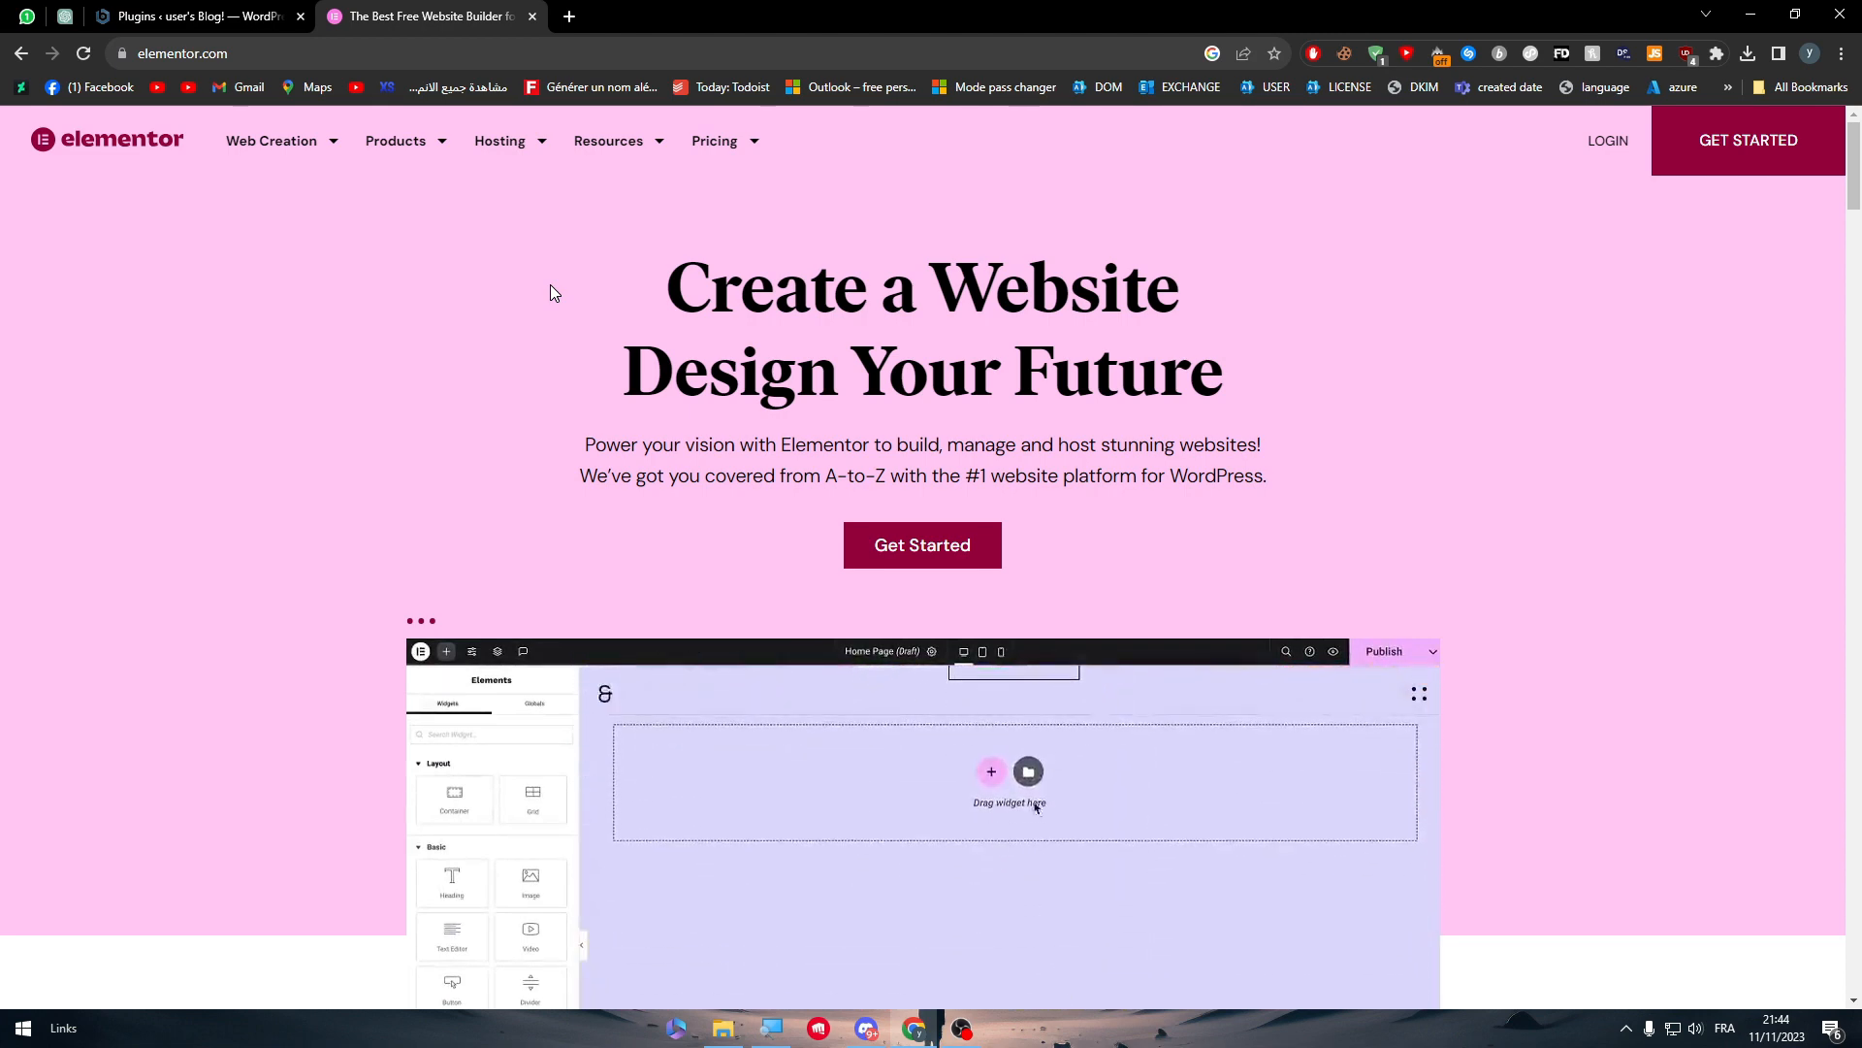
- Use Get Started to reach the 9.99 USD/month blank-canvas Basic Plan offer
left_click(922, 544)
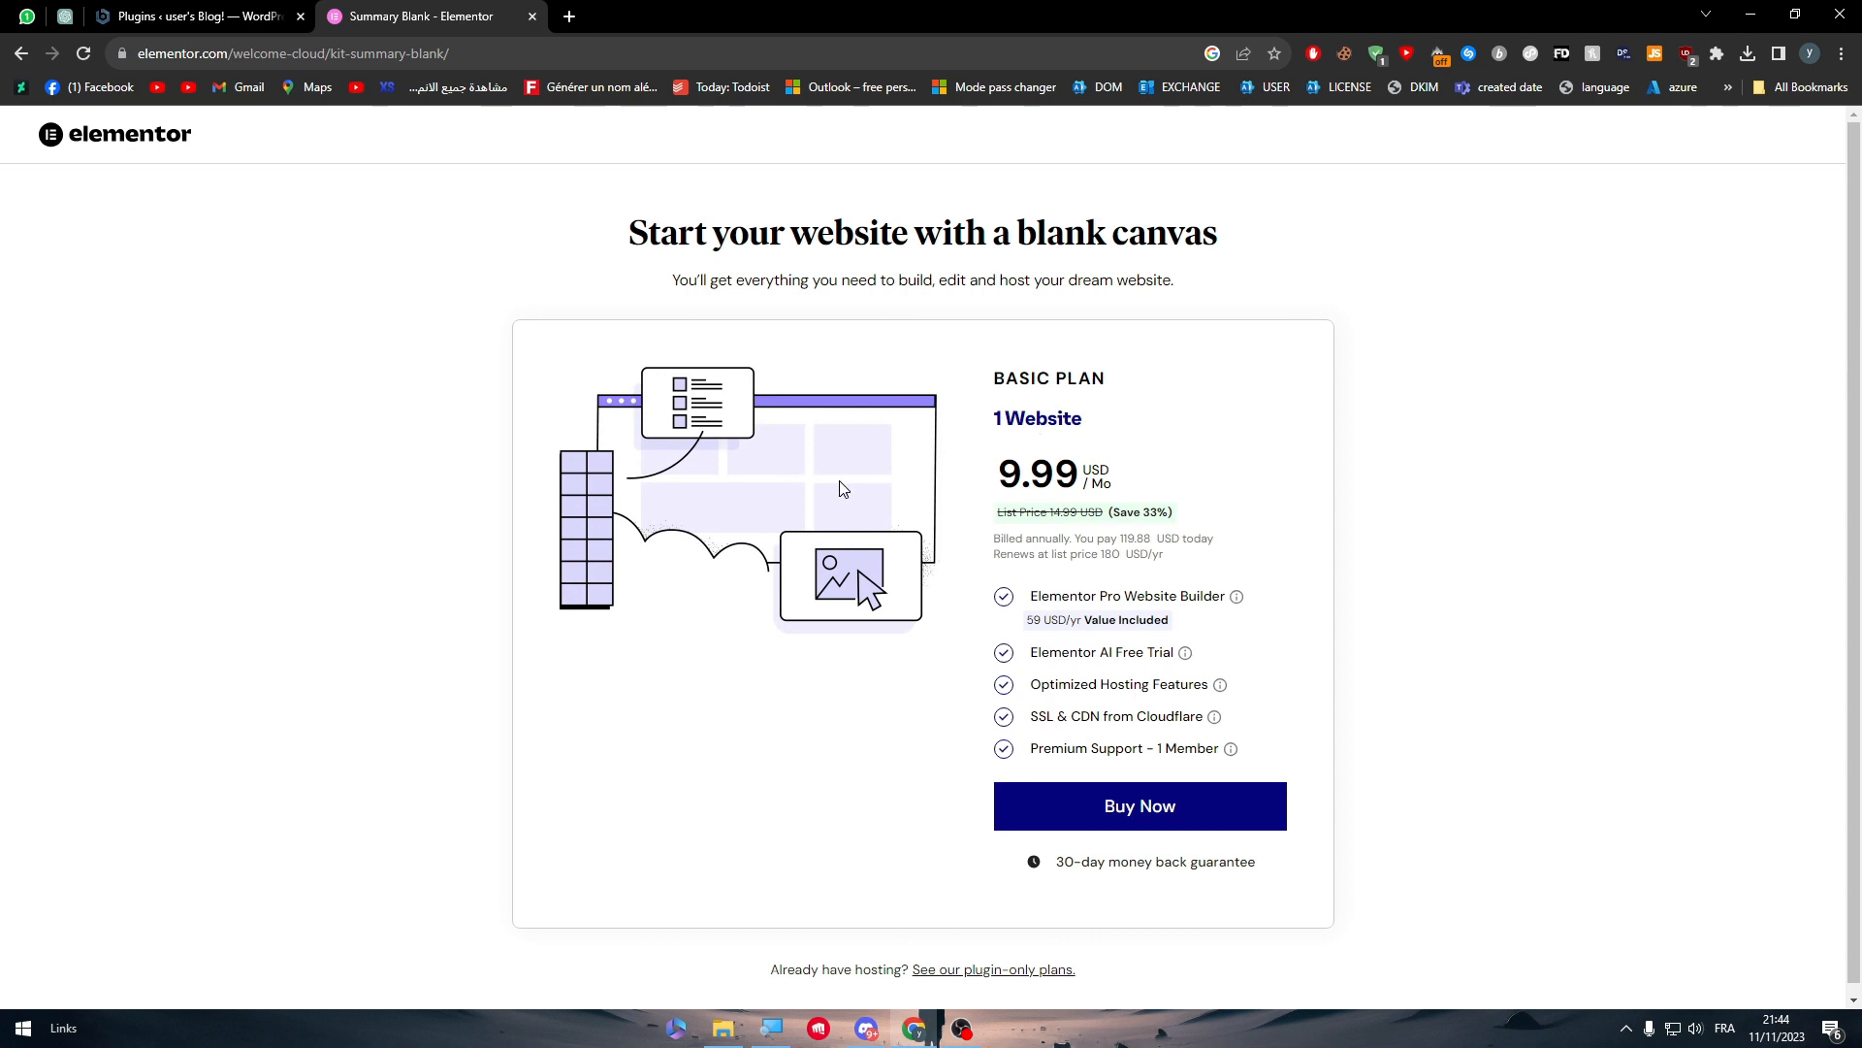
mouse_move(964, 977)
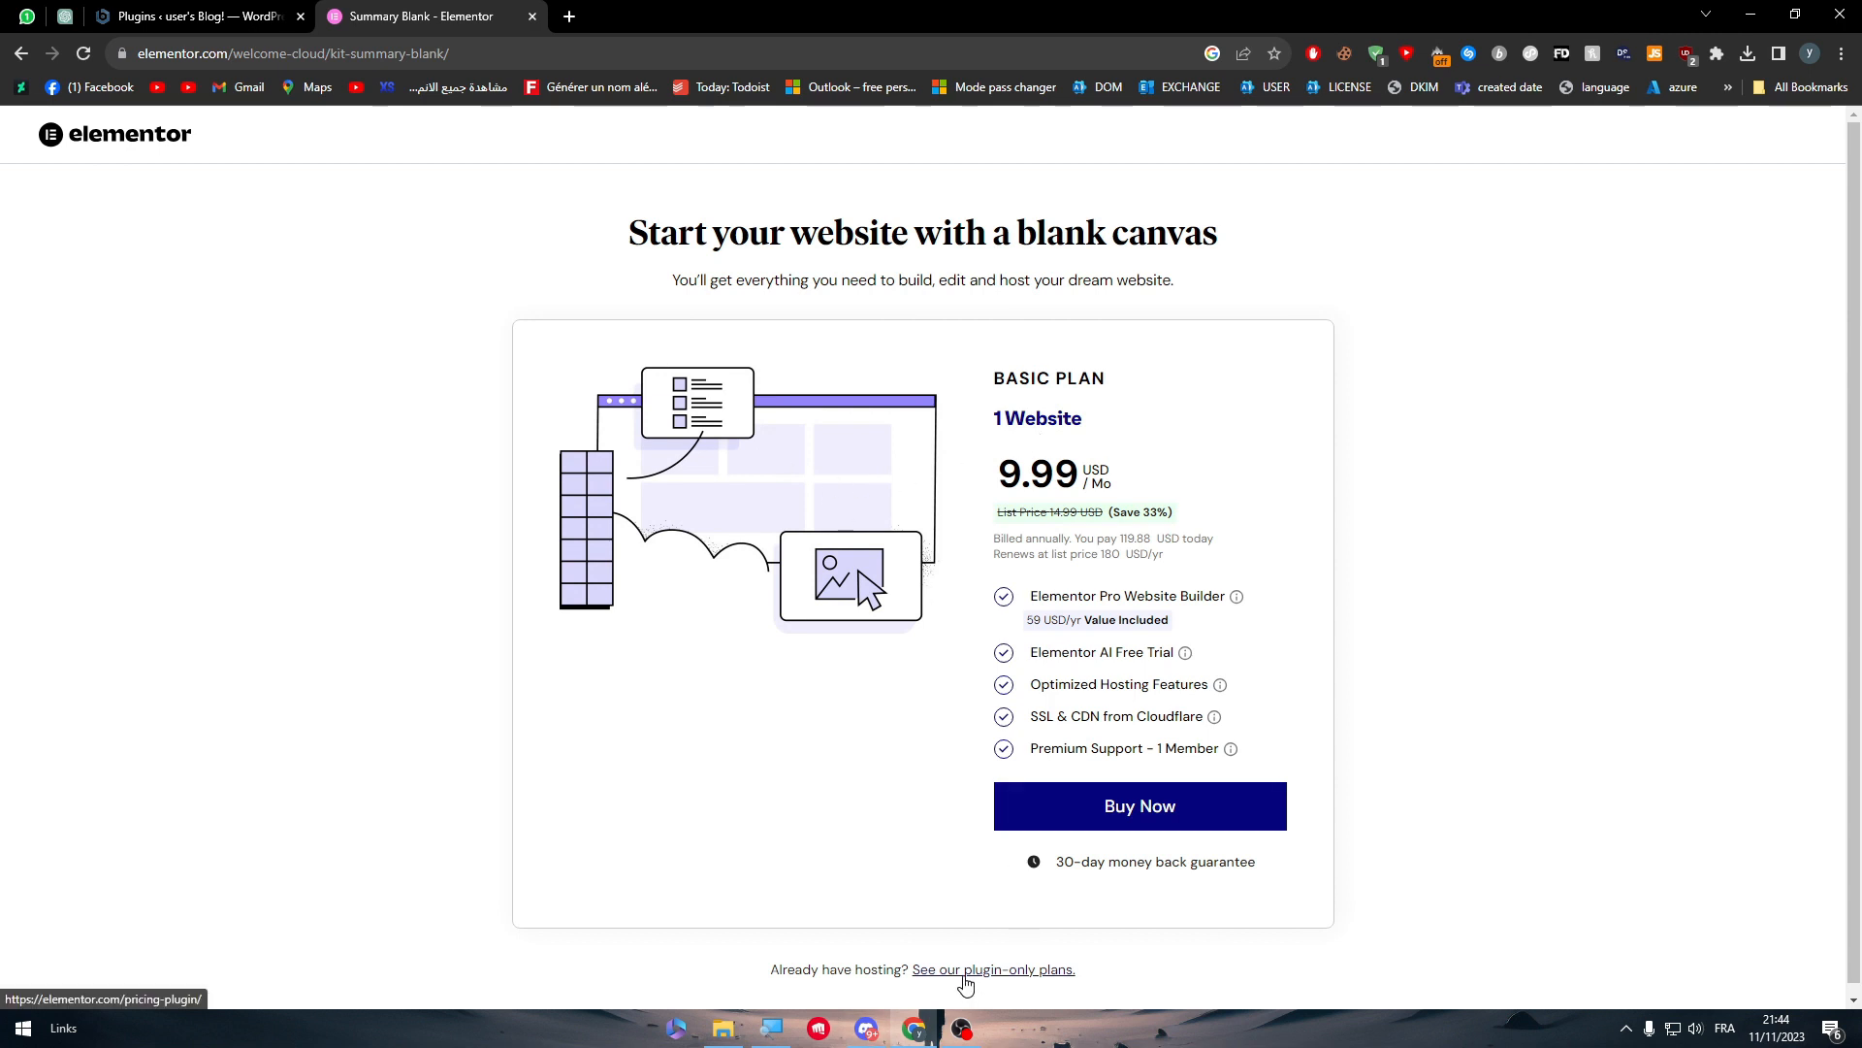
- Switch to plugin-only pricing and browse the Essential, Expert and Agency plan cards
left_click(992, 968)
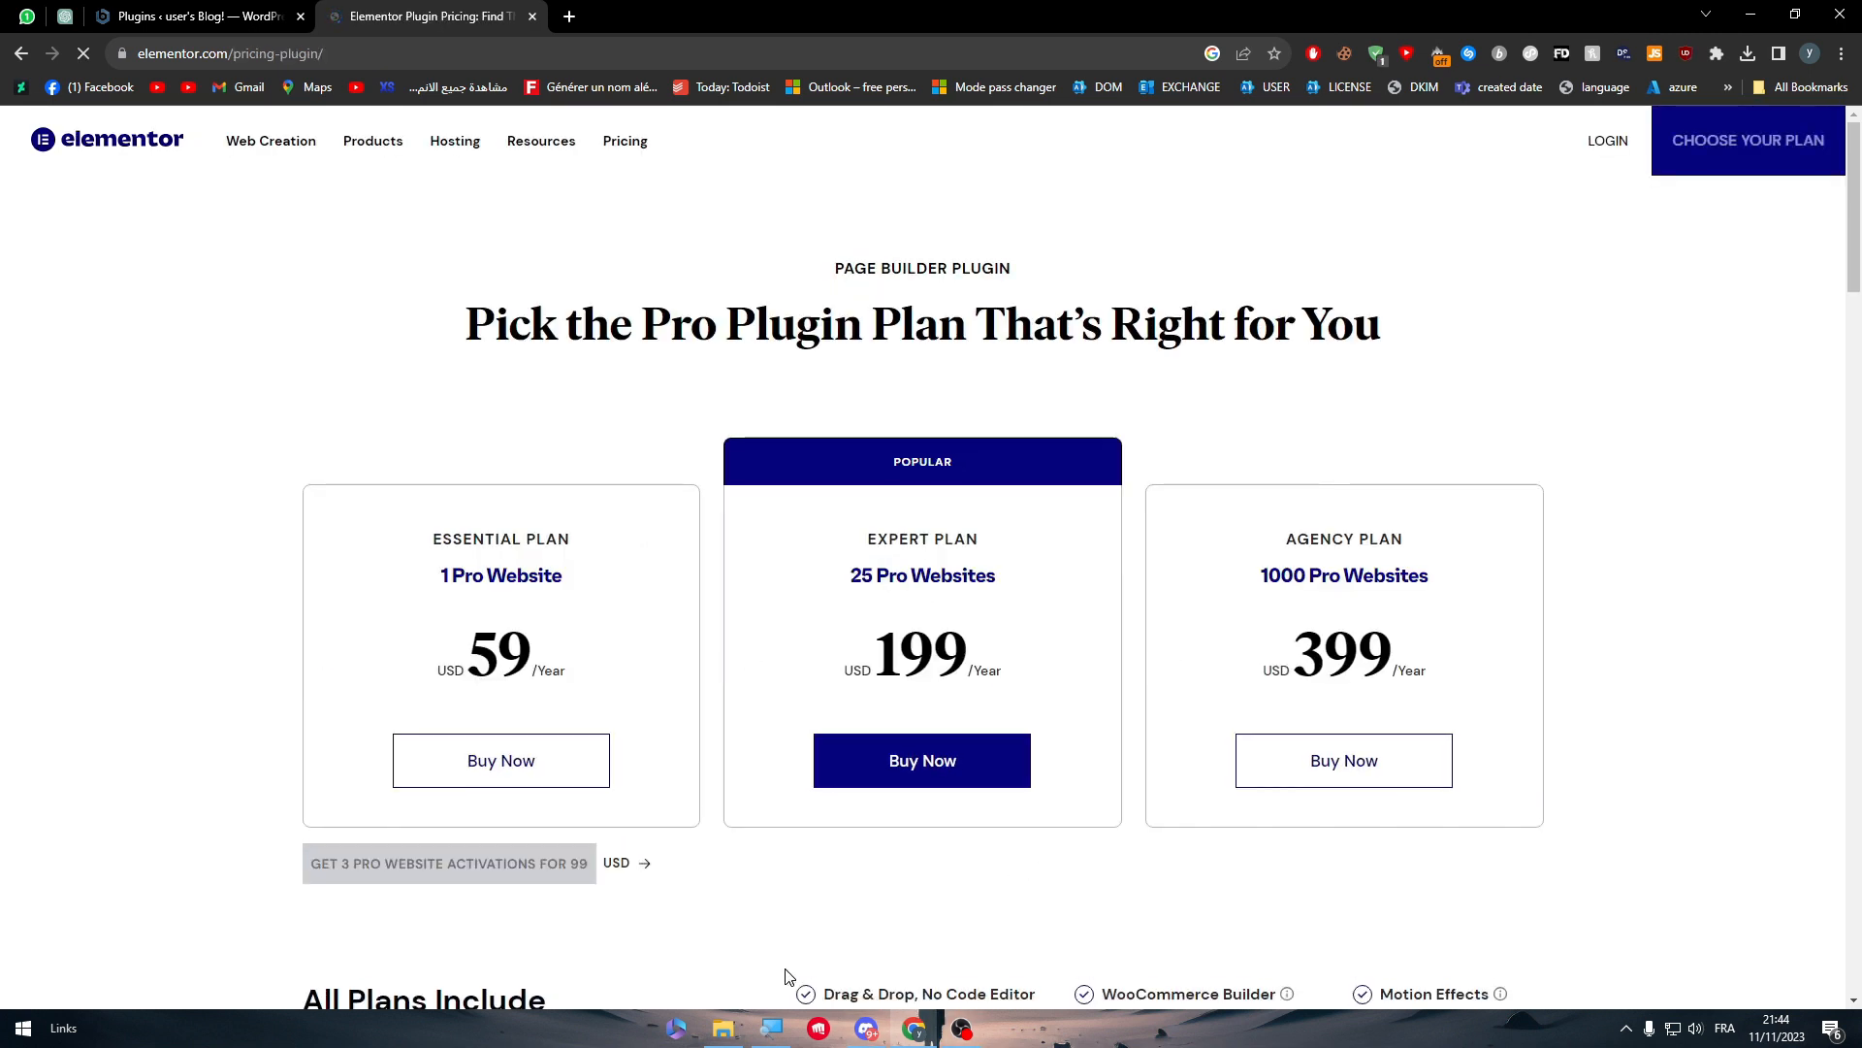
scroll("down", 3)
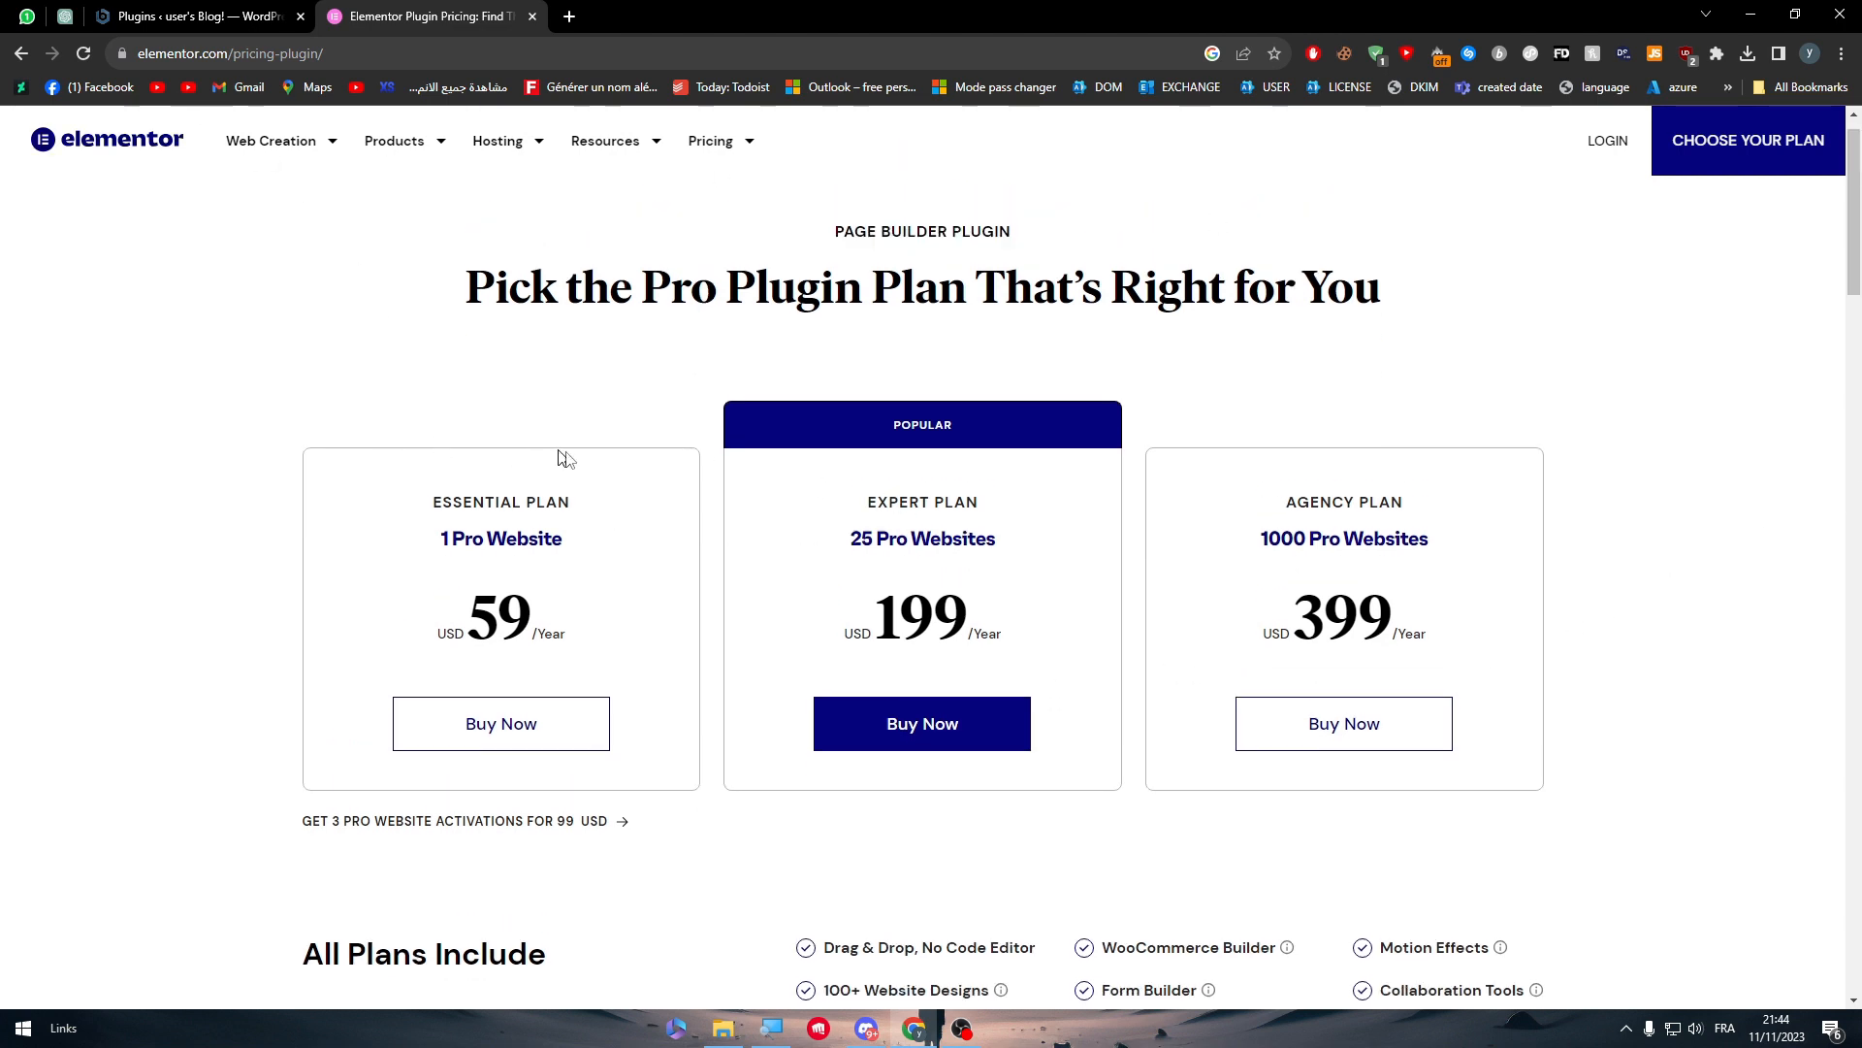
mouse_move(321, 489)
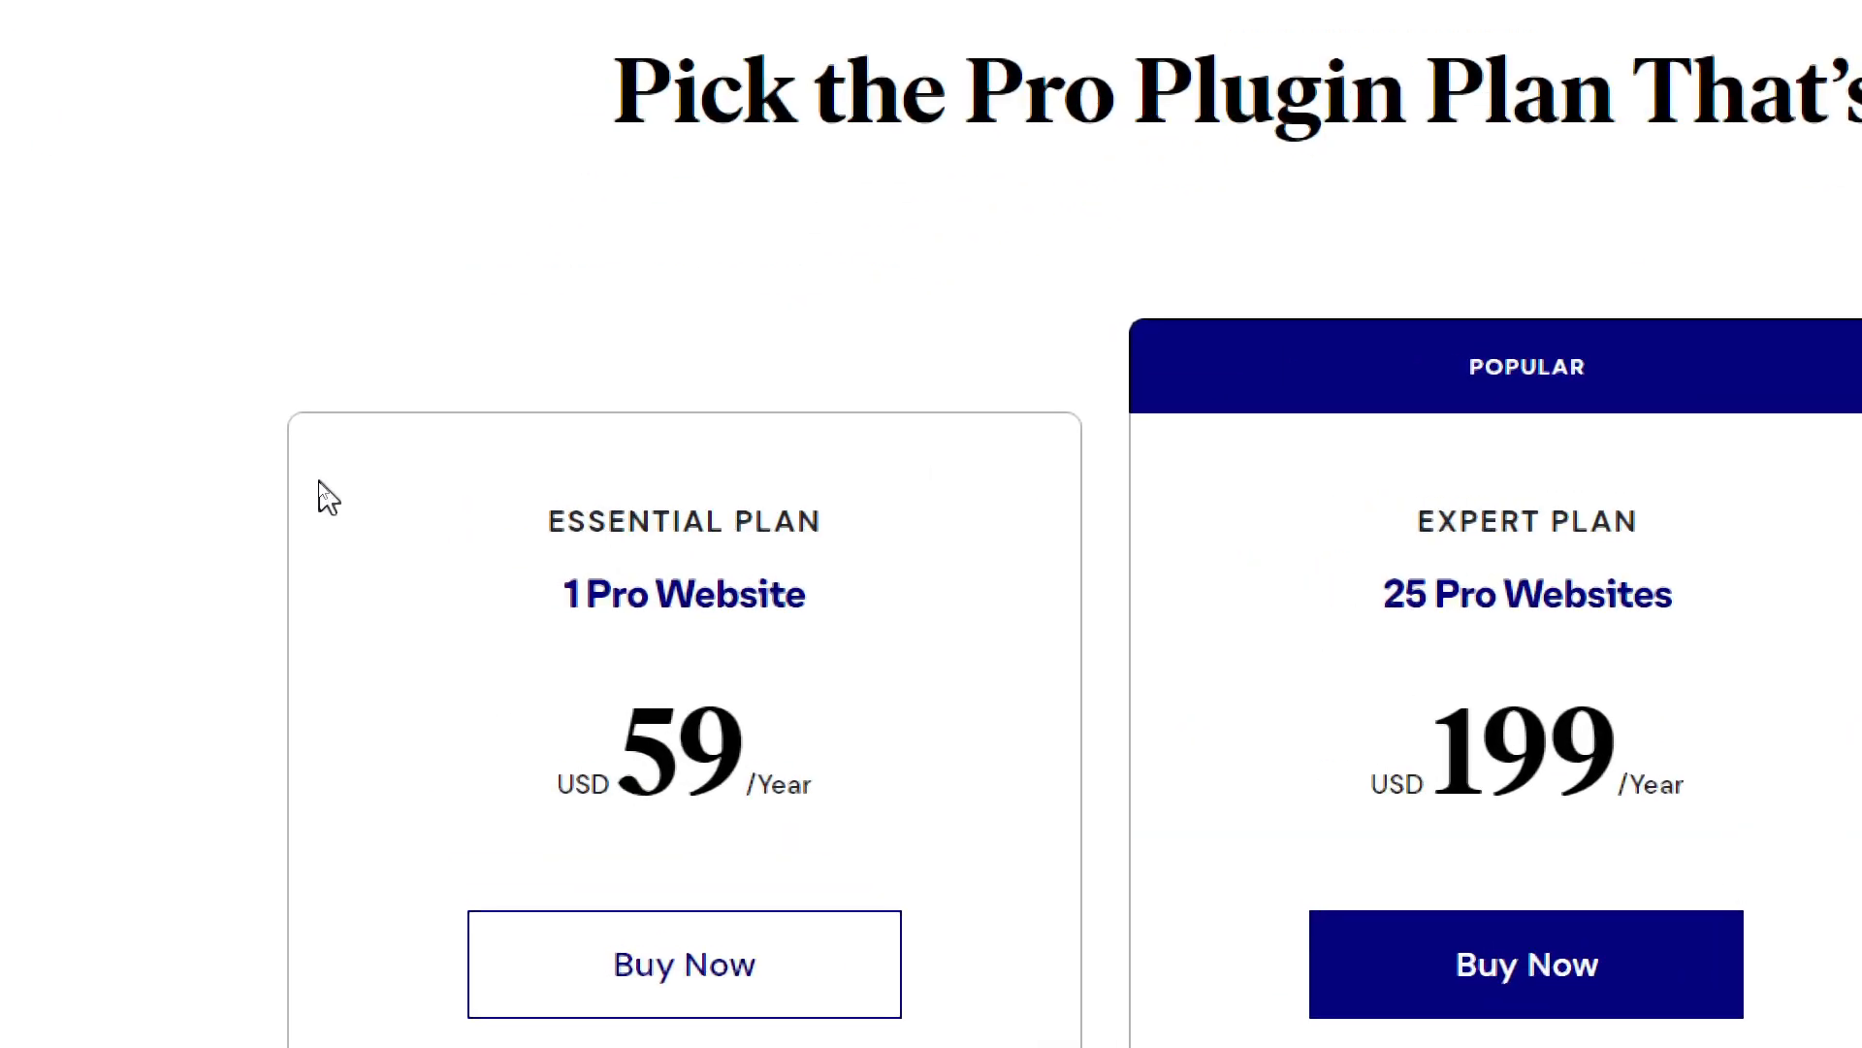
mouse_move(1593, 651)
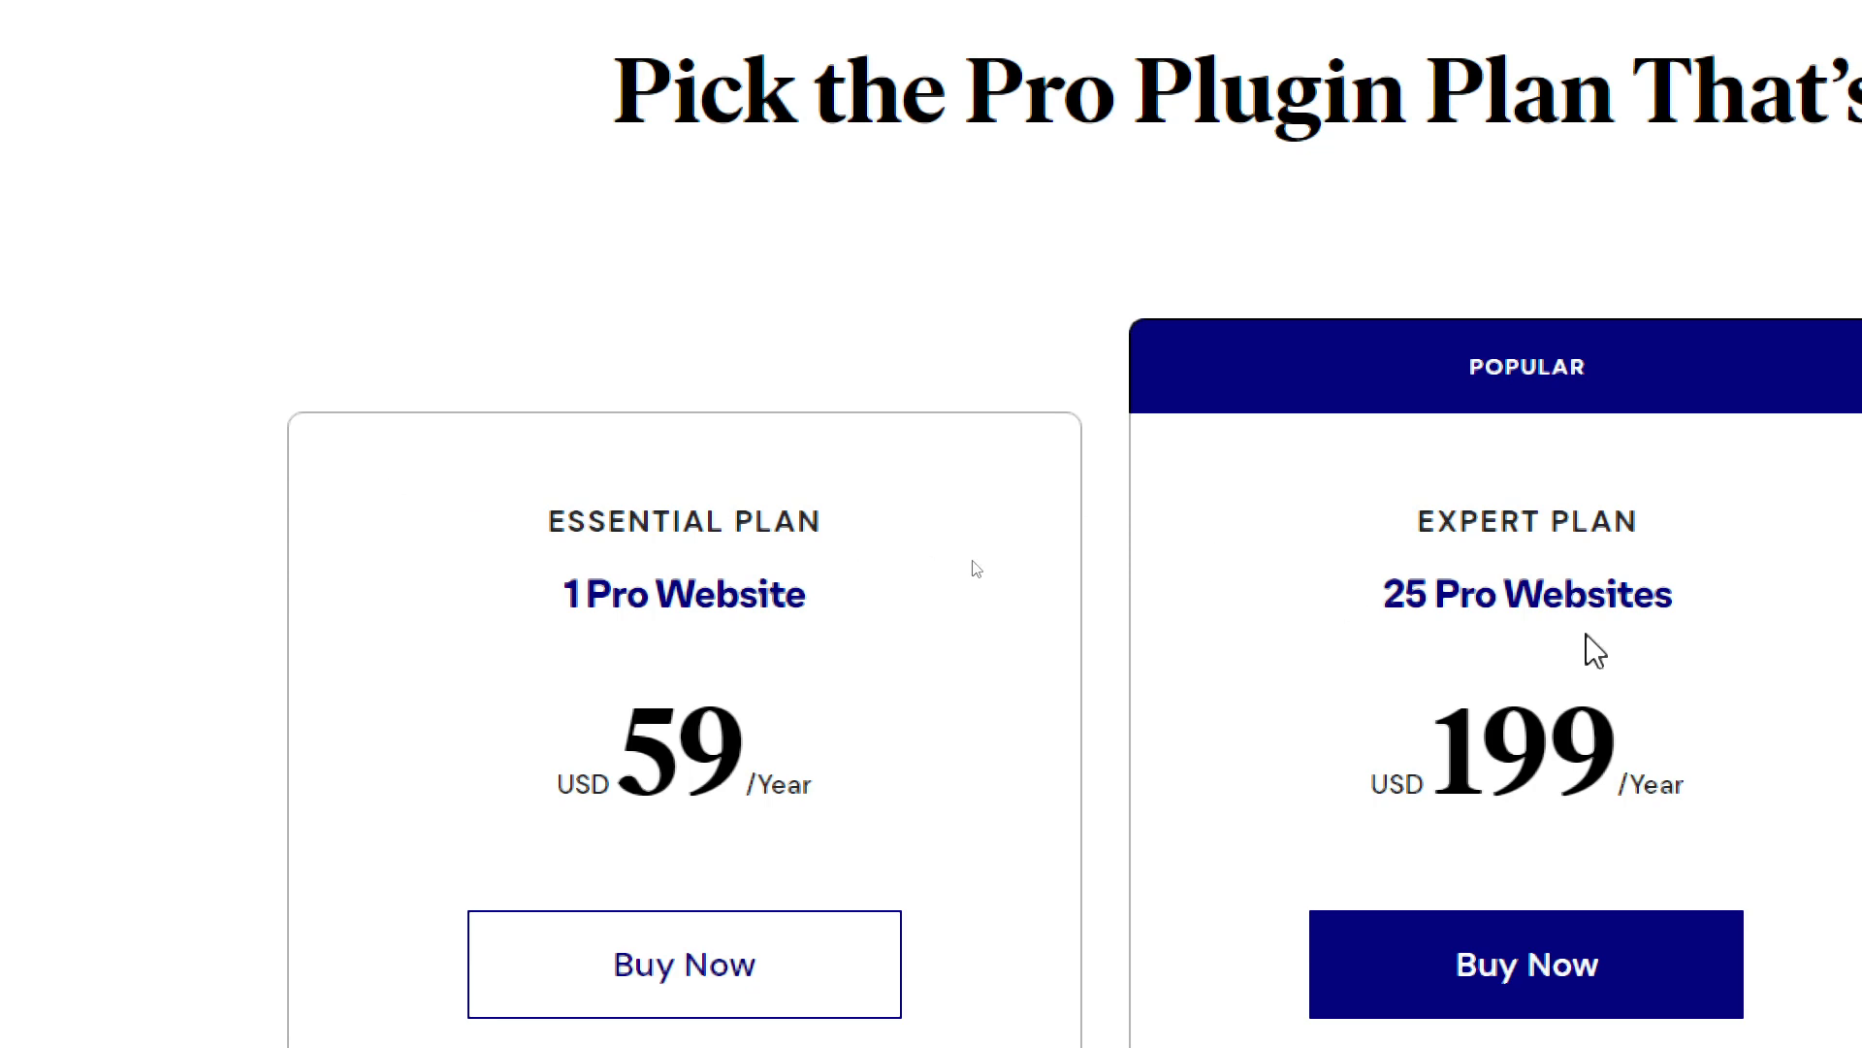
scroll("right", 3)
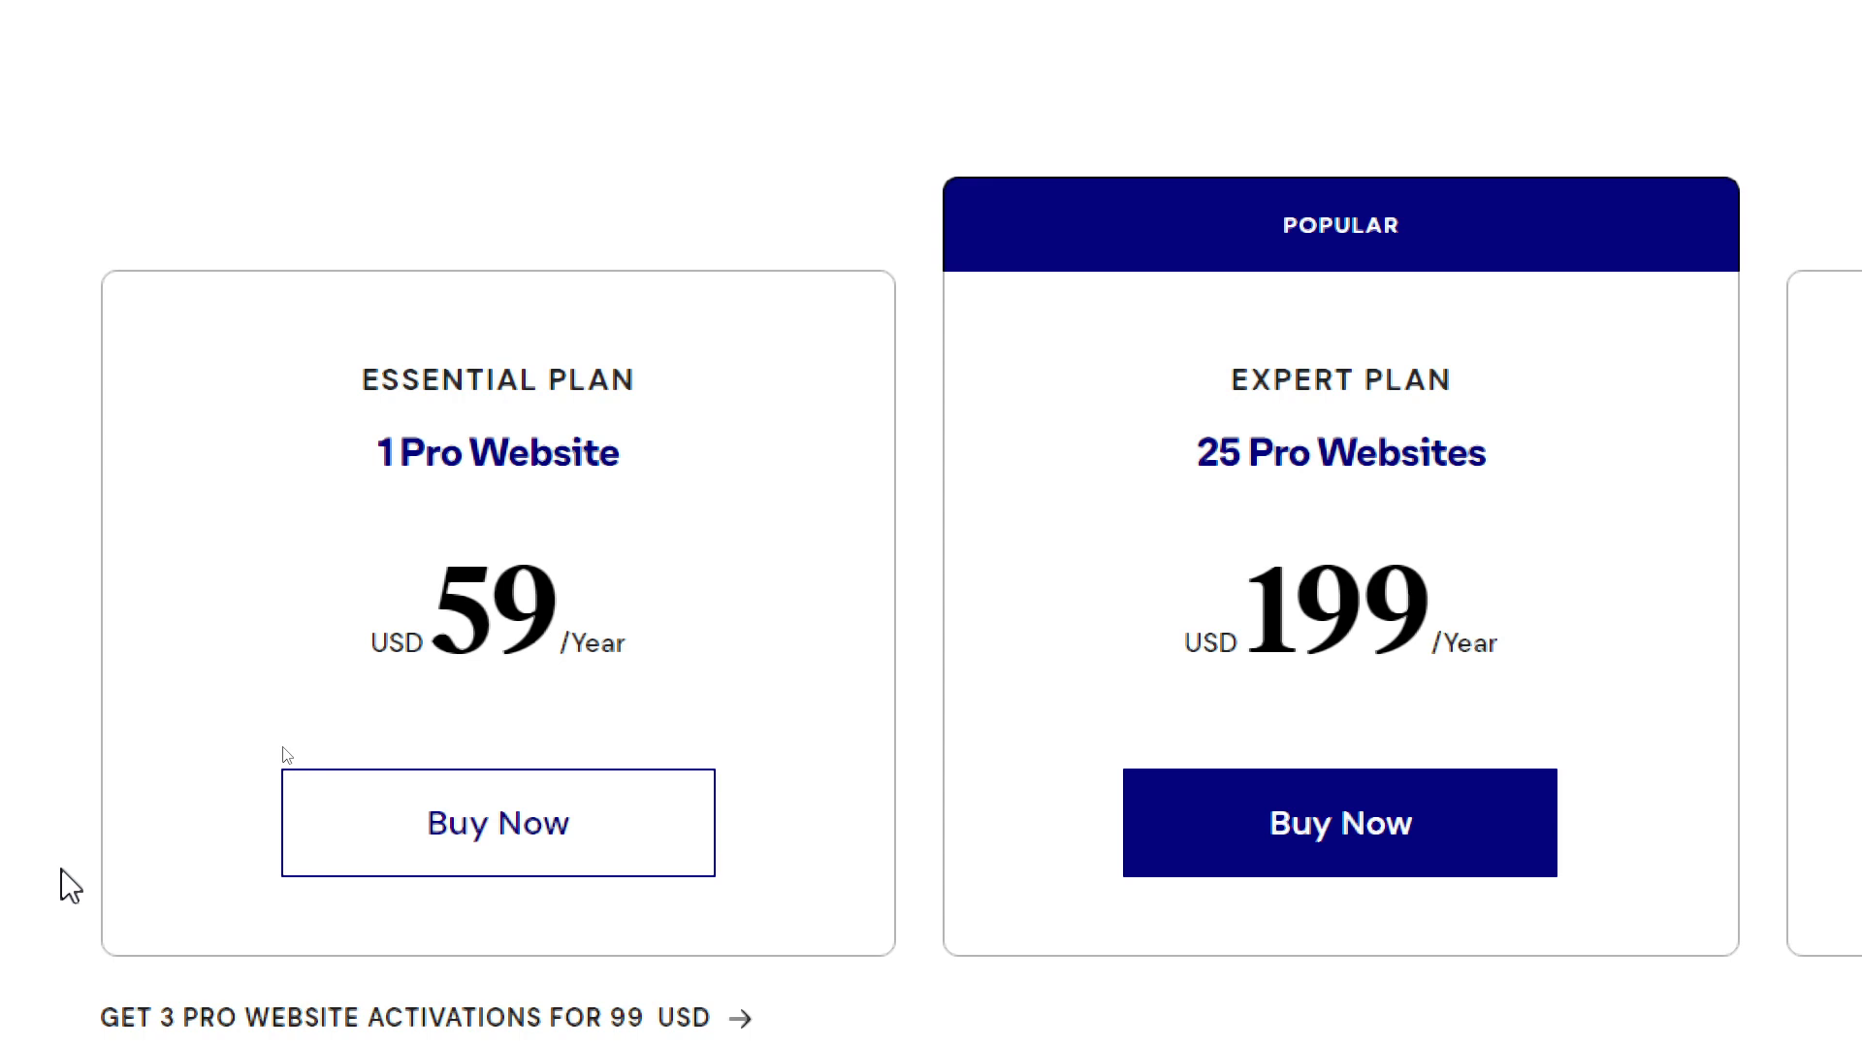
scroll("right", 3)
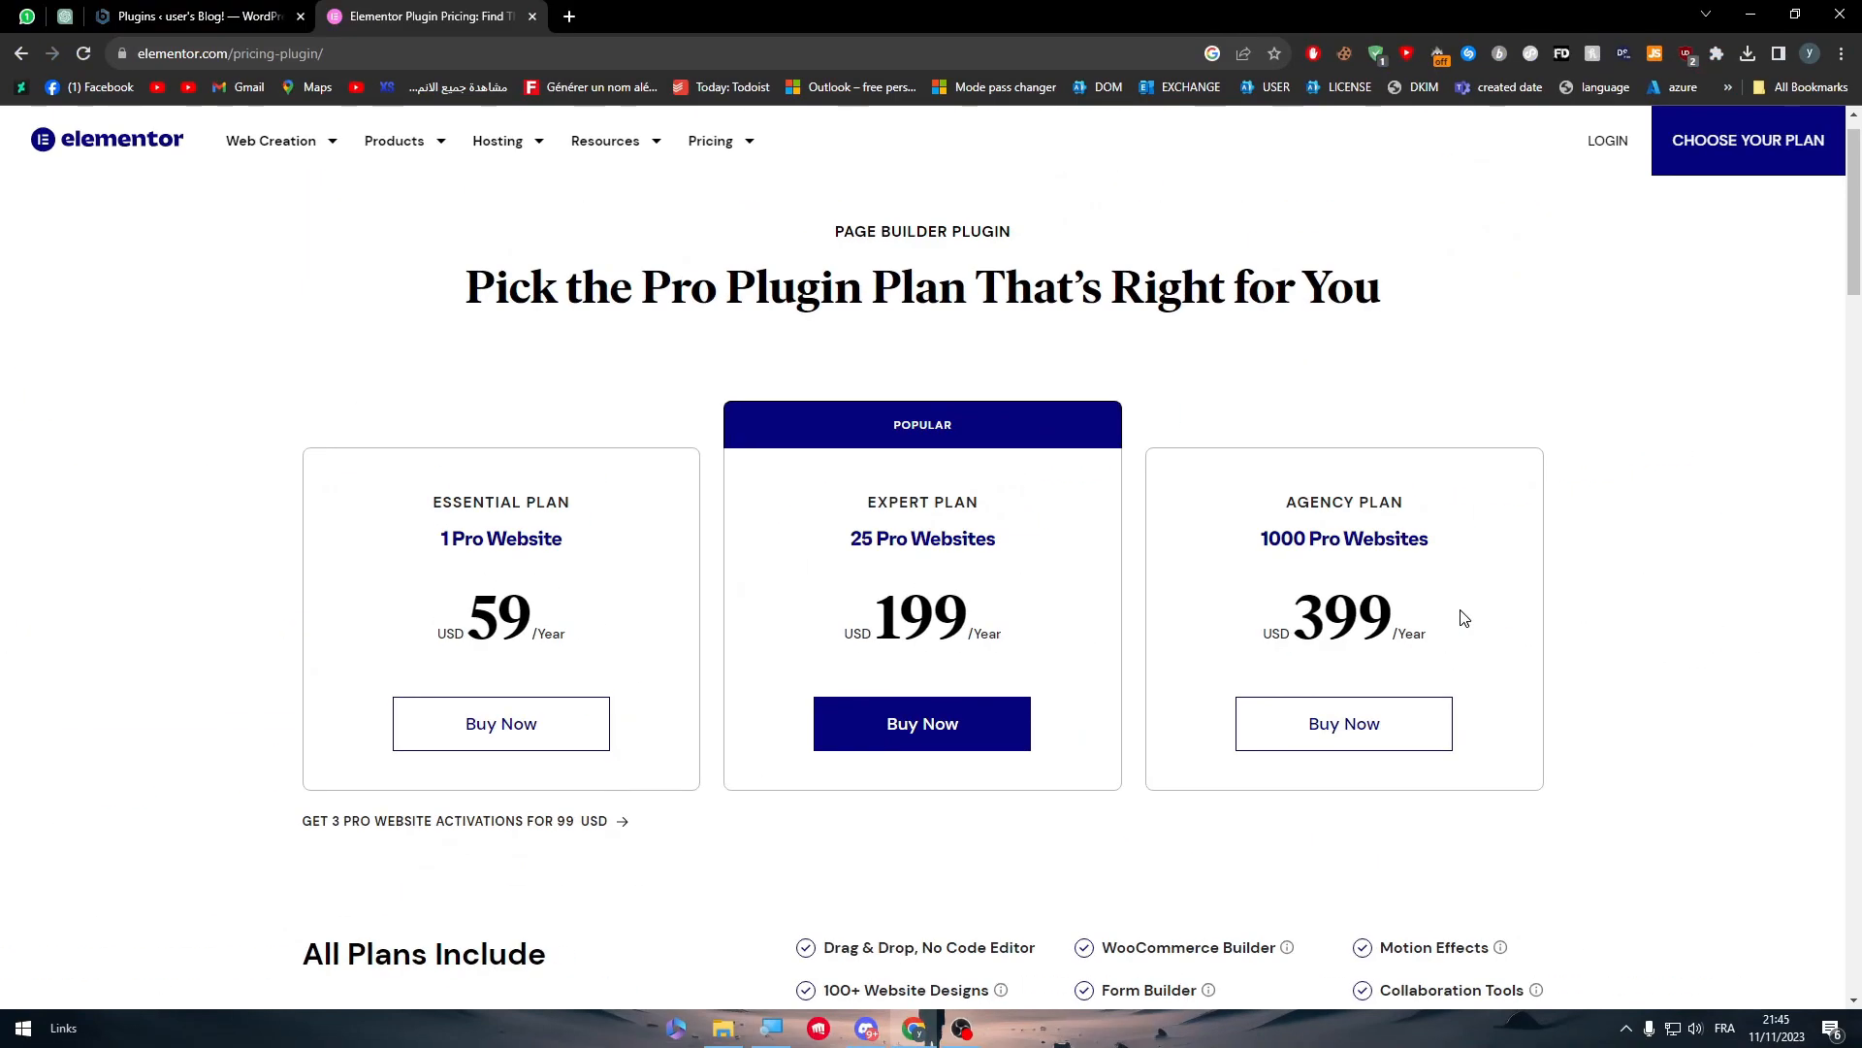
- Scroll to 'All Plans Include': Theme Builder, WooCommerce Builder, AI Free Trial, Premium Support
scroll("down", 3)
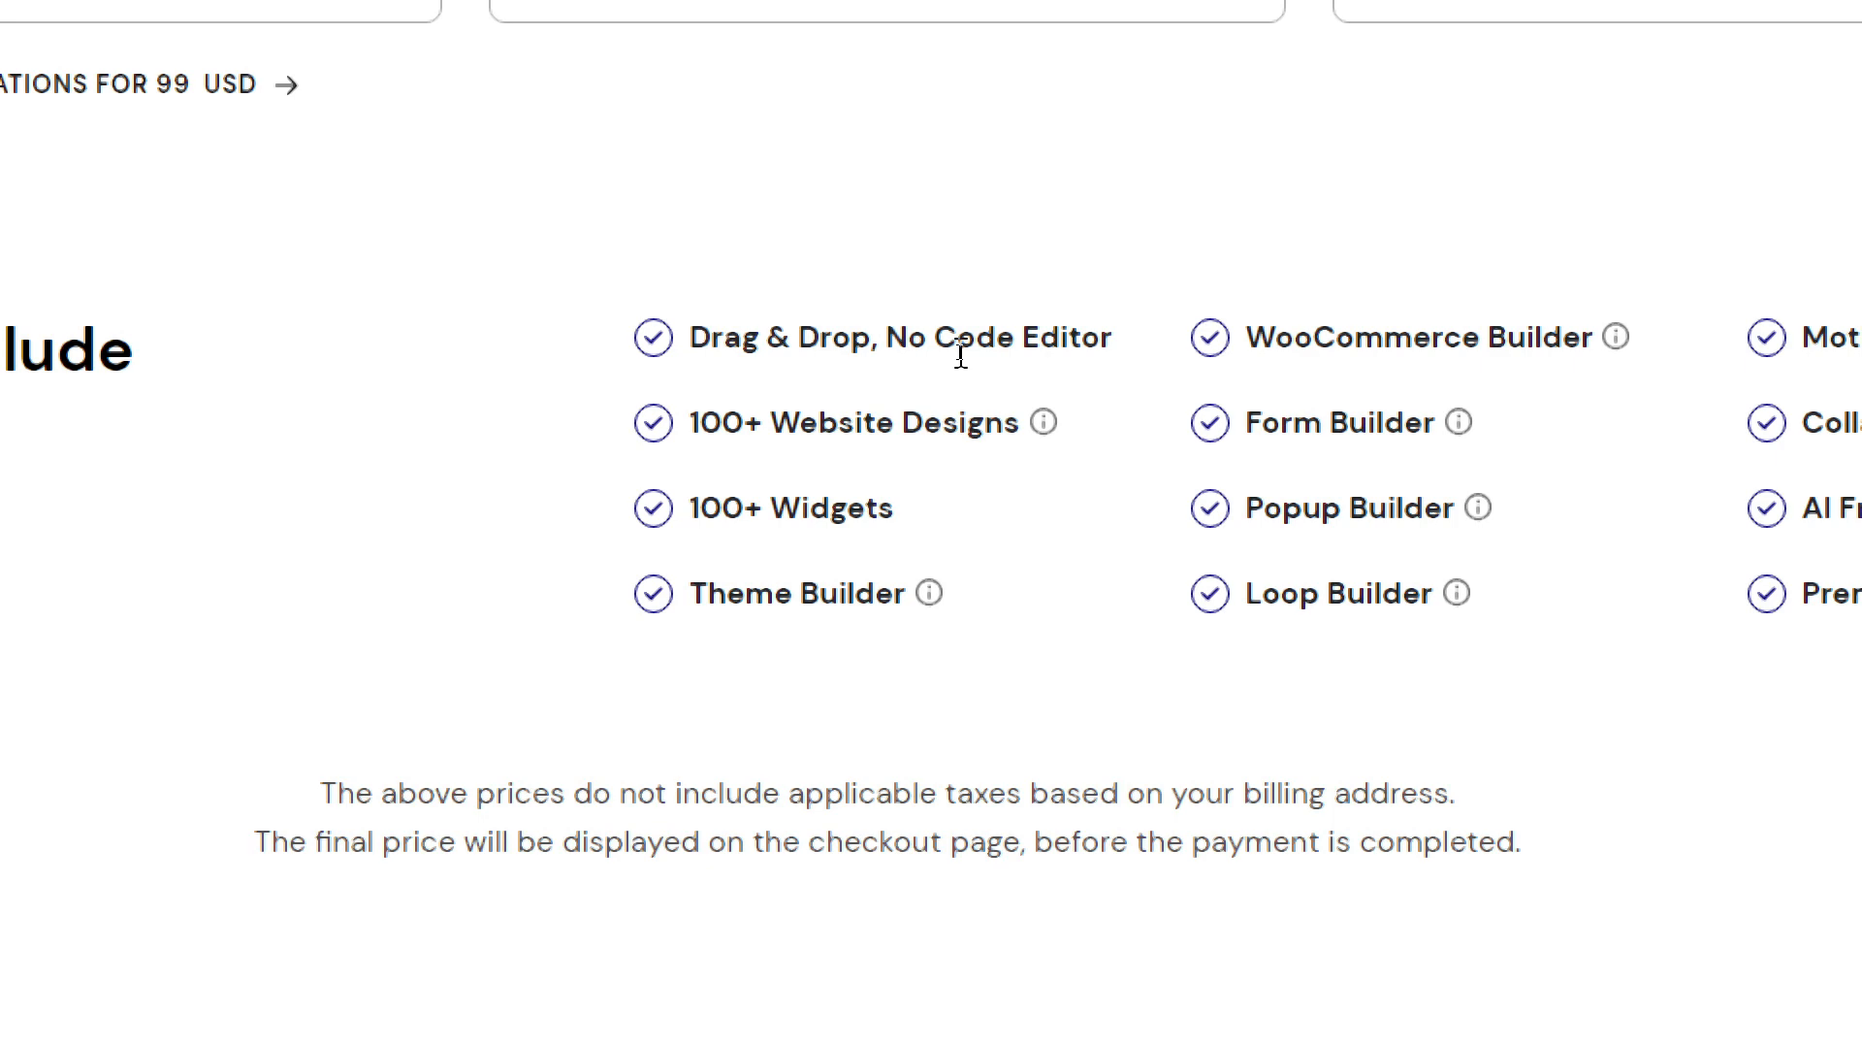
scroll("right", 3)
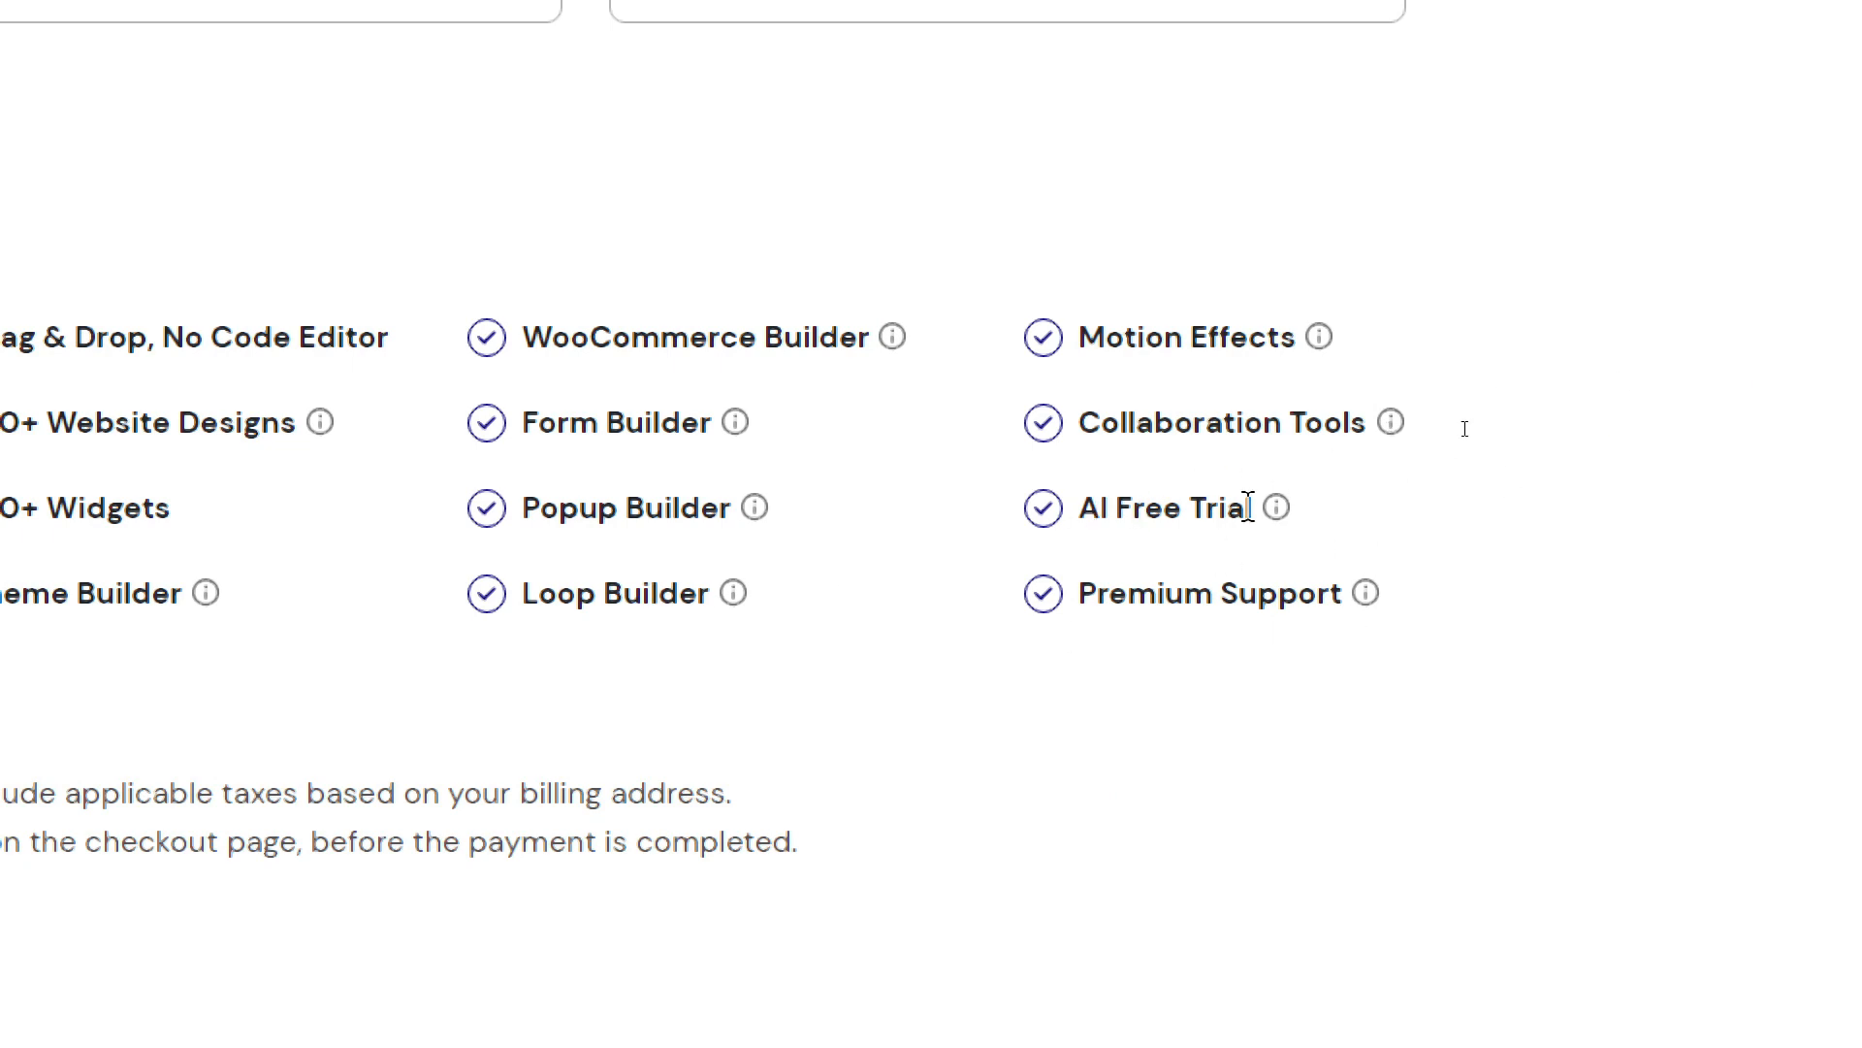
mouse_move(1272, 507)
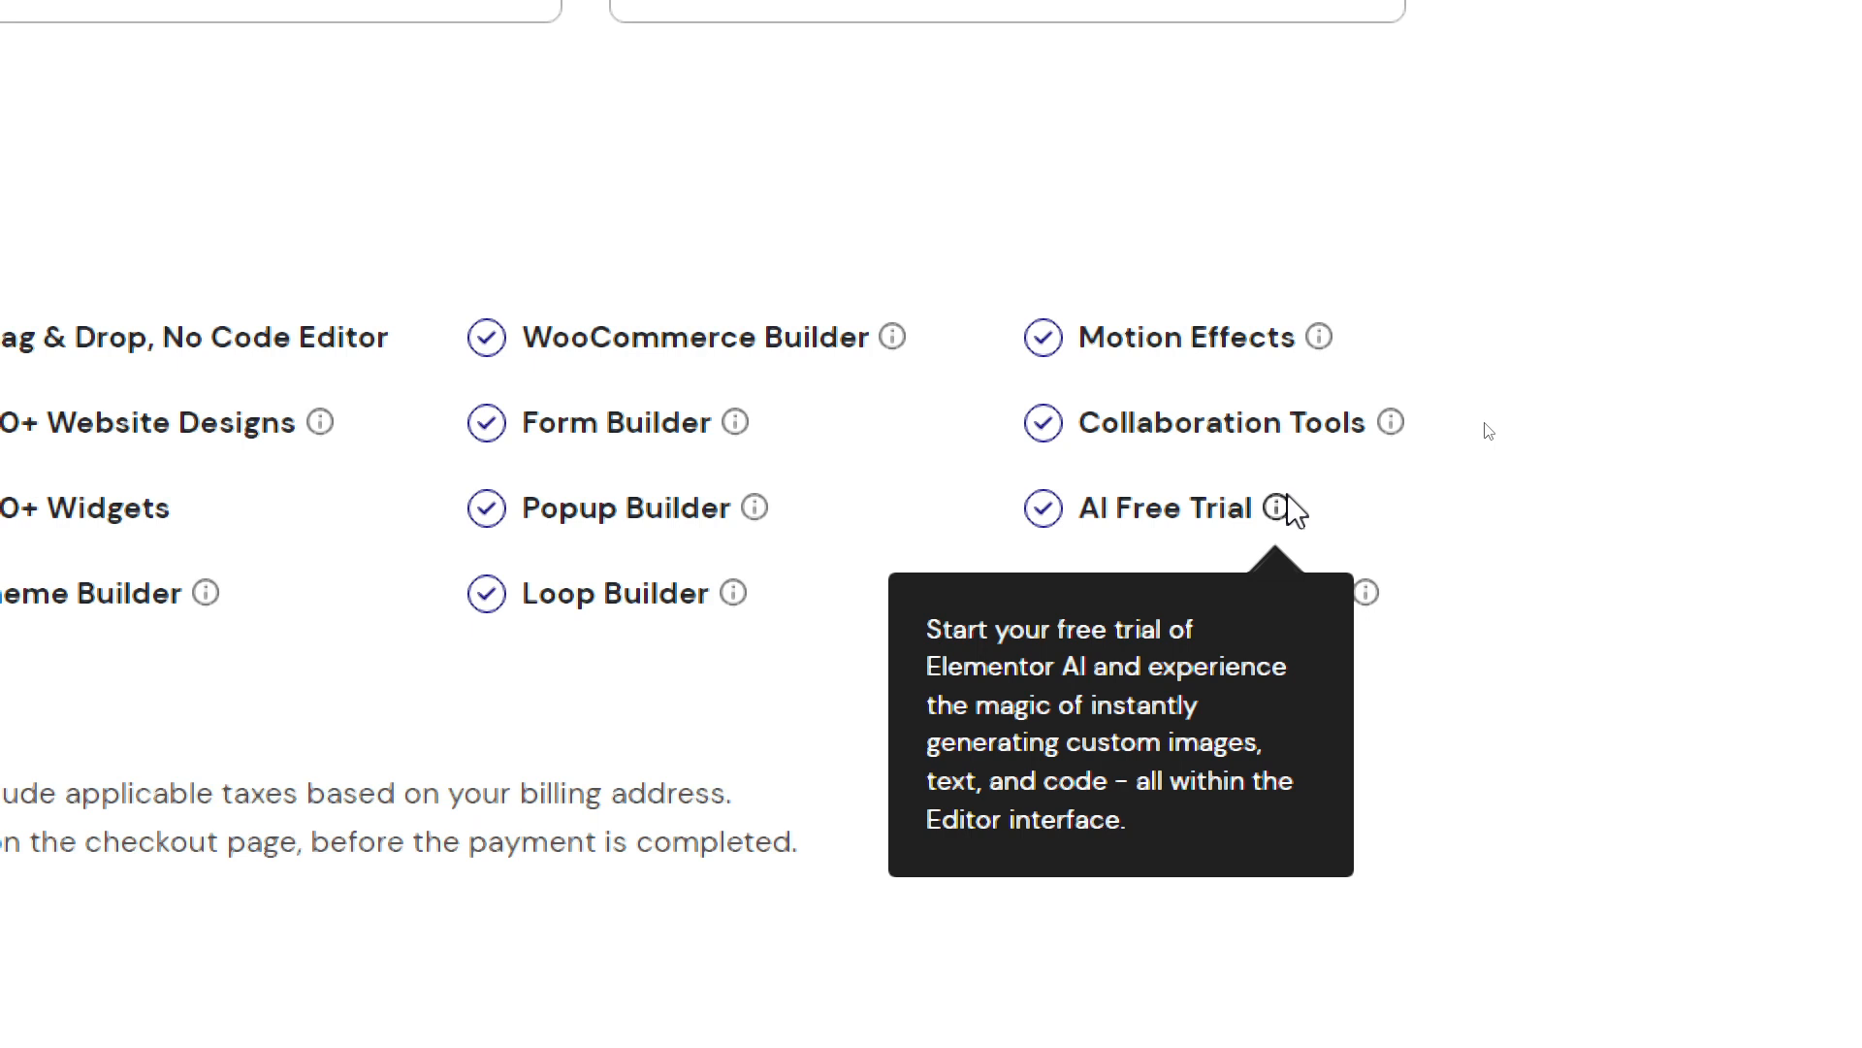
mouse_move(1273, 497)
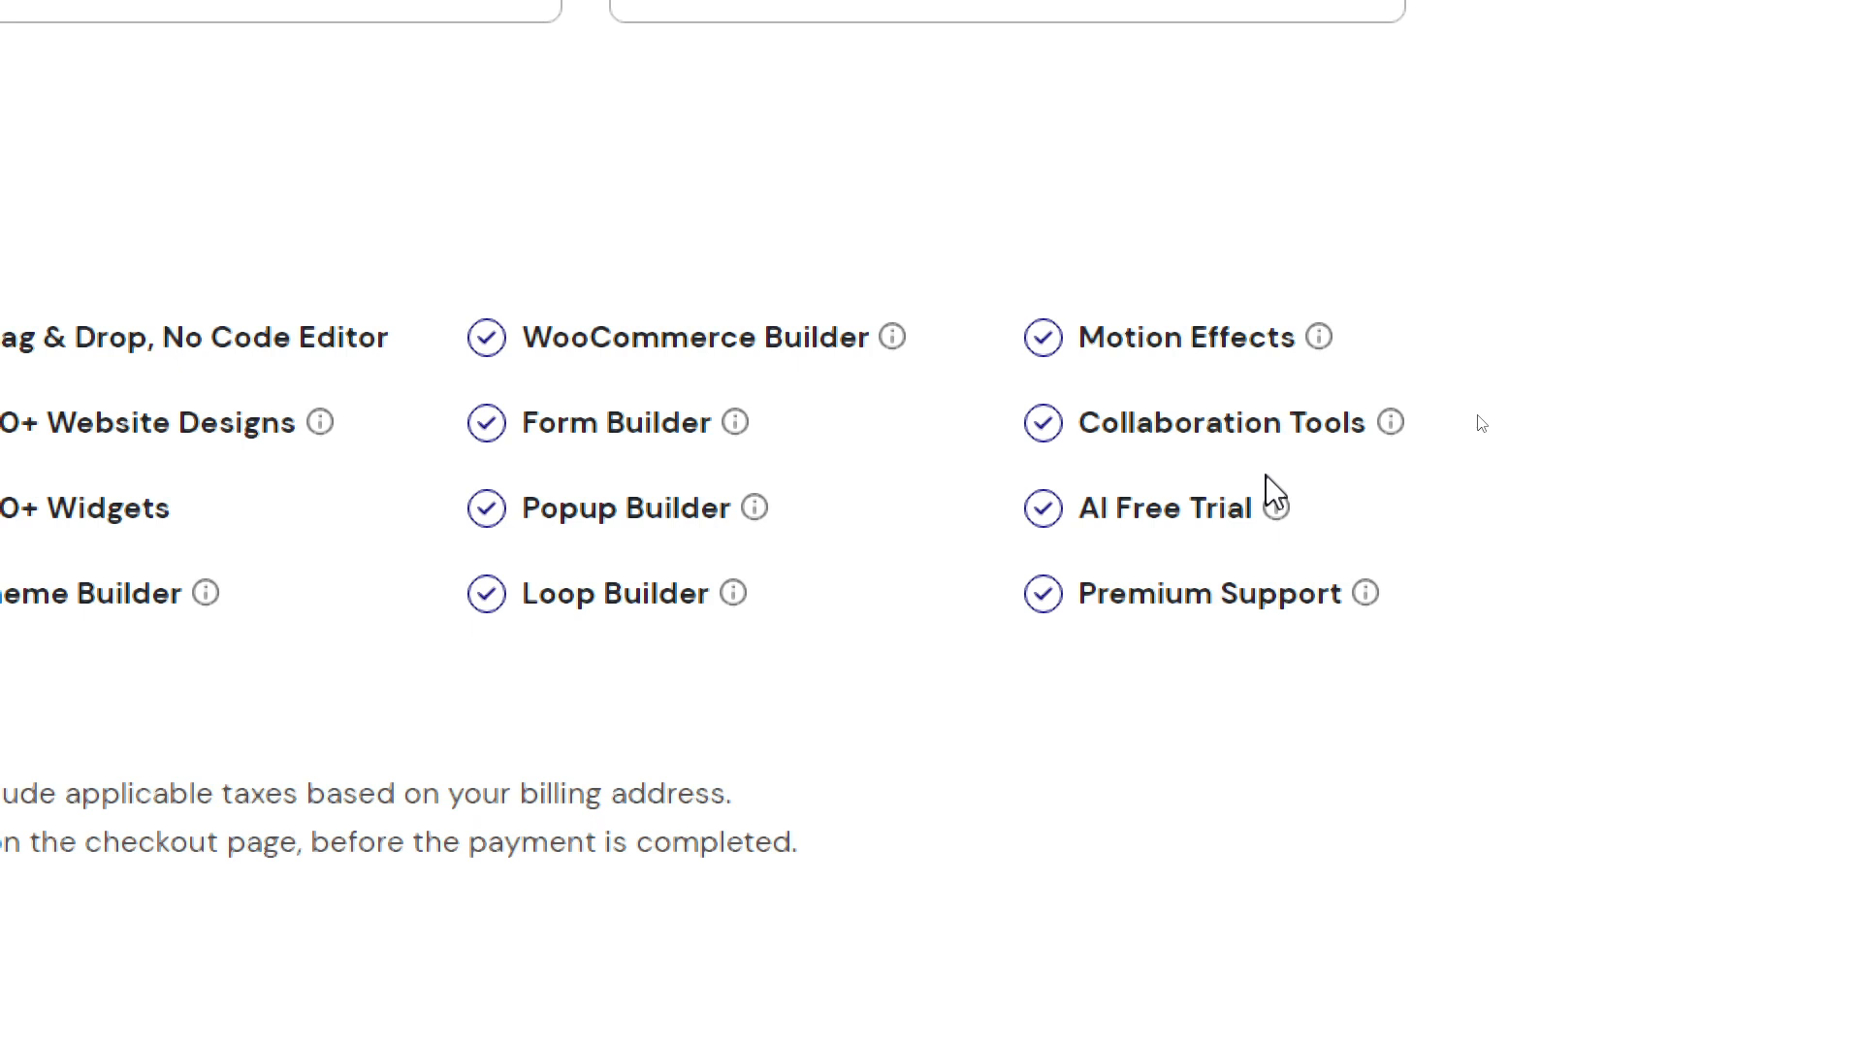
mouse_move(1276, 508)
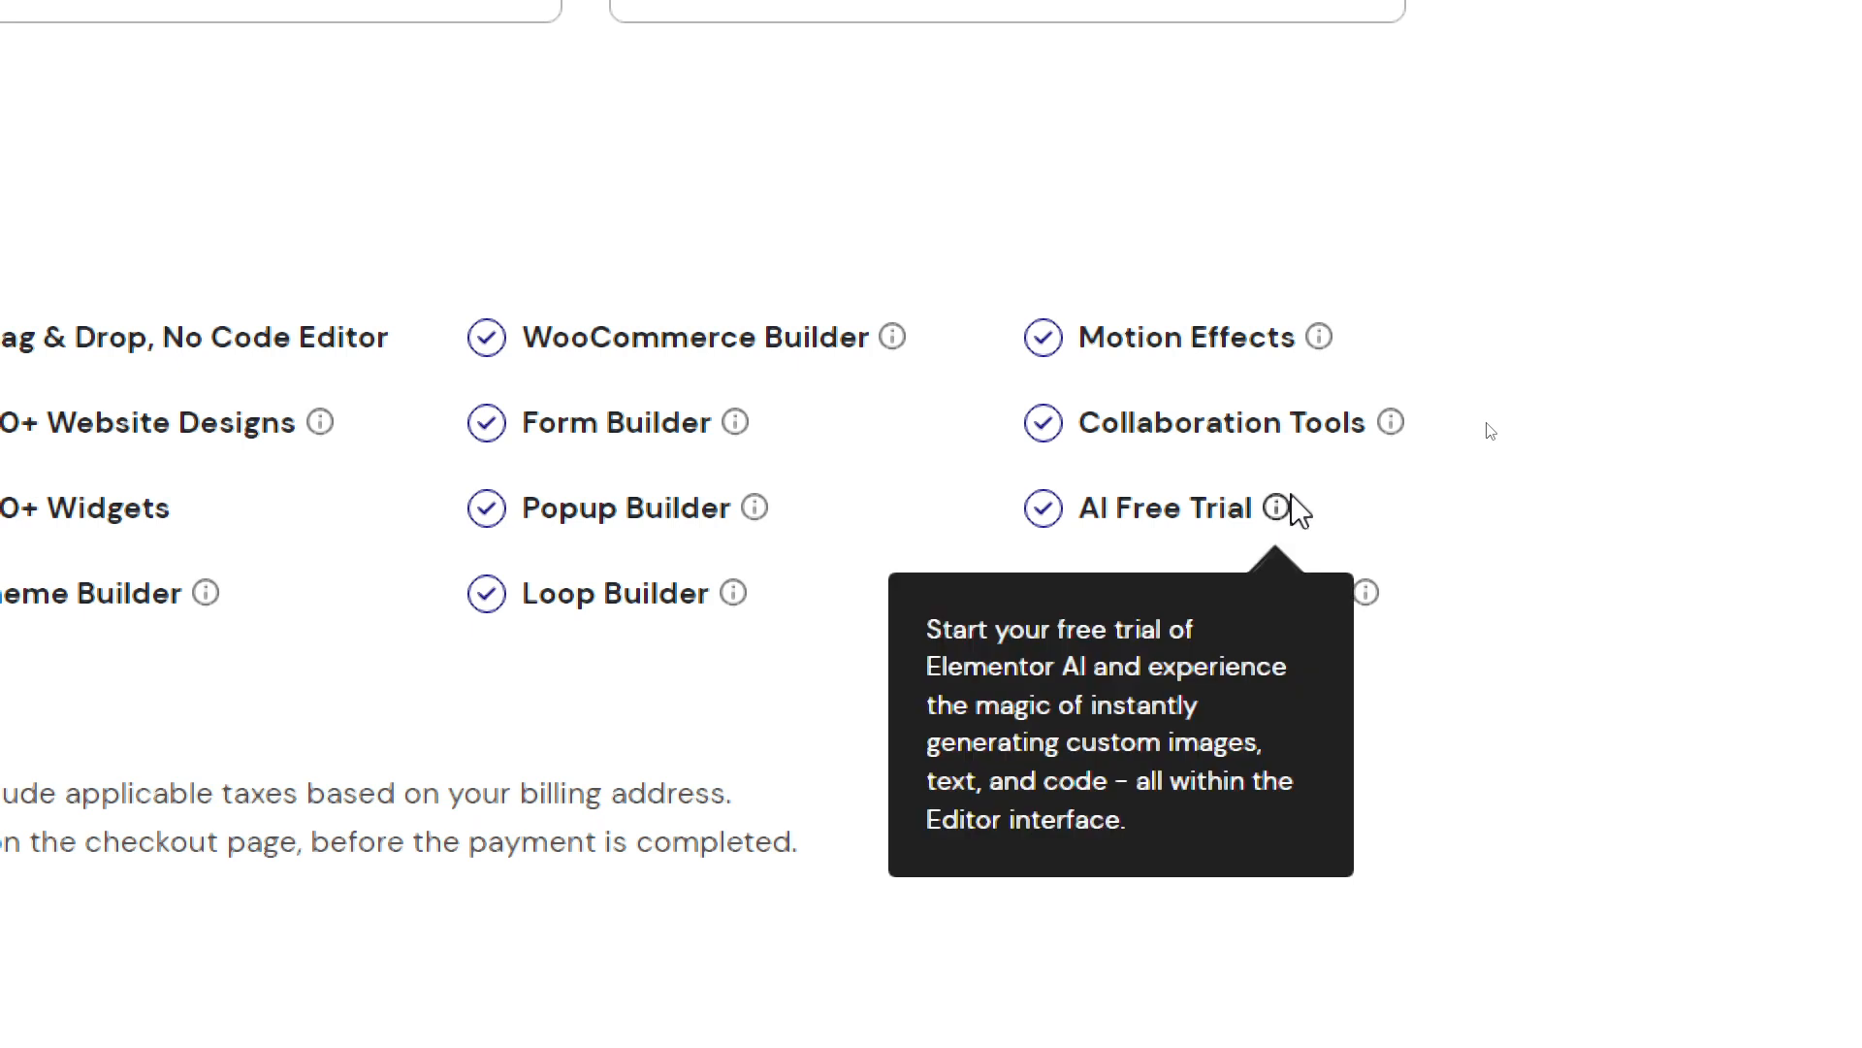
mouse_move(1438, 476)
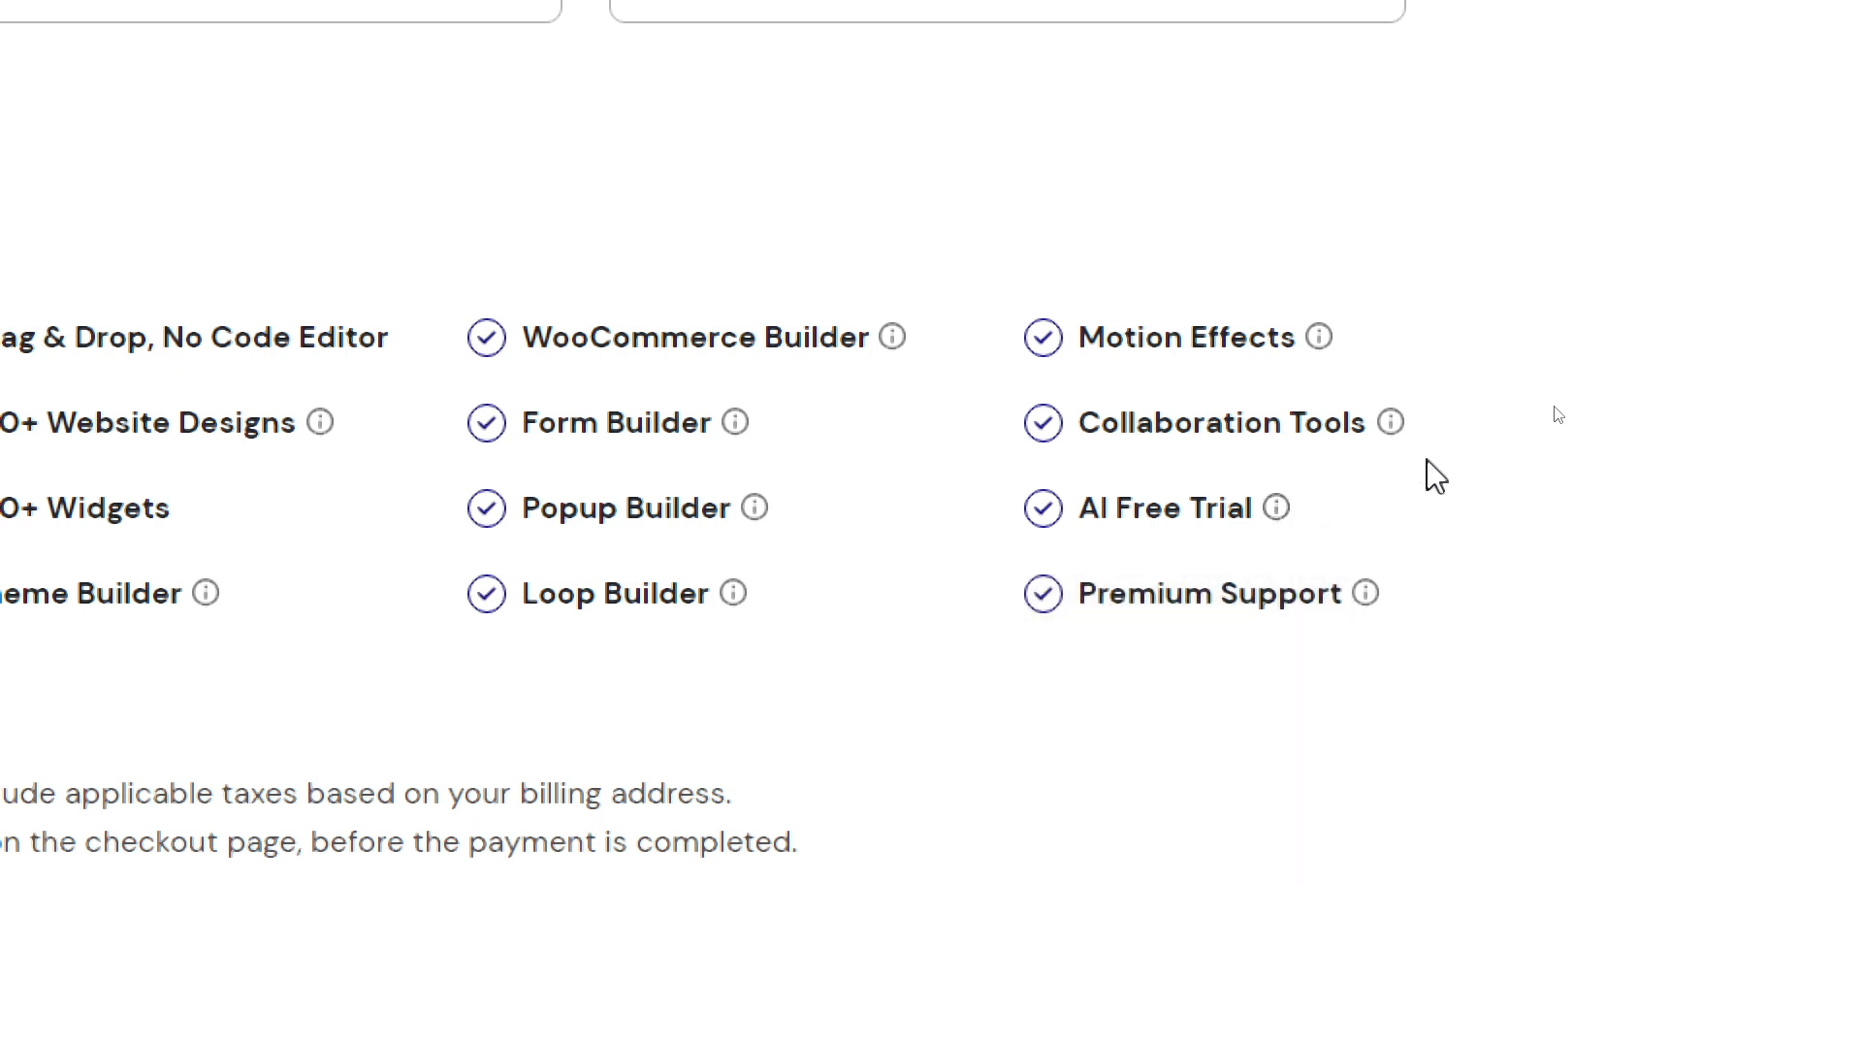
mouse_move(1425, 544)
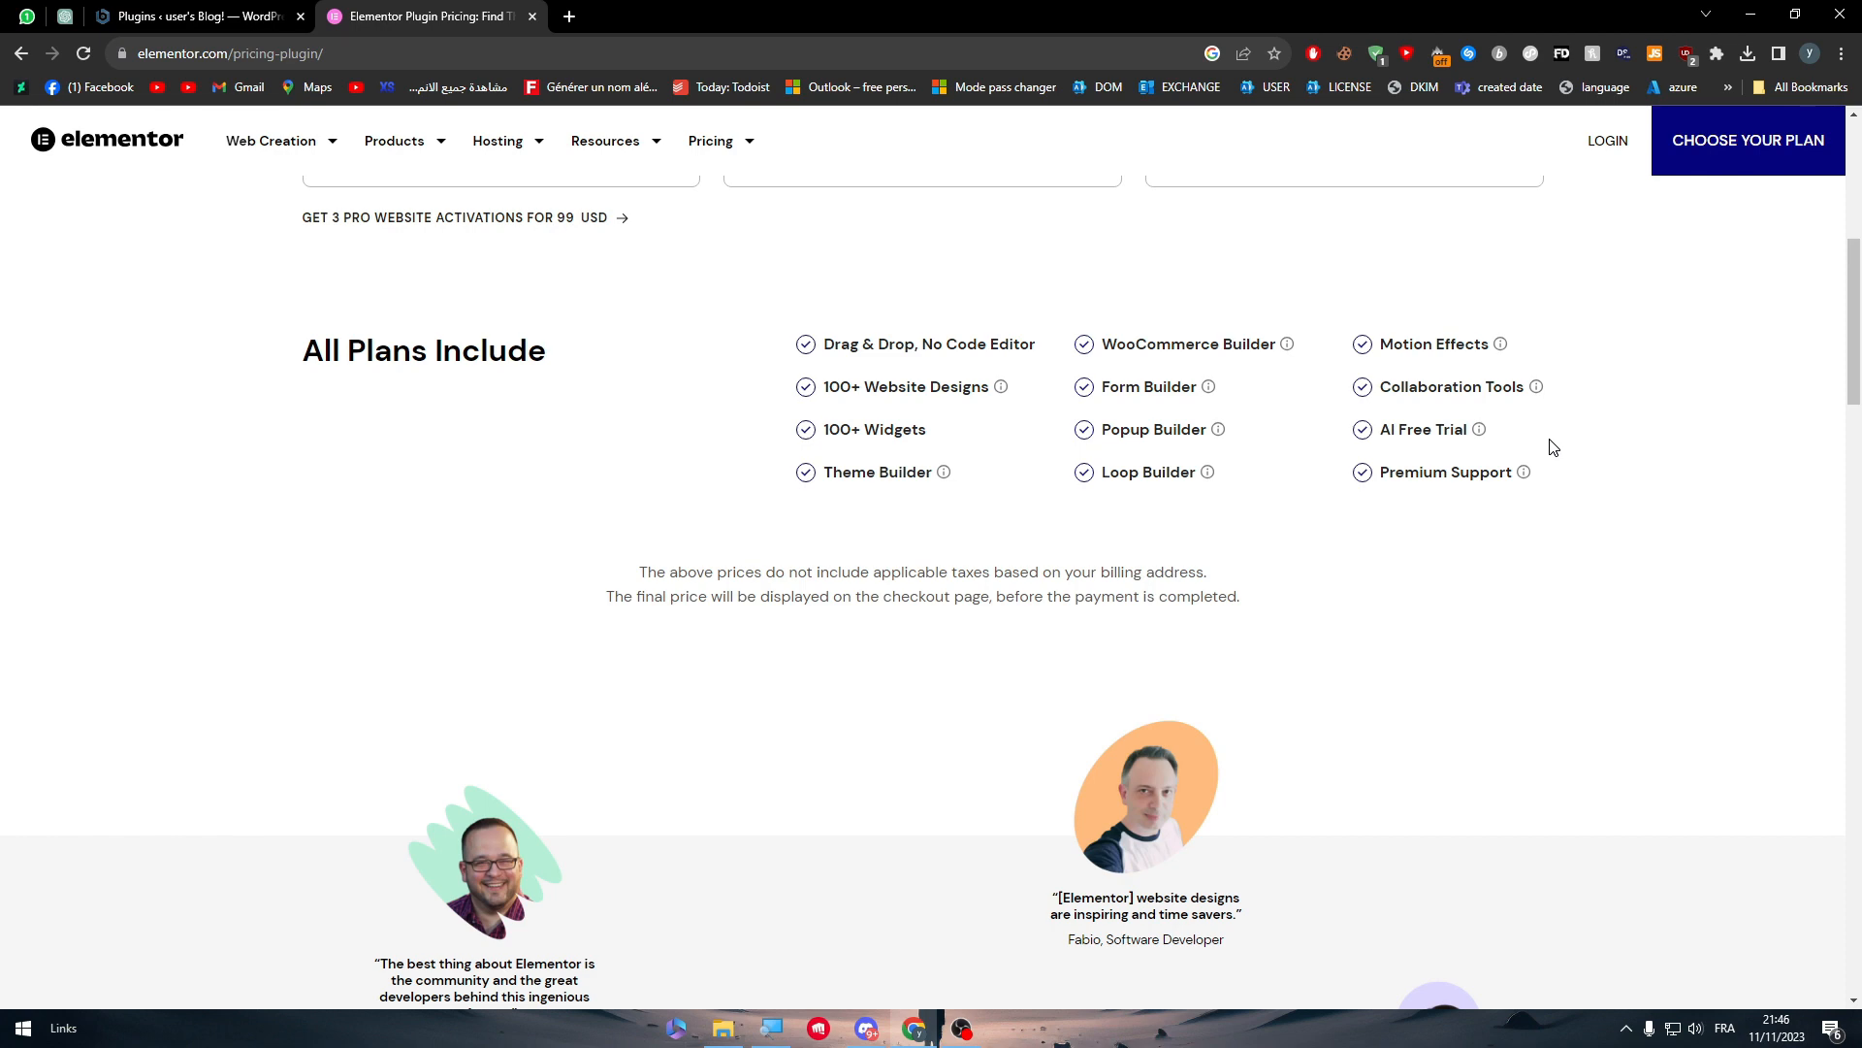
- Scroll the pricing page to the top, then switch to the 'Plugins ‹ user's Blog' tab
scroll("up", 3)
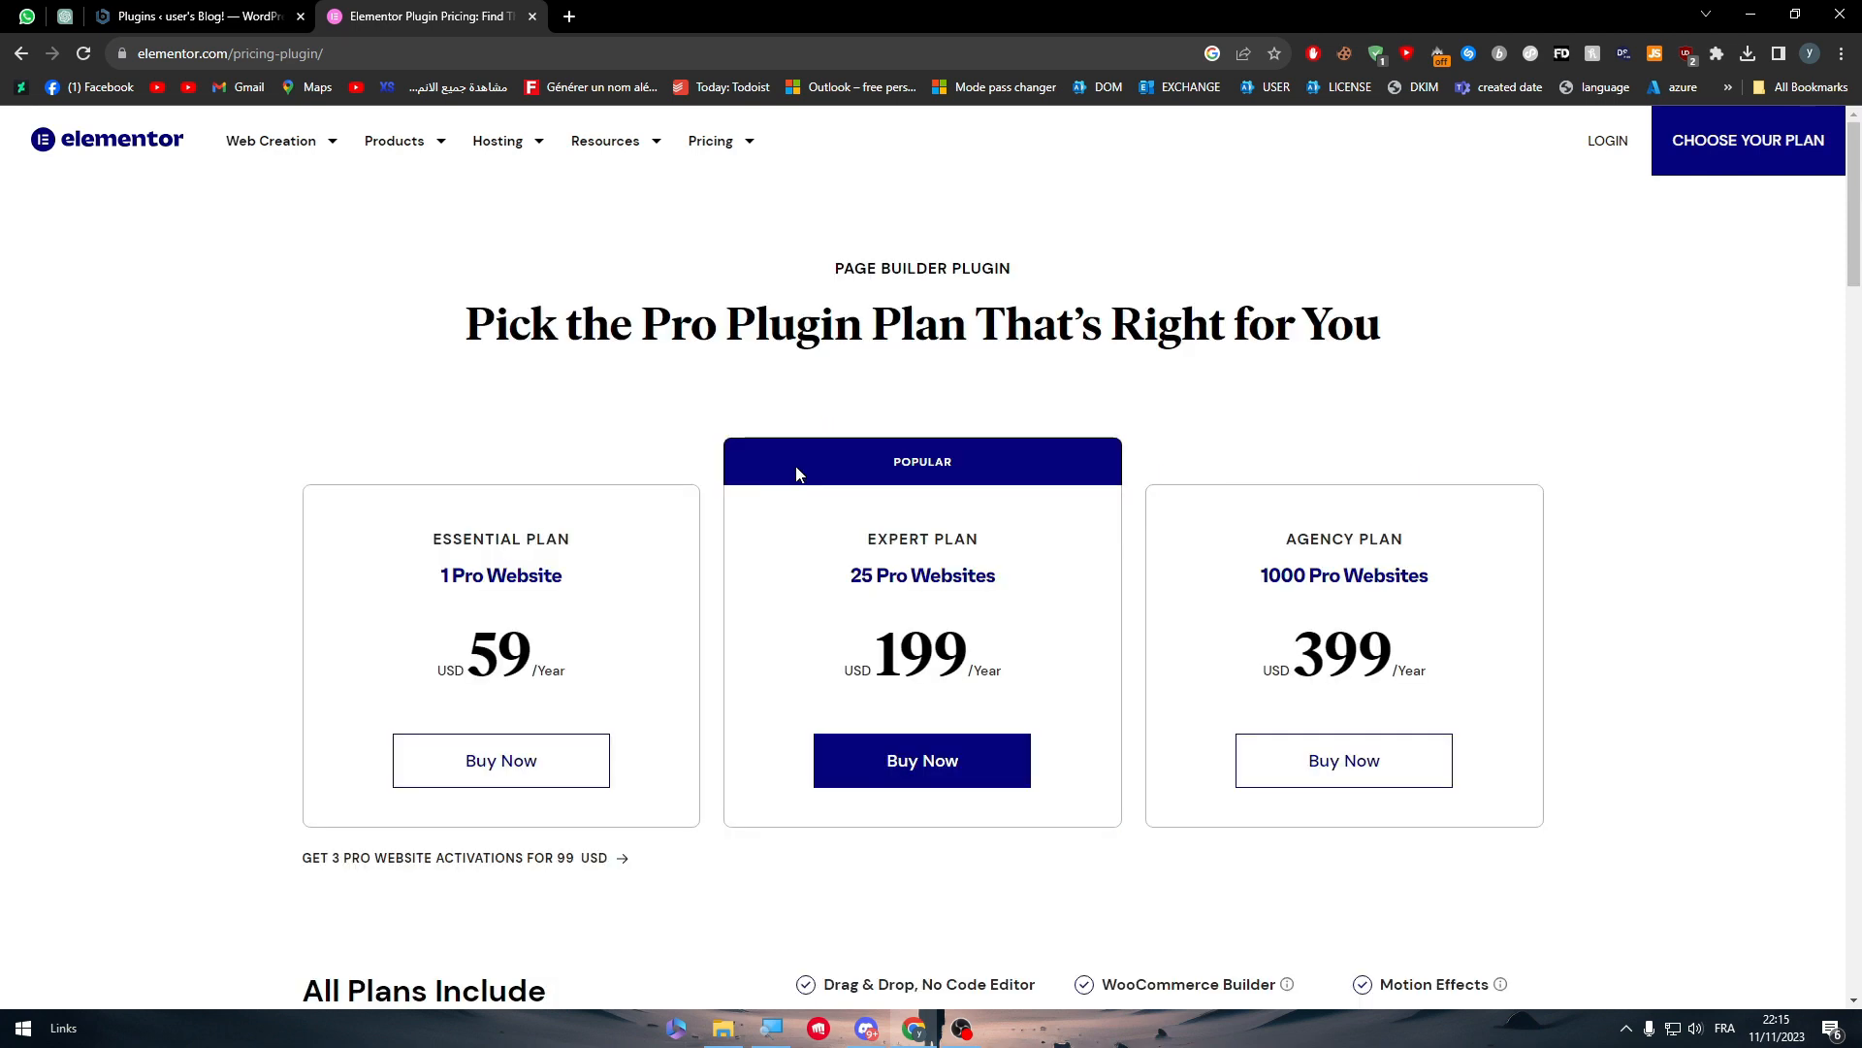
left_click(195, 16)
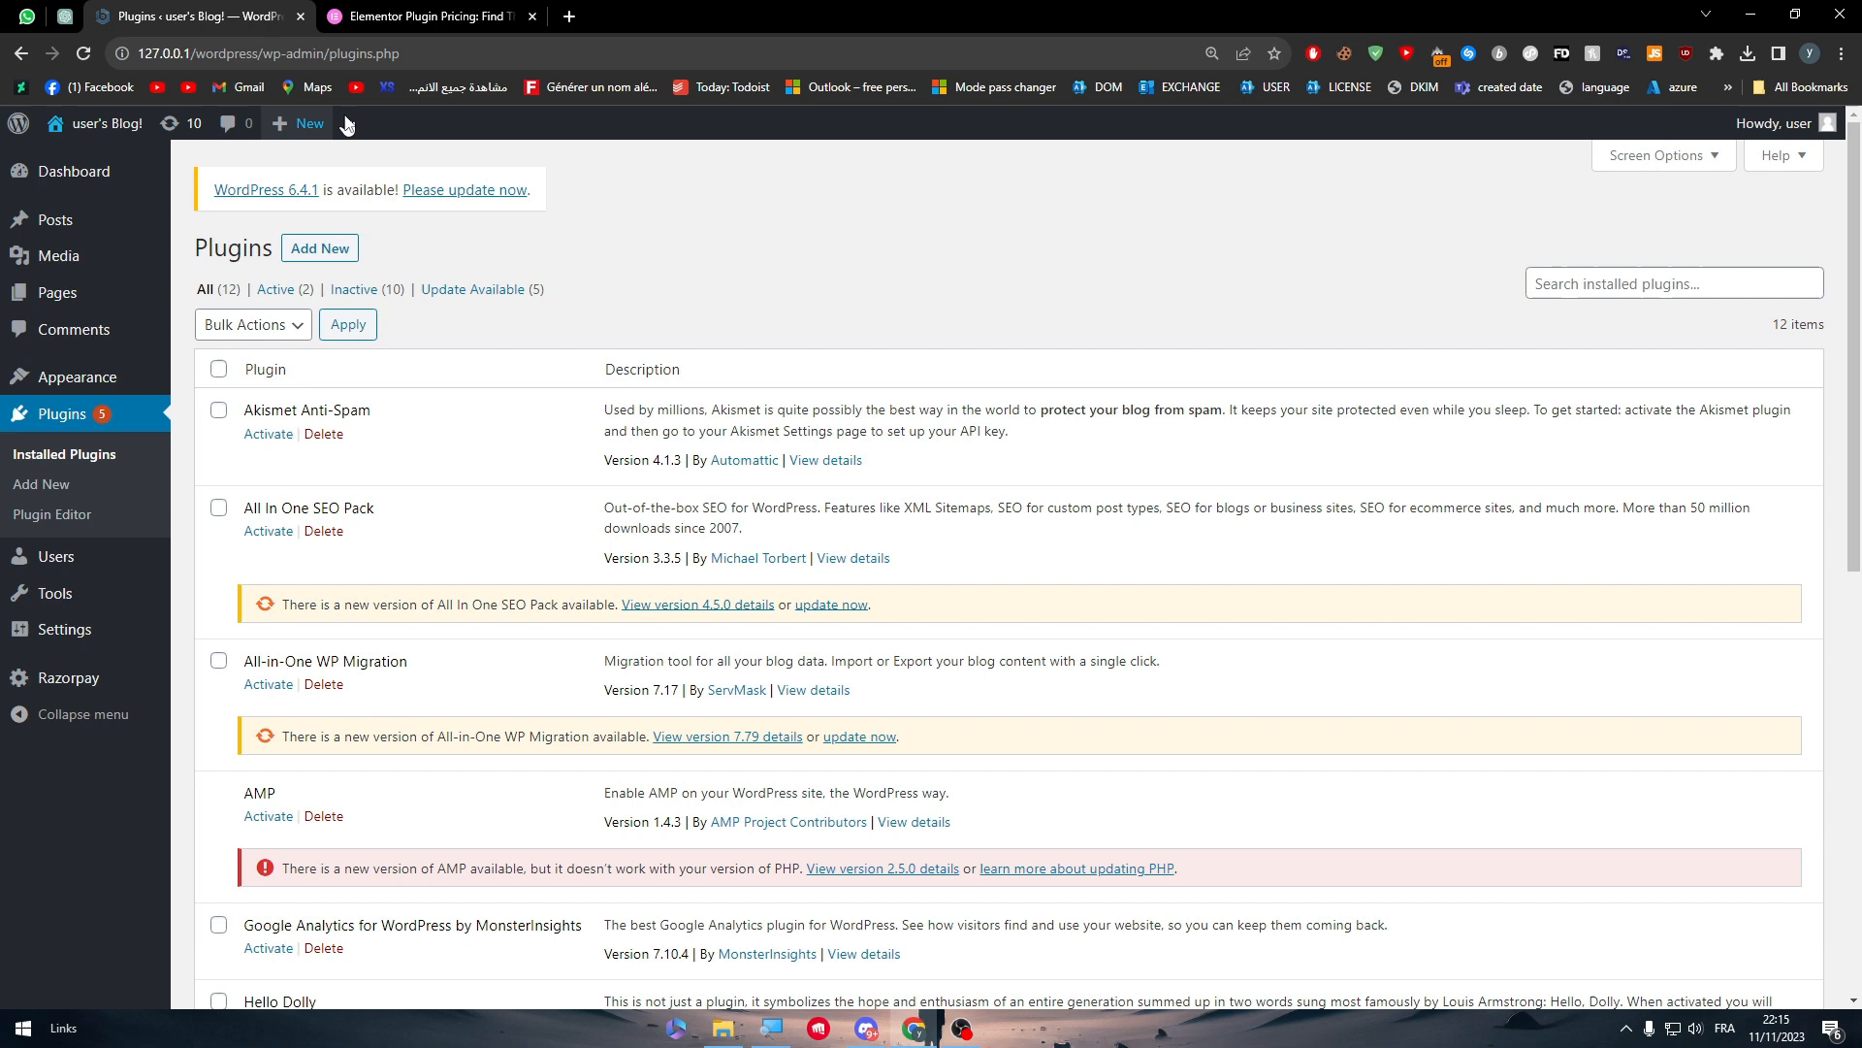
mouse_move(381, 211)
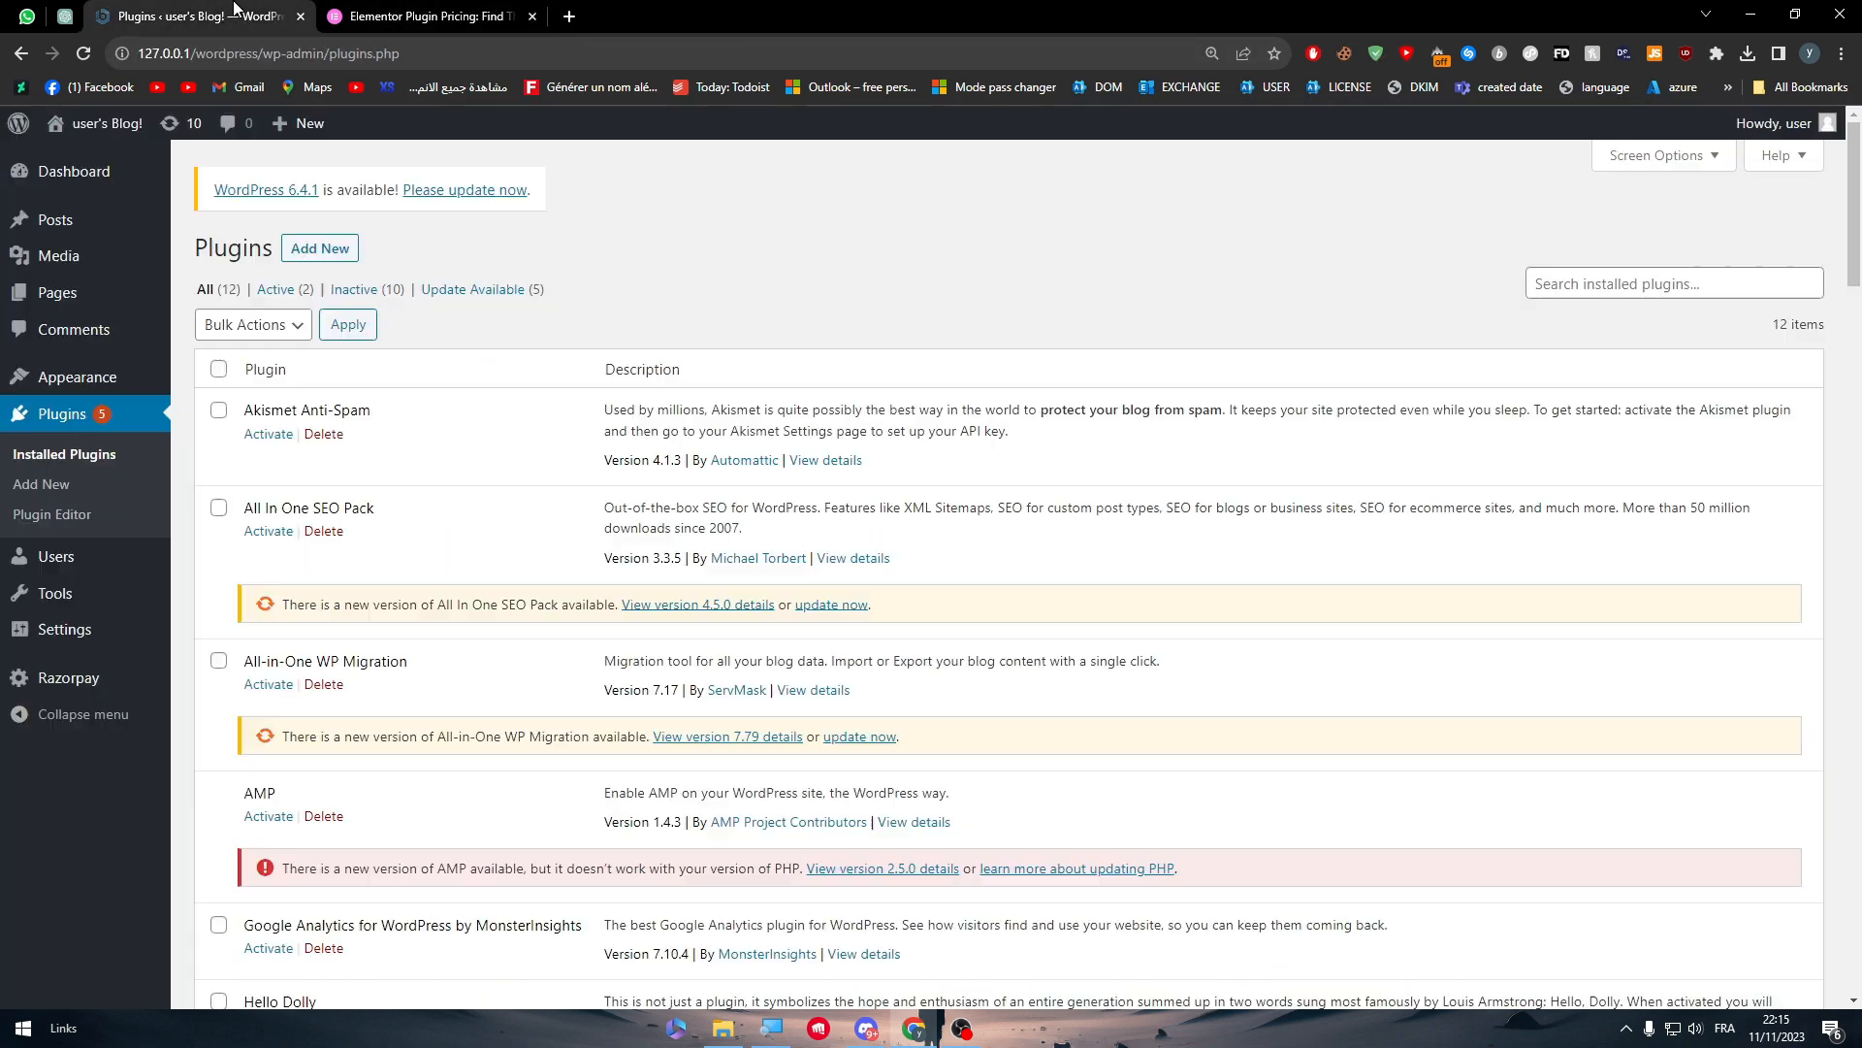
mouse_move(638, 331)
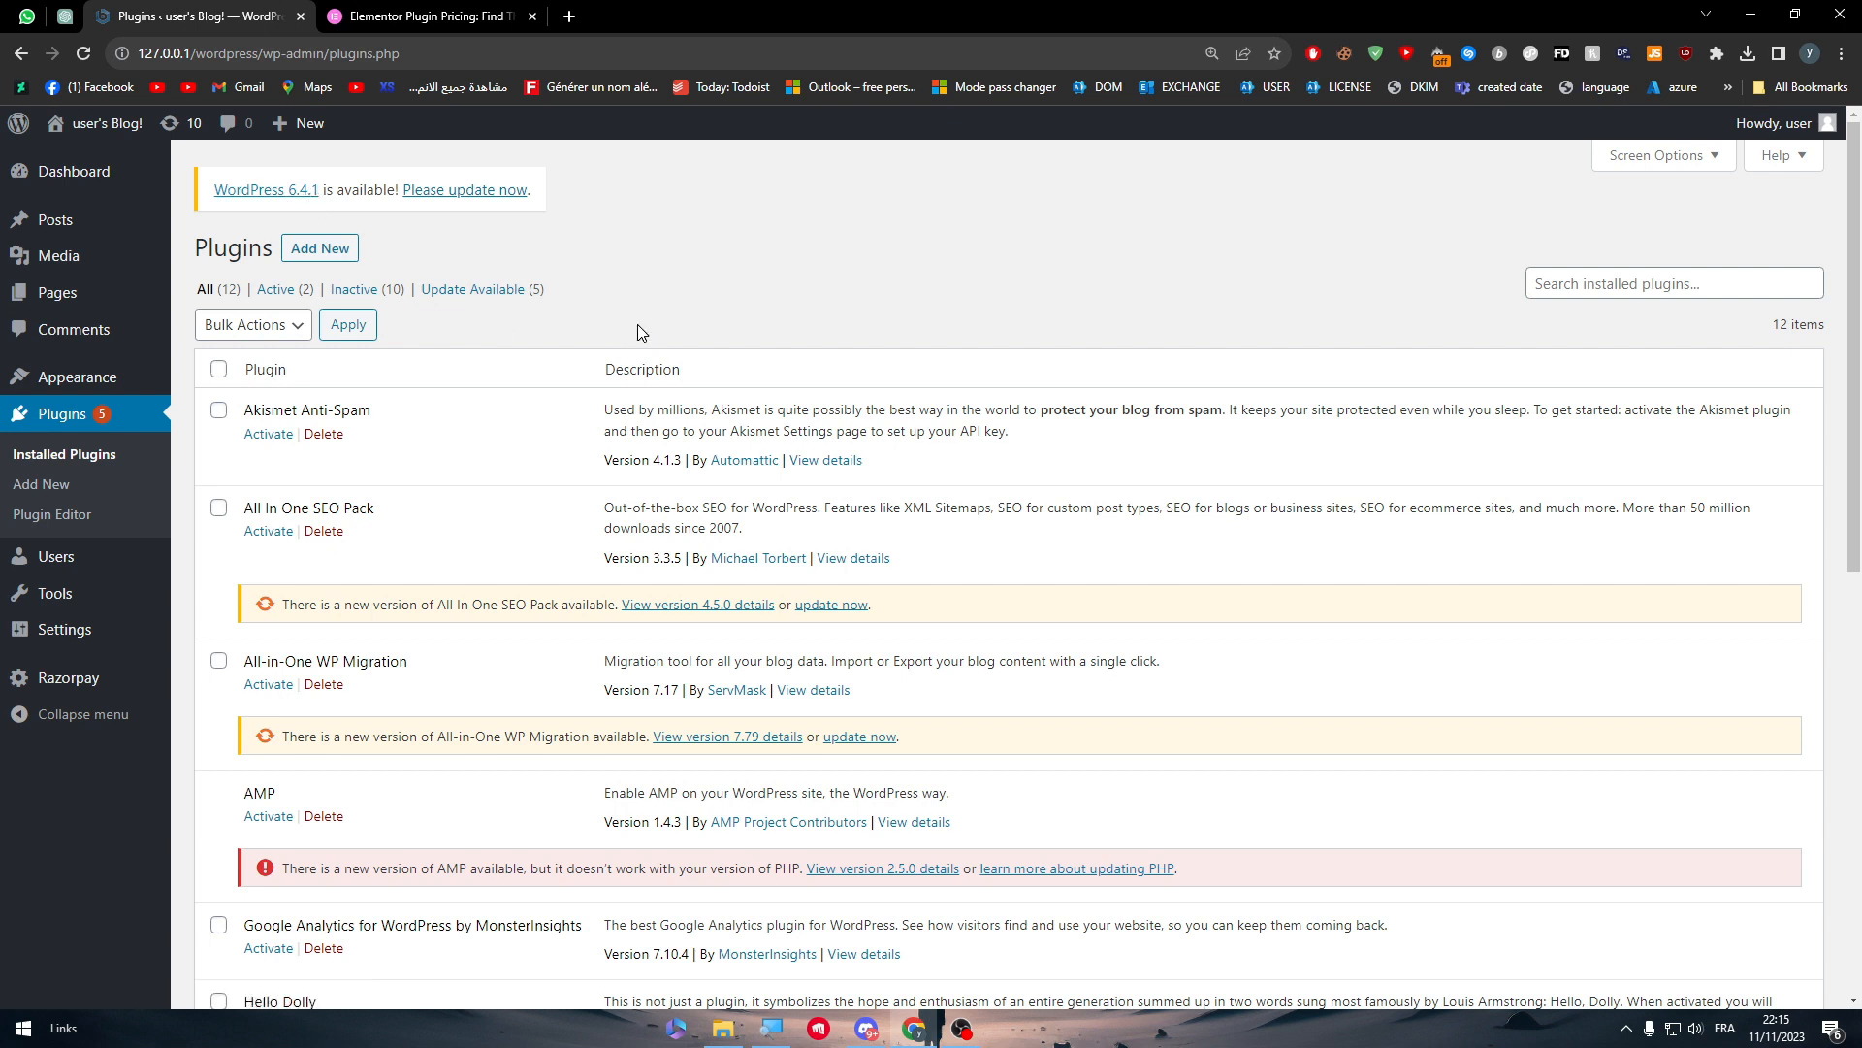
mouse_move(57, 255)
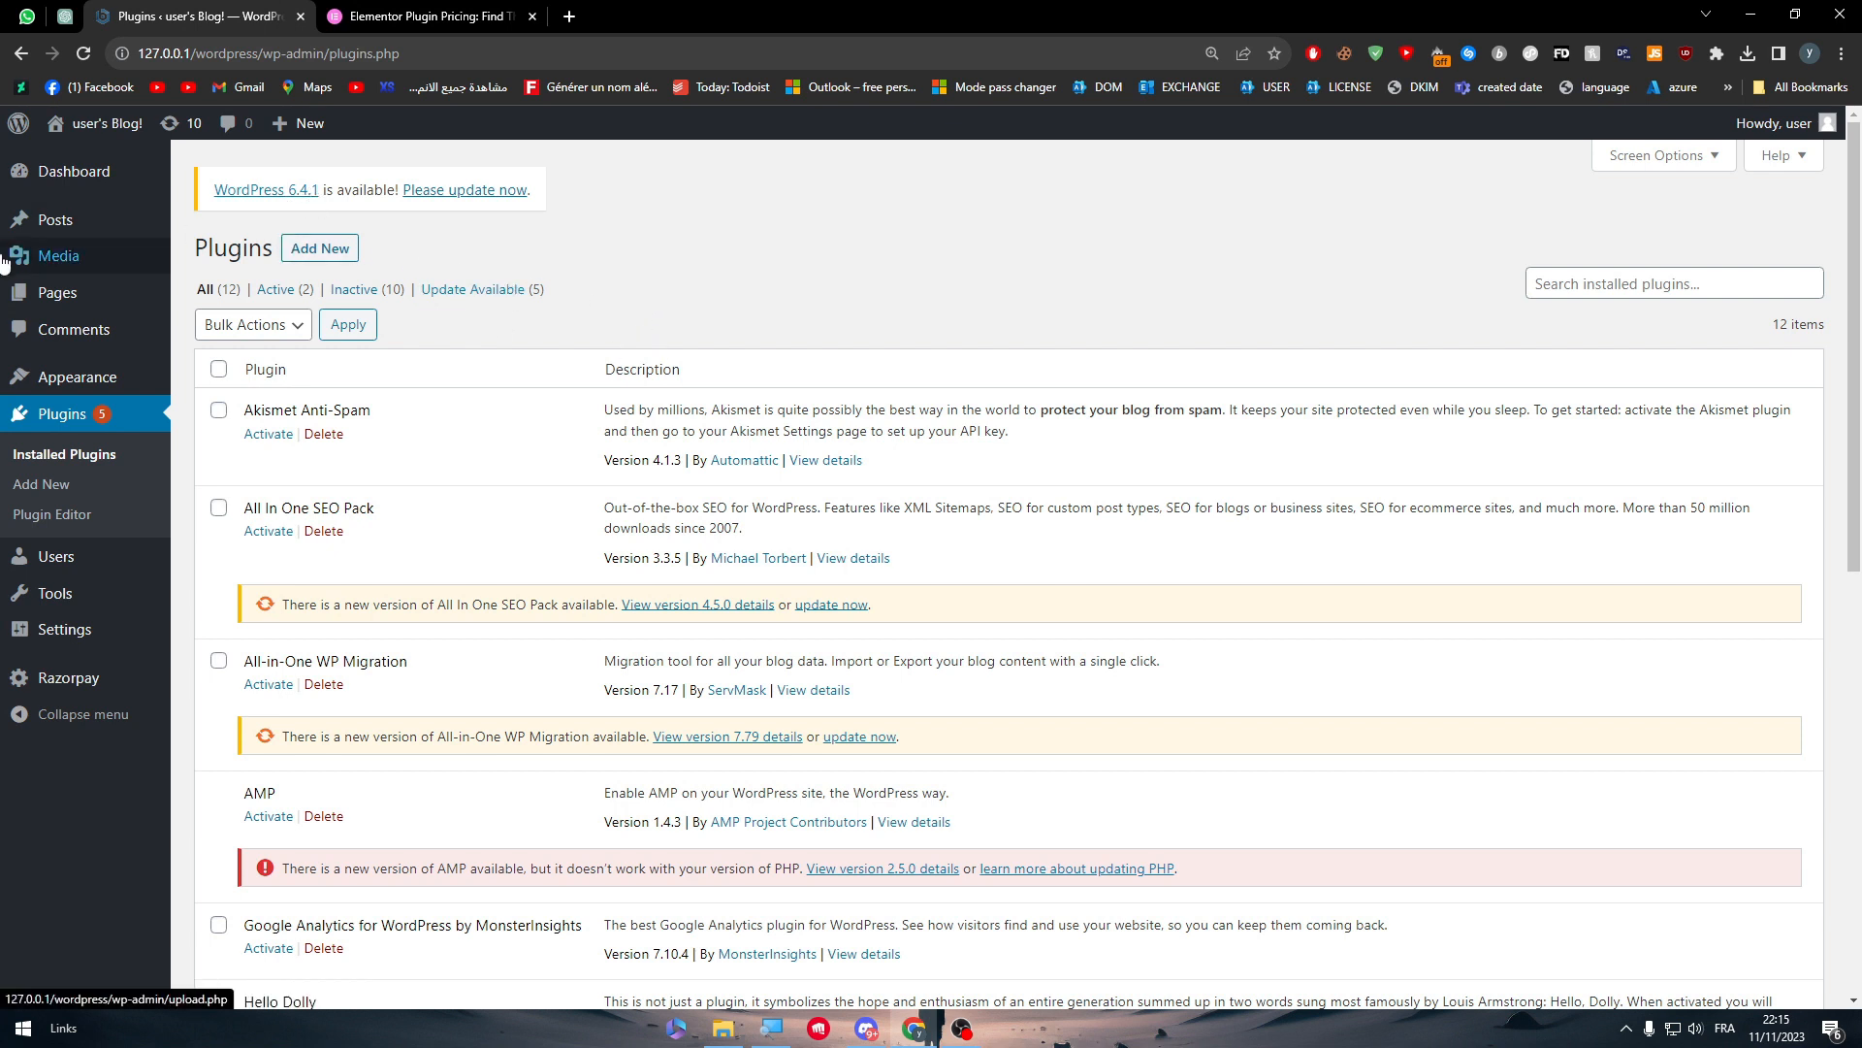
mouse_move(473, 289)
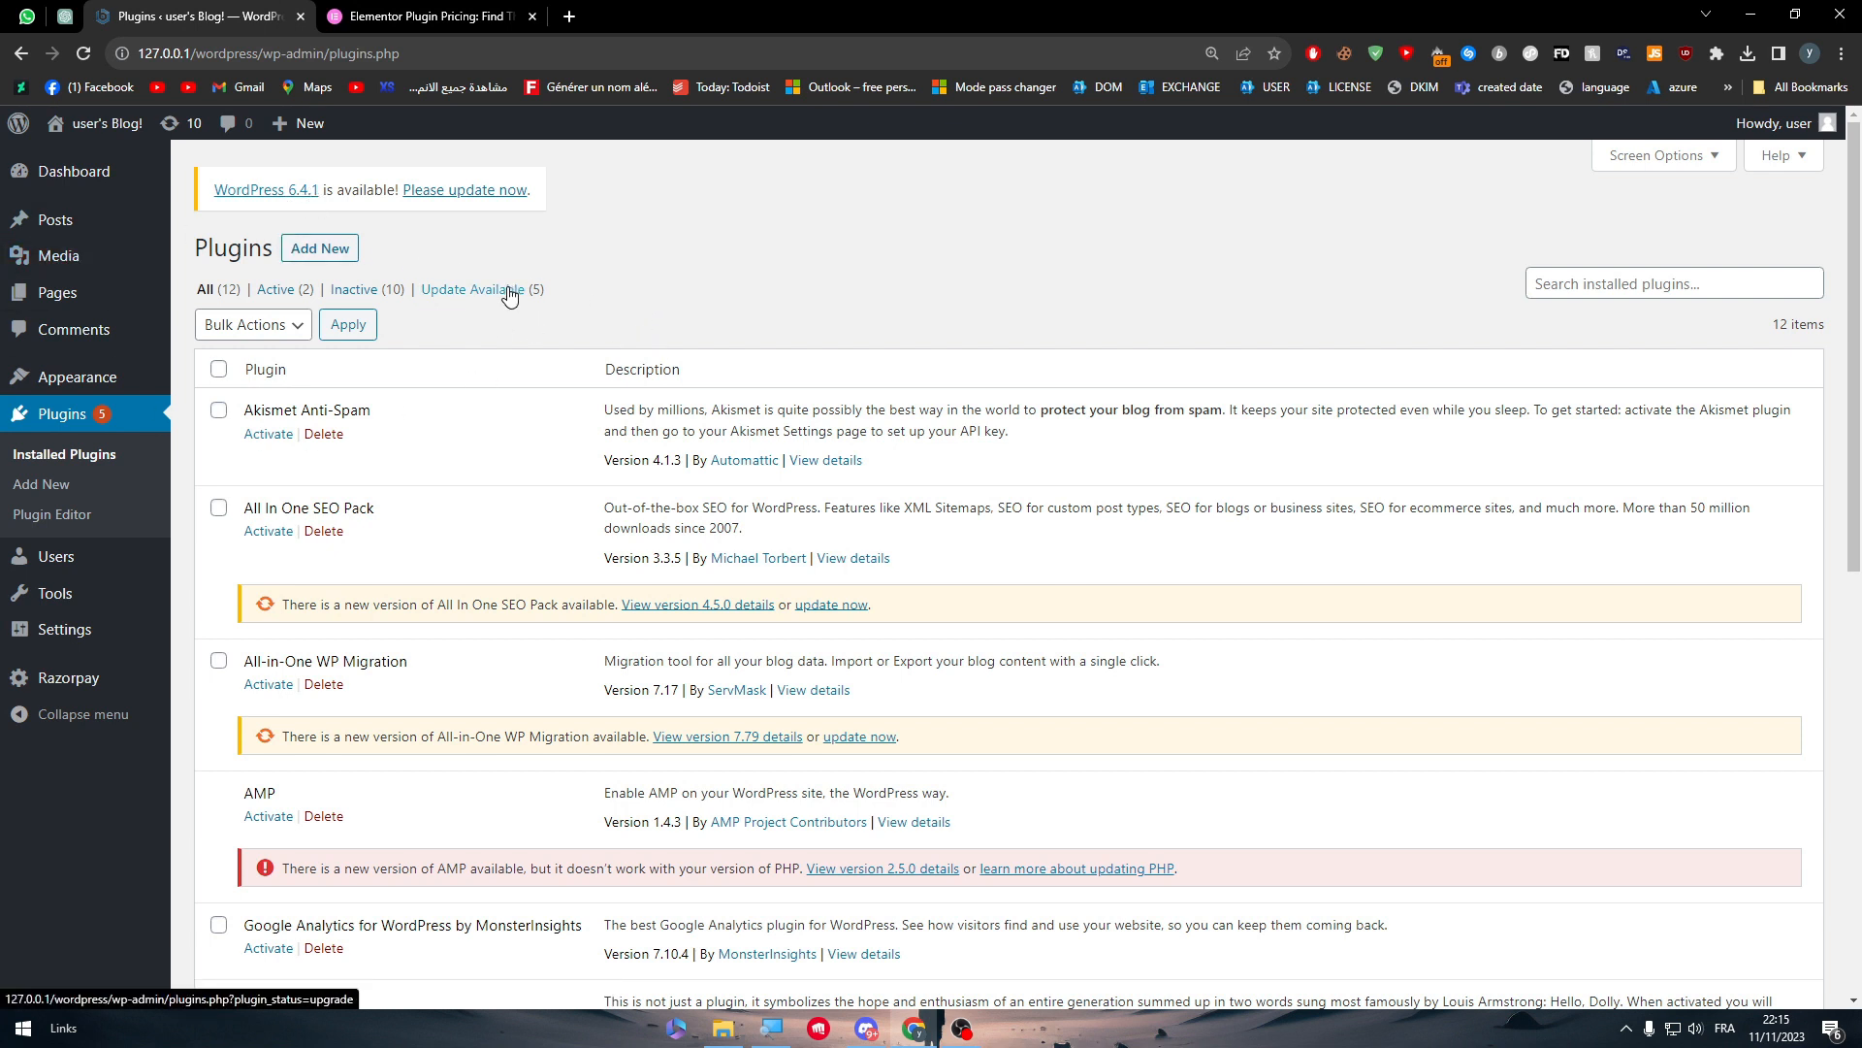
mouse_move(518, 317)
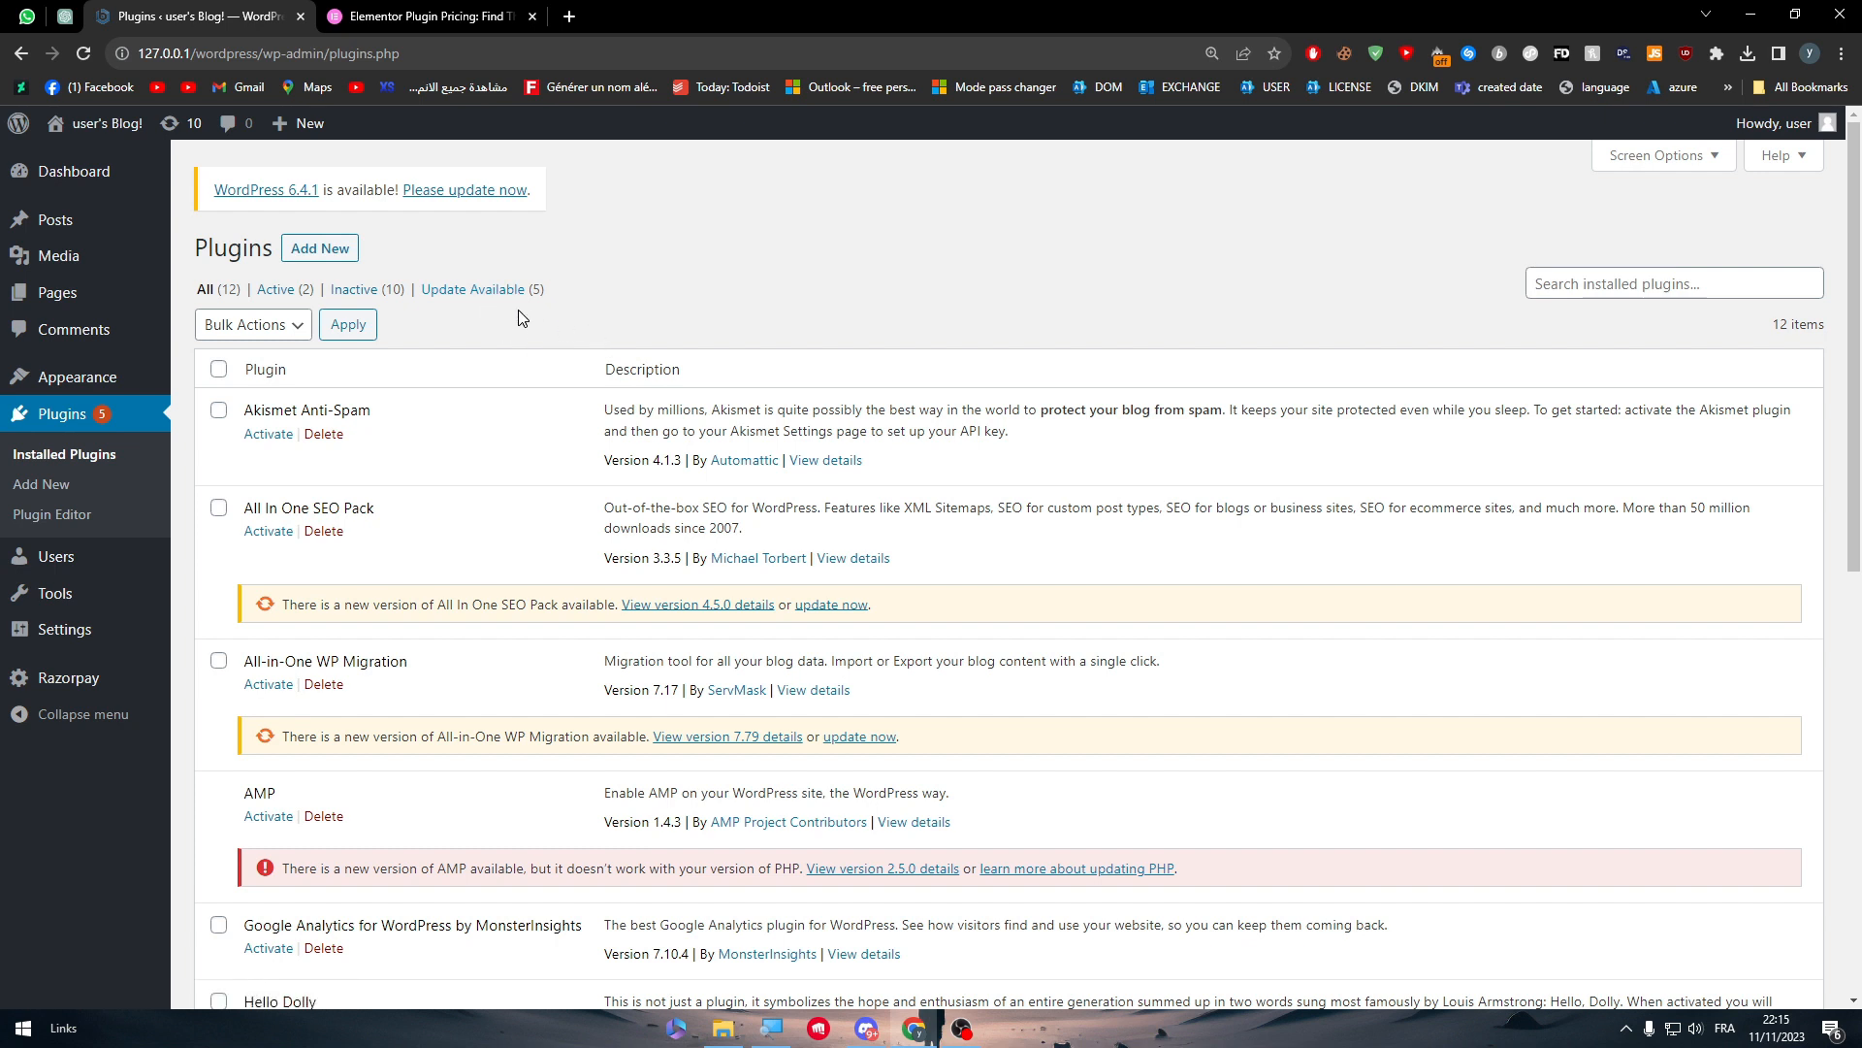
mouse_move(467, 274)
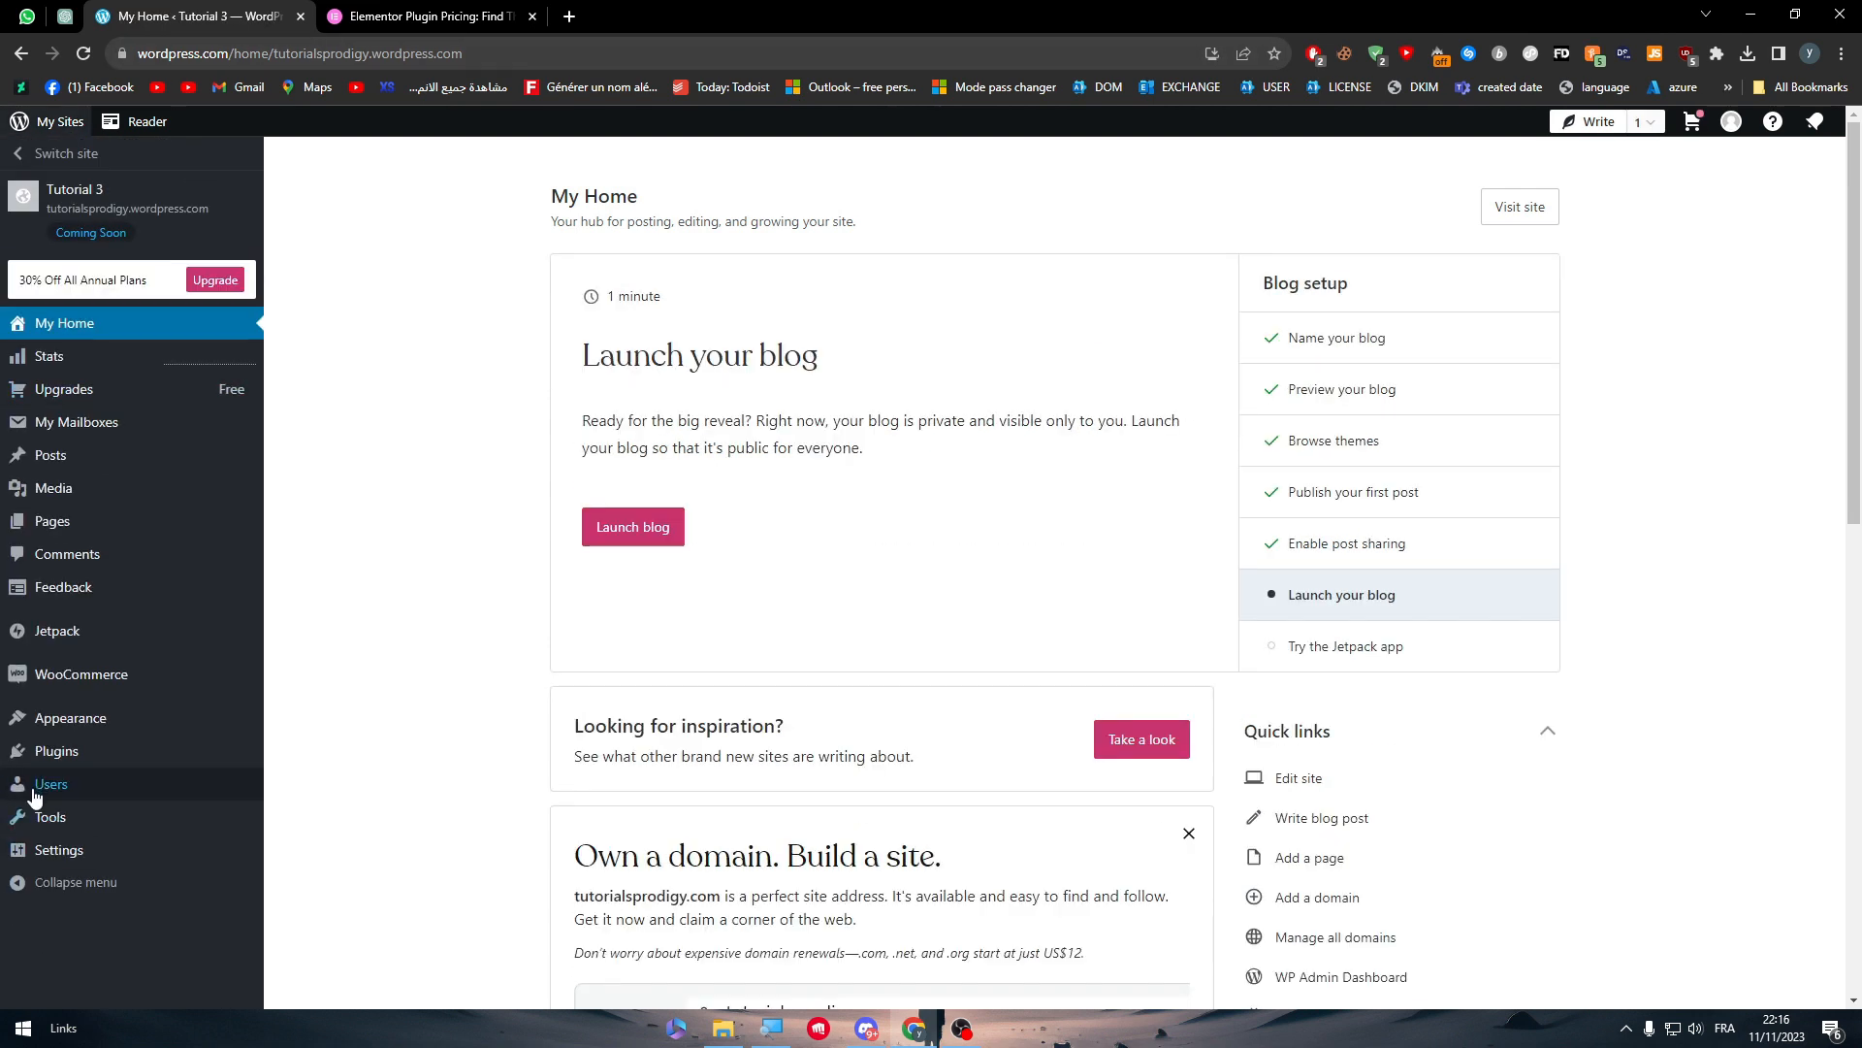
mouse_move(937, 392)
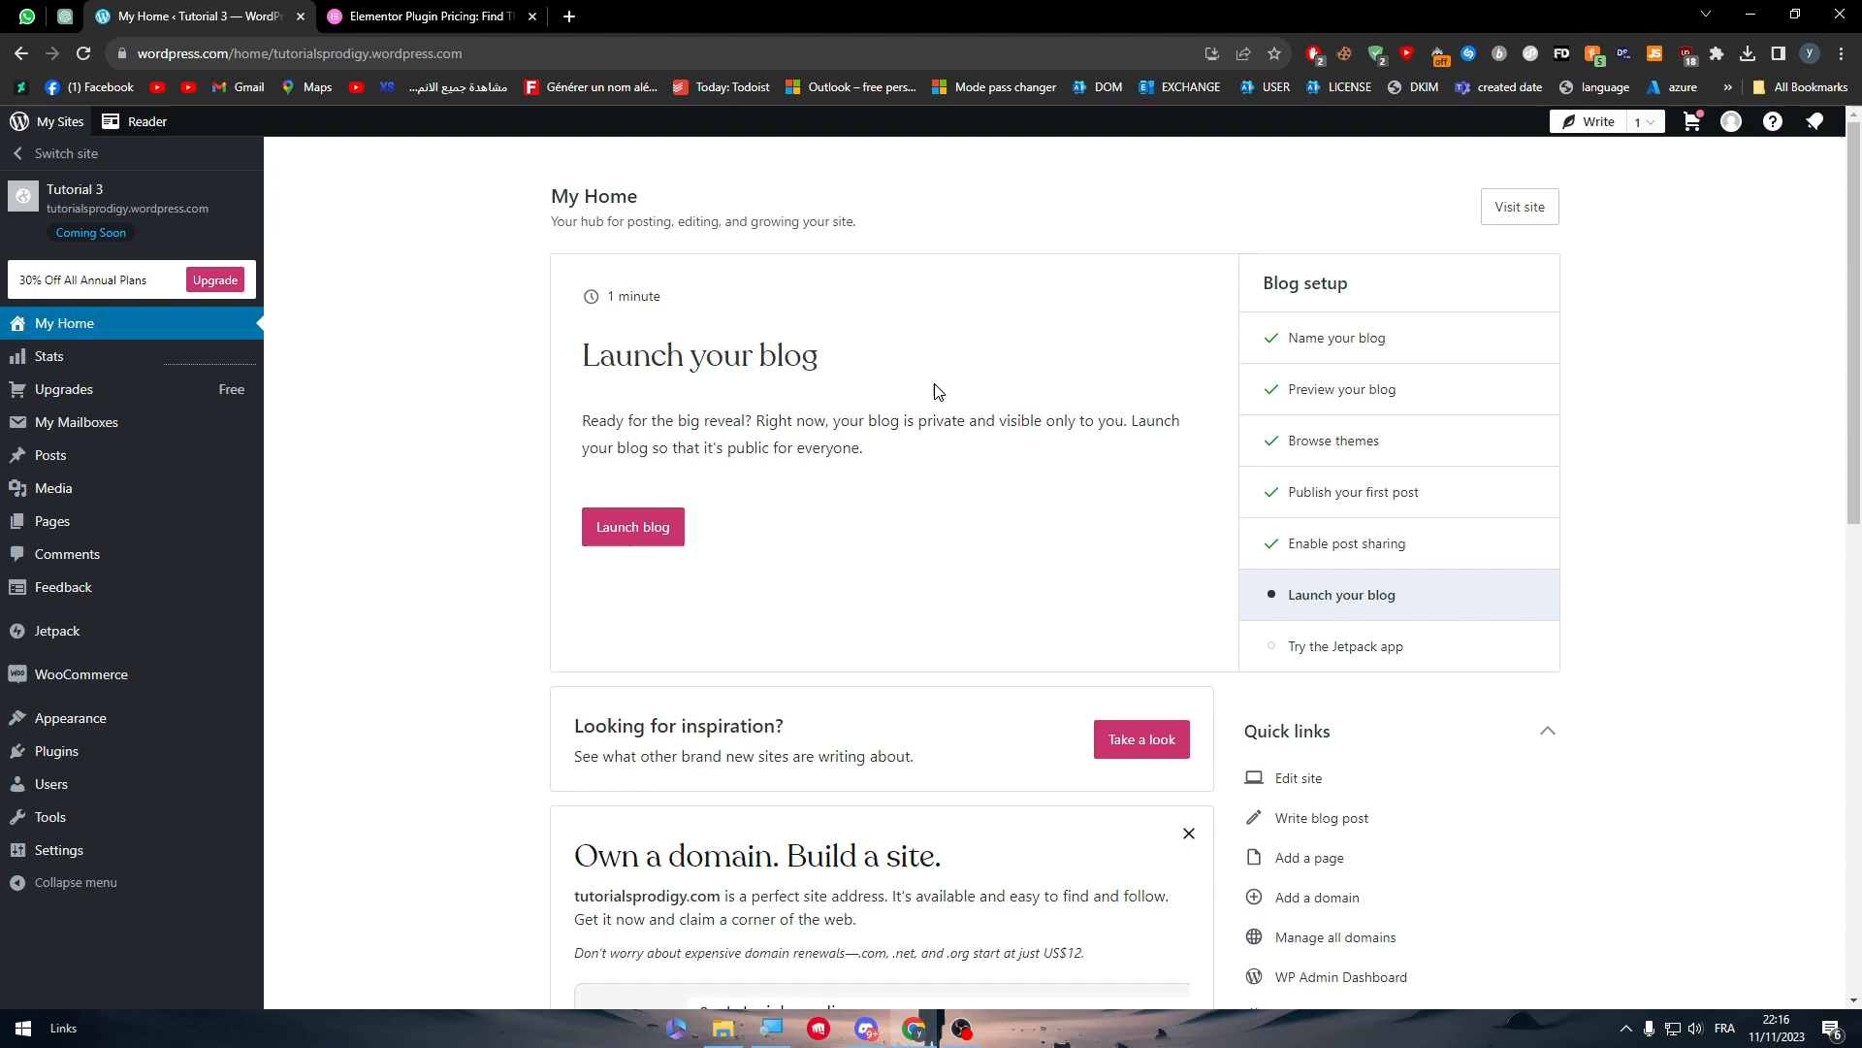
- Open Plugins from the WordPress.com sidebar, showing the Business Plan upgrade notice
scroll("down", 3)
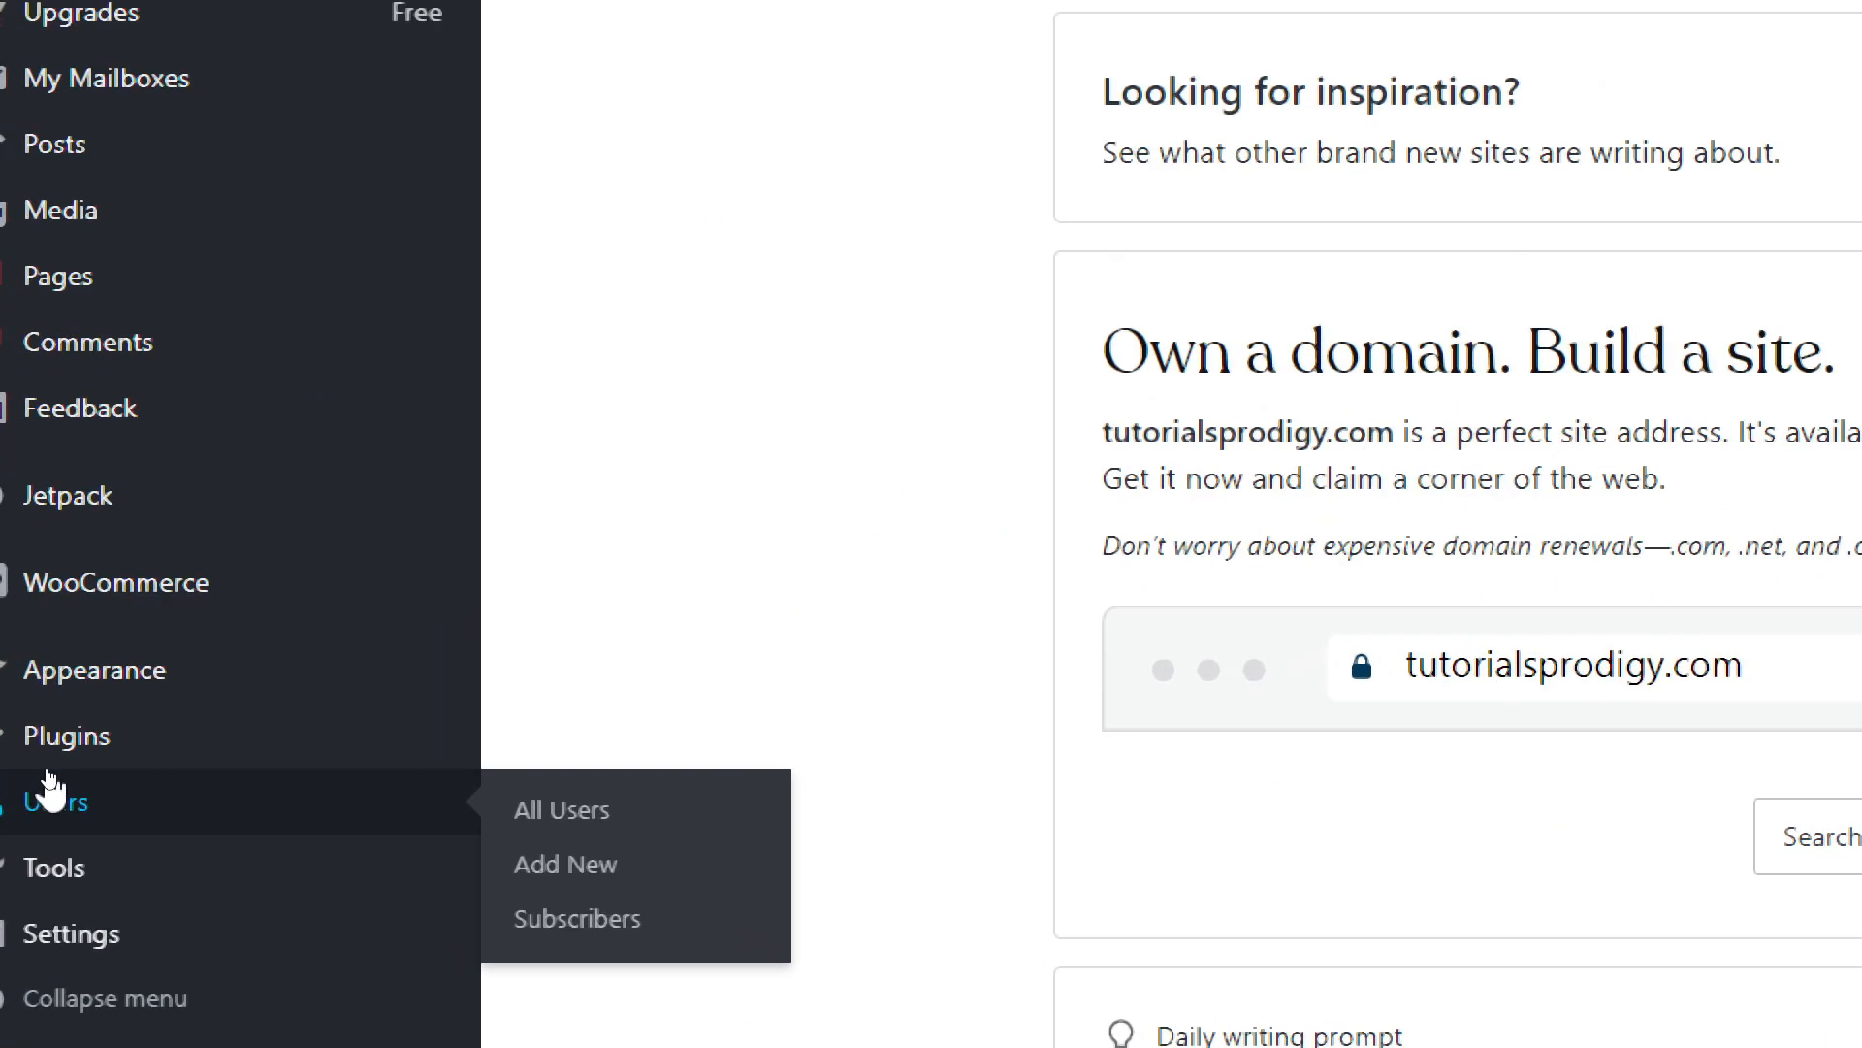
left_click(66, 736)
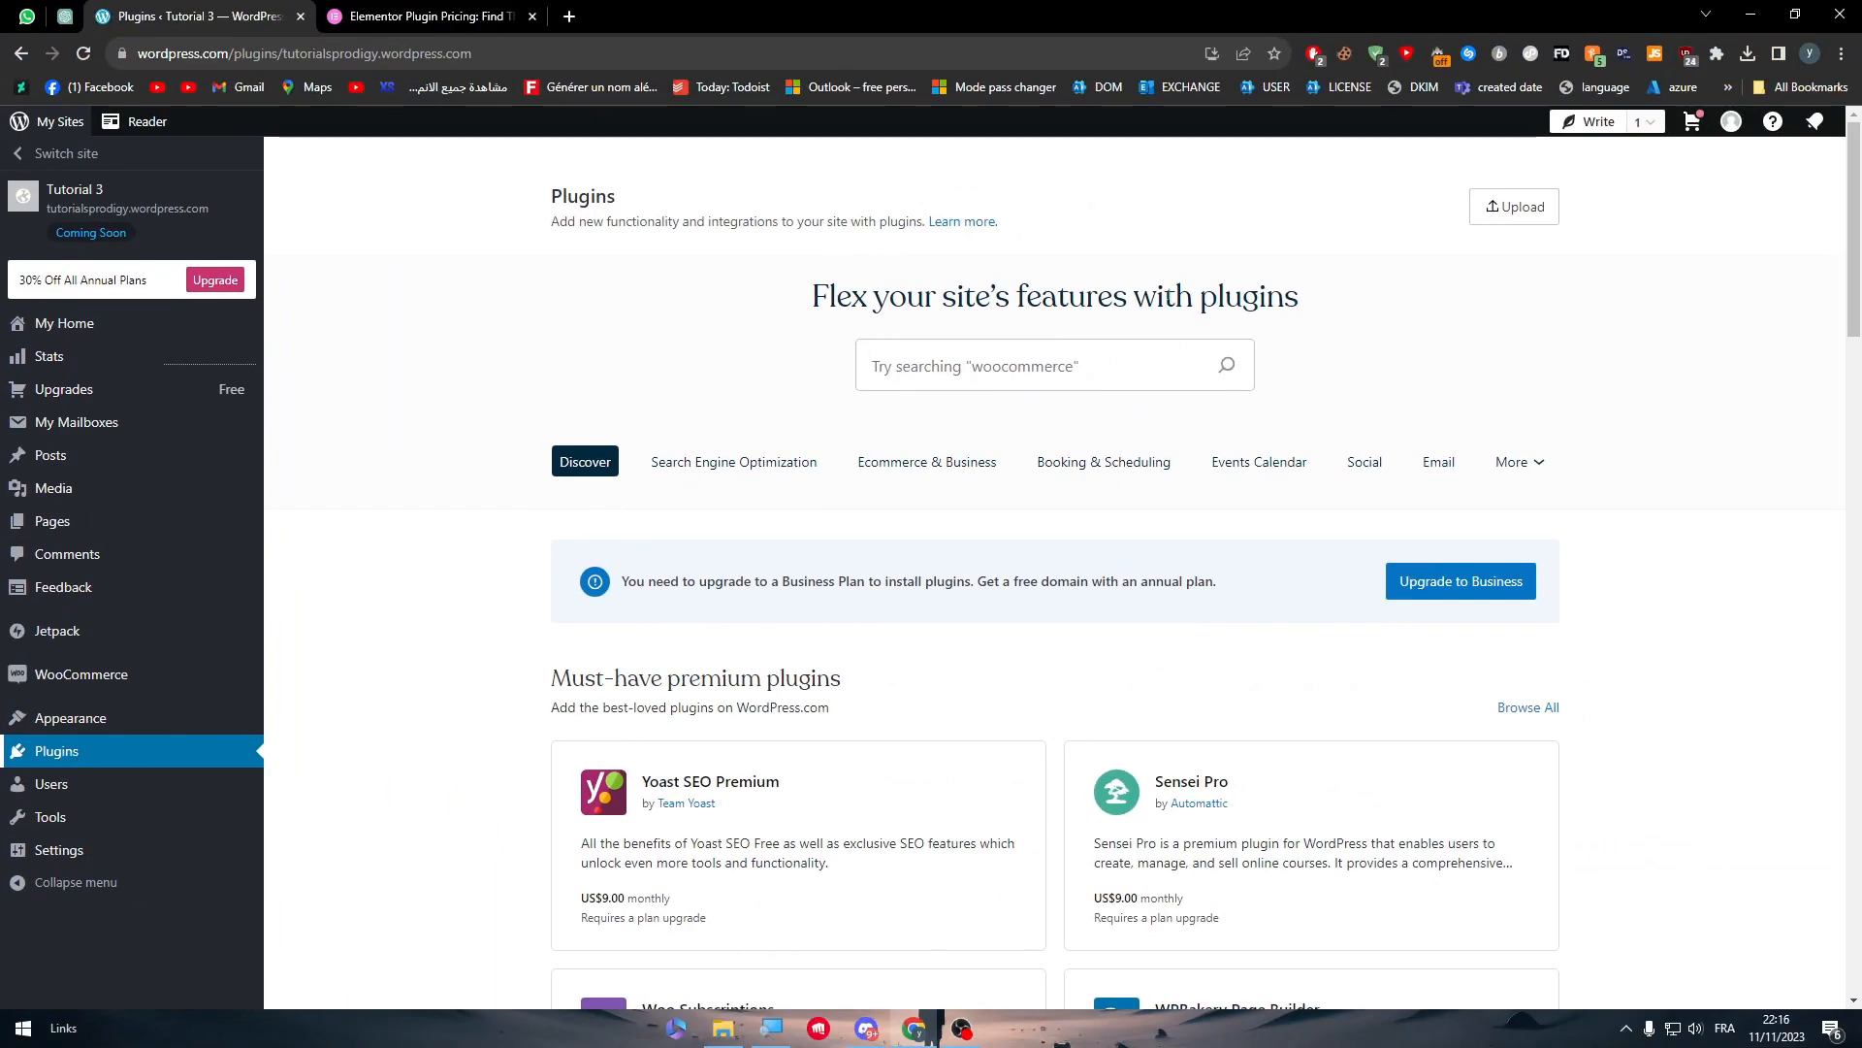
- Search WordPress.com plugins for 'elementor' and open the Elementor Website Builder result
type("e")
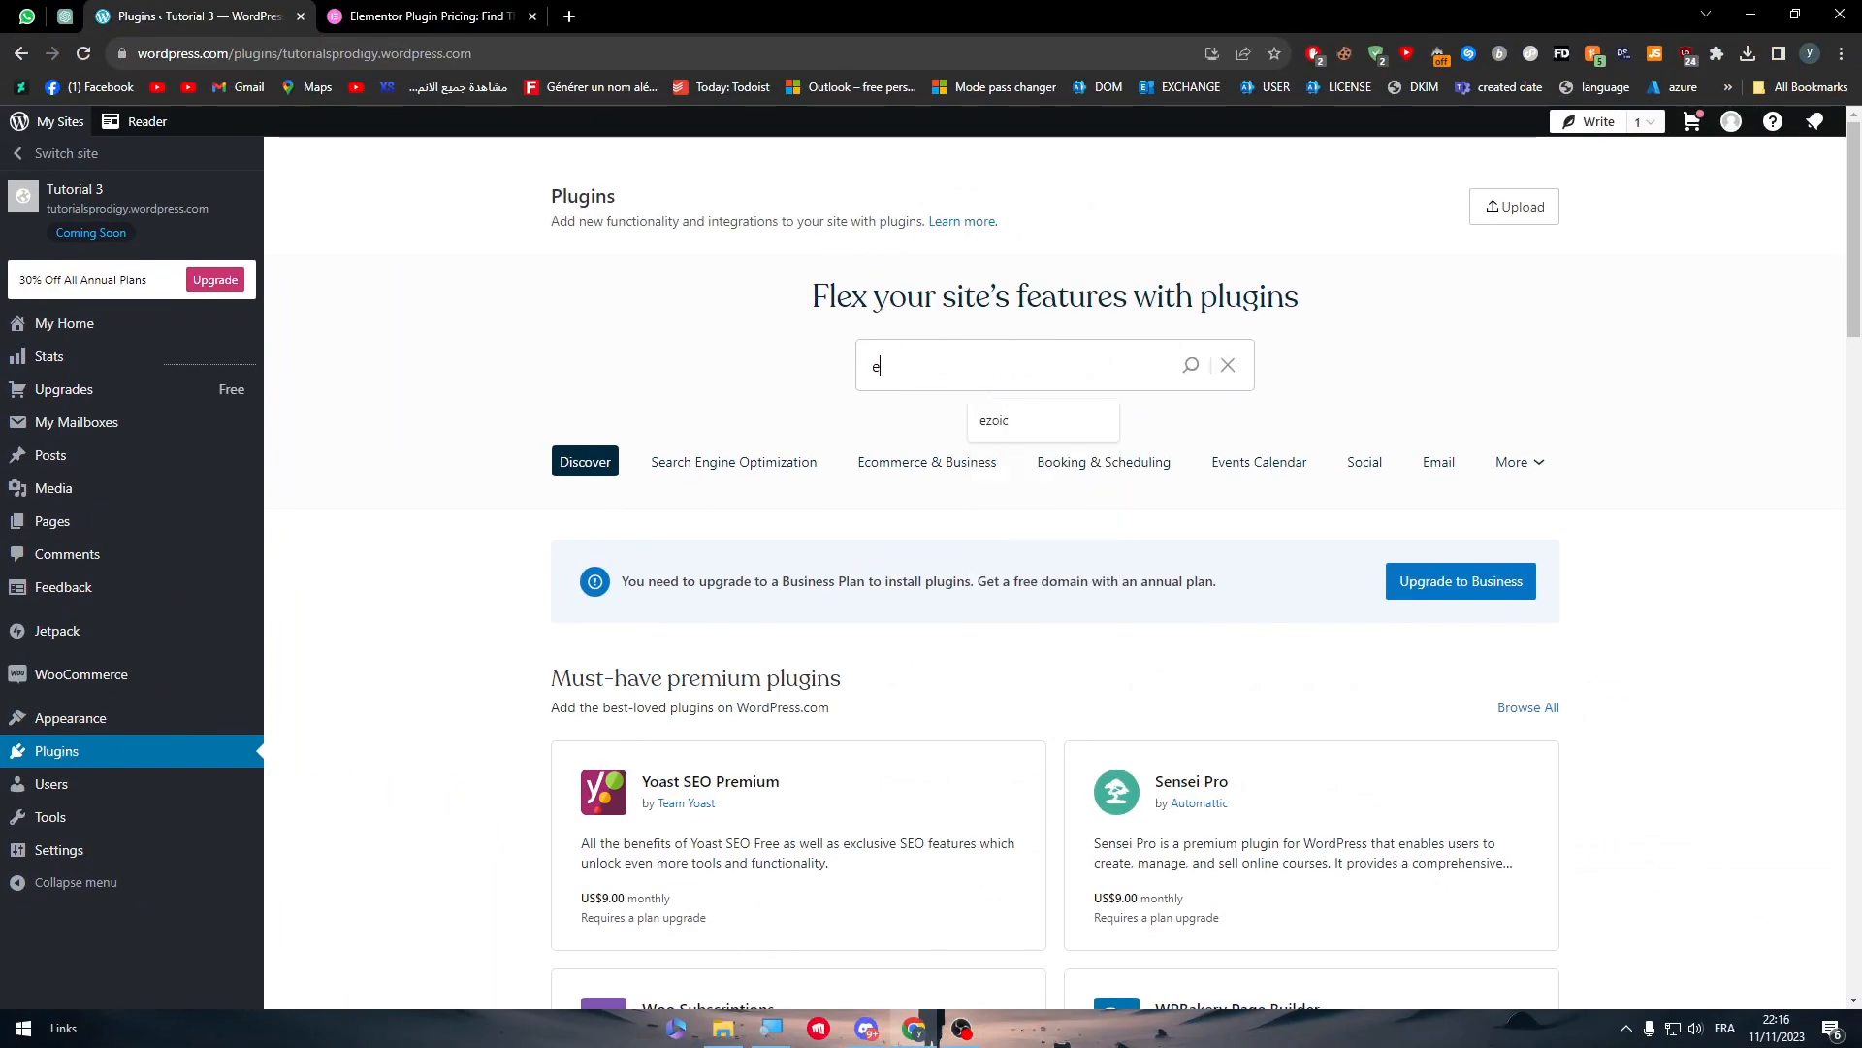
type("lementor")
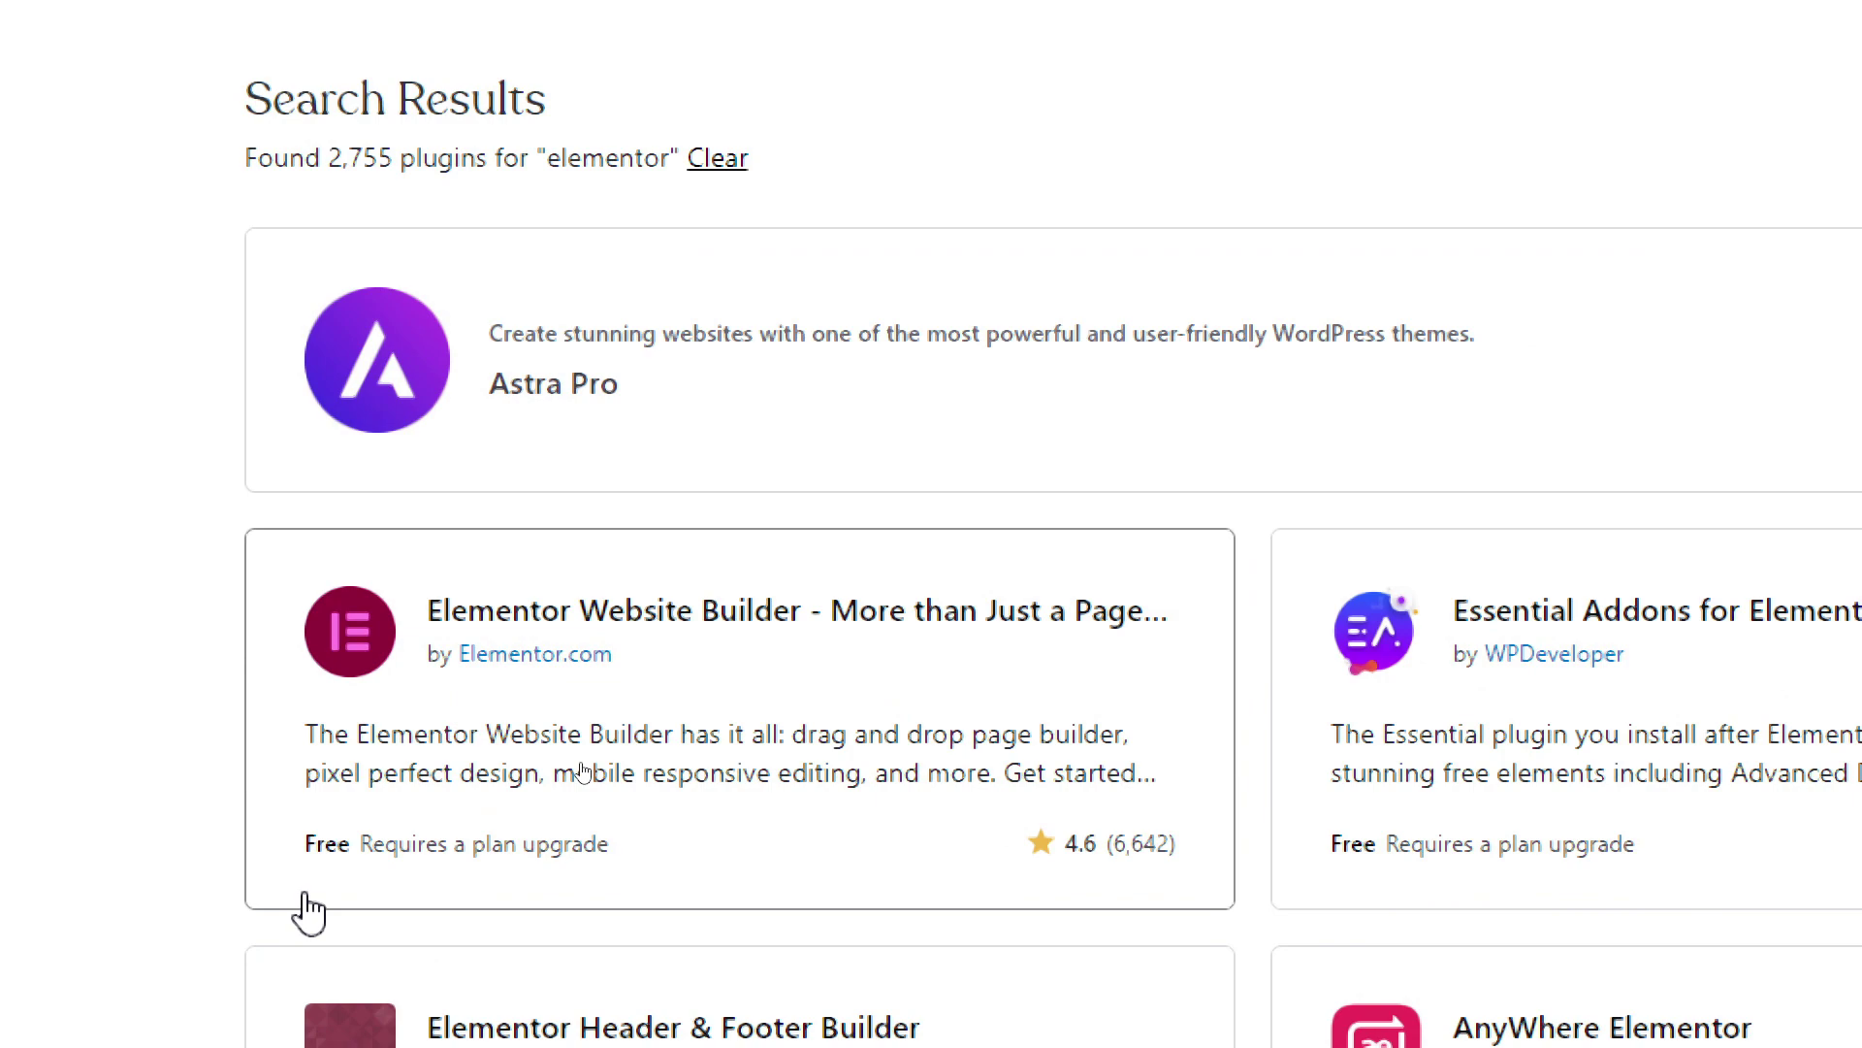
mouse_move(591, 889)
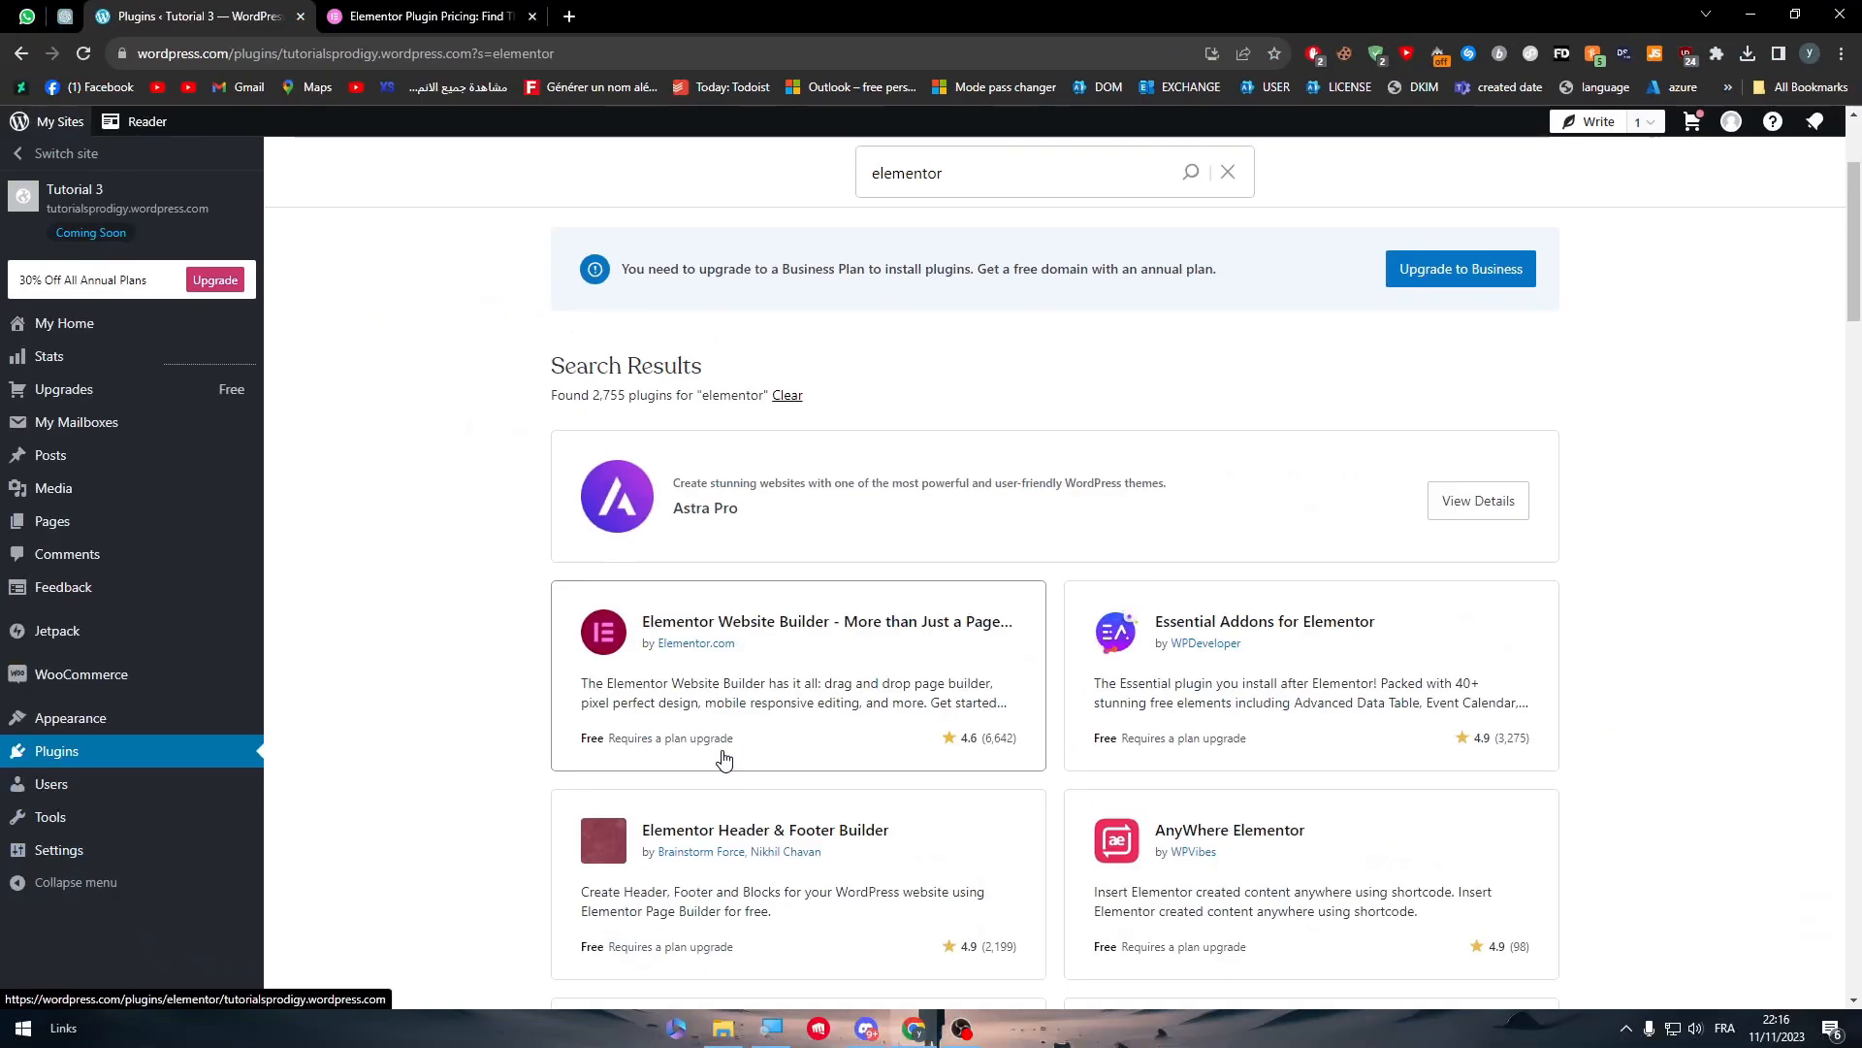
mouse_move(625, 536)
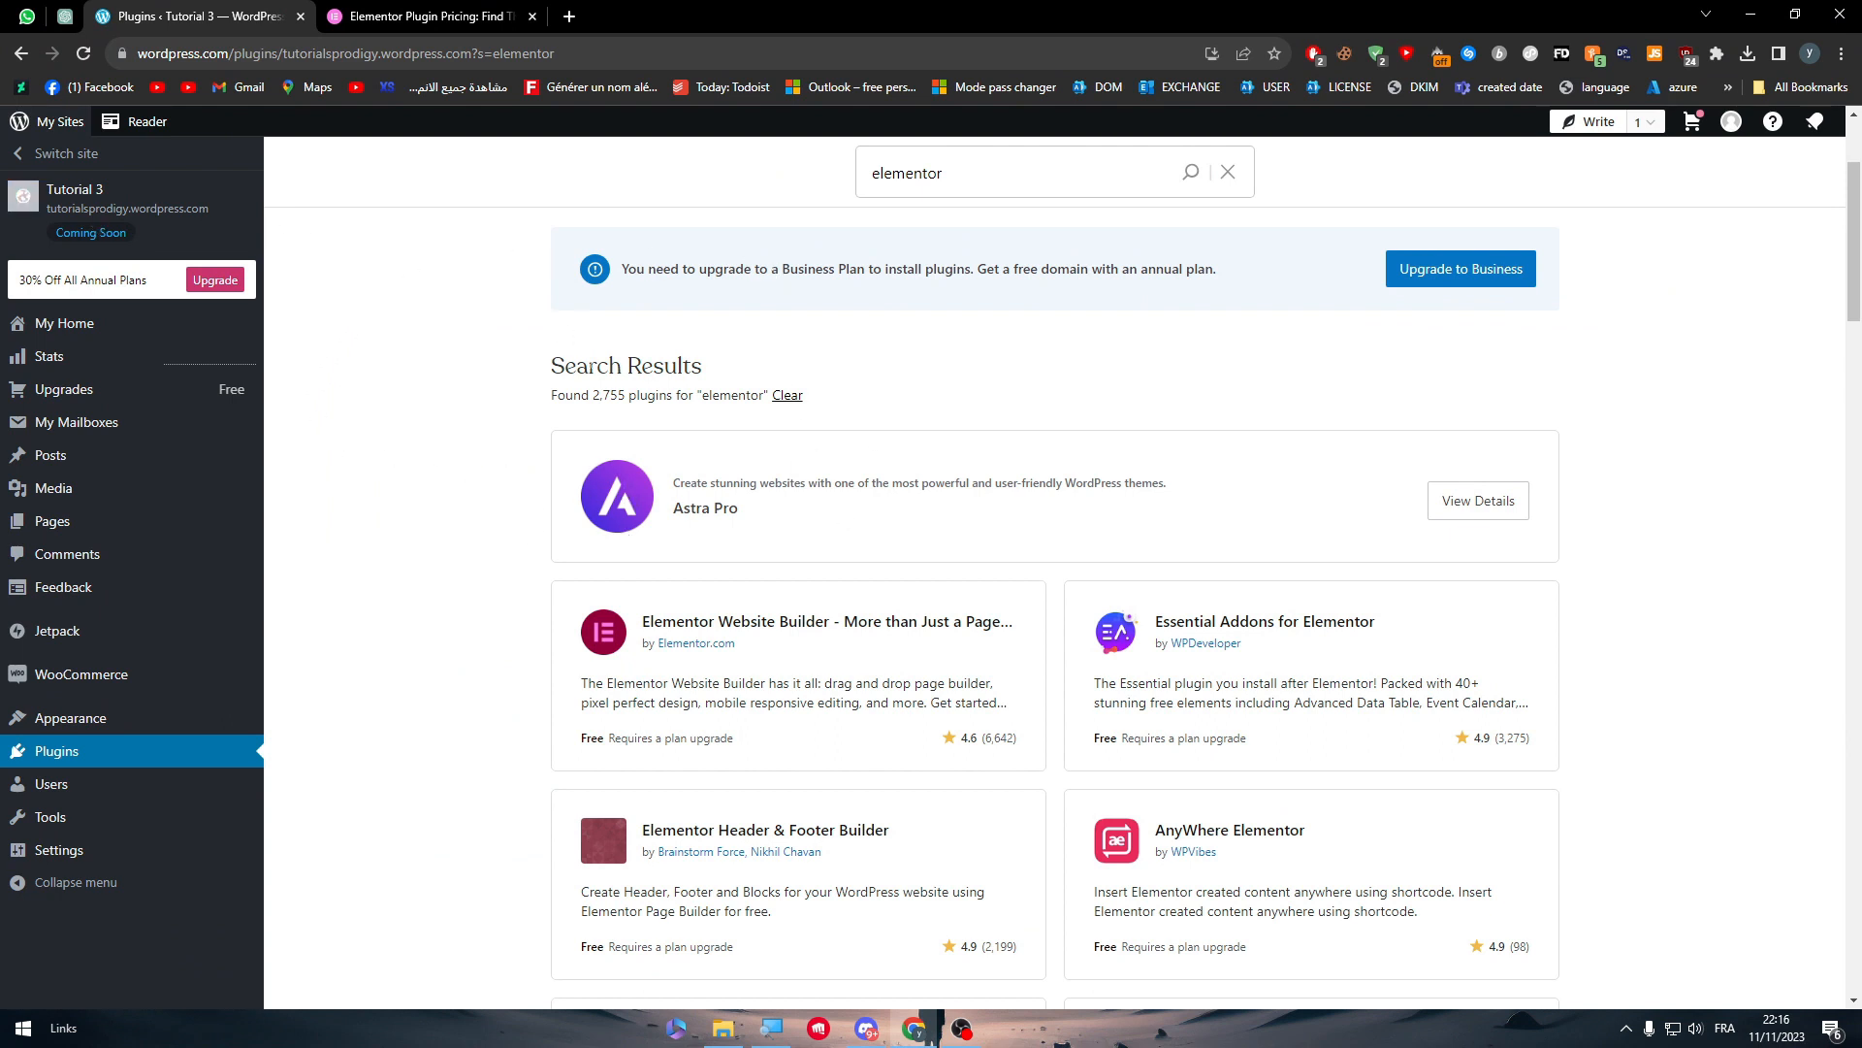
mouse_move(708, 555)
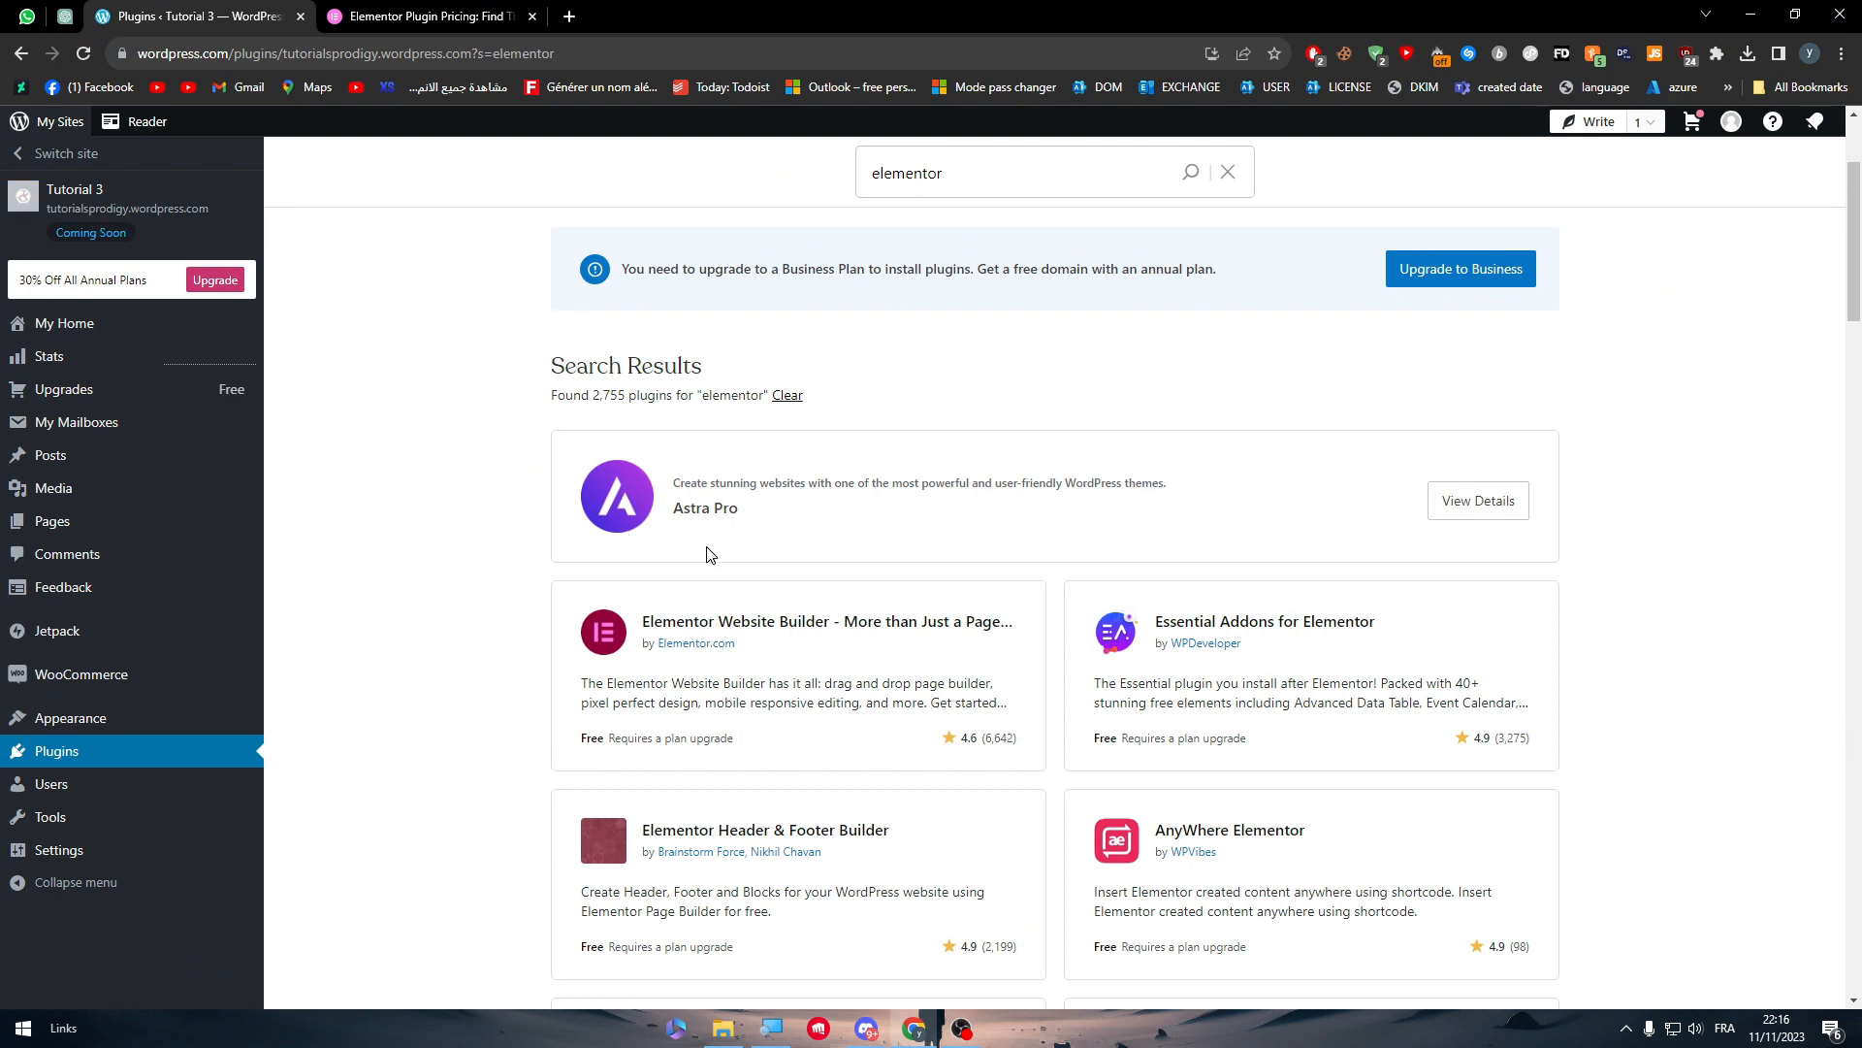
mouse_move(1069, 334)
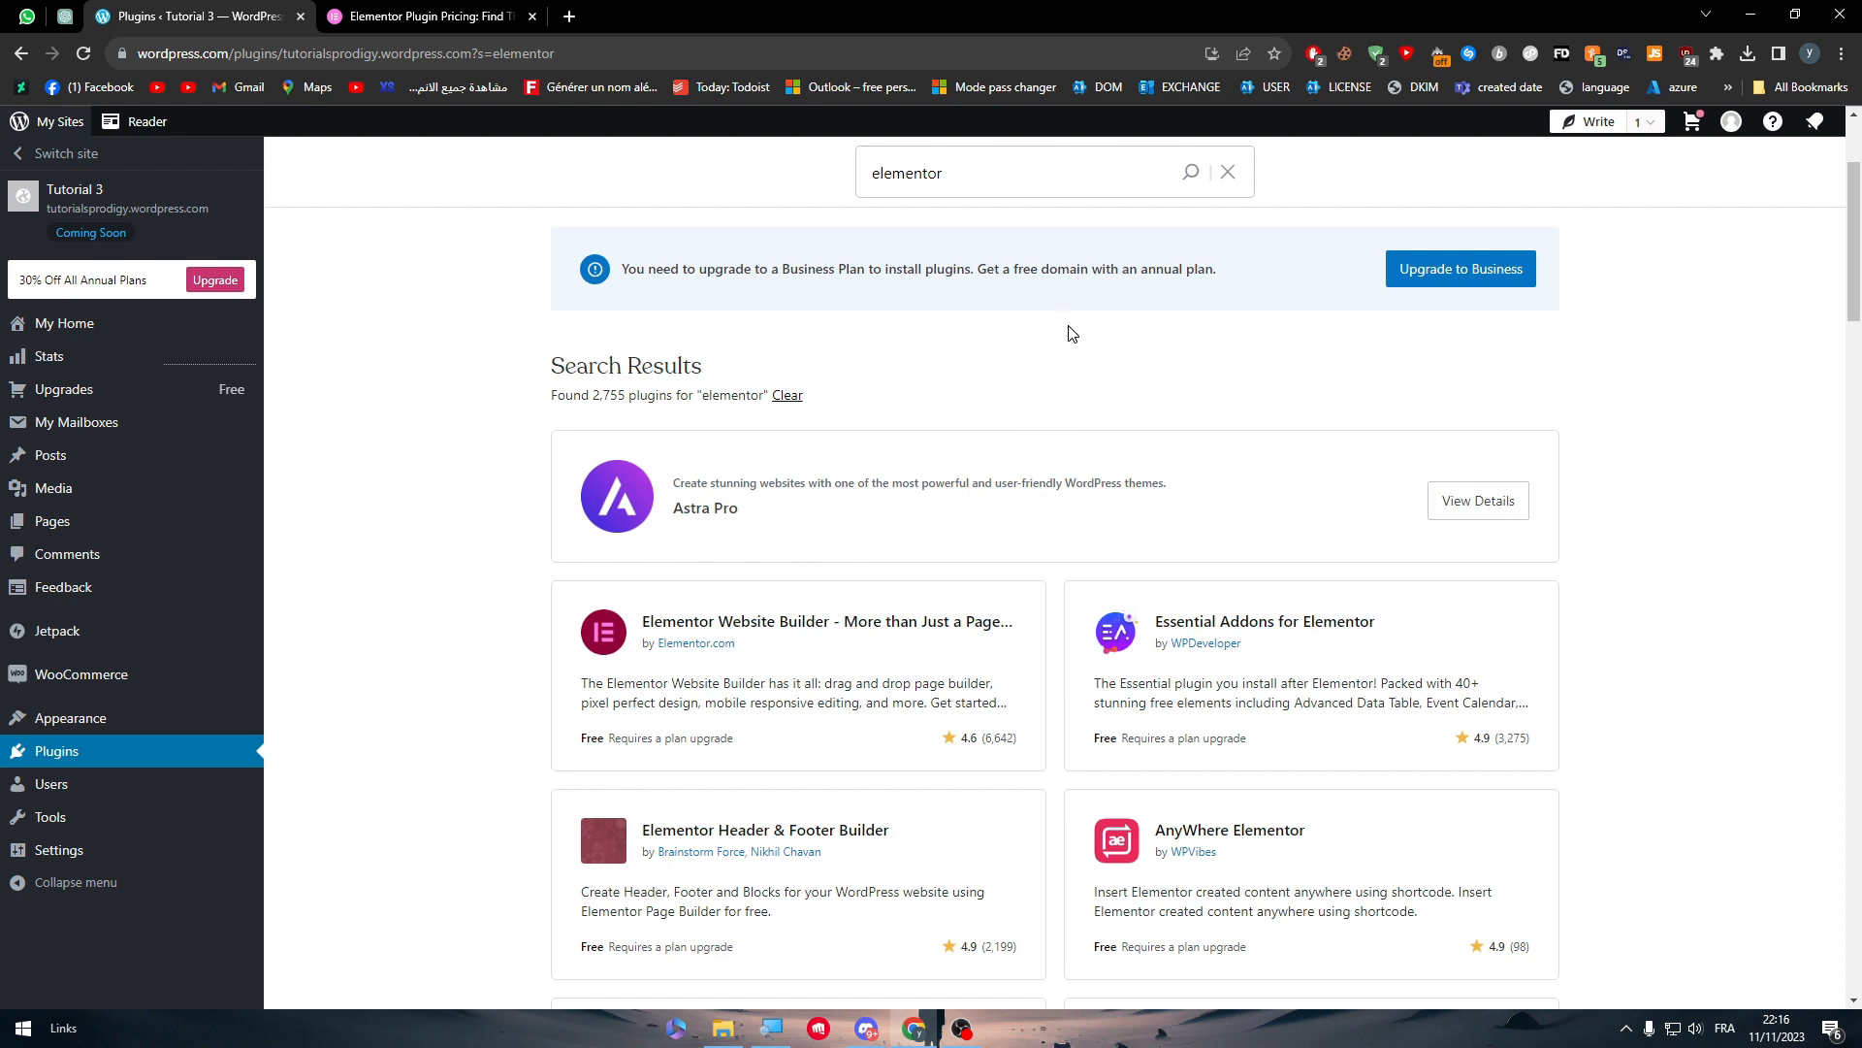
mouse_move(1145, 380)
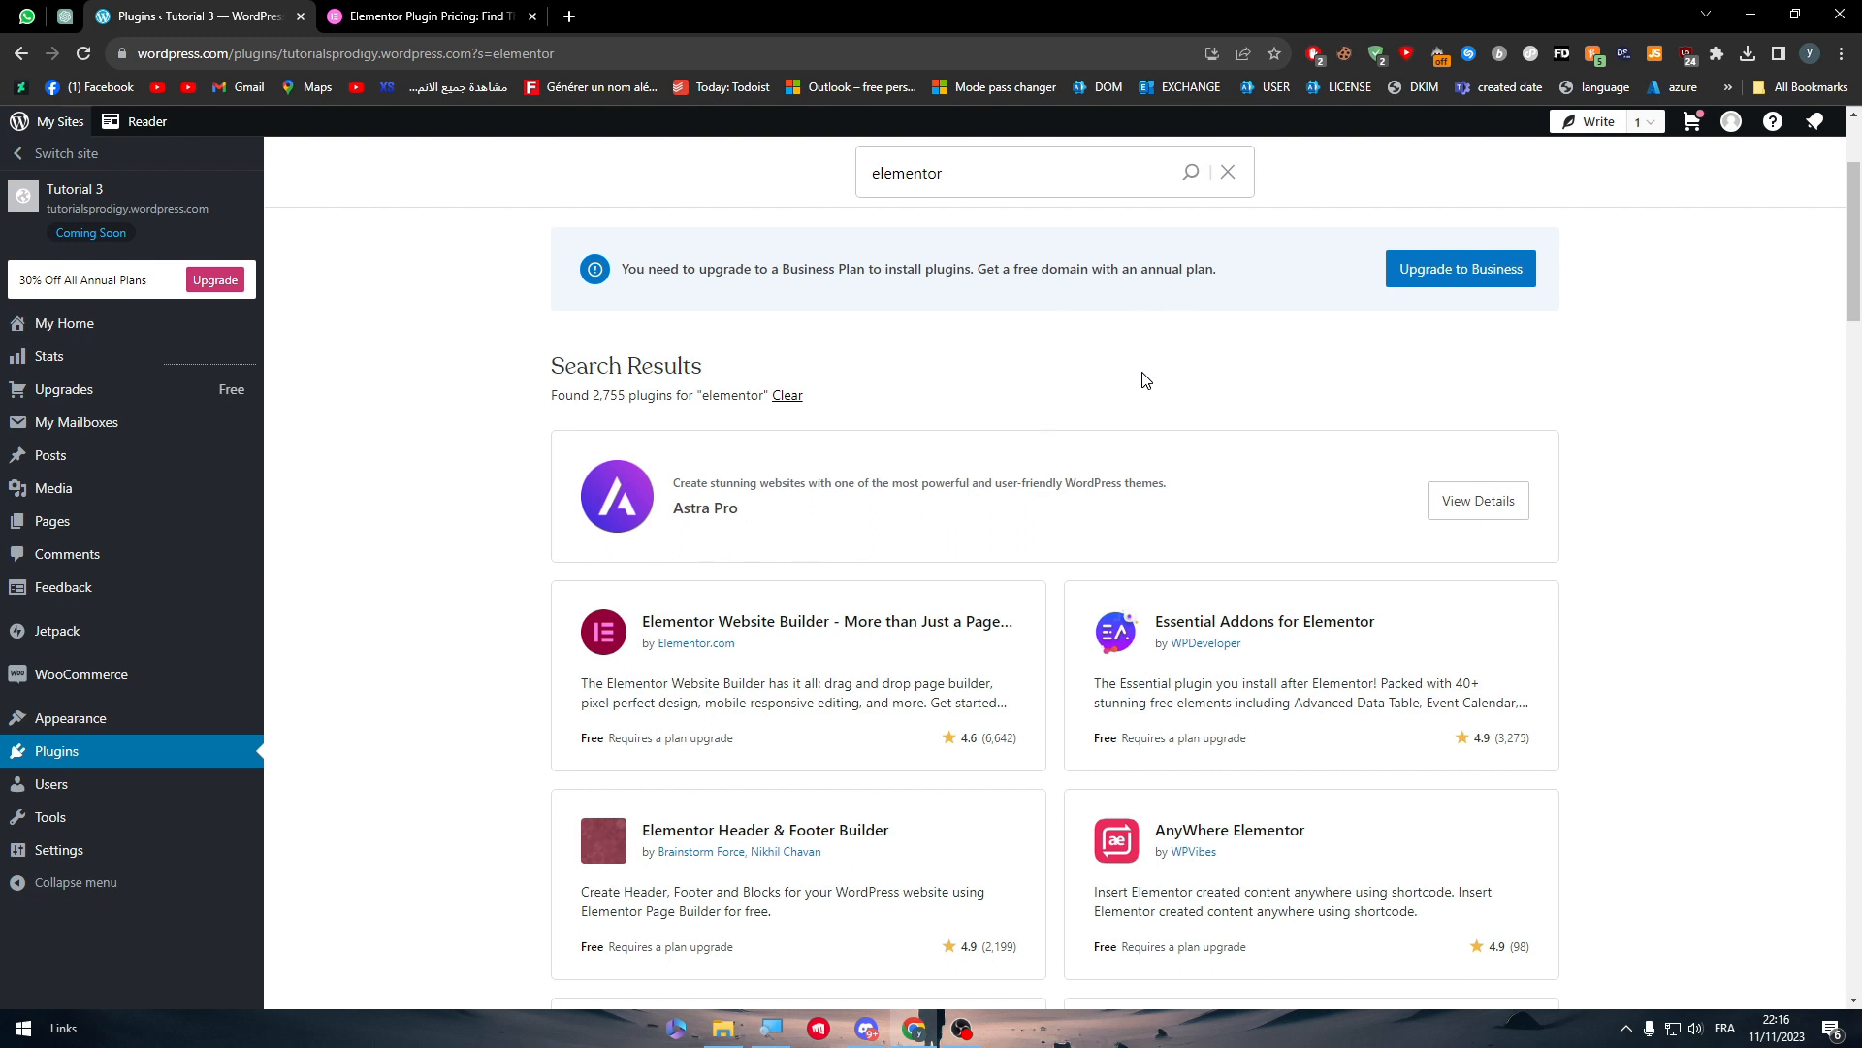
left_click(826, 621)
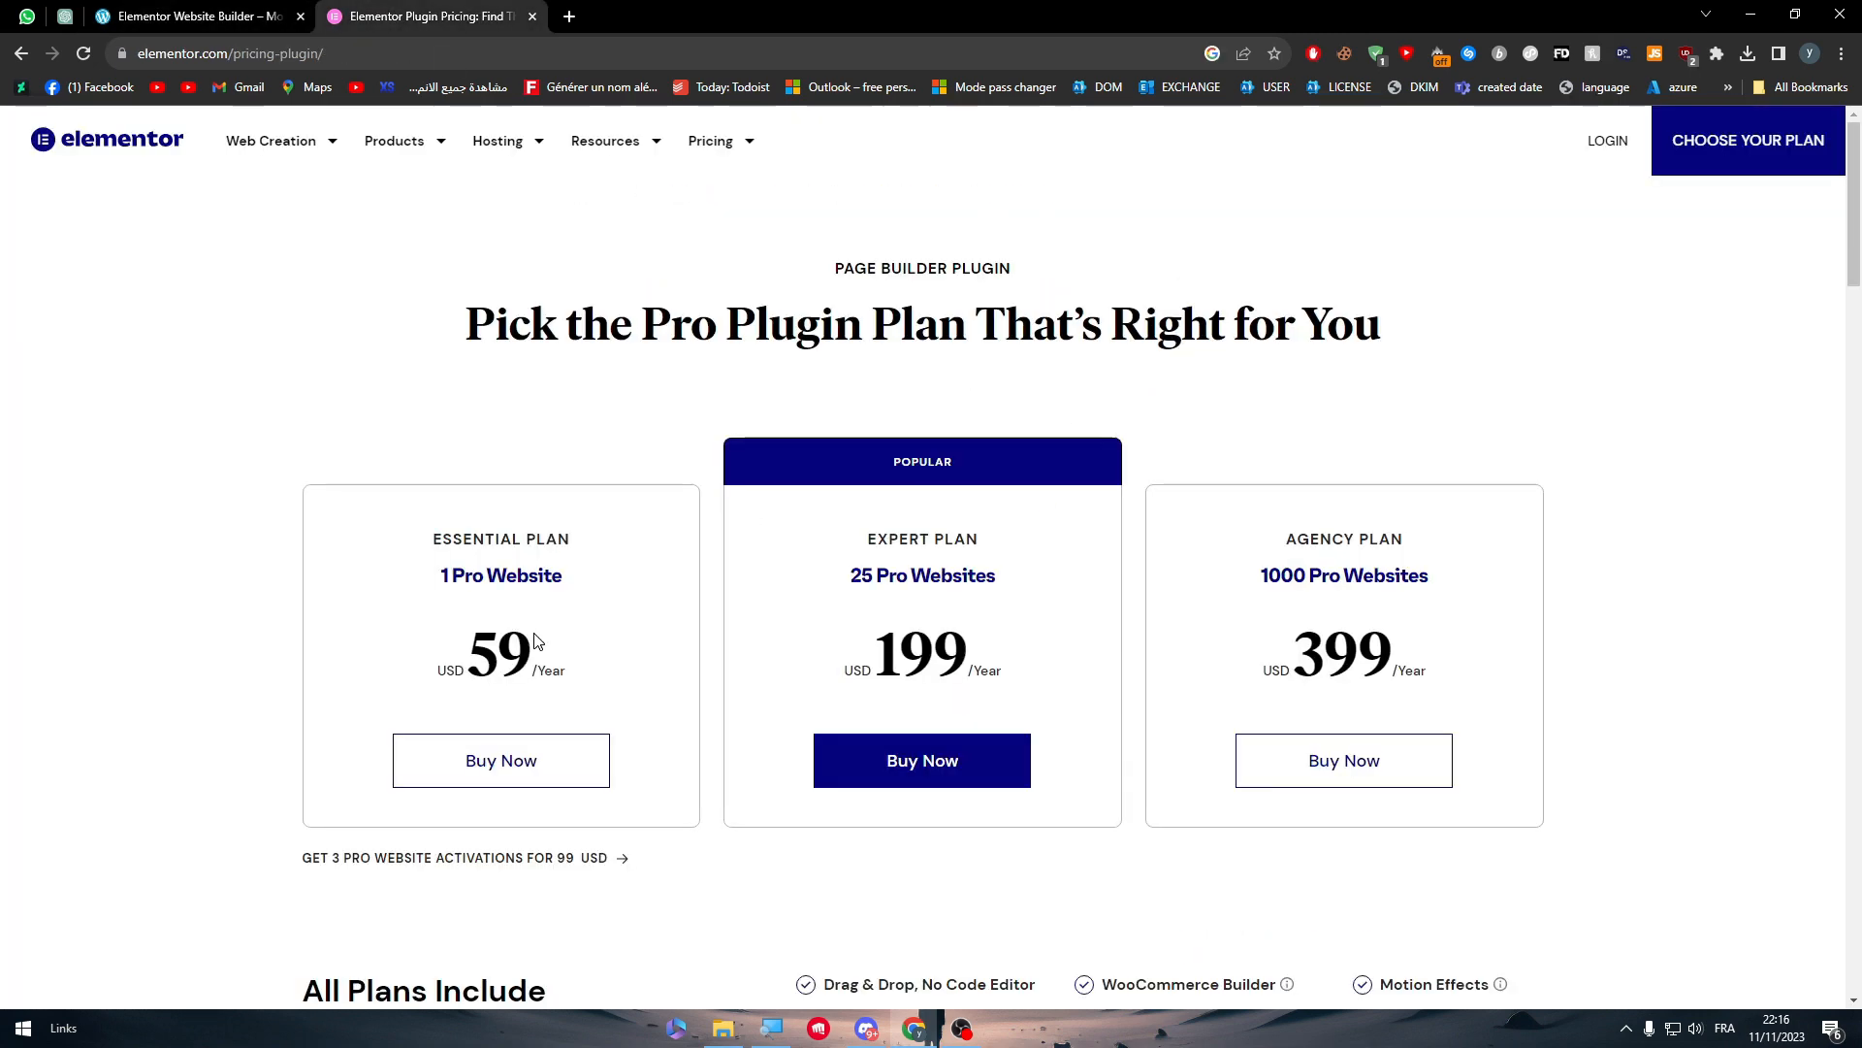
- Return to WordPress.com's Elementor plugin page (free on Business, US$40/month) and launch Calculator
left_click(195, 15)
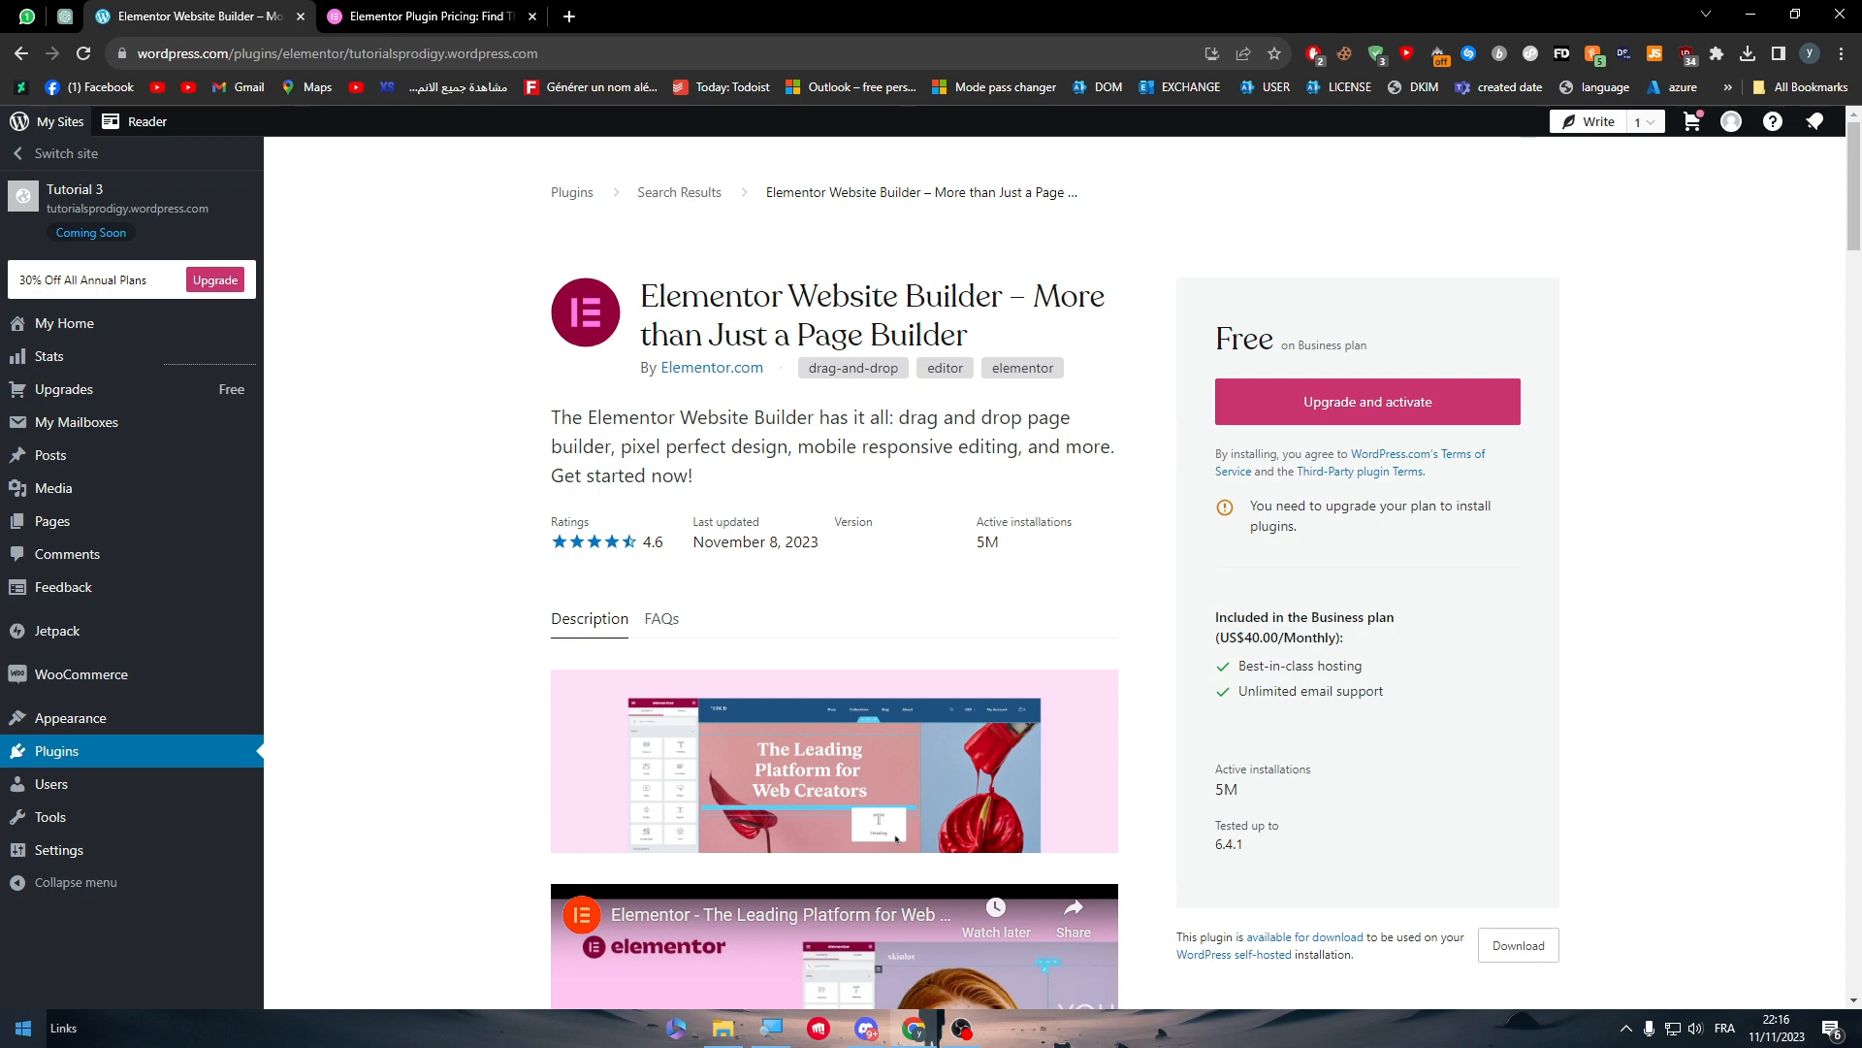
left_click(1007, 1028)
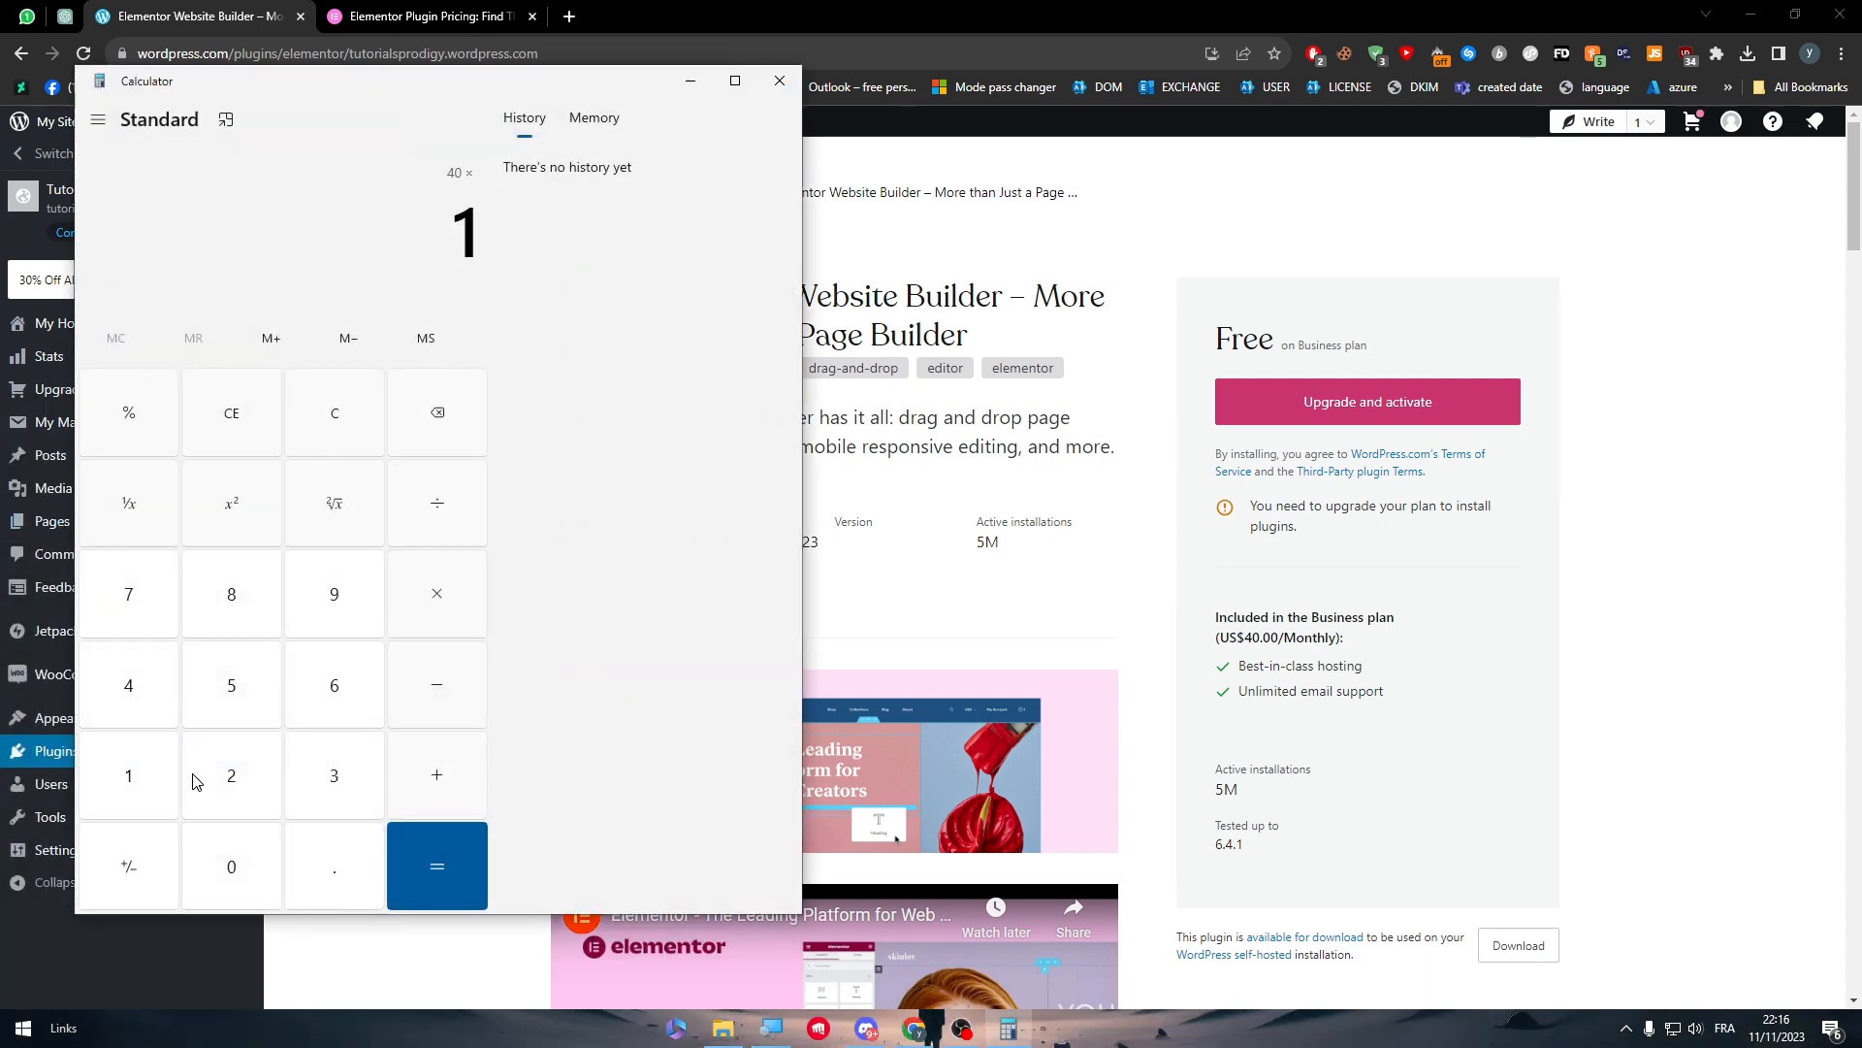
- Calculate 40 × 12 = 480, add 60 for 540, then close Calculator
left_click(435, 864)
type("6")
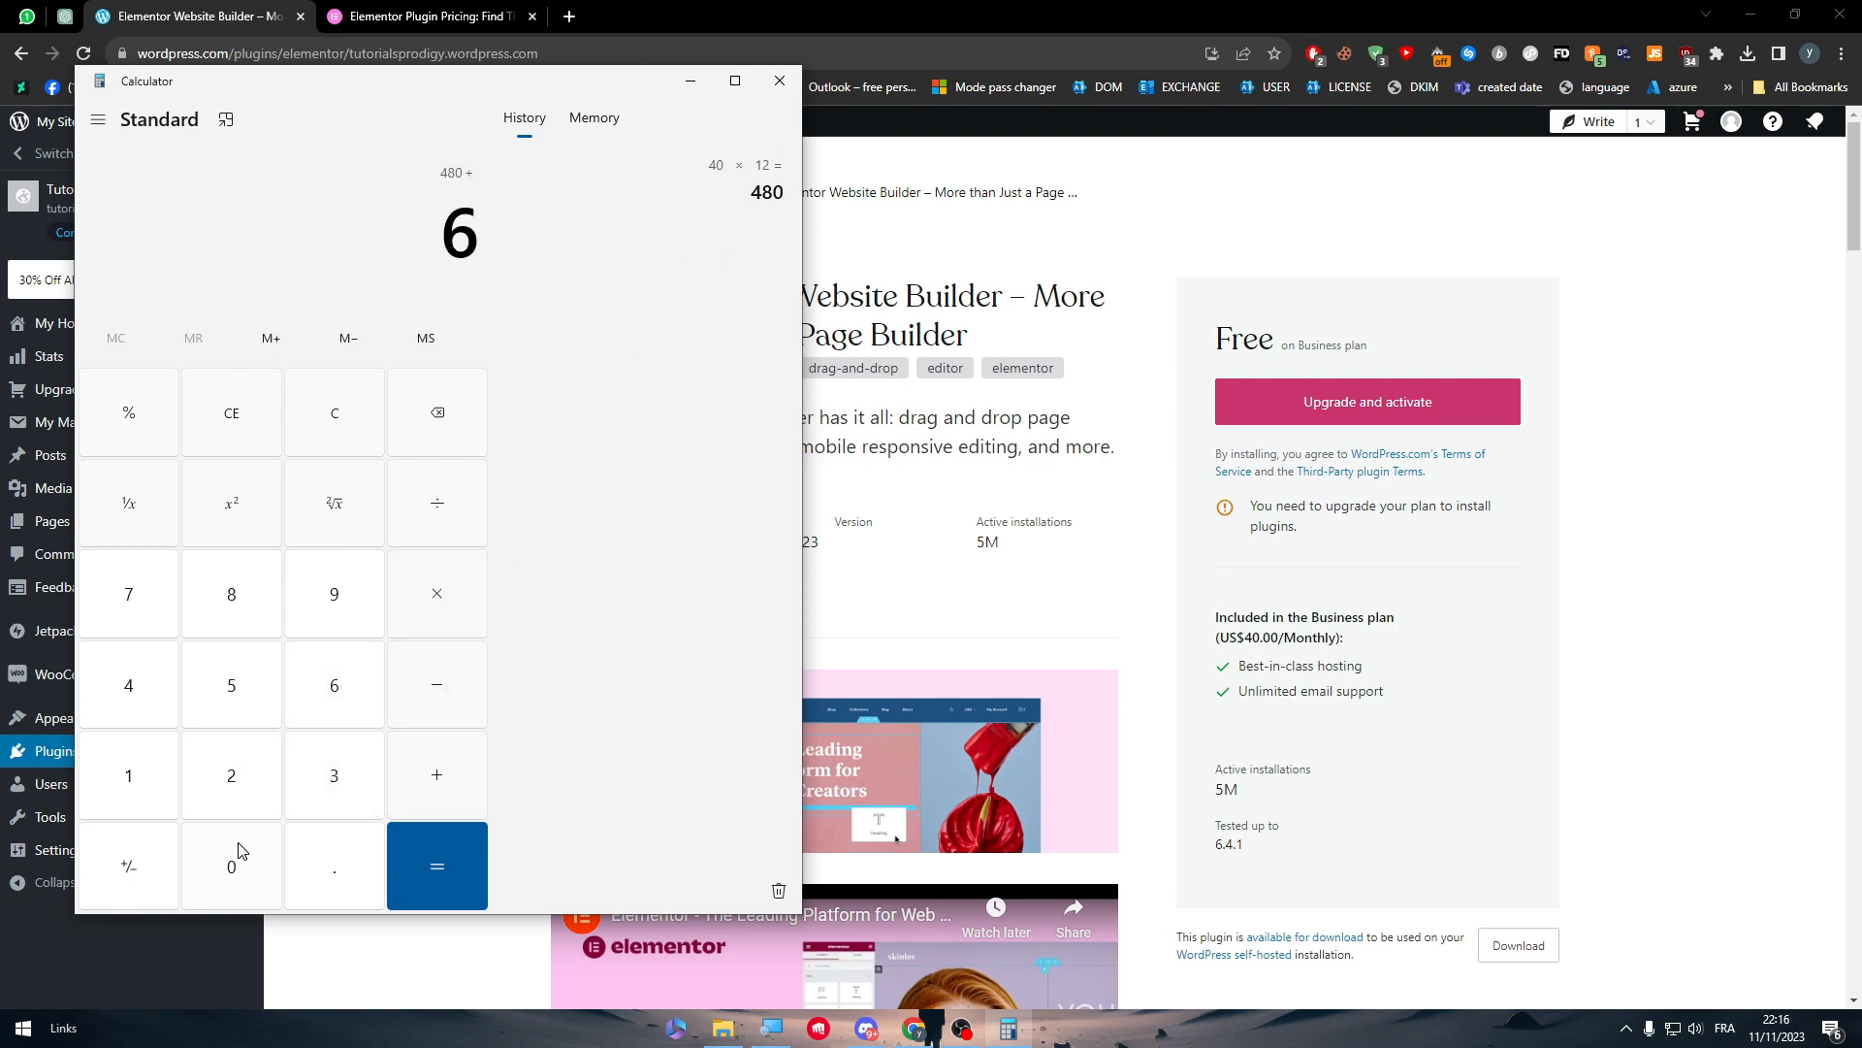
left_click(428, 16)
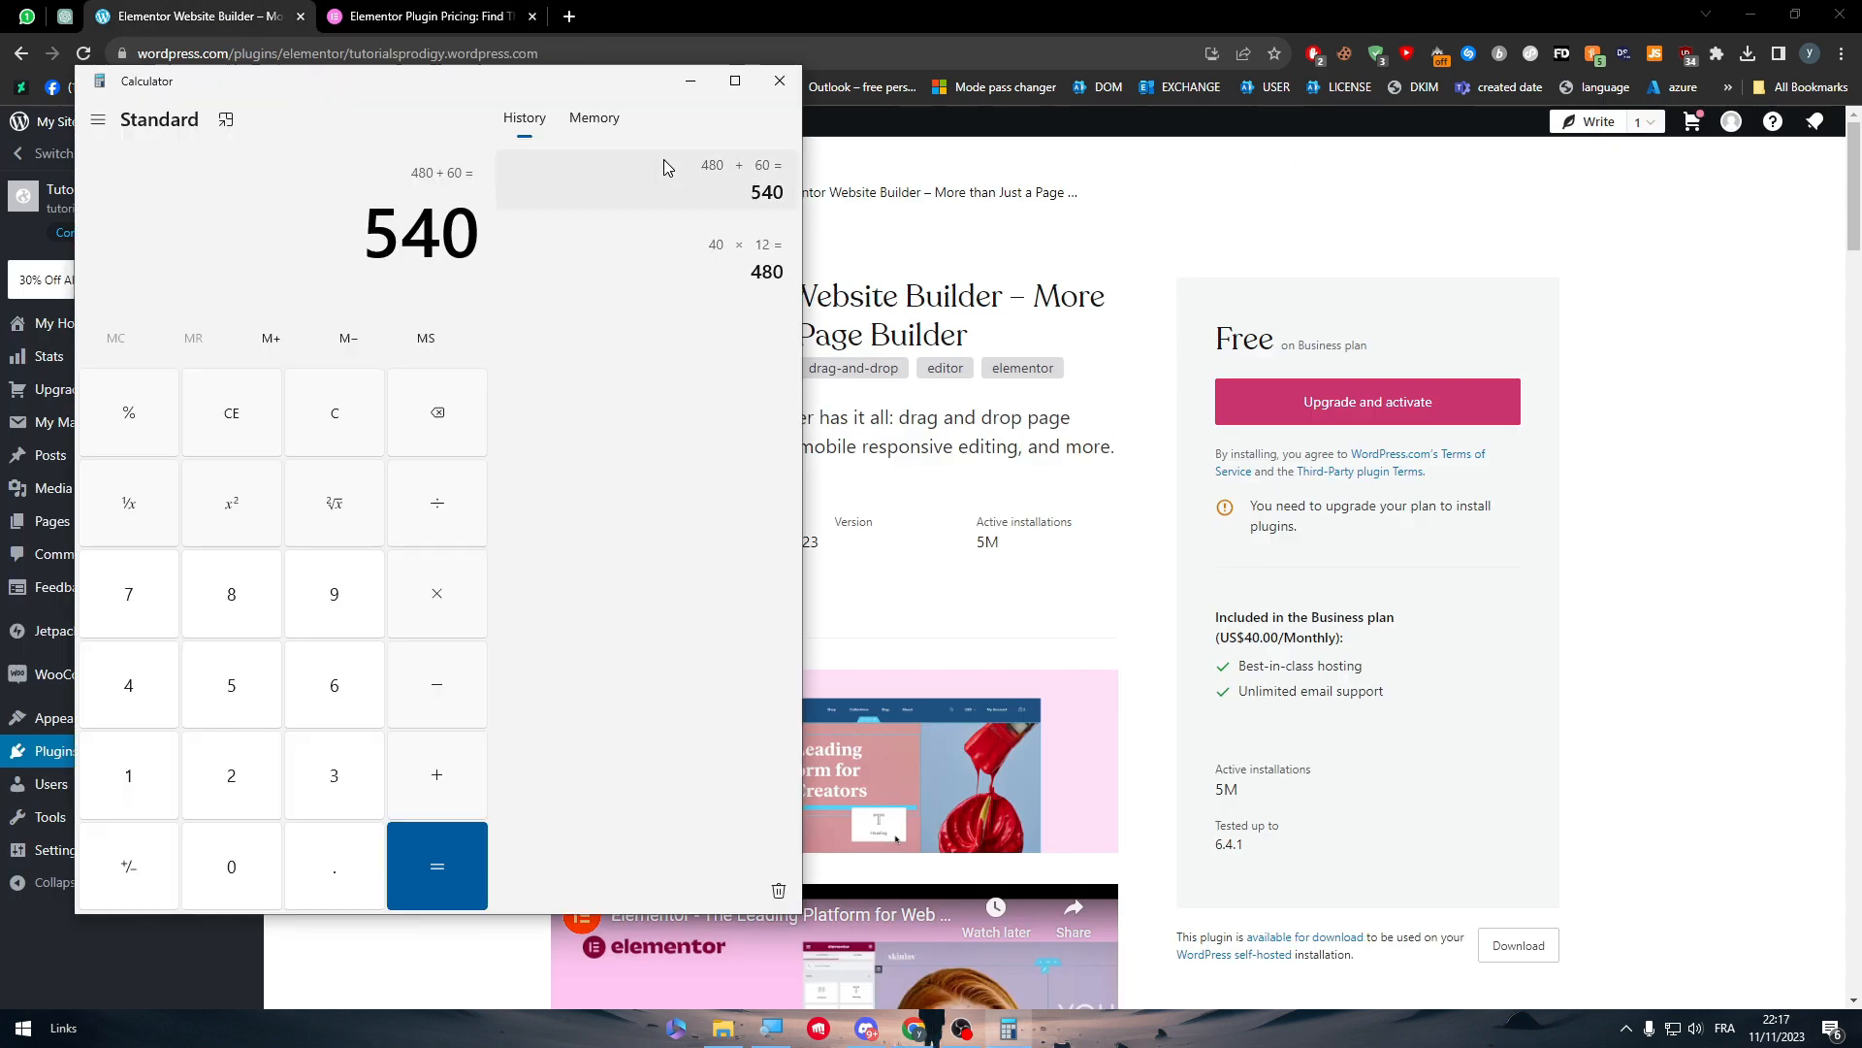
left_click(779, 80)
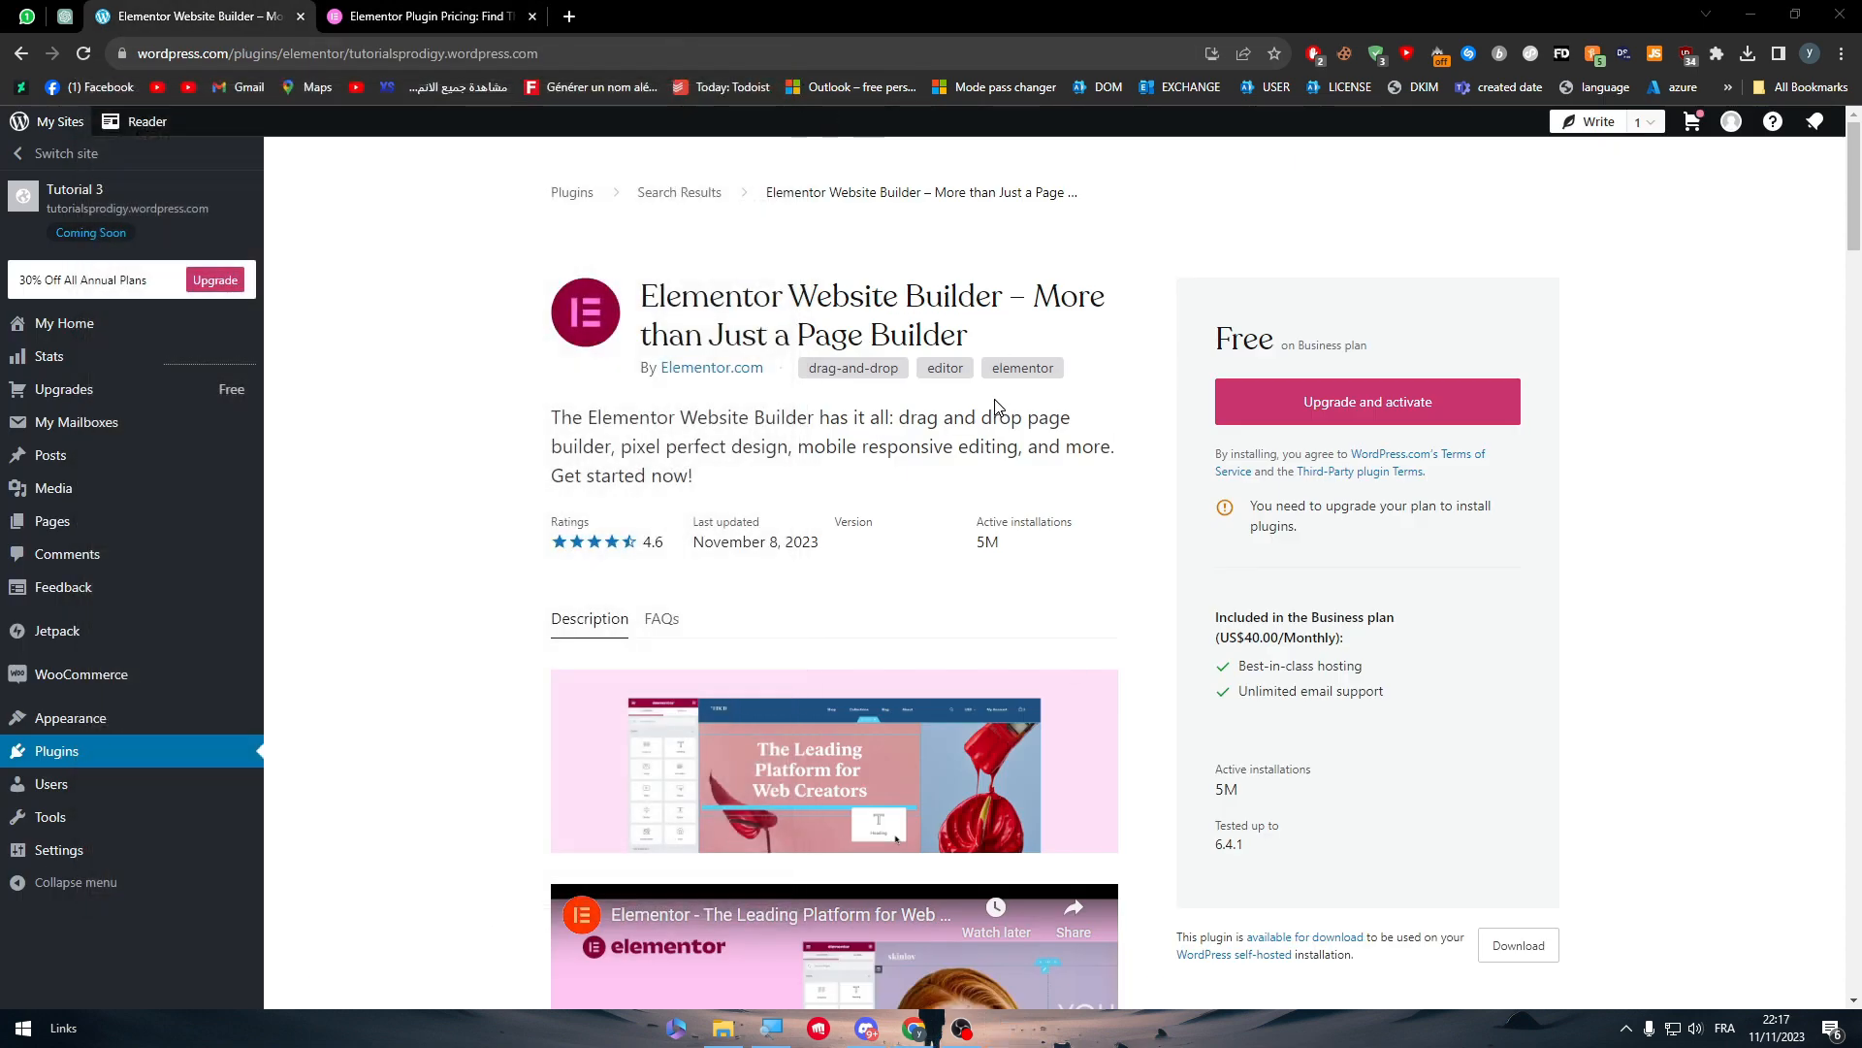
mouse_move(631, 275)
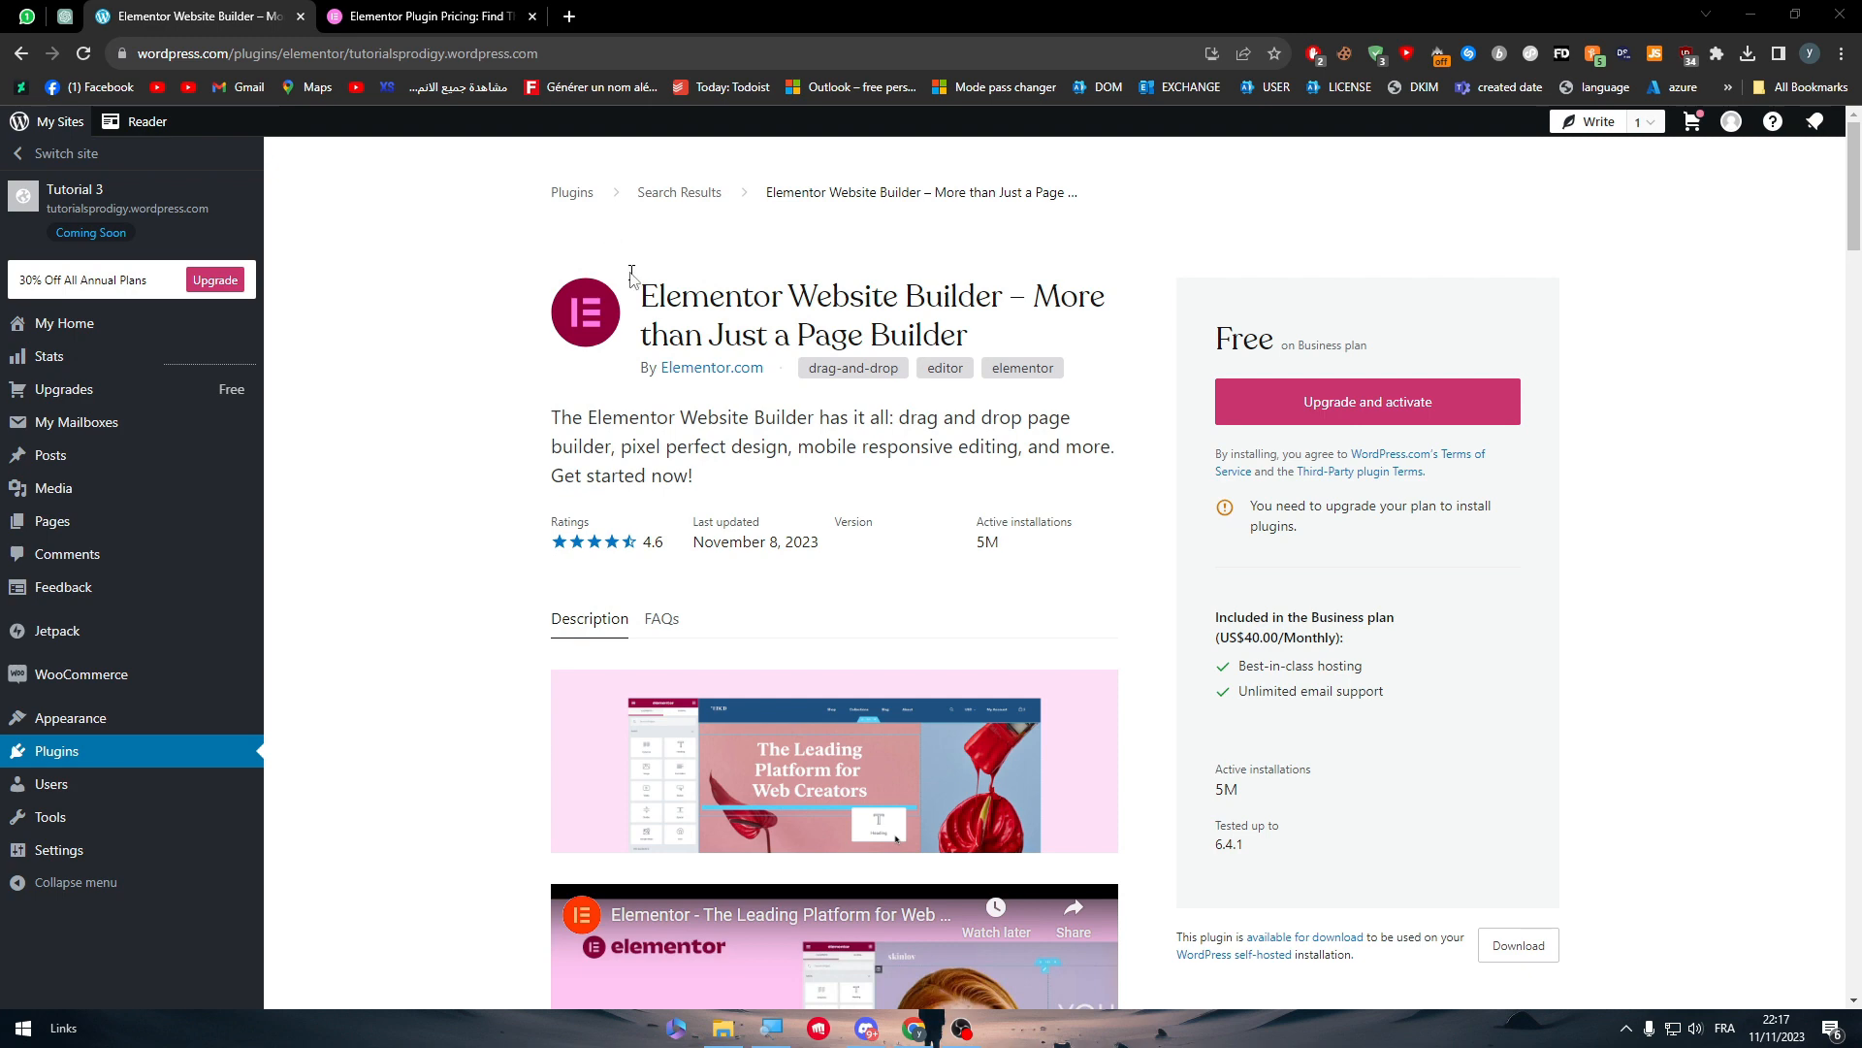
mouse_move(106, 187)
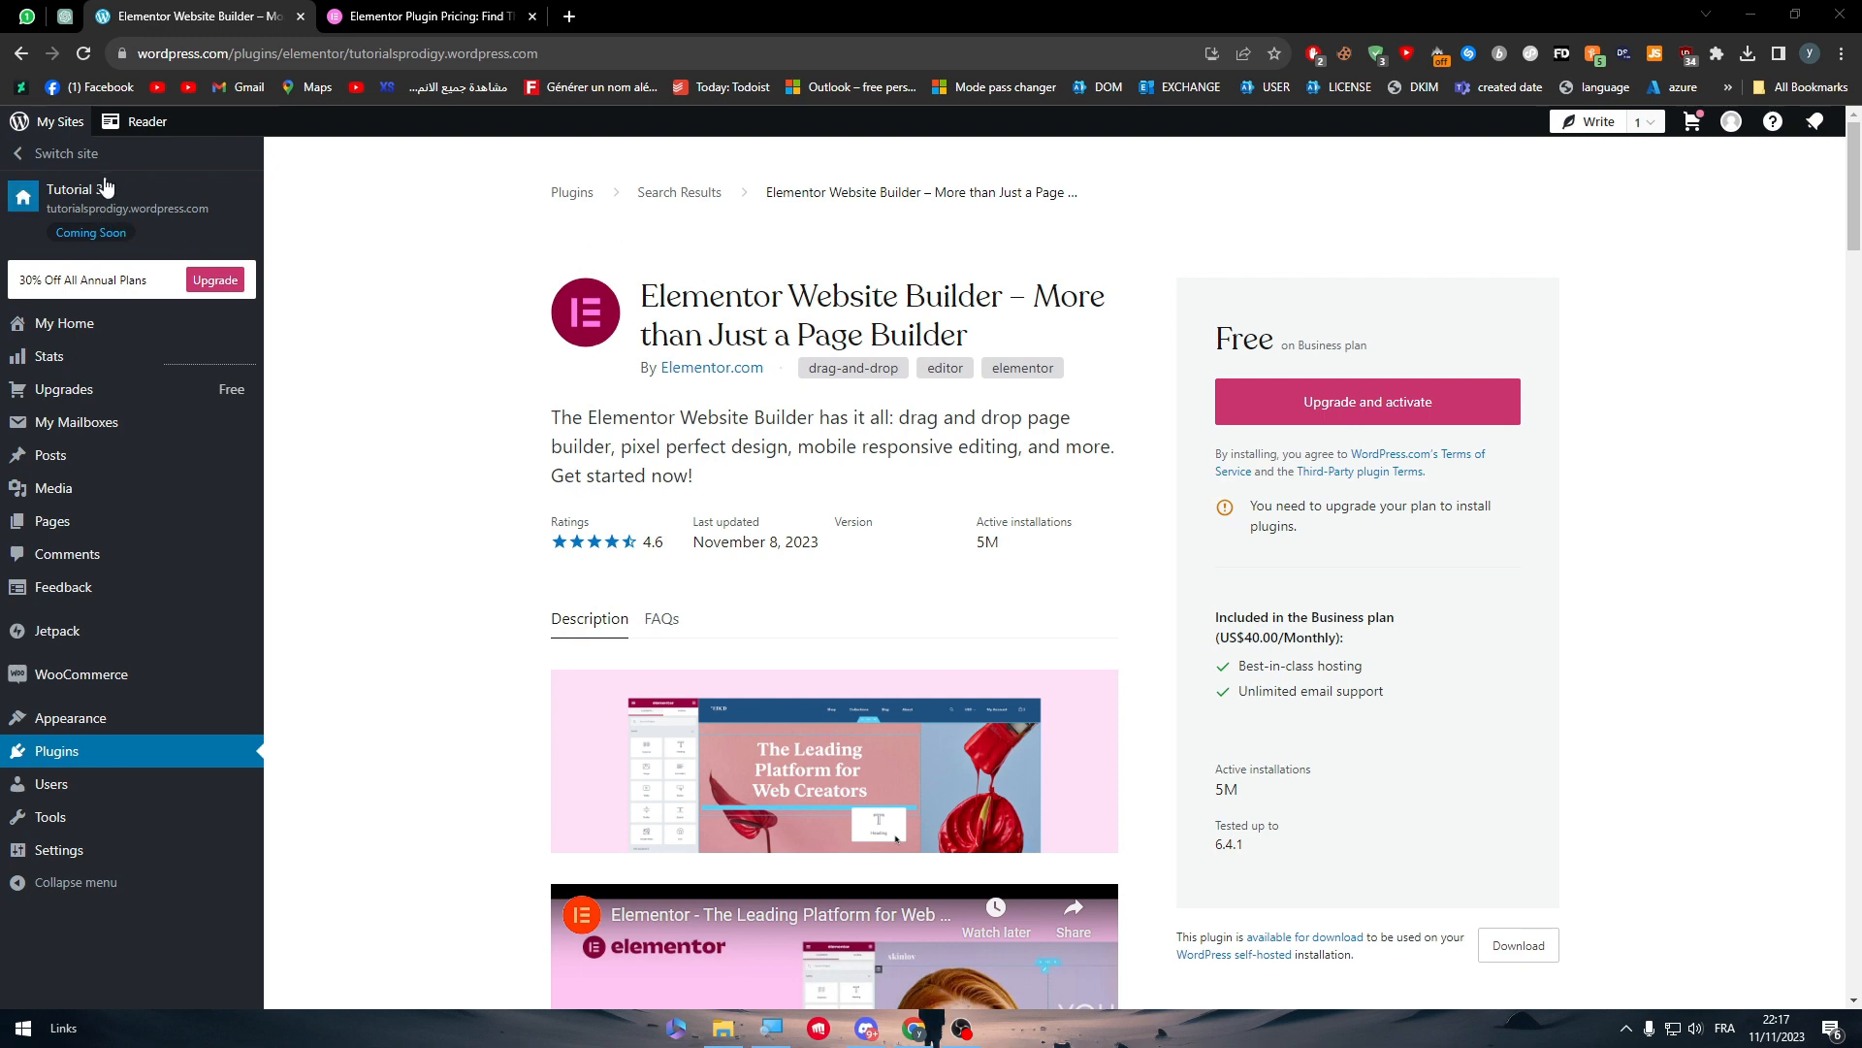
mouse_move(713, 264)
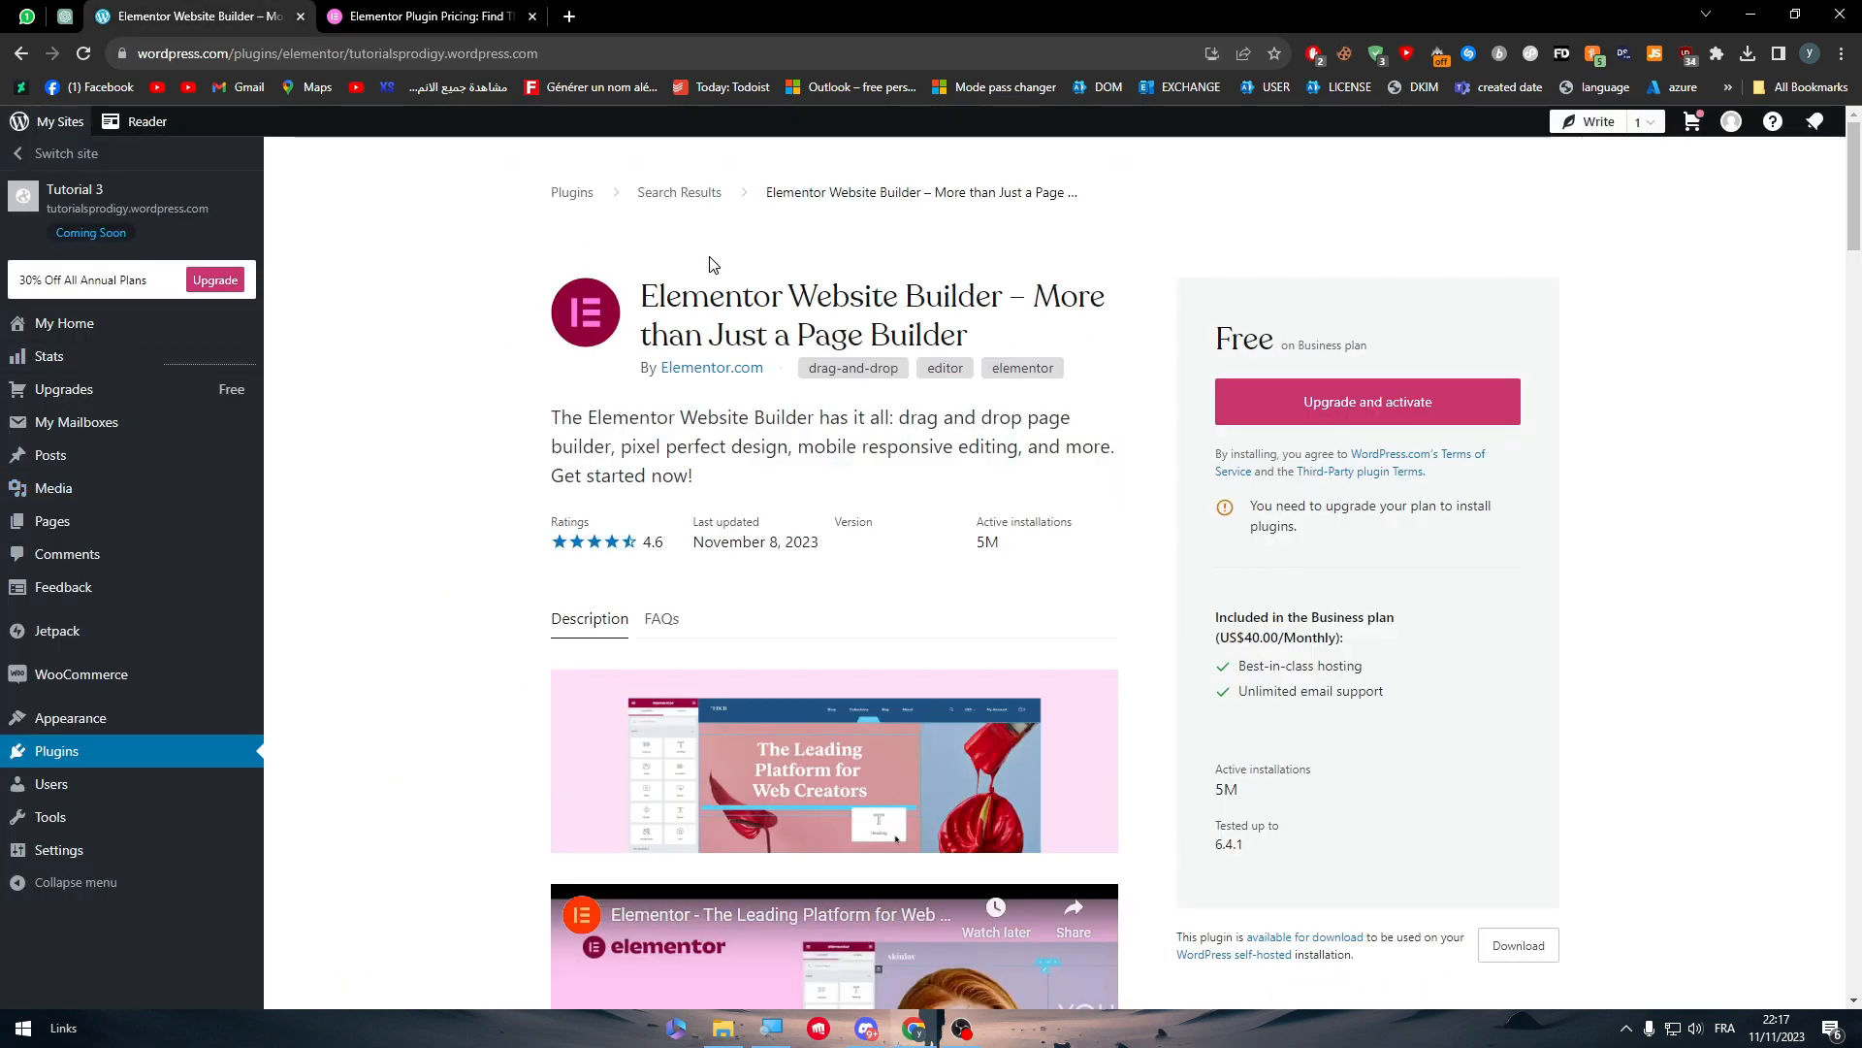
mouse_move(339, 269)
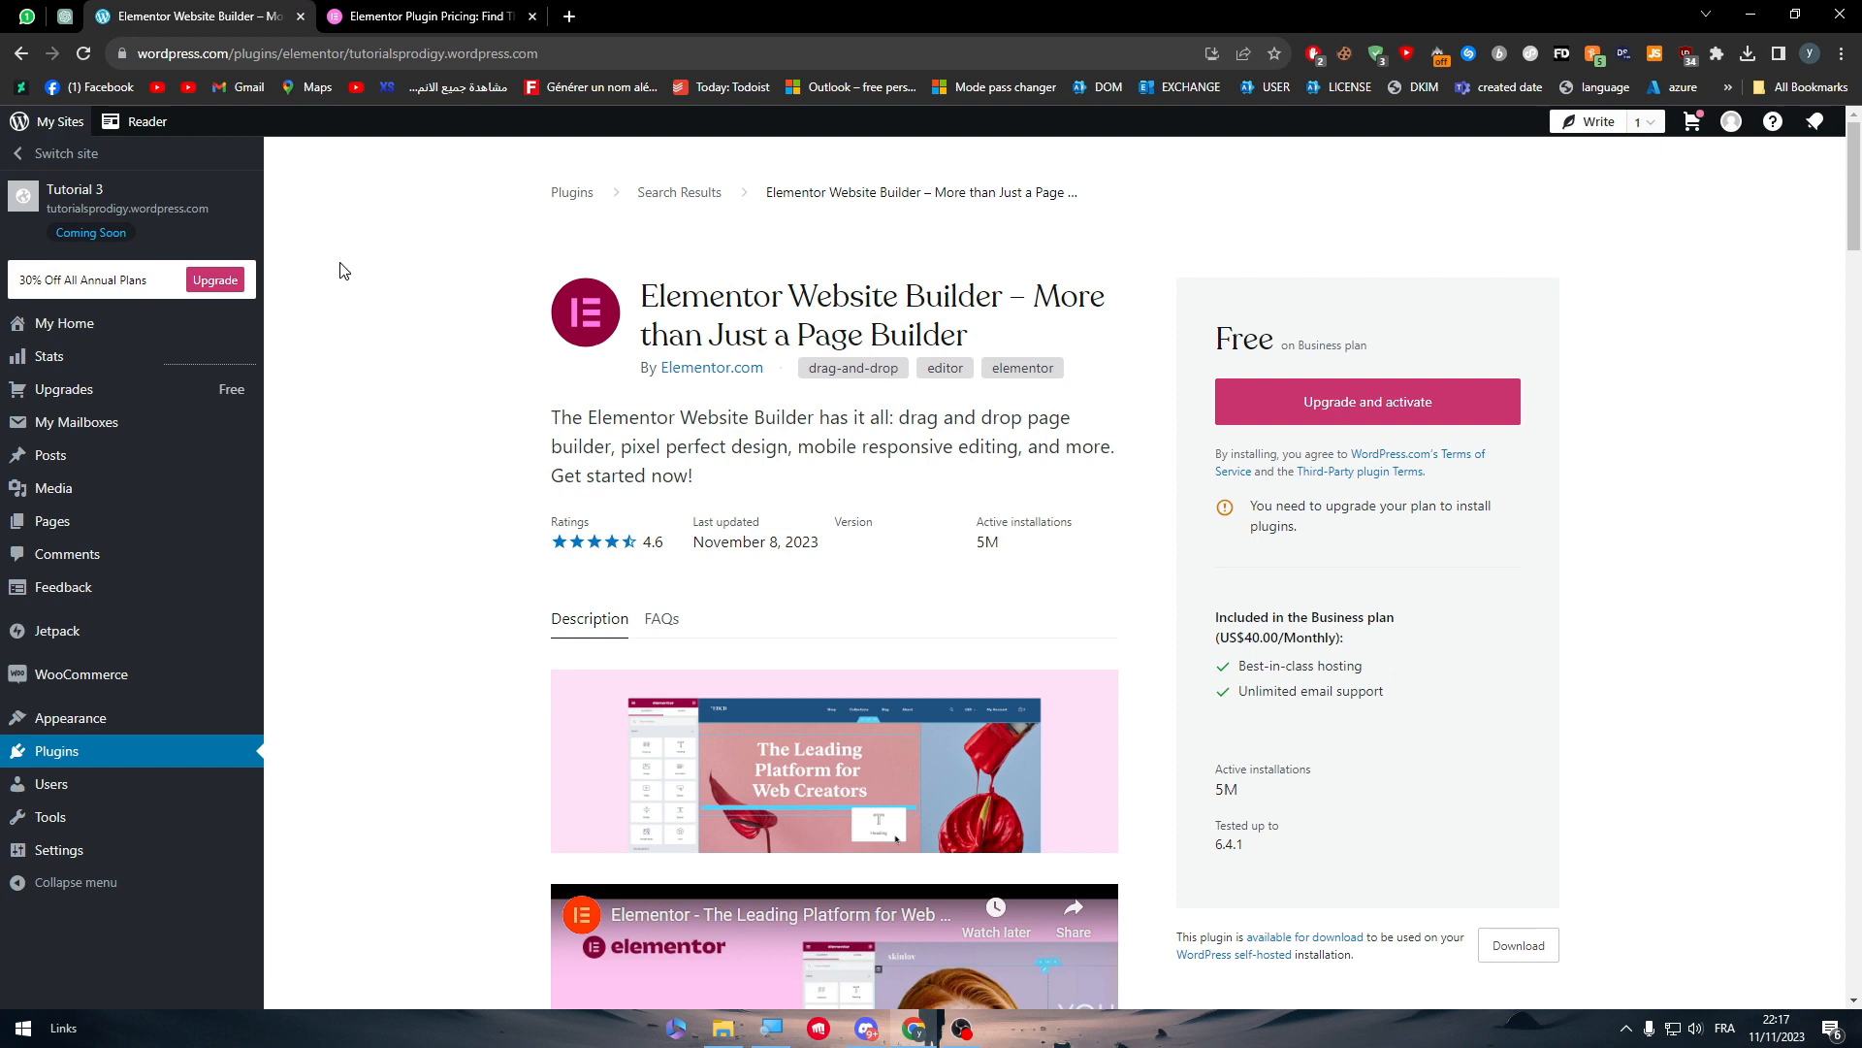
mouse_move(90, 232)
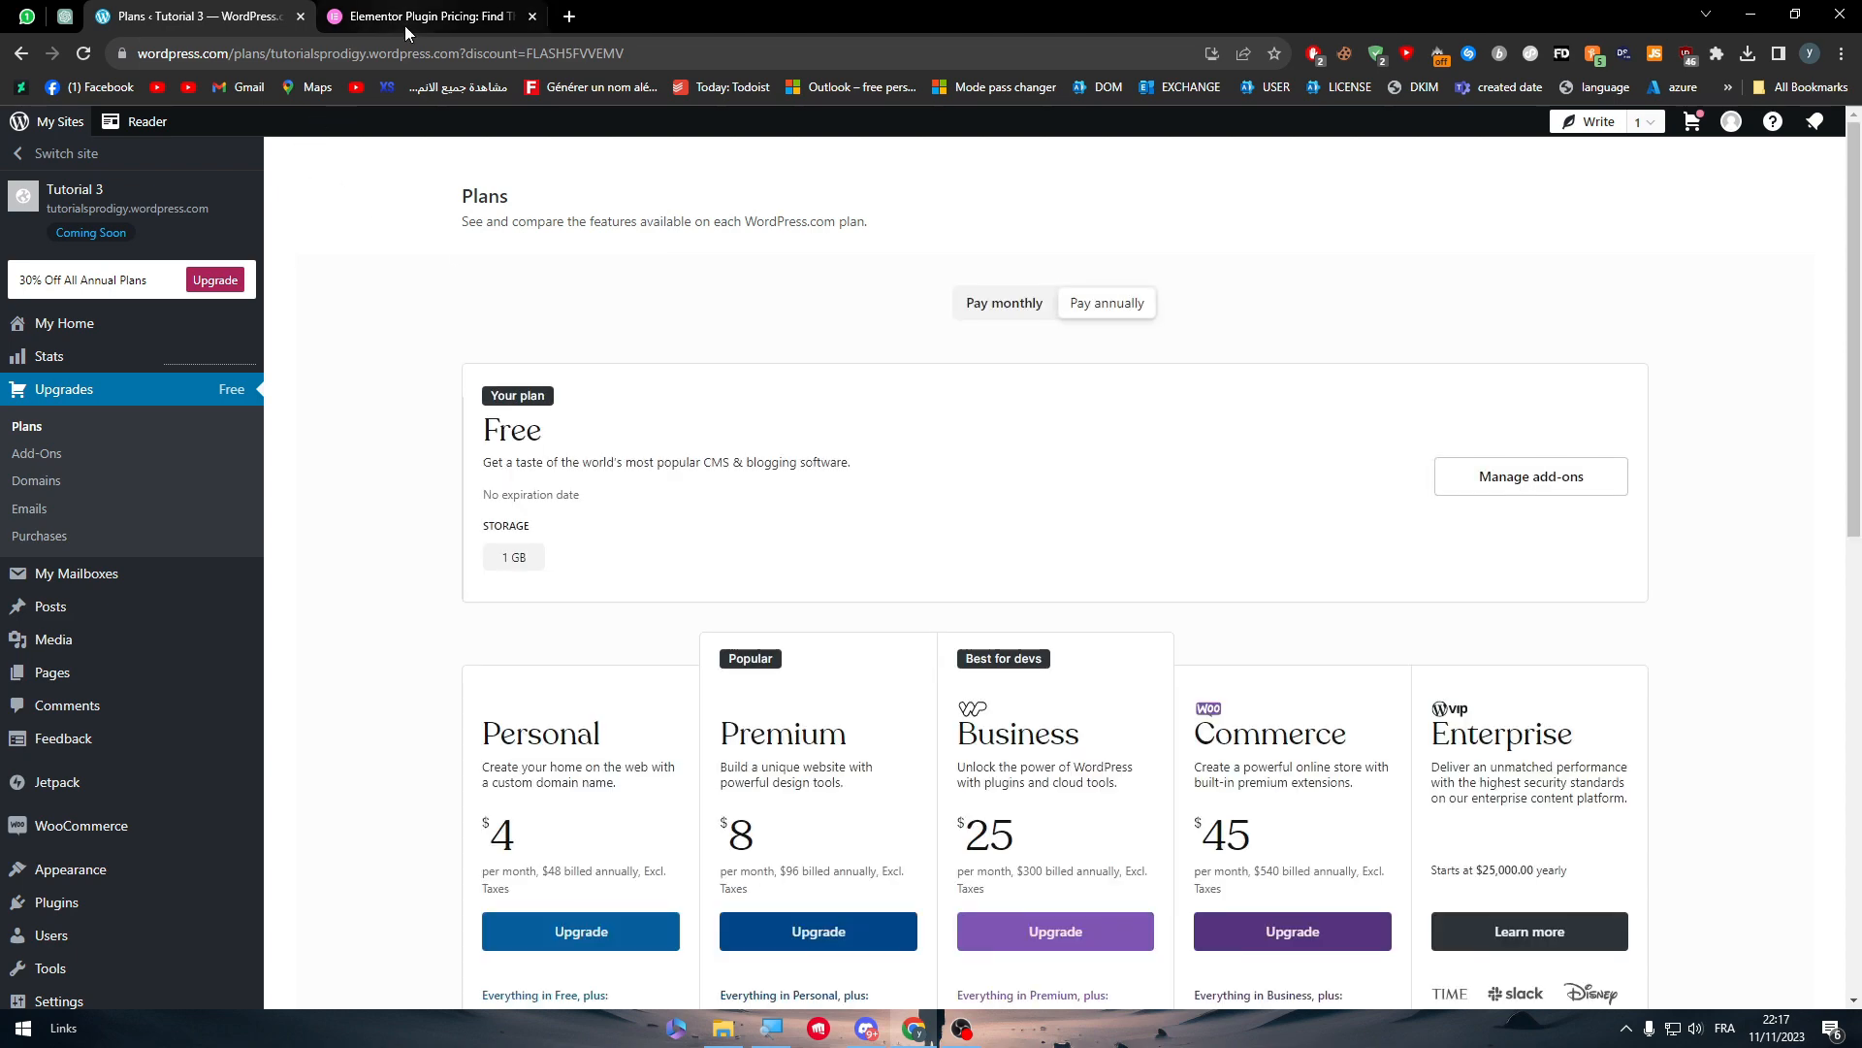
mouse_move(883, 483)
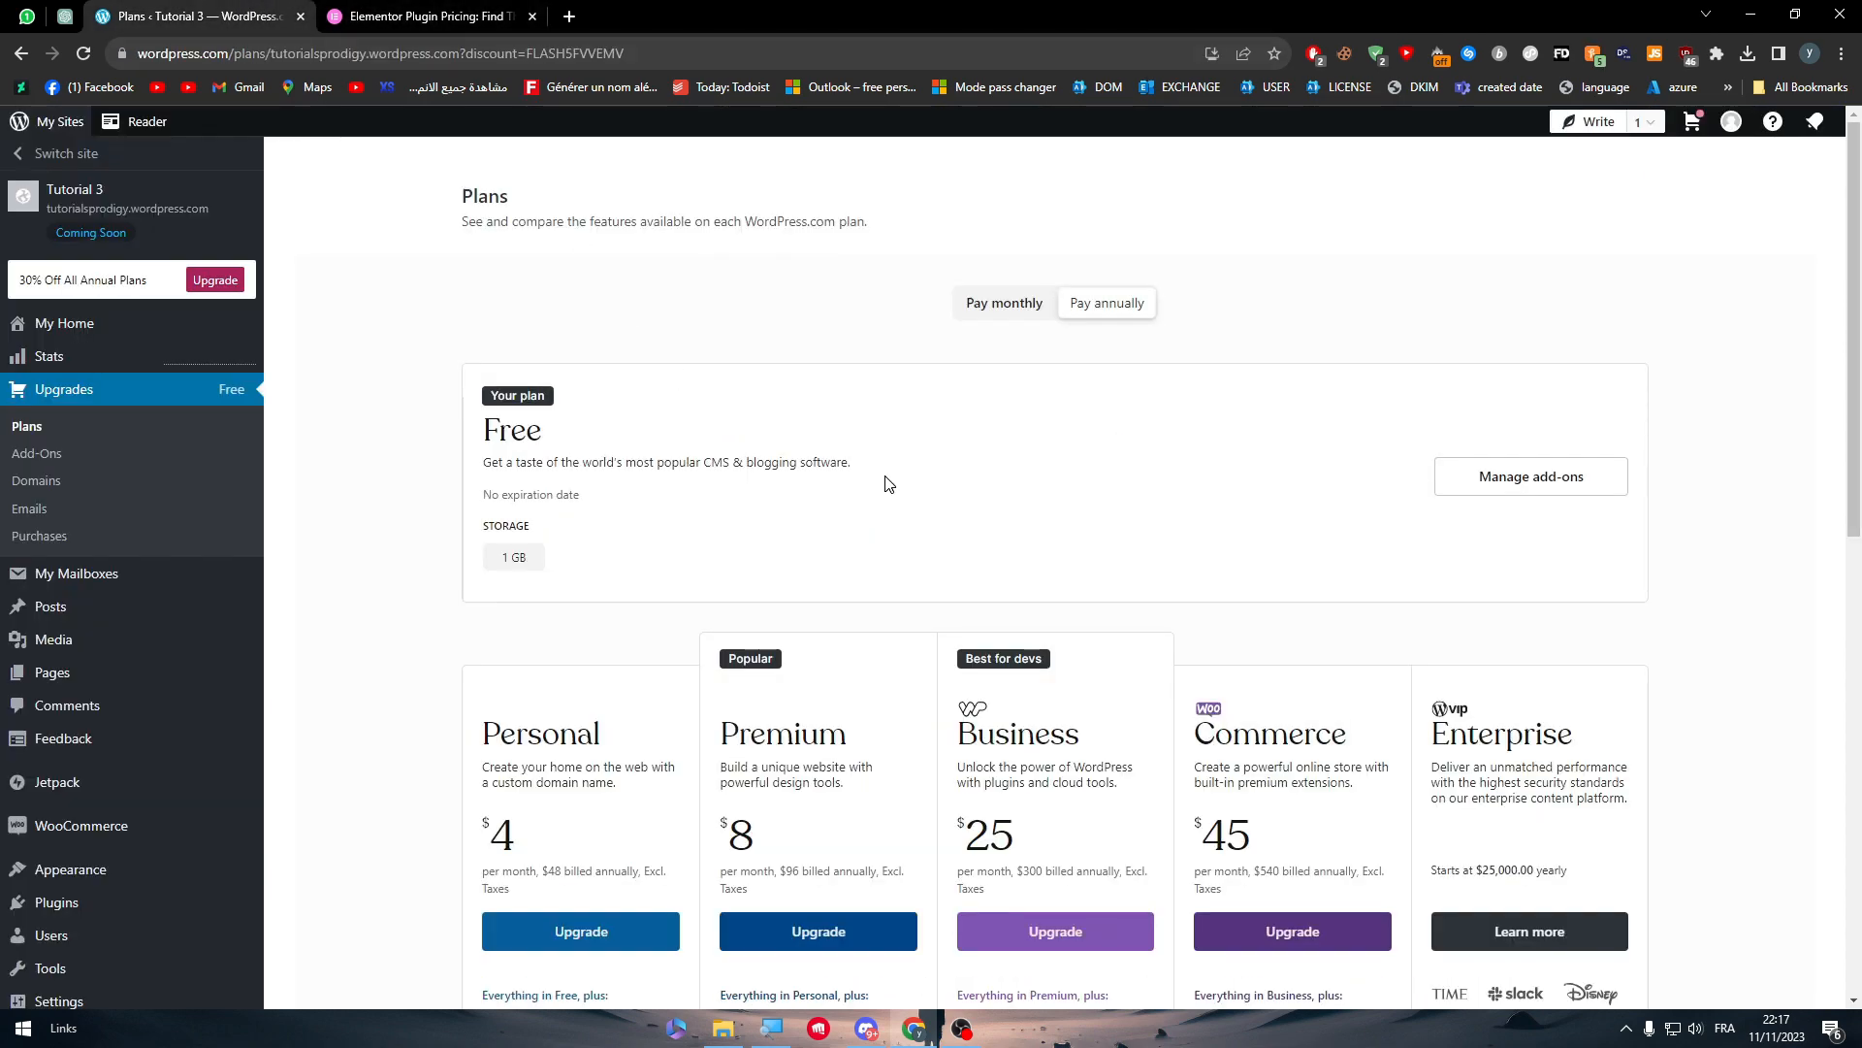
- Scroll down the Plans page to the plan feature lists, including Business plugin installs
scroll("down", 3)
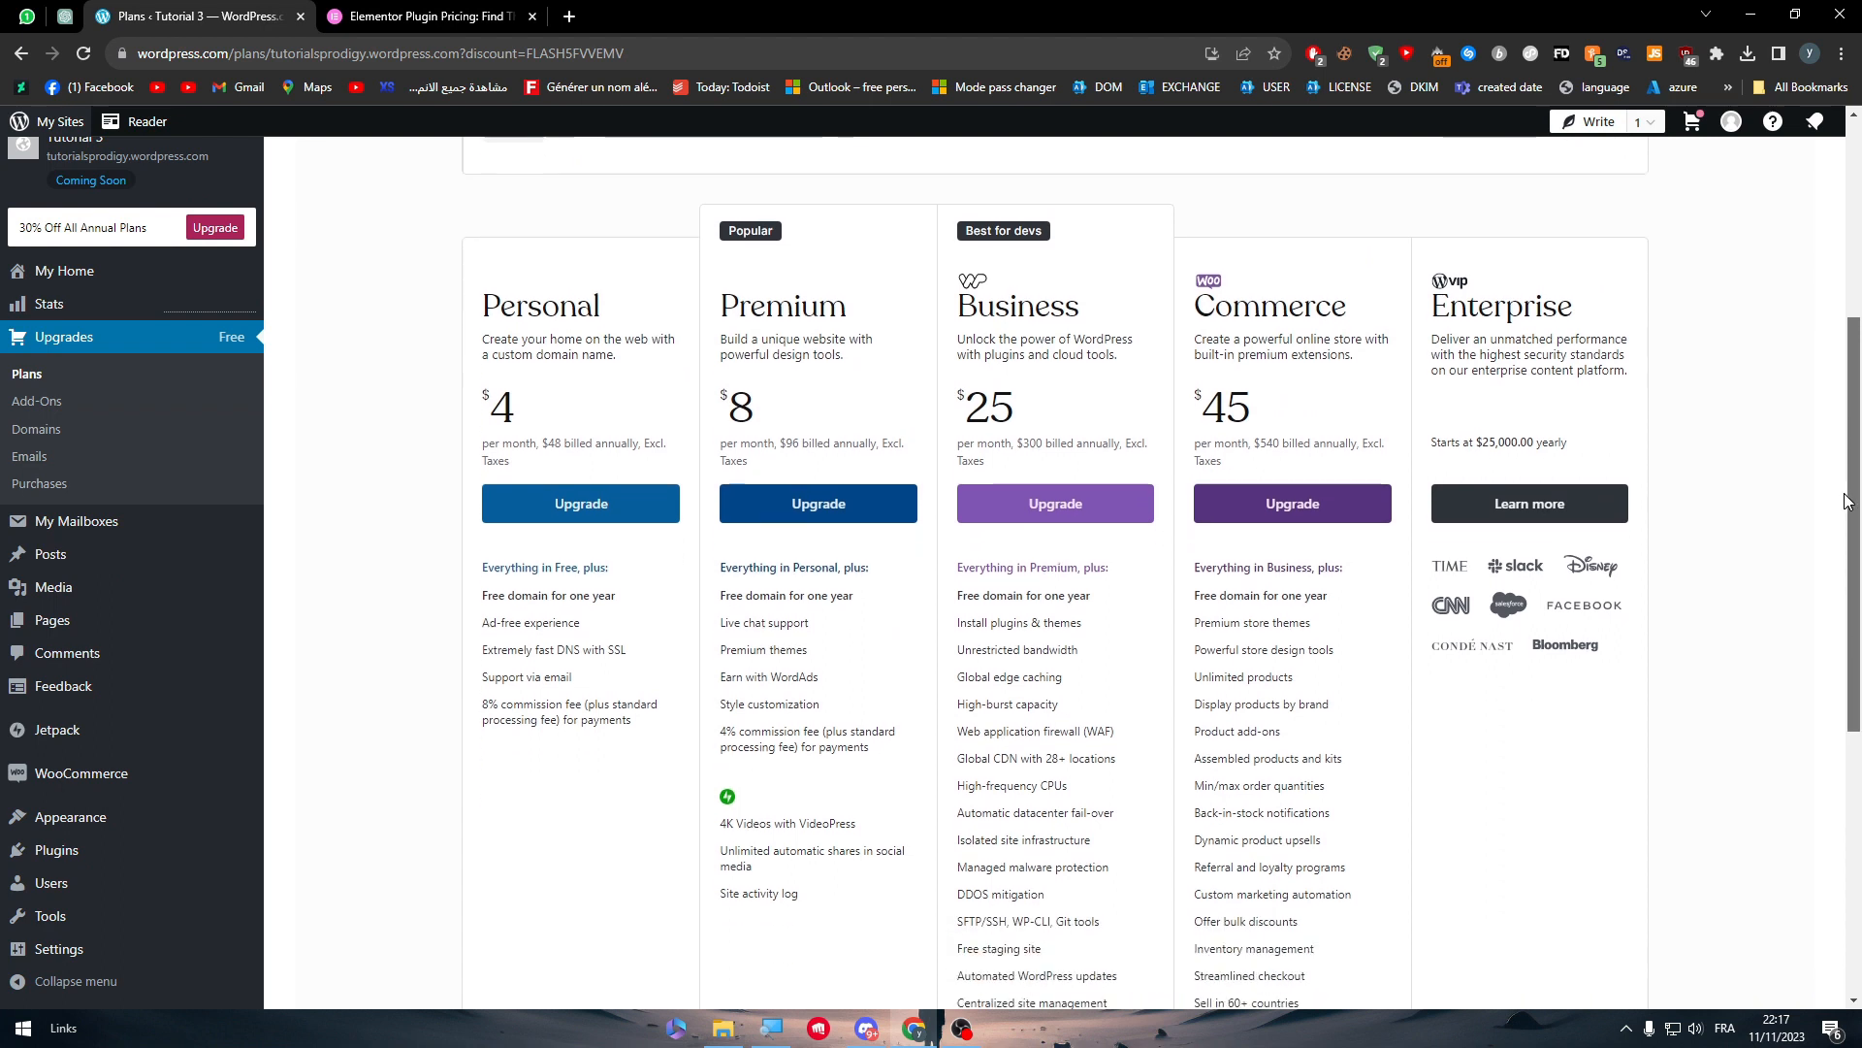
scroll("down", 3)
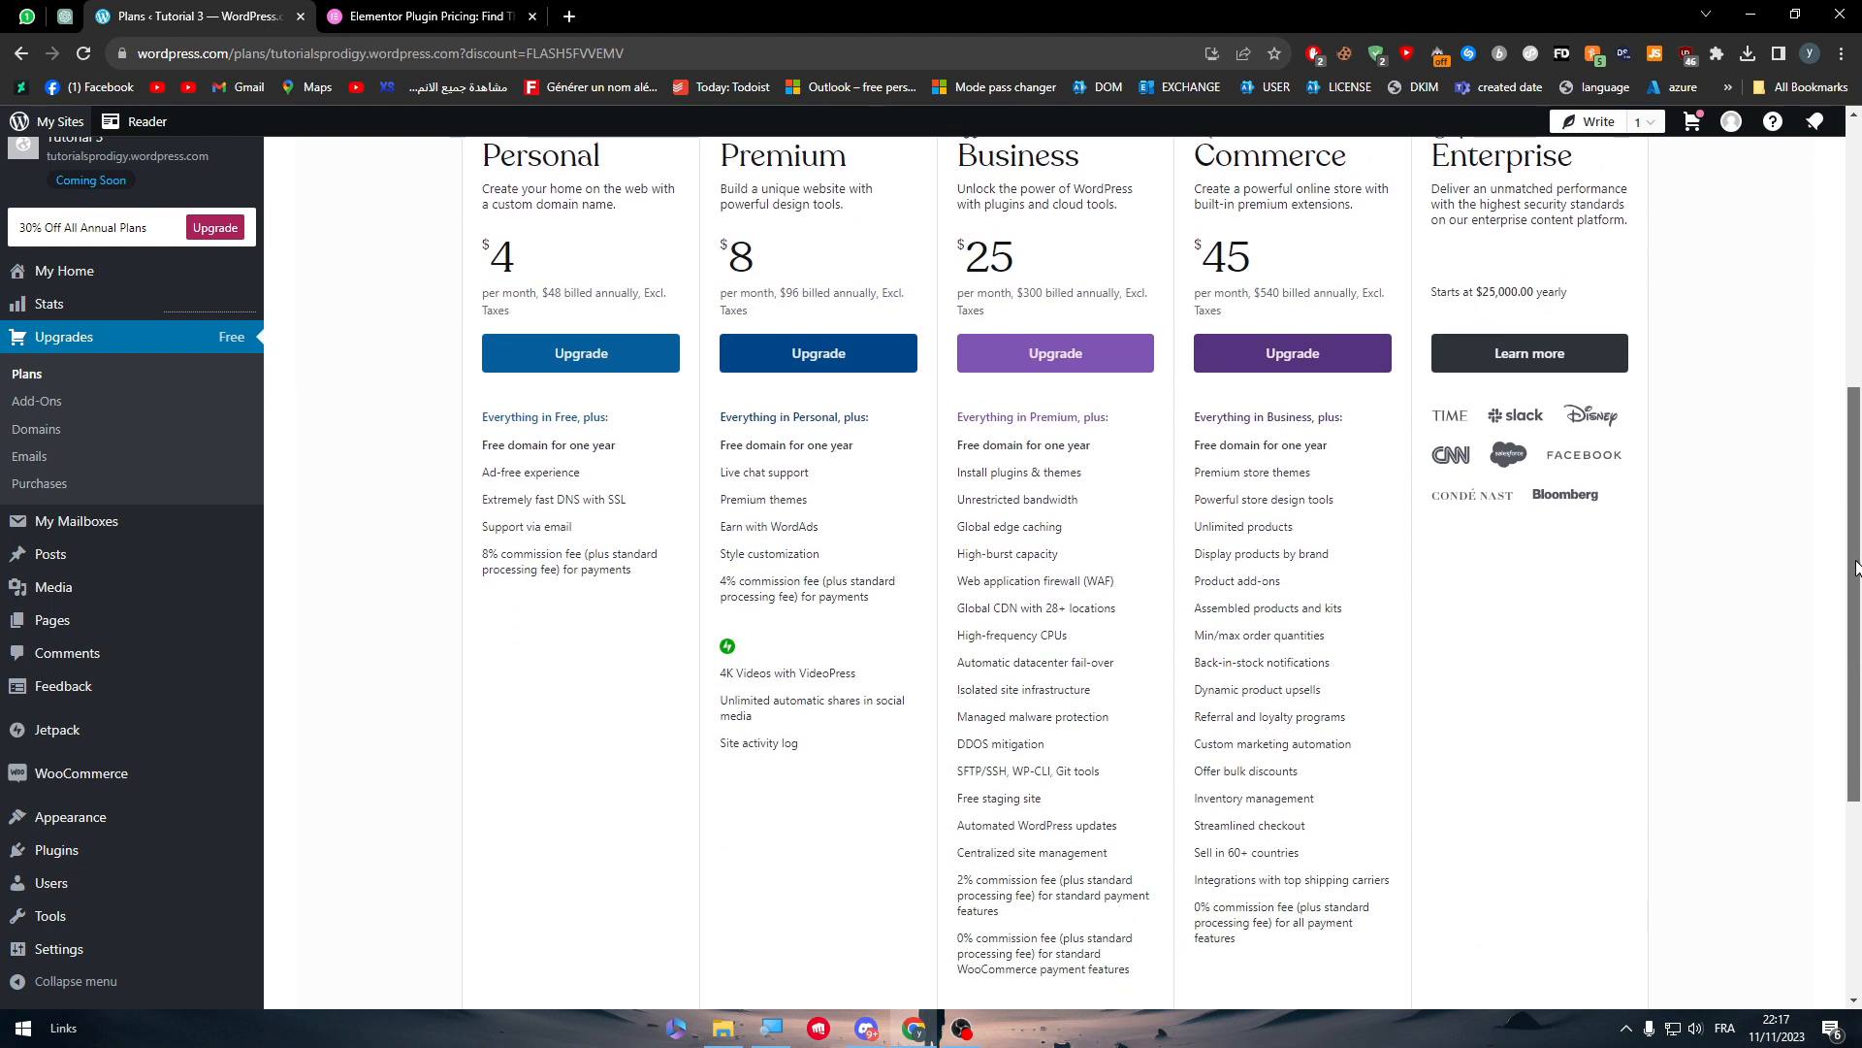
mouse_move(1716, 554)
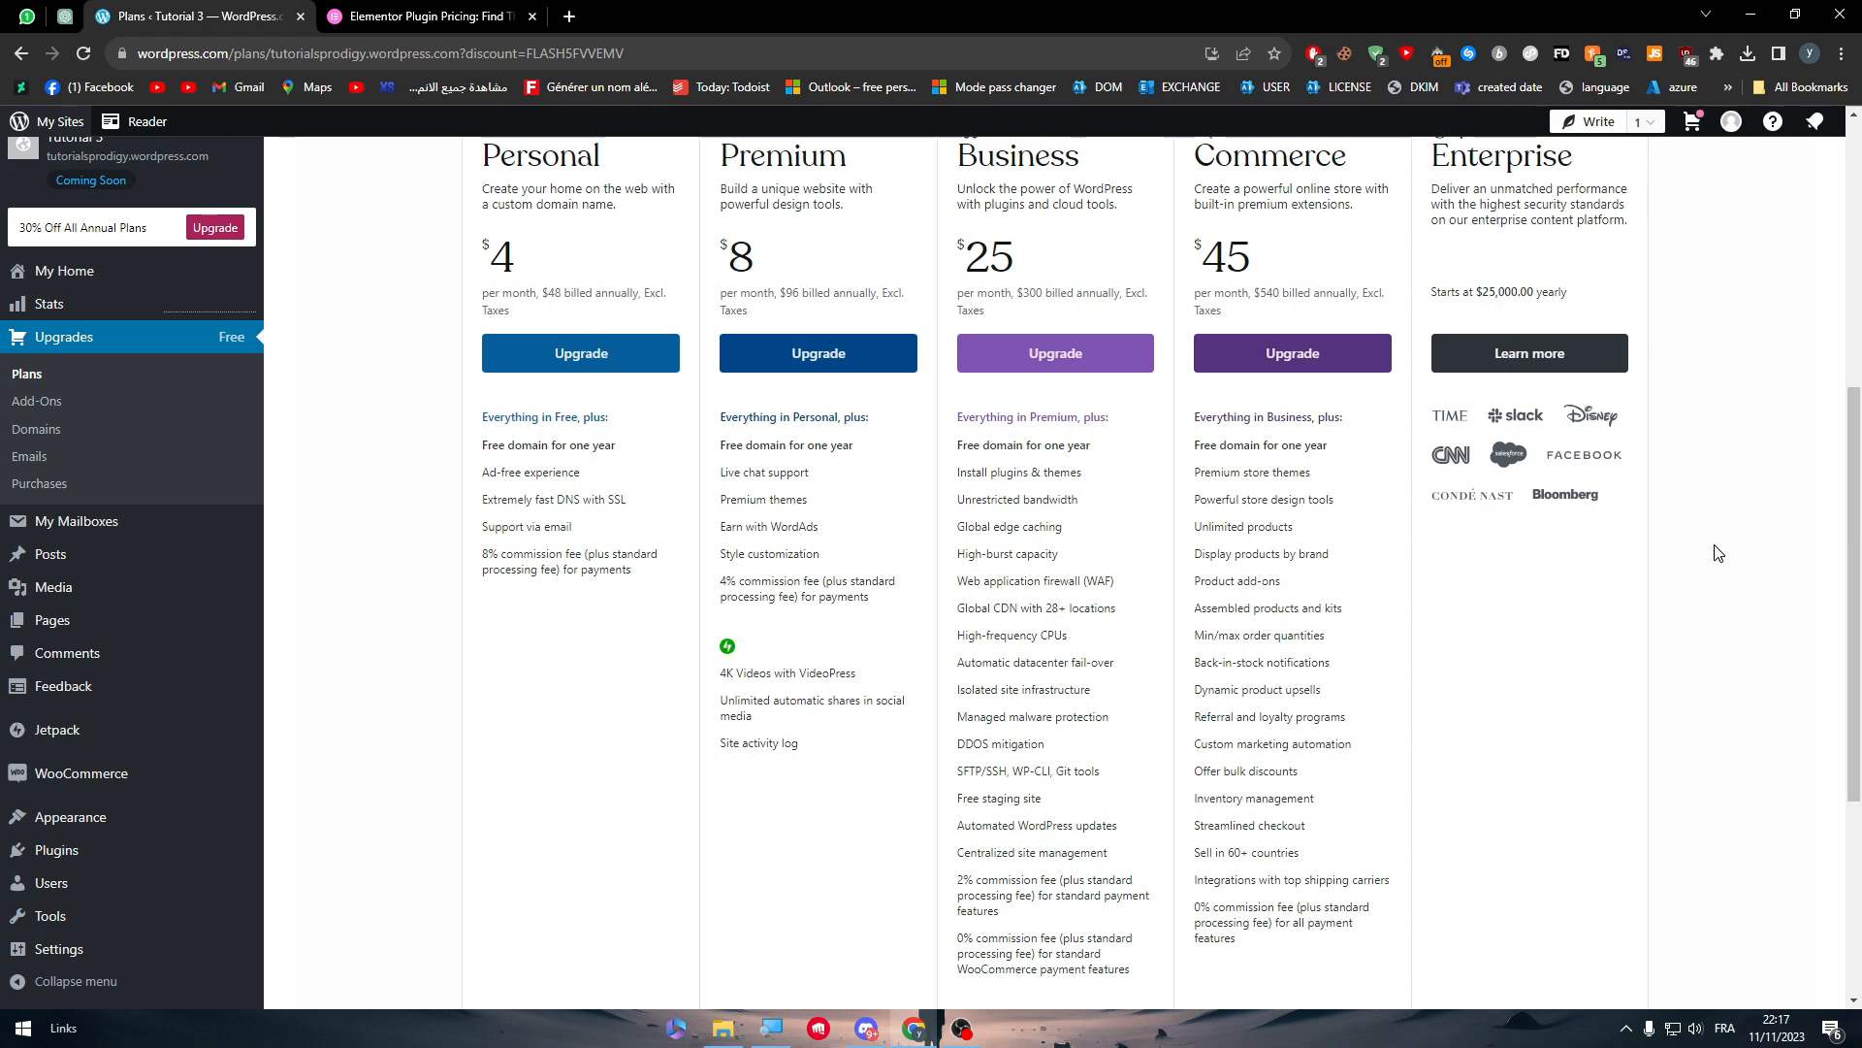
- Browse Elementor's pricing page, Products and Resources menus and FAQ, then switch to the editor article
left_click(422, 16)
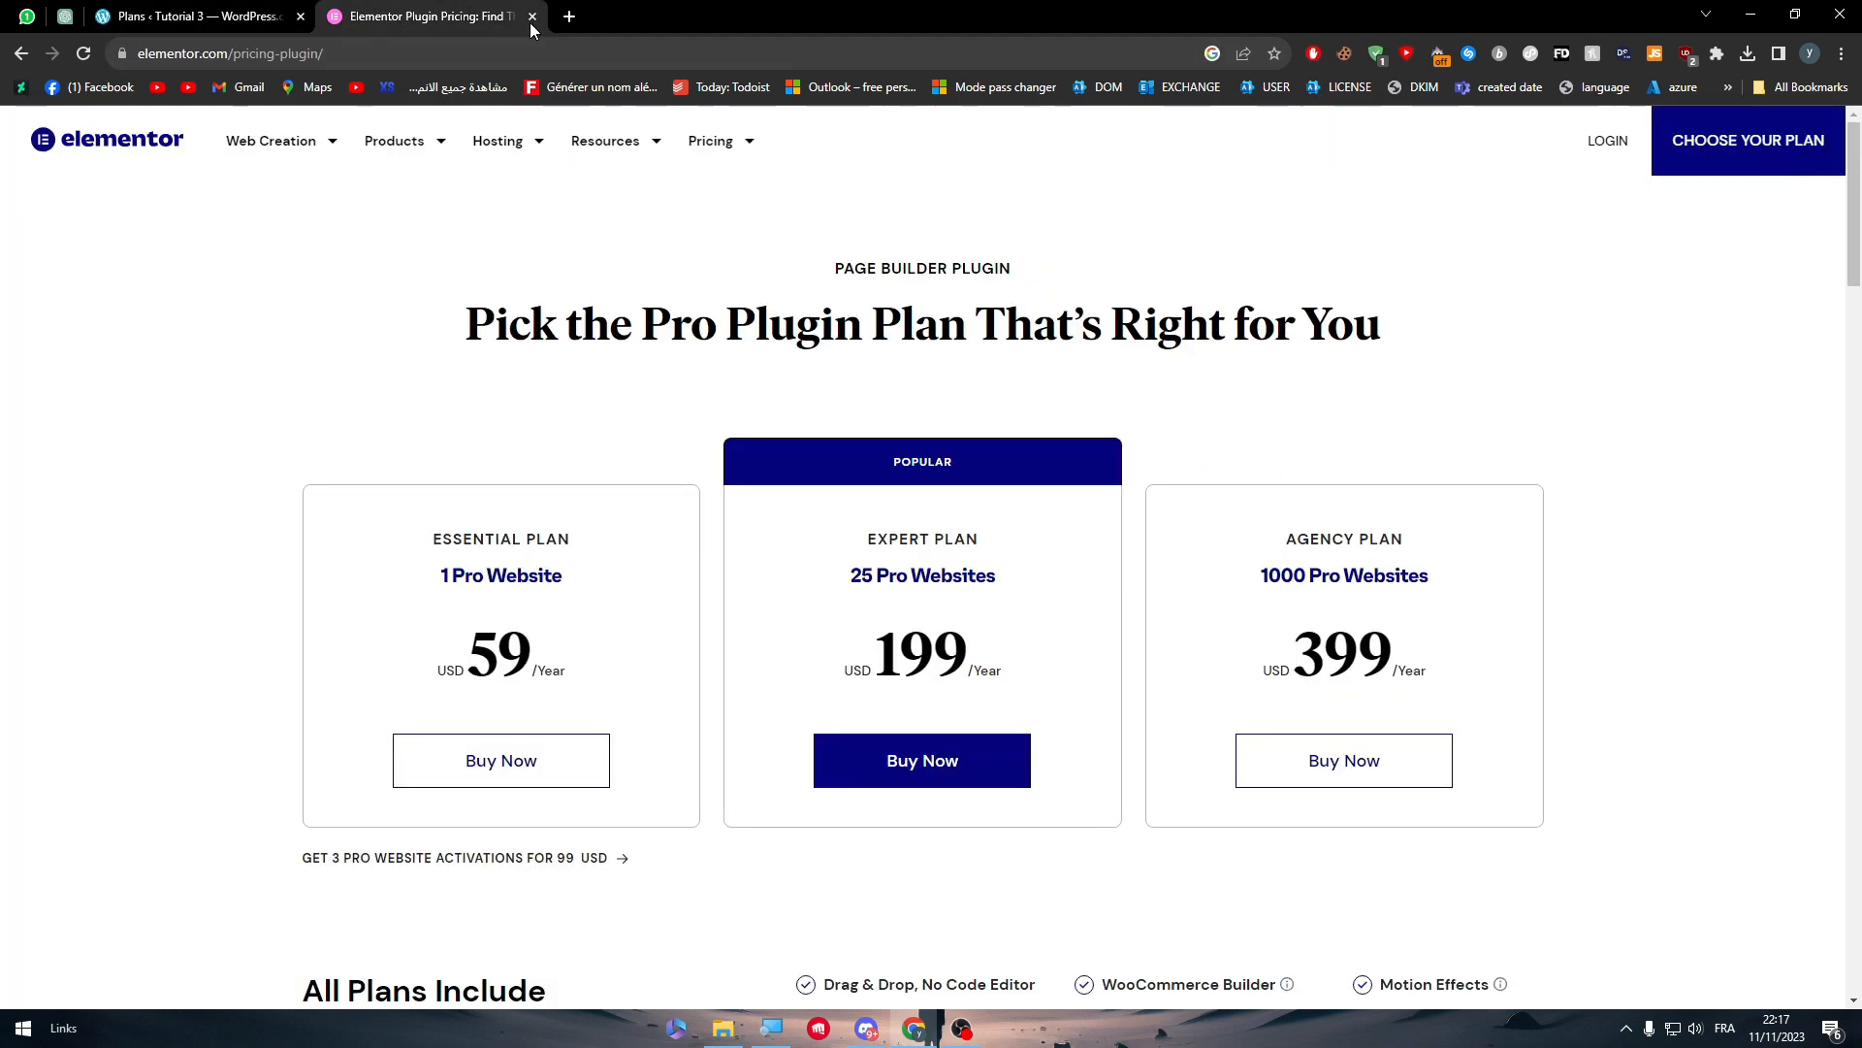
left_click(397, 140)
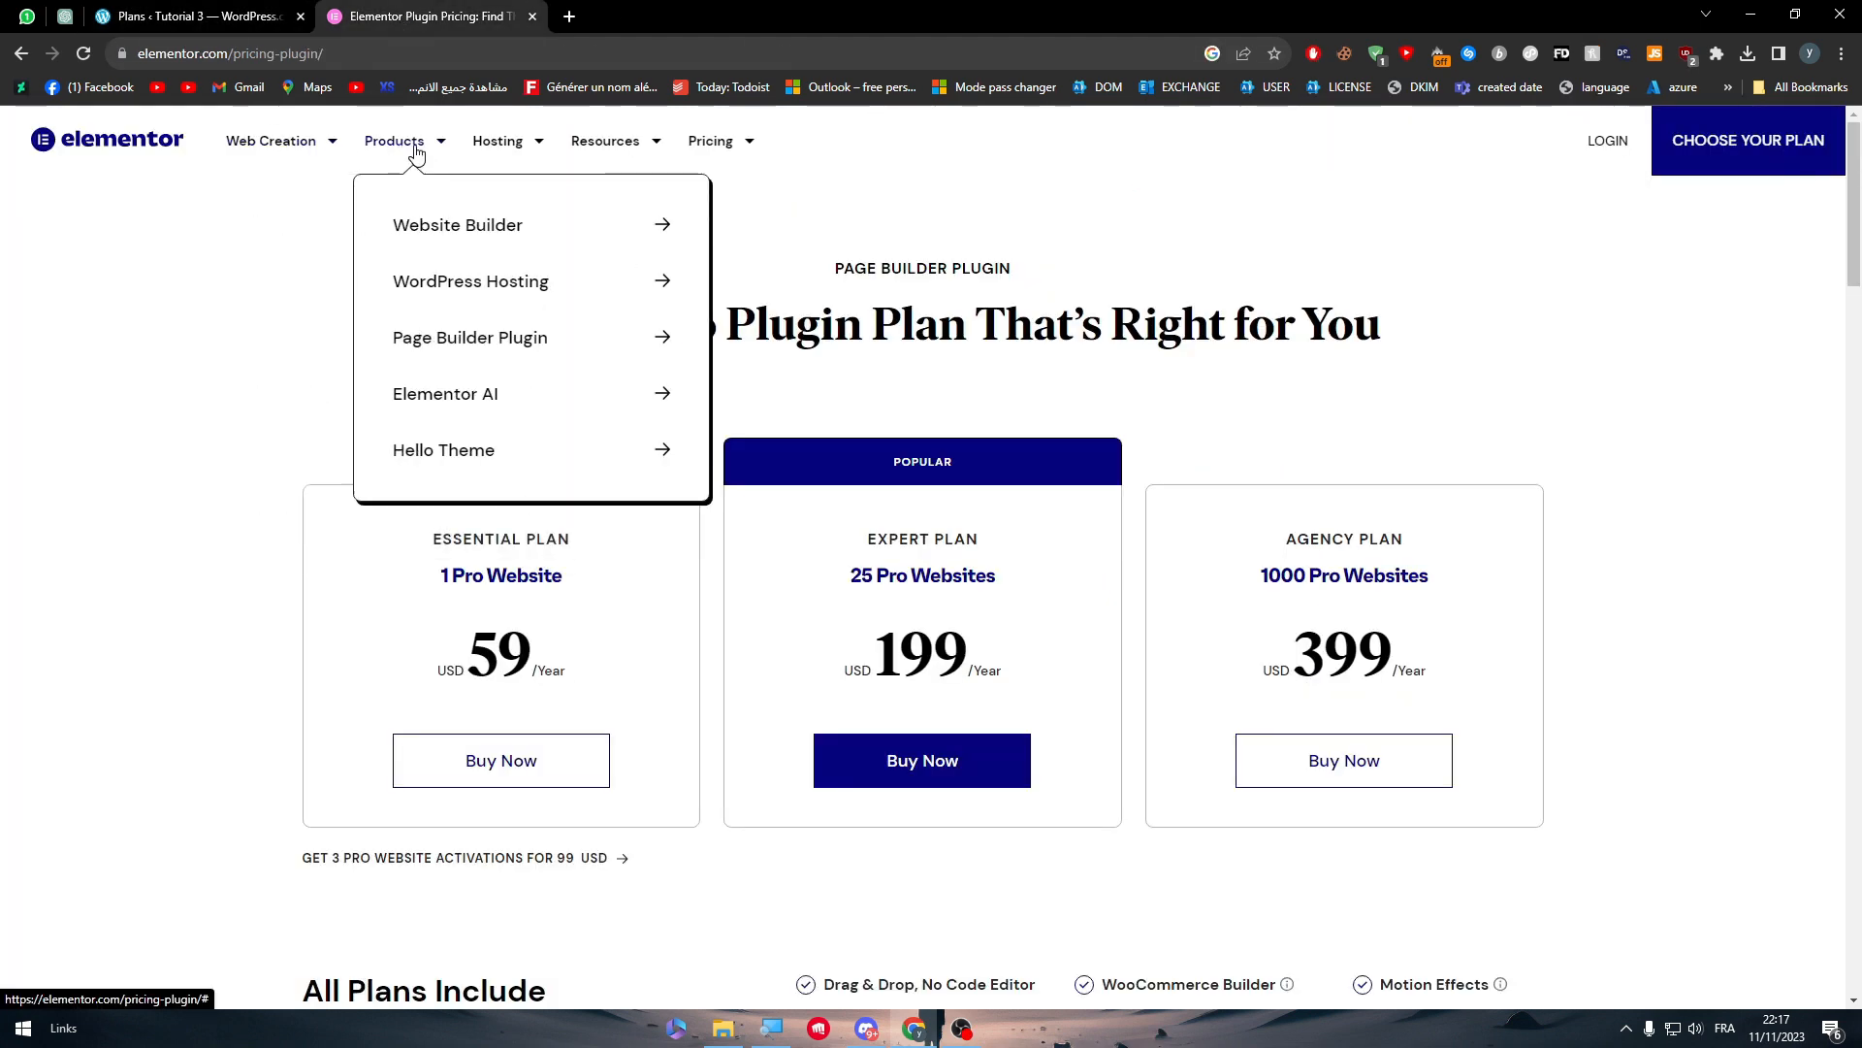
left_click(606, 140)
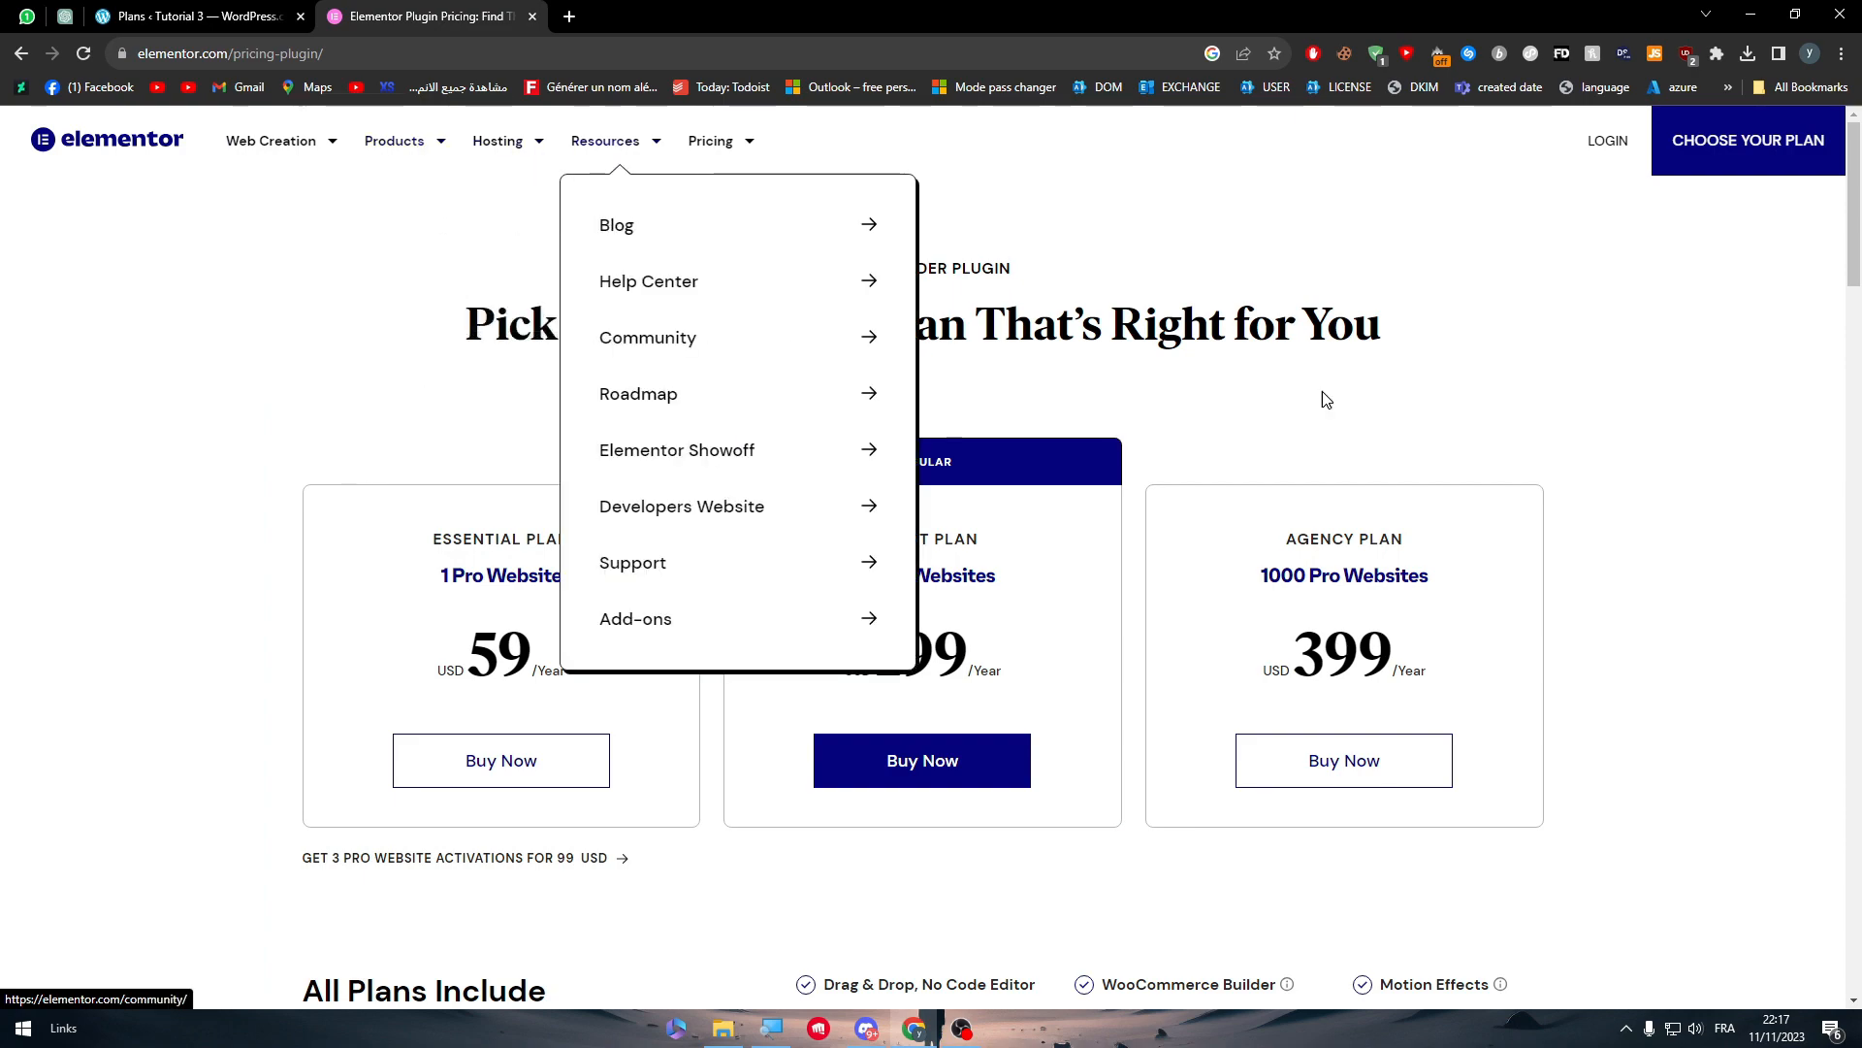
scroll("down", 3)
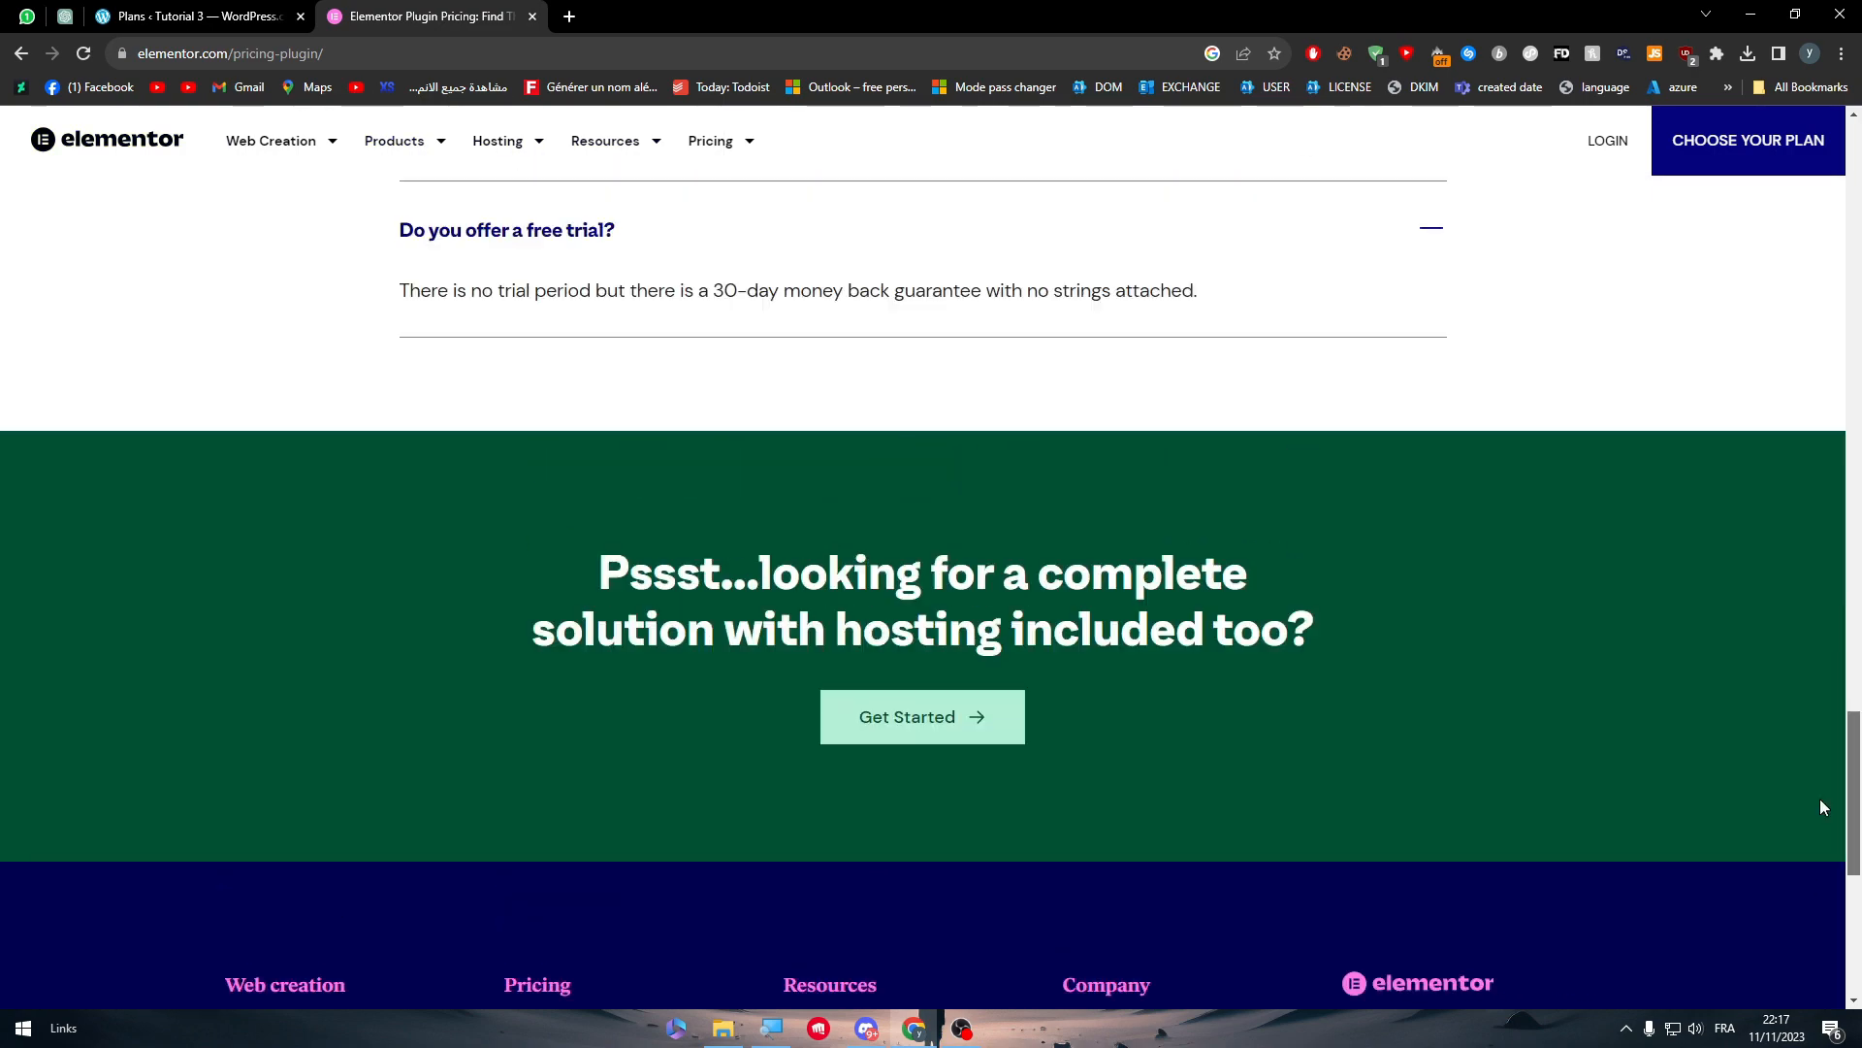
scroll("up", 3)
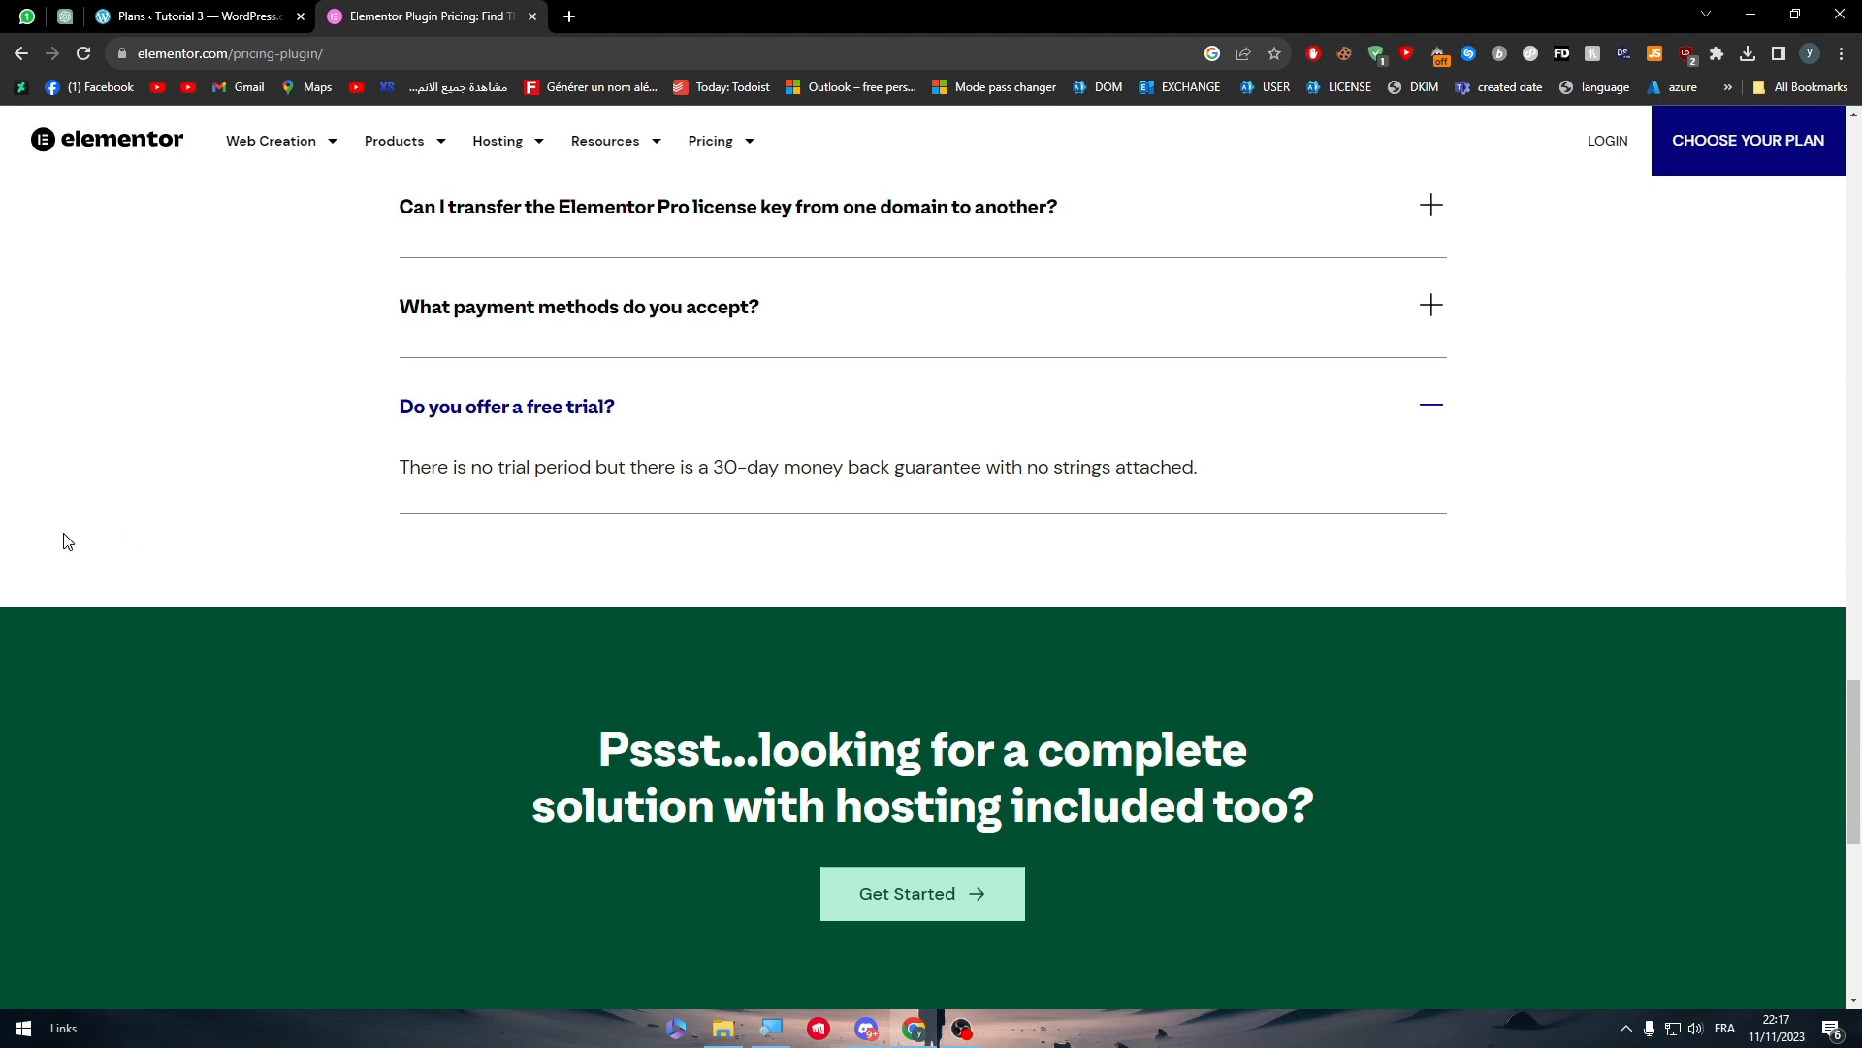
left_click(196, 15)
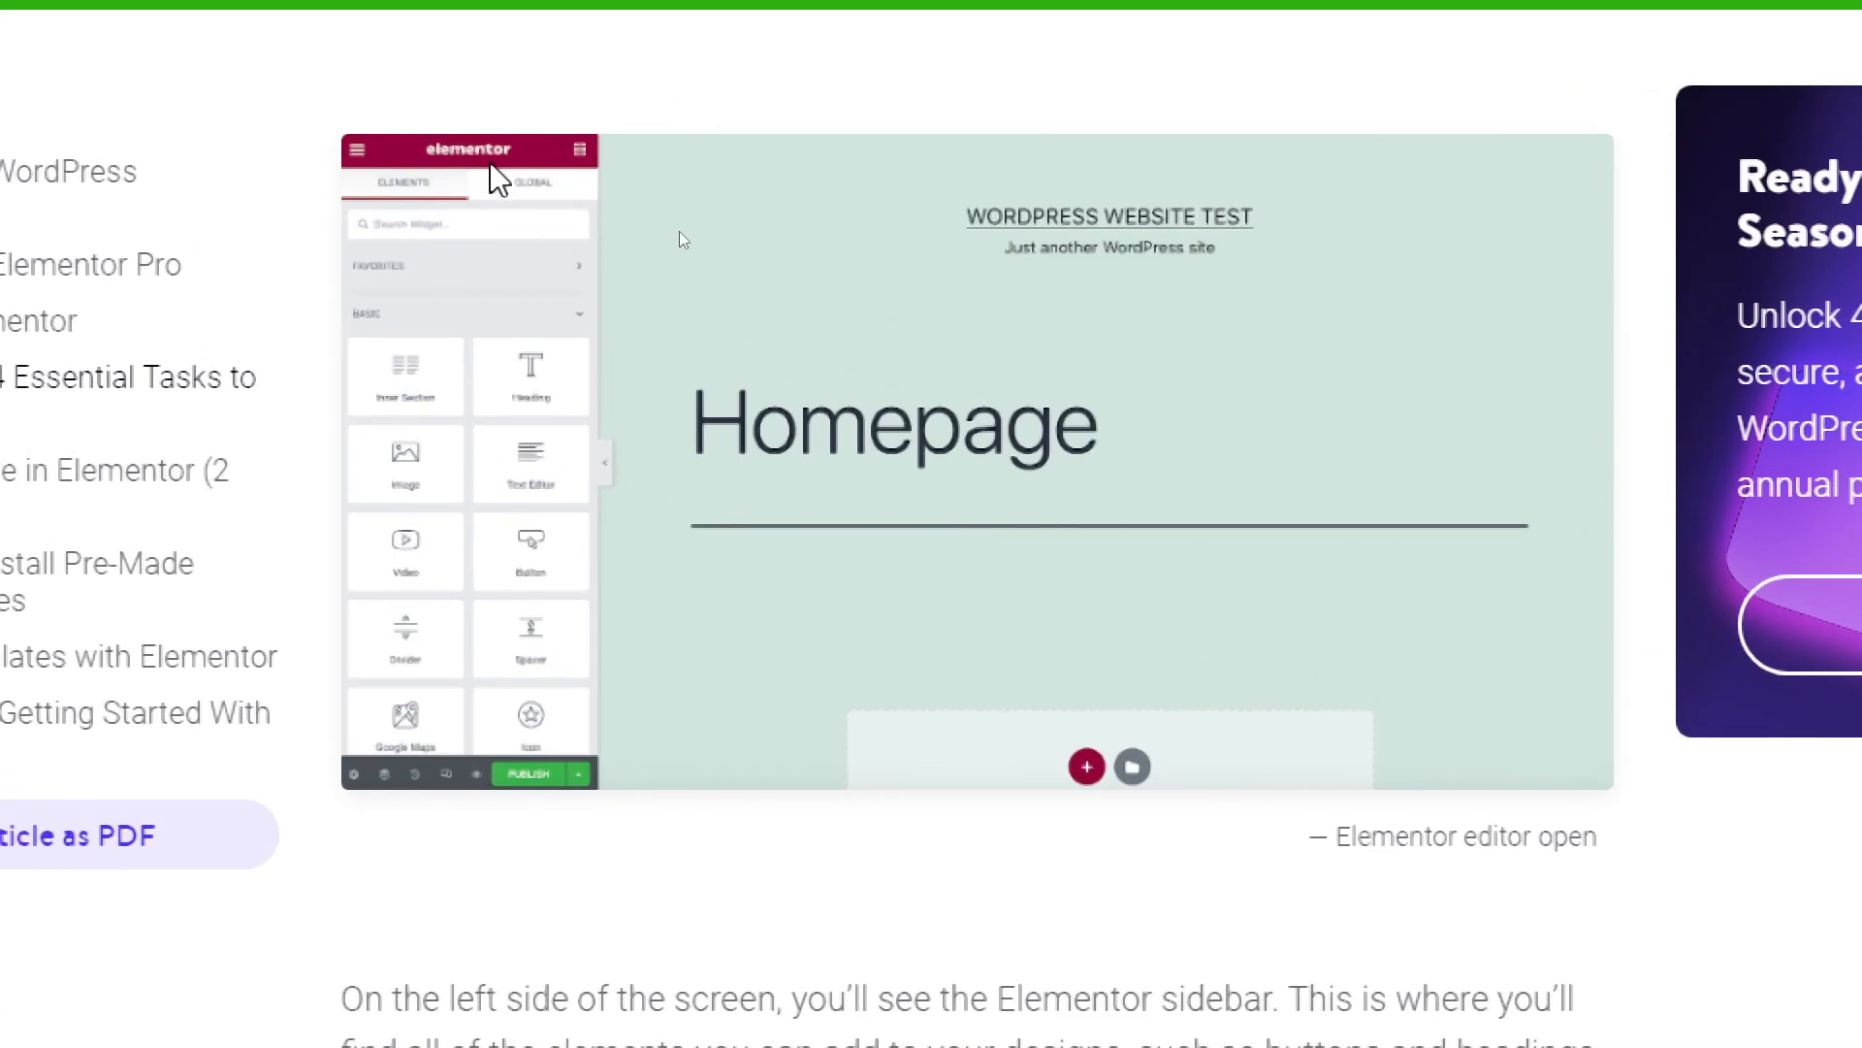
mouse_move(527, 406)
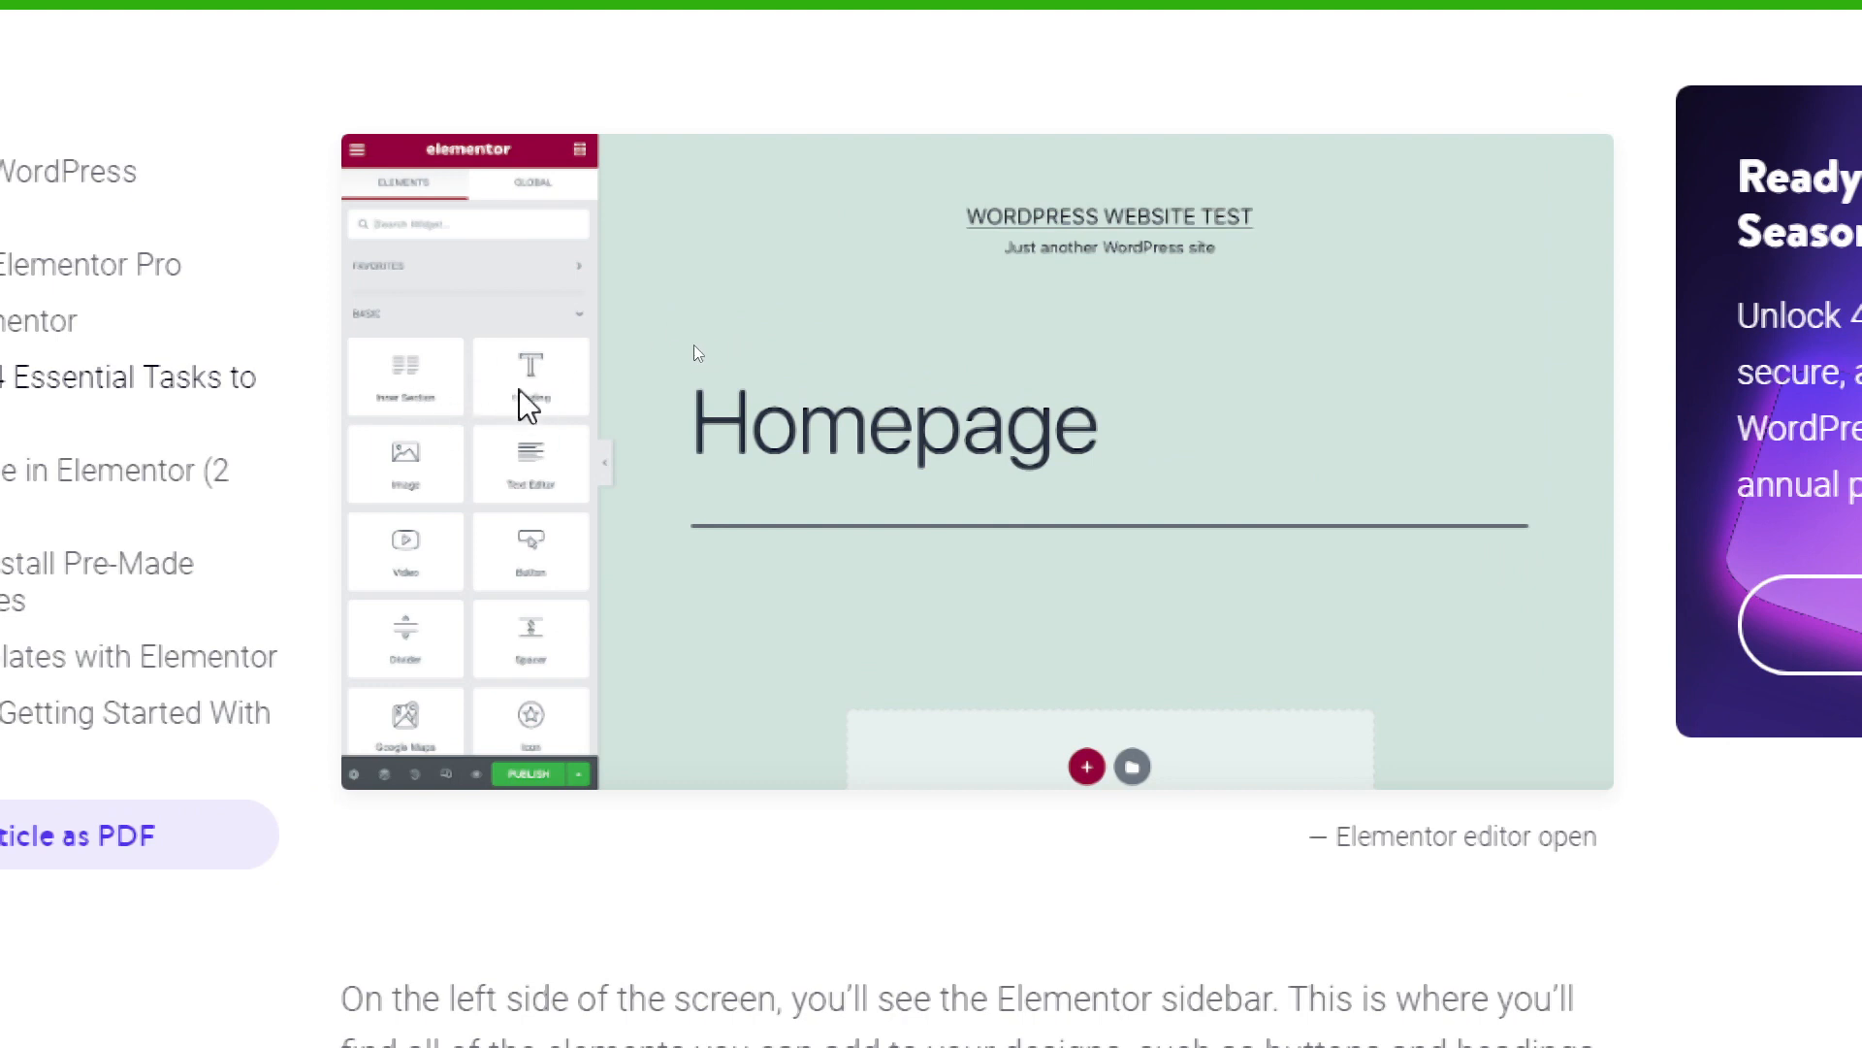
mouse_move(403, 384)
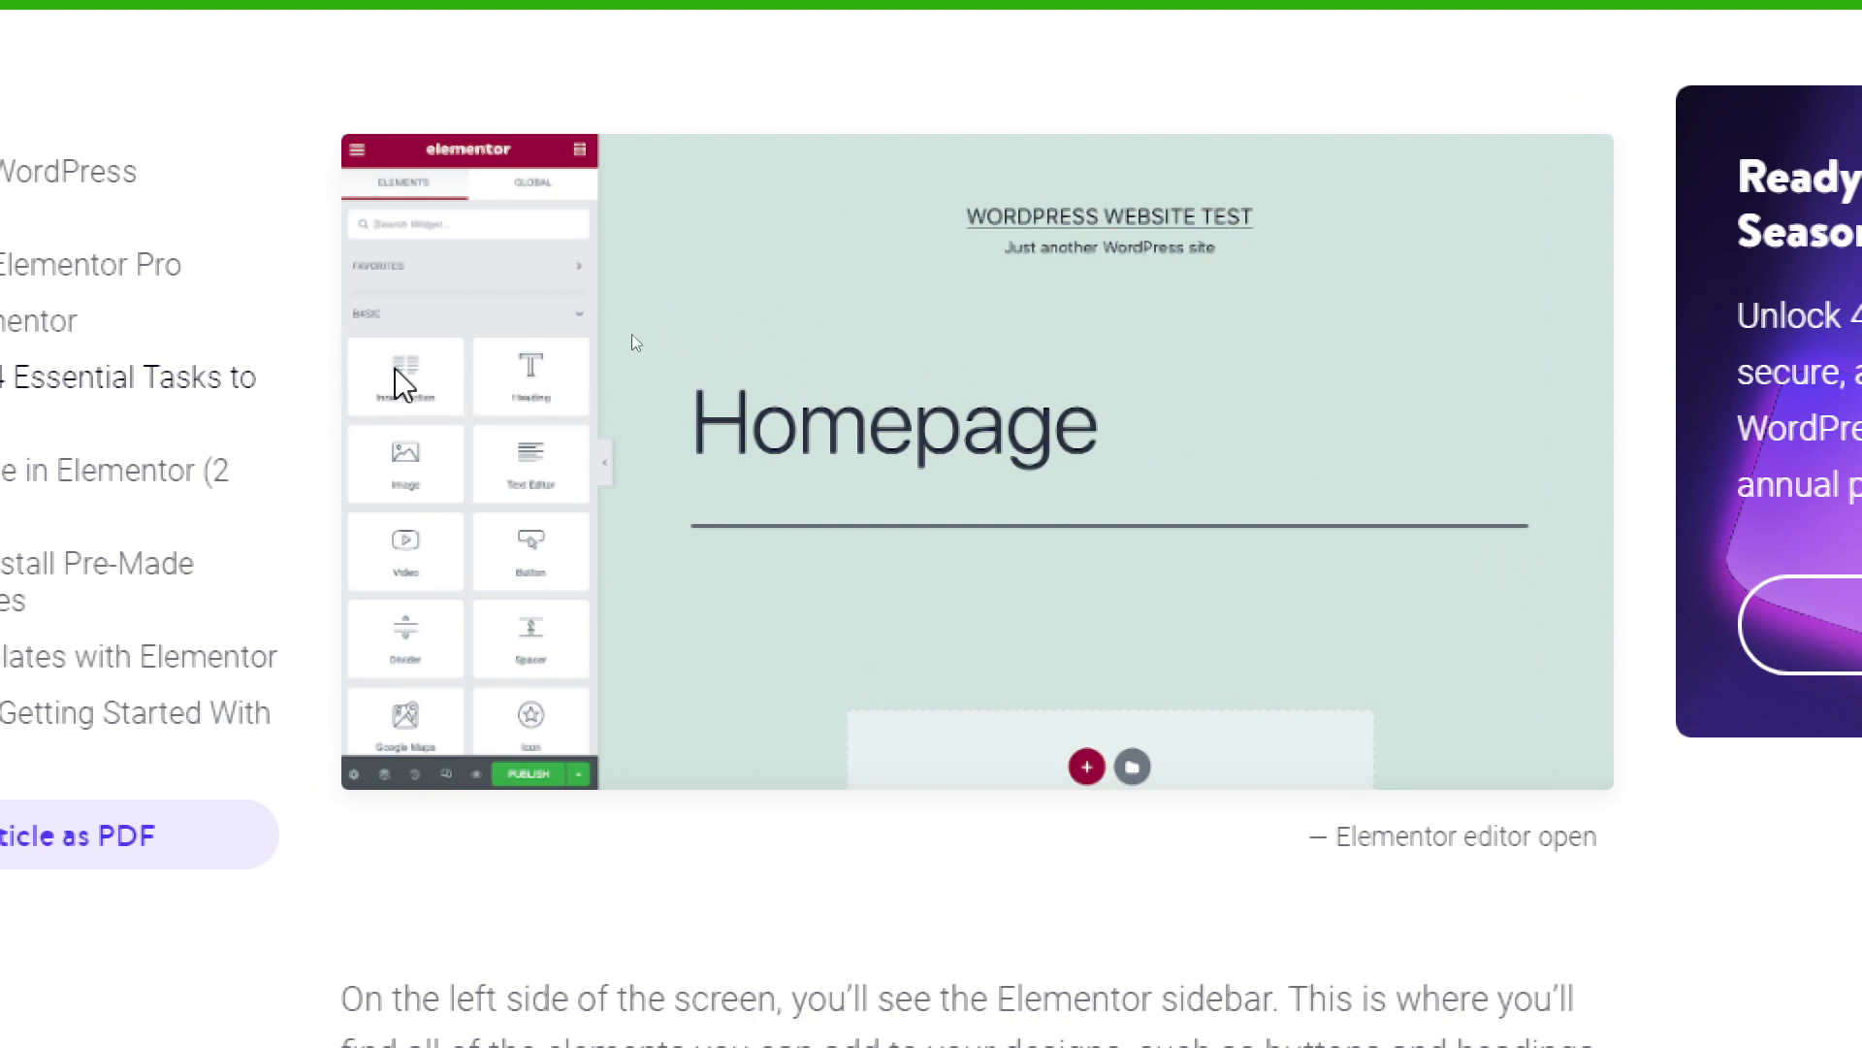
mouse_move(448, 345)
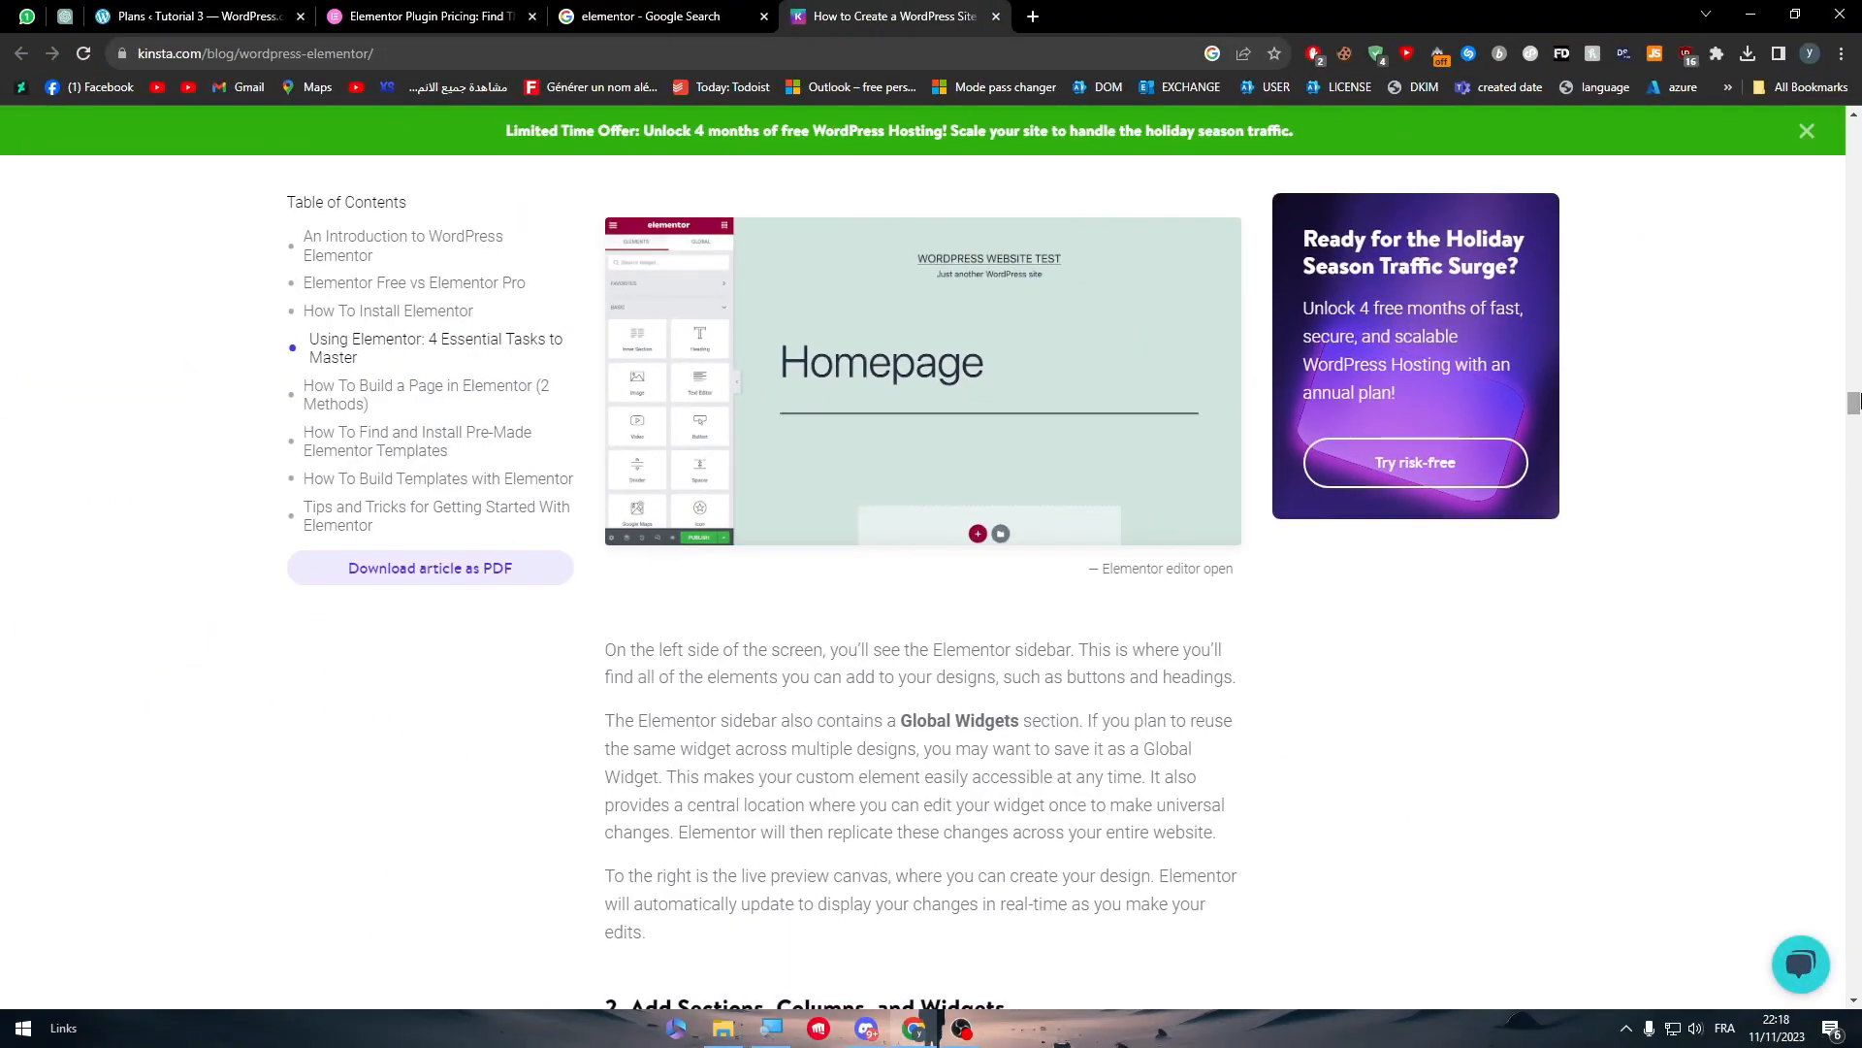
- Scroll the Kinsta article up to the Elementor Blocks library image under 'How To Install Elementor'
scroll("down", 3)
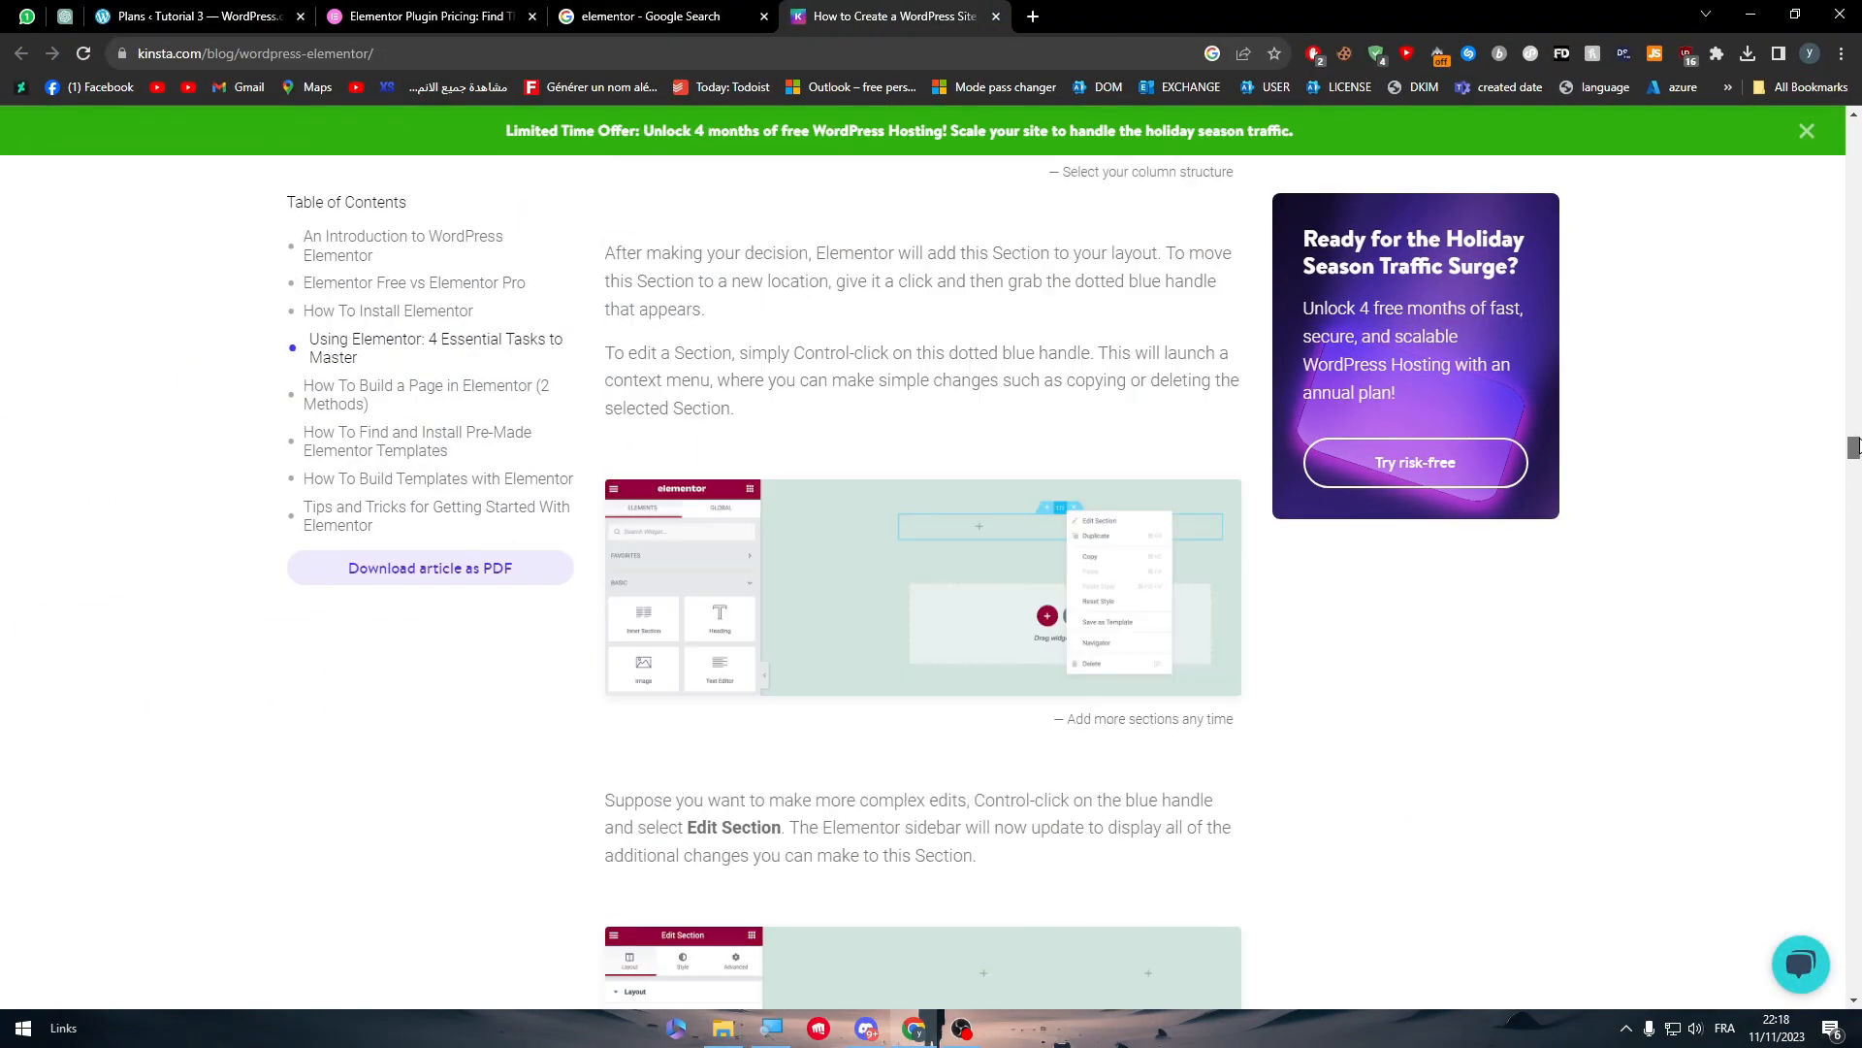
scroll("down", 3)
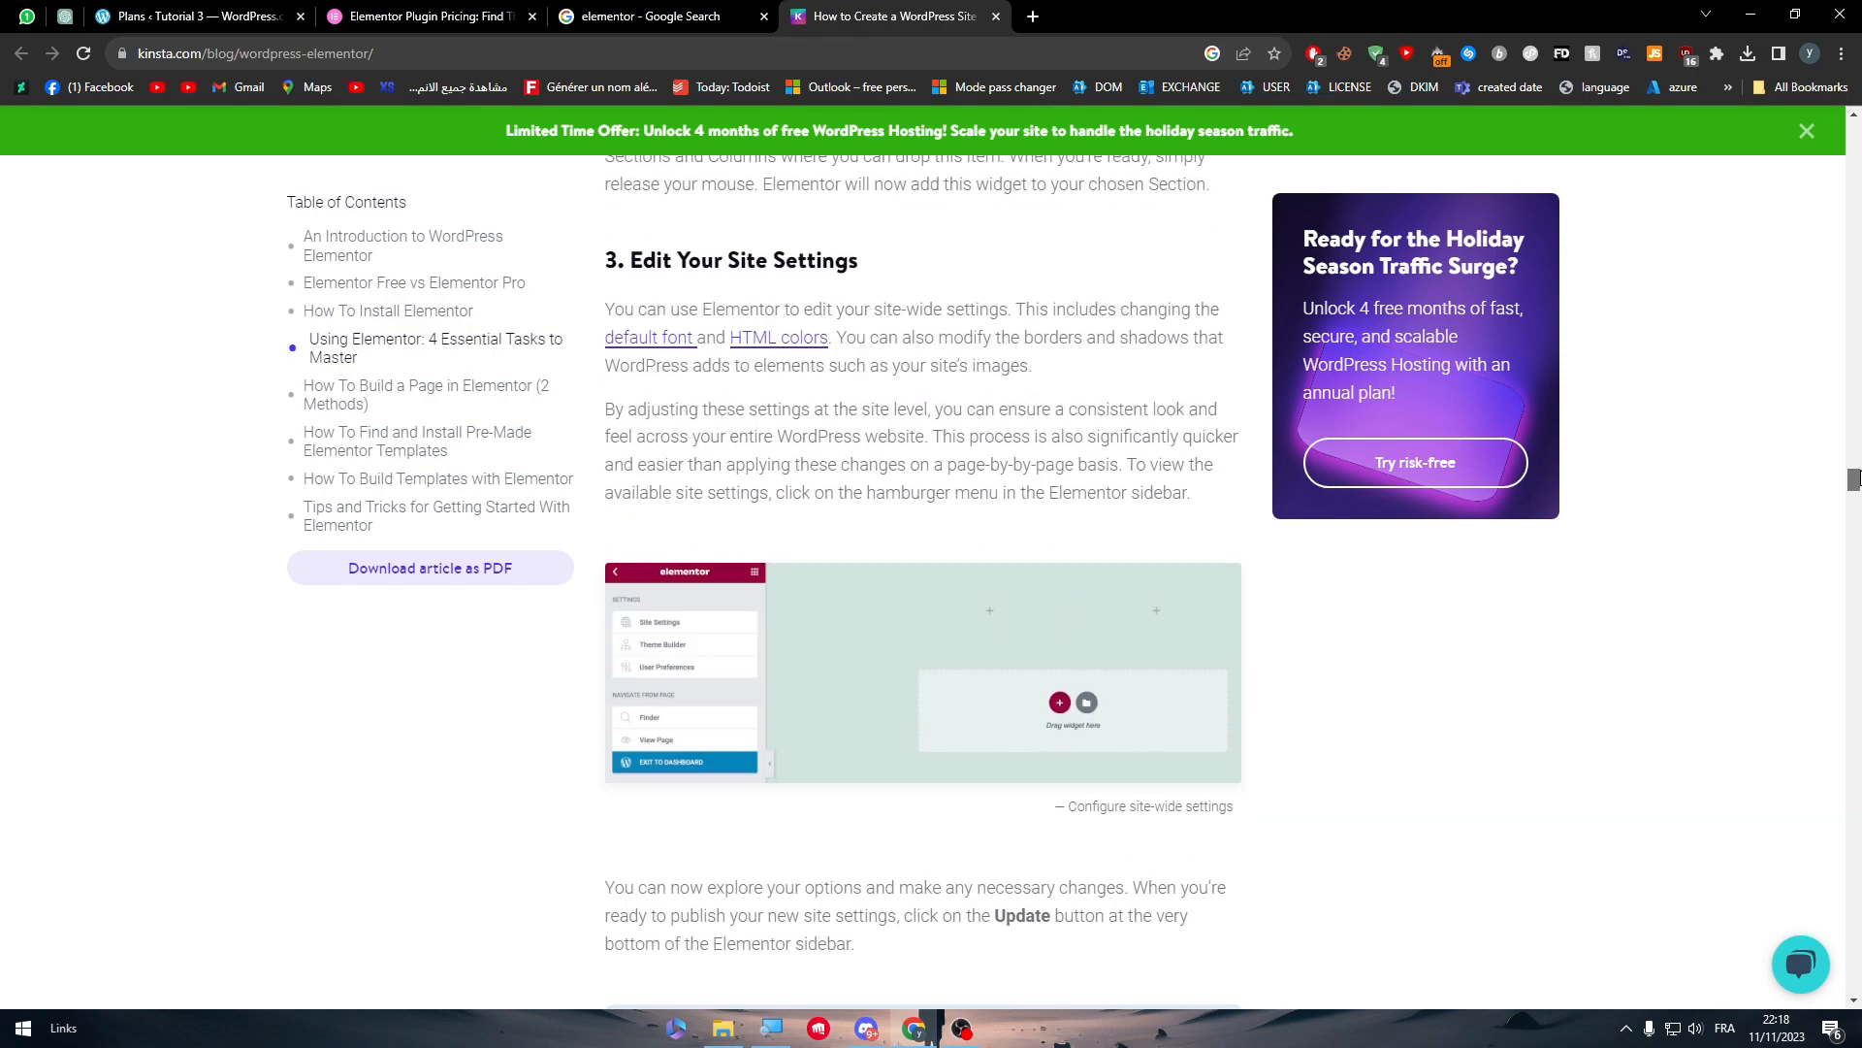
scroll("up", 3)
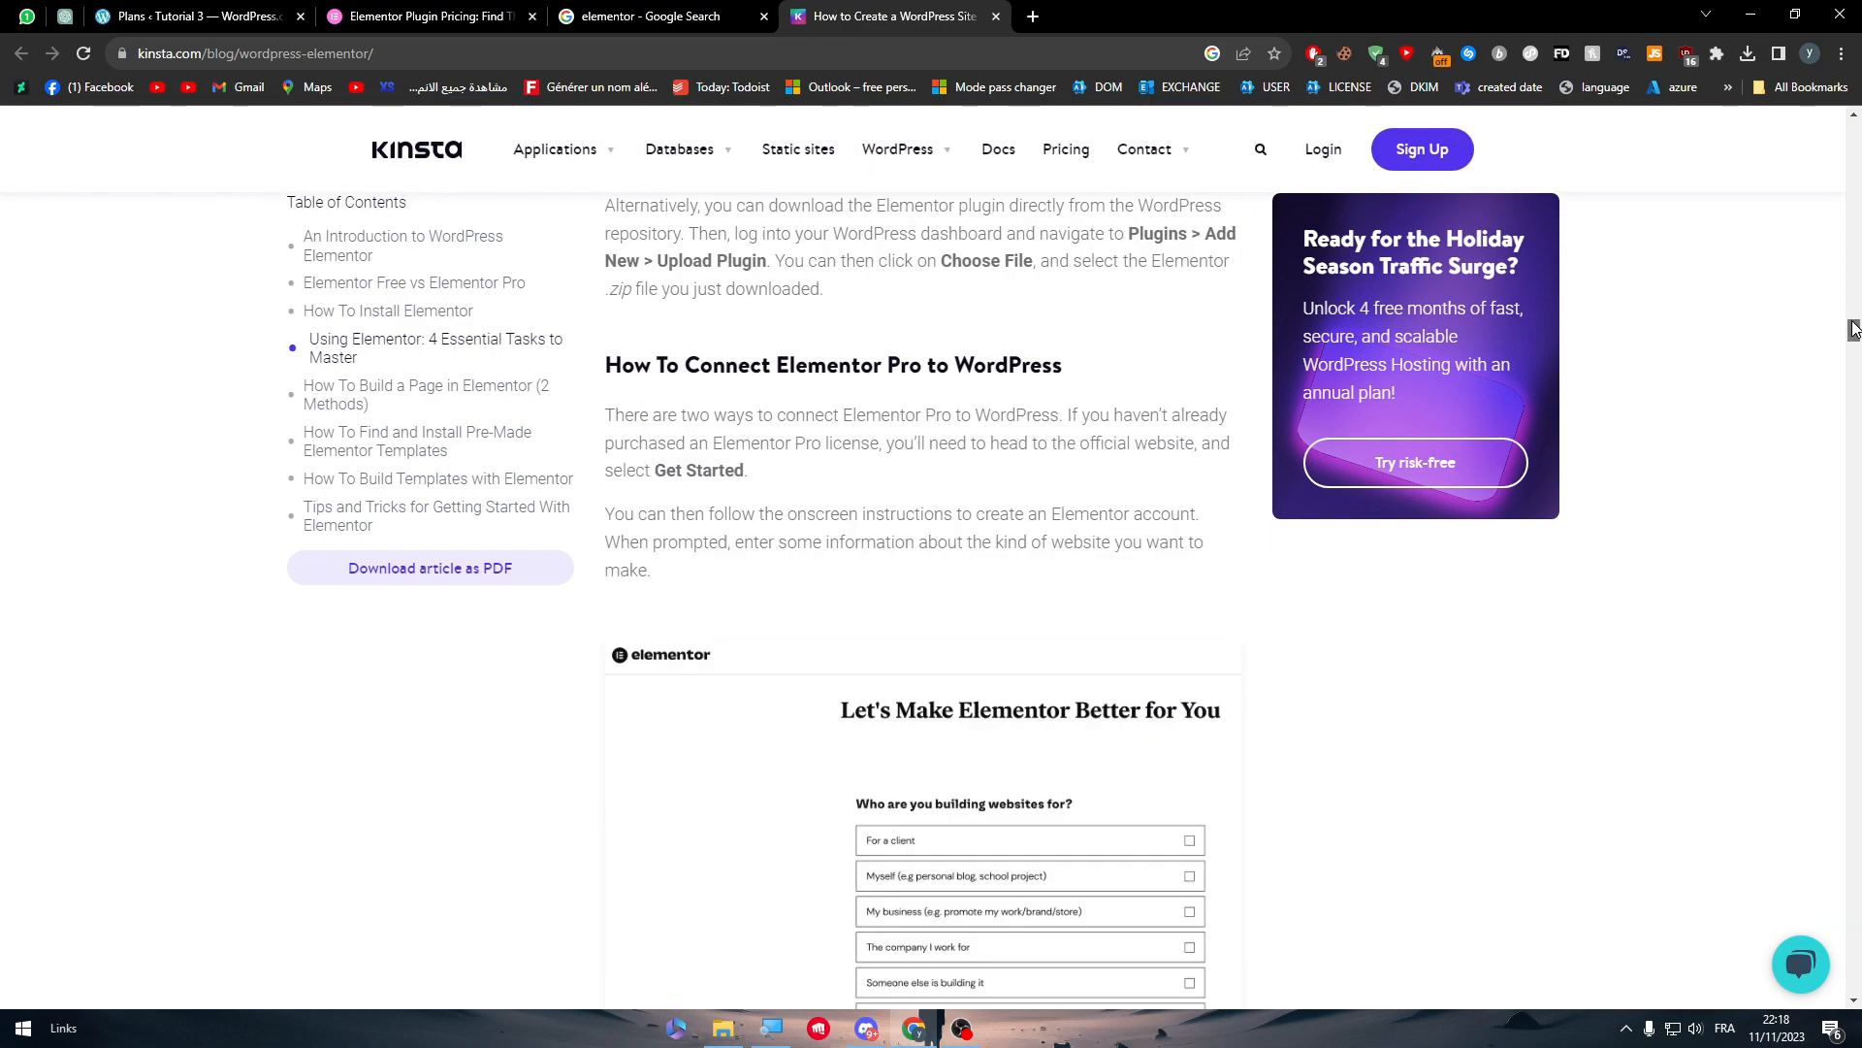
scroll("up", 3)
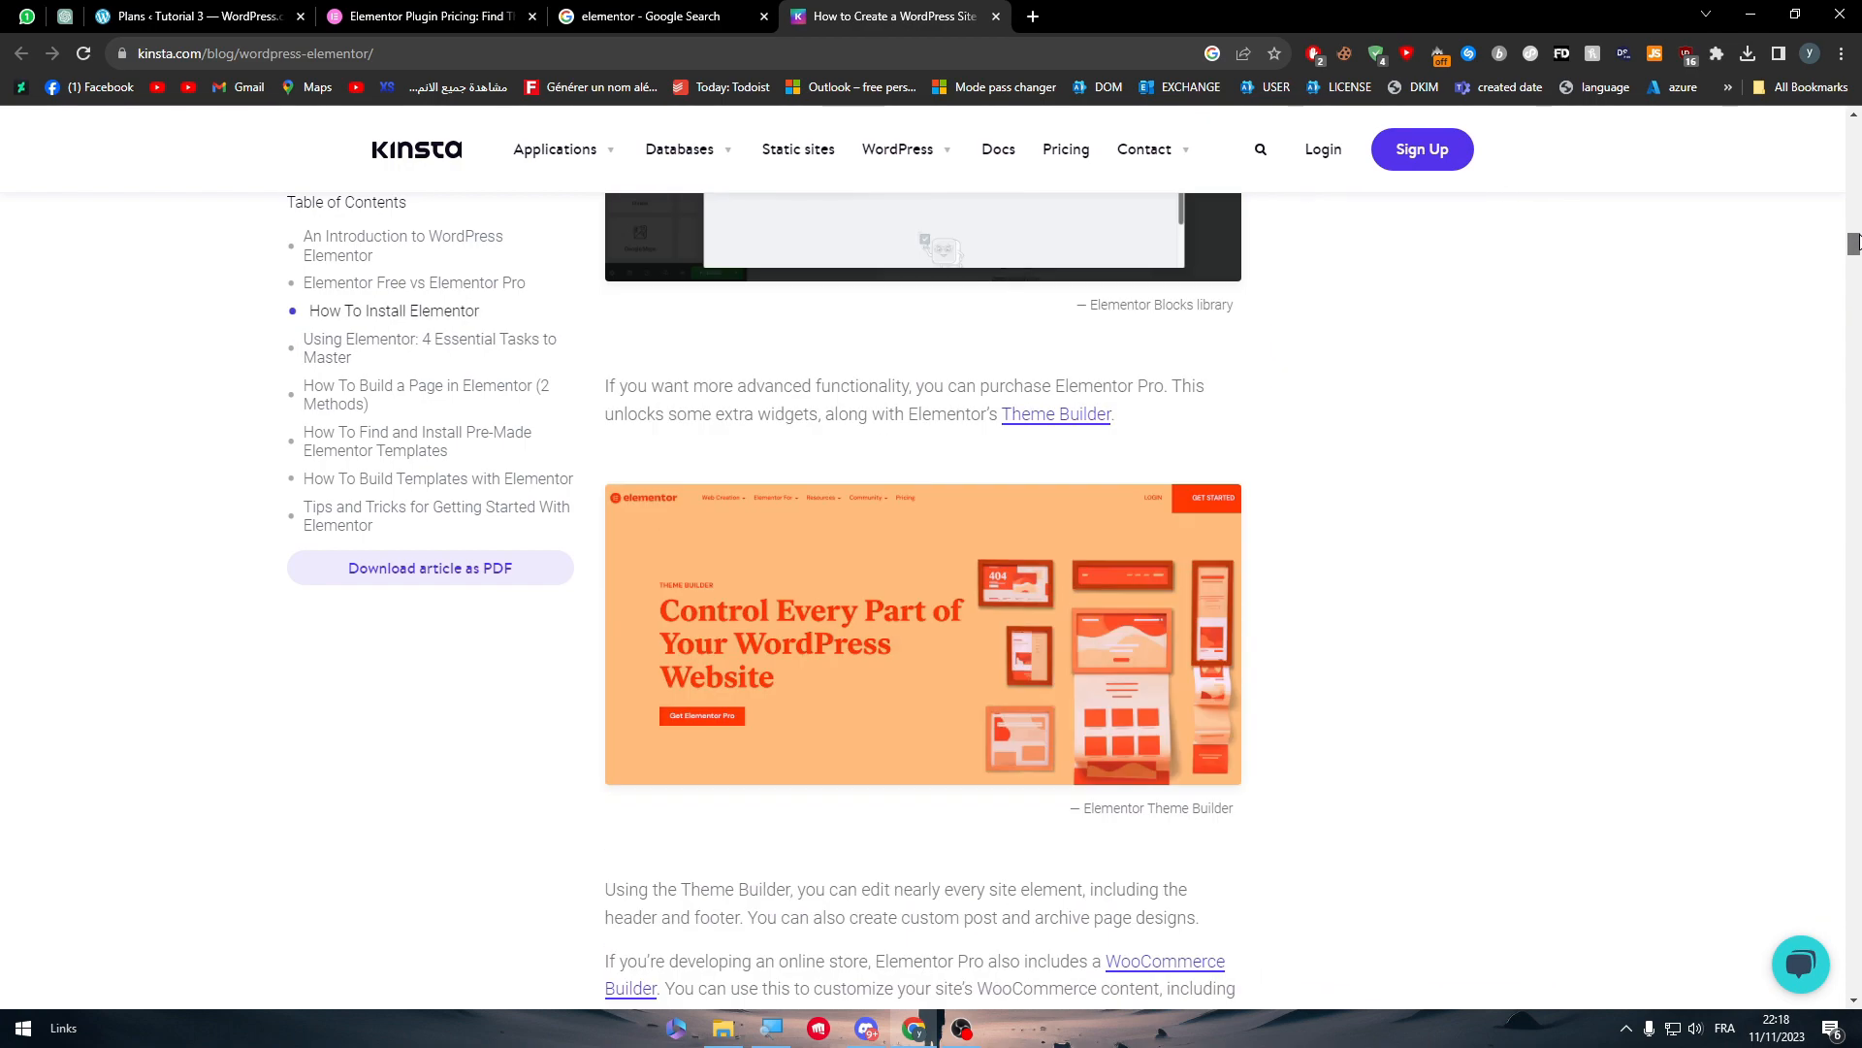
scroll("up", 3)
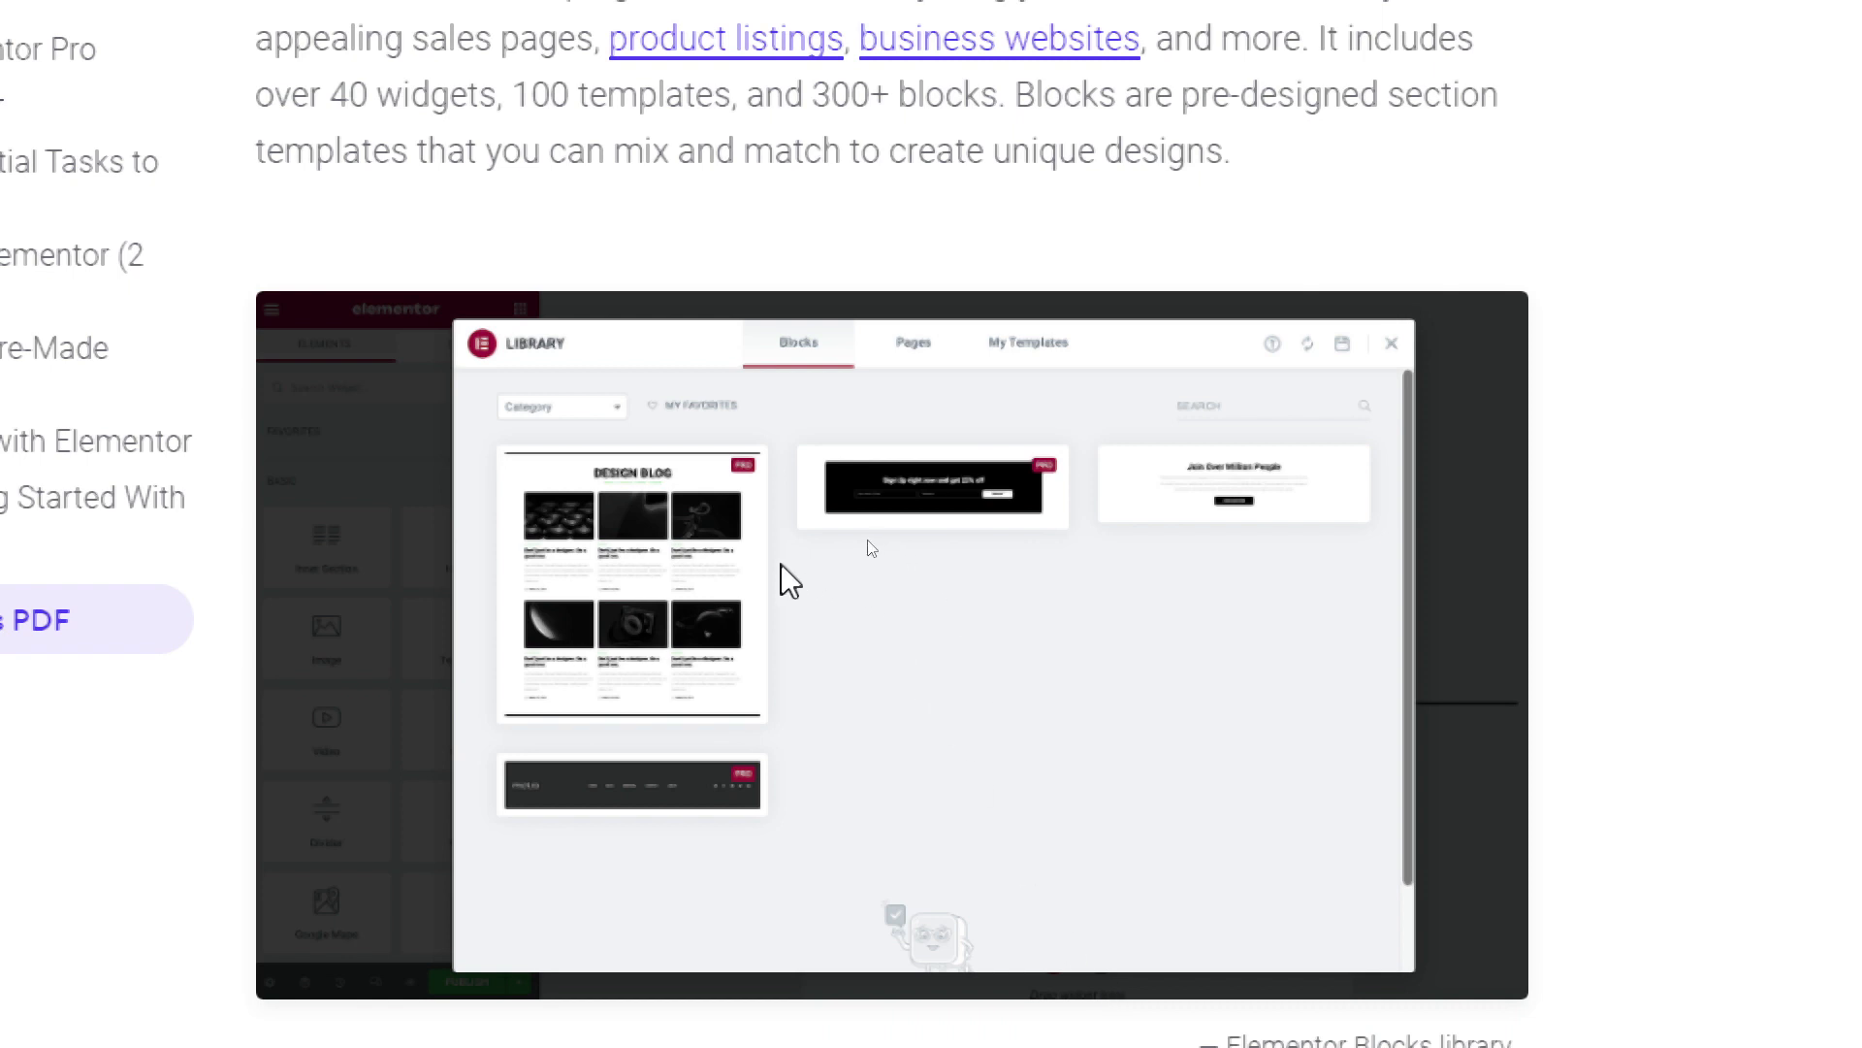
mouse_move(760, 548)
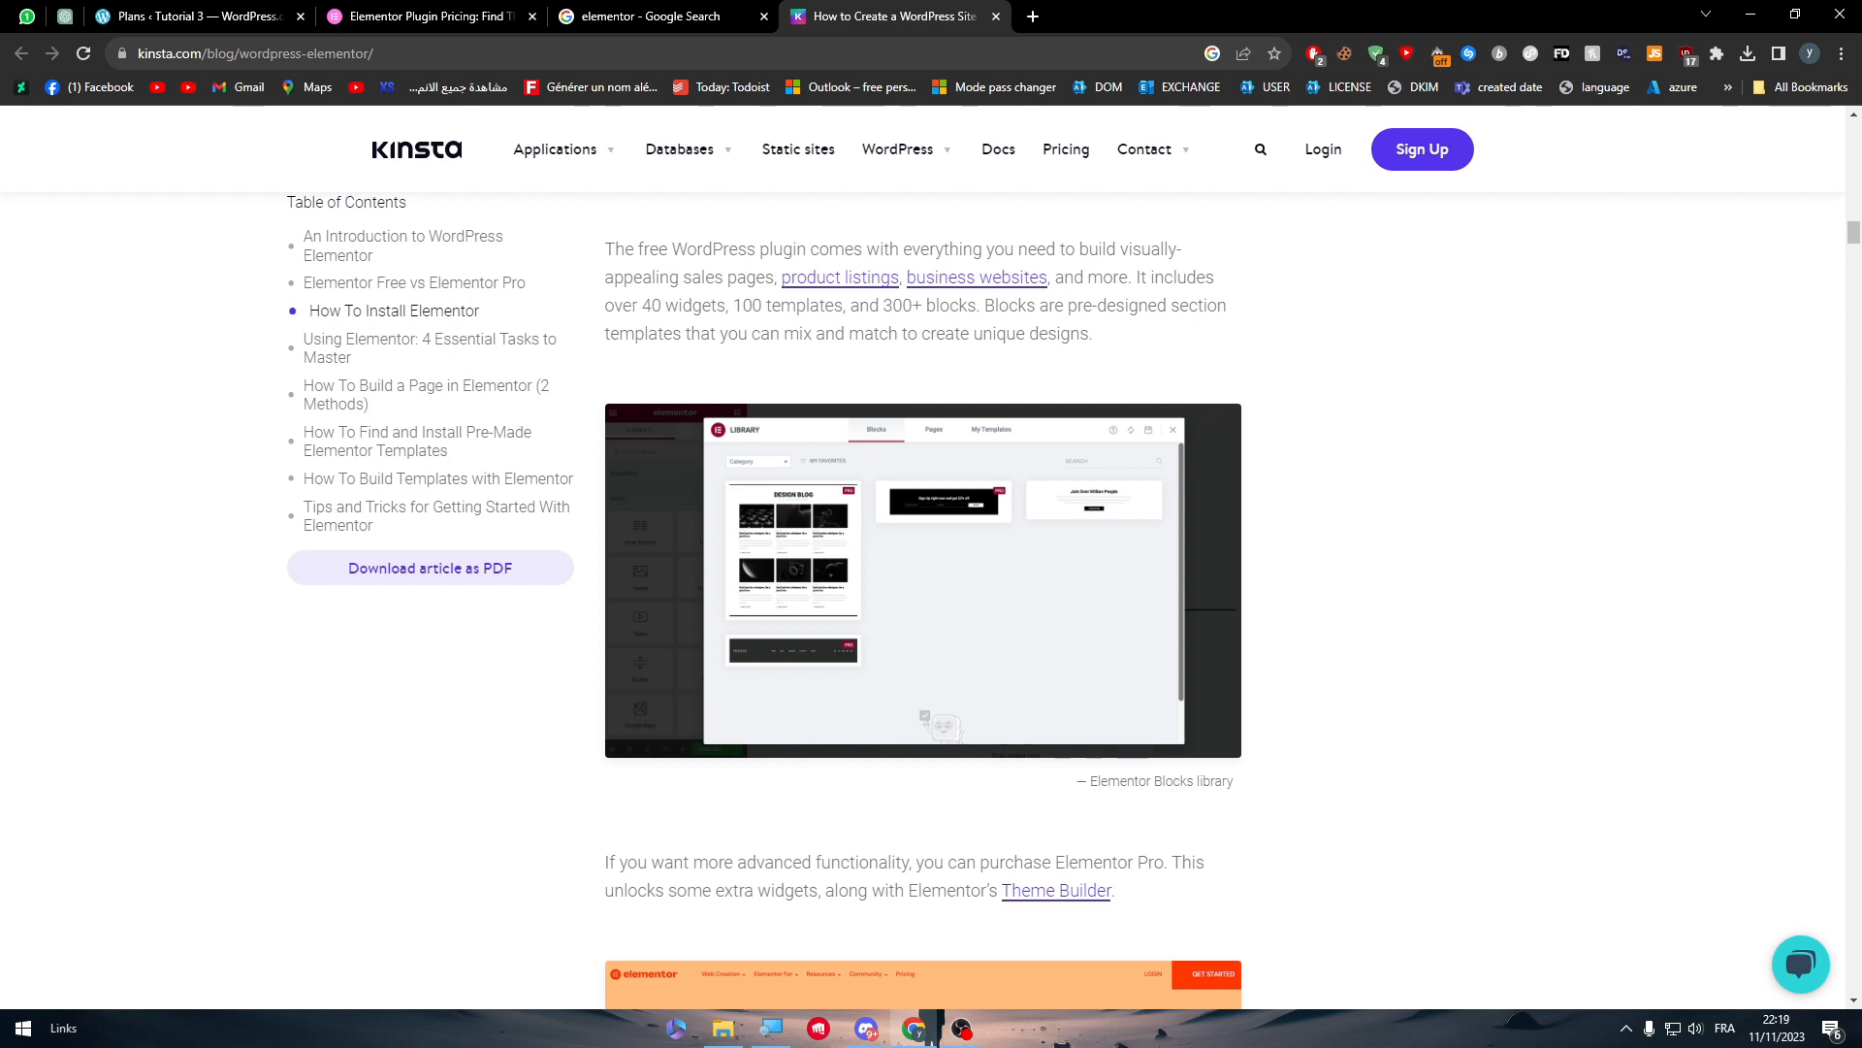
- Scroll to '2. How To Create a WooCommerce Product Page', then return to WordPress.com Plans
scroll("down", 3)
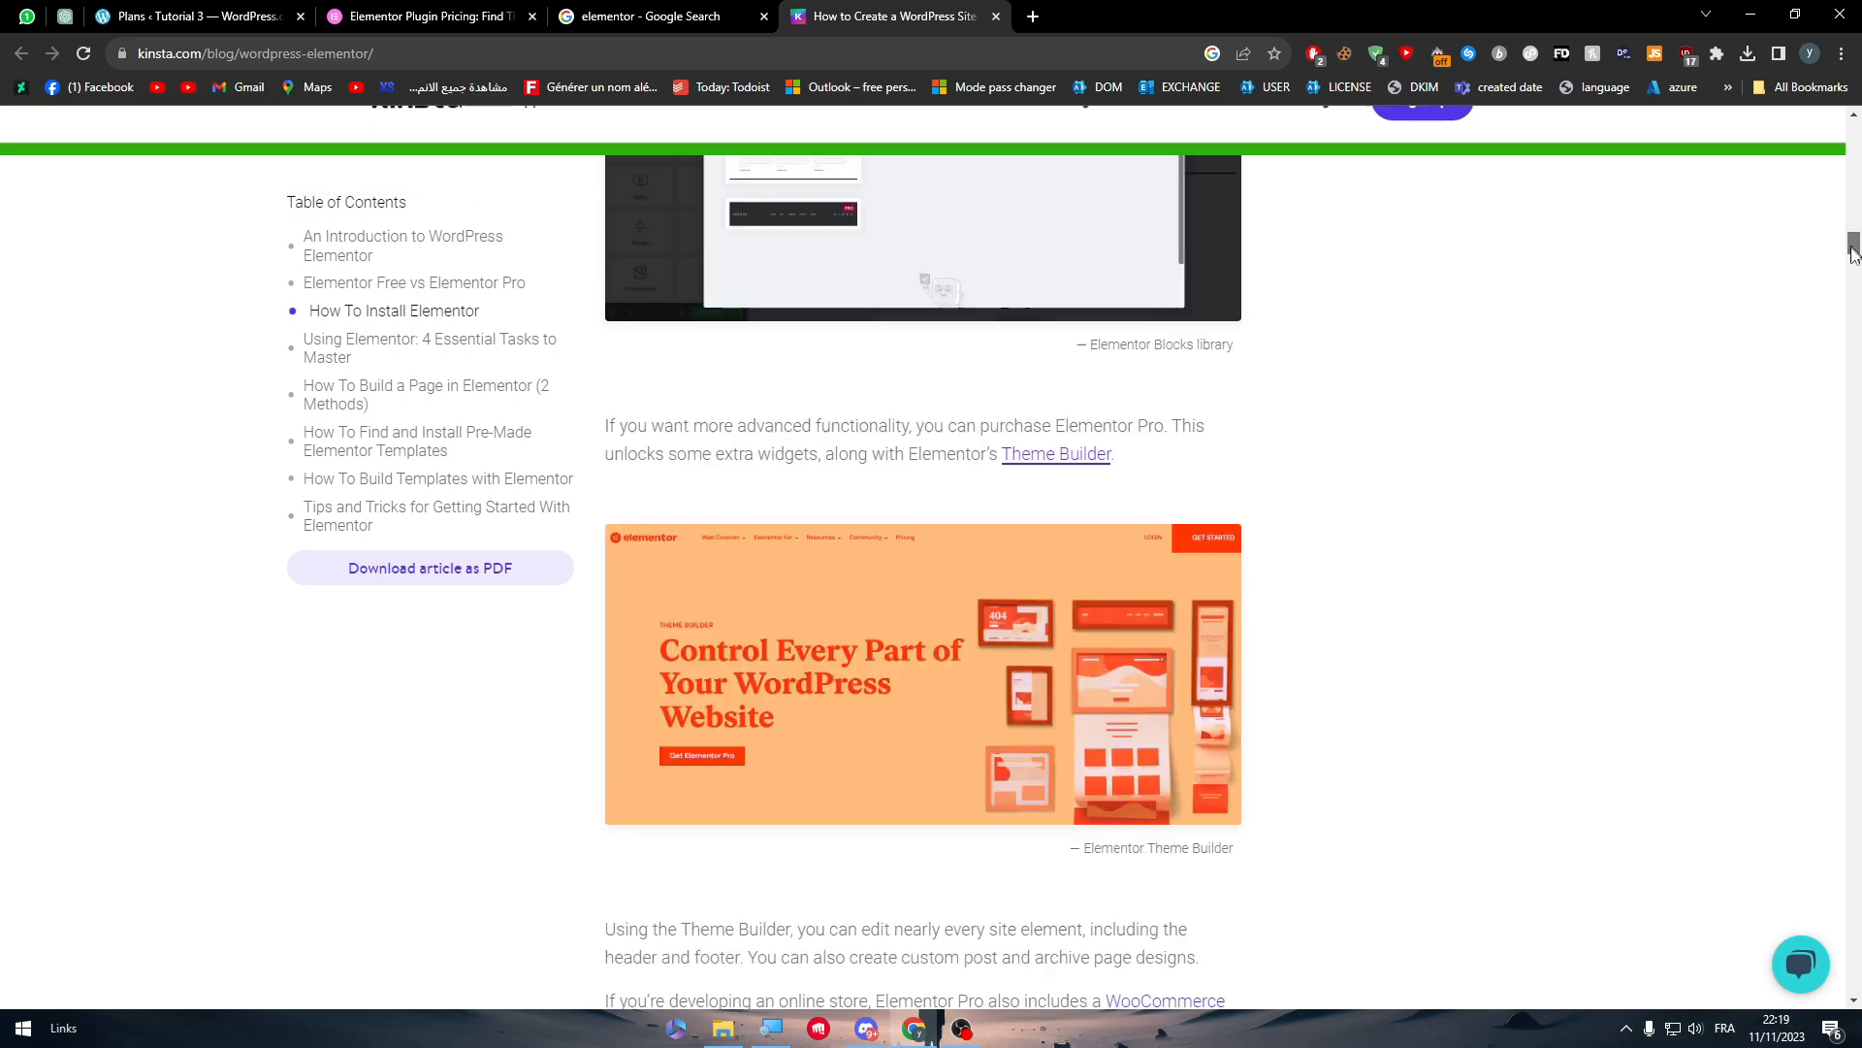
scroll("down", 3)
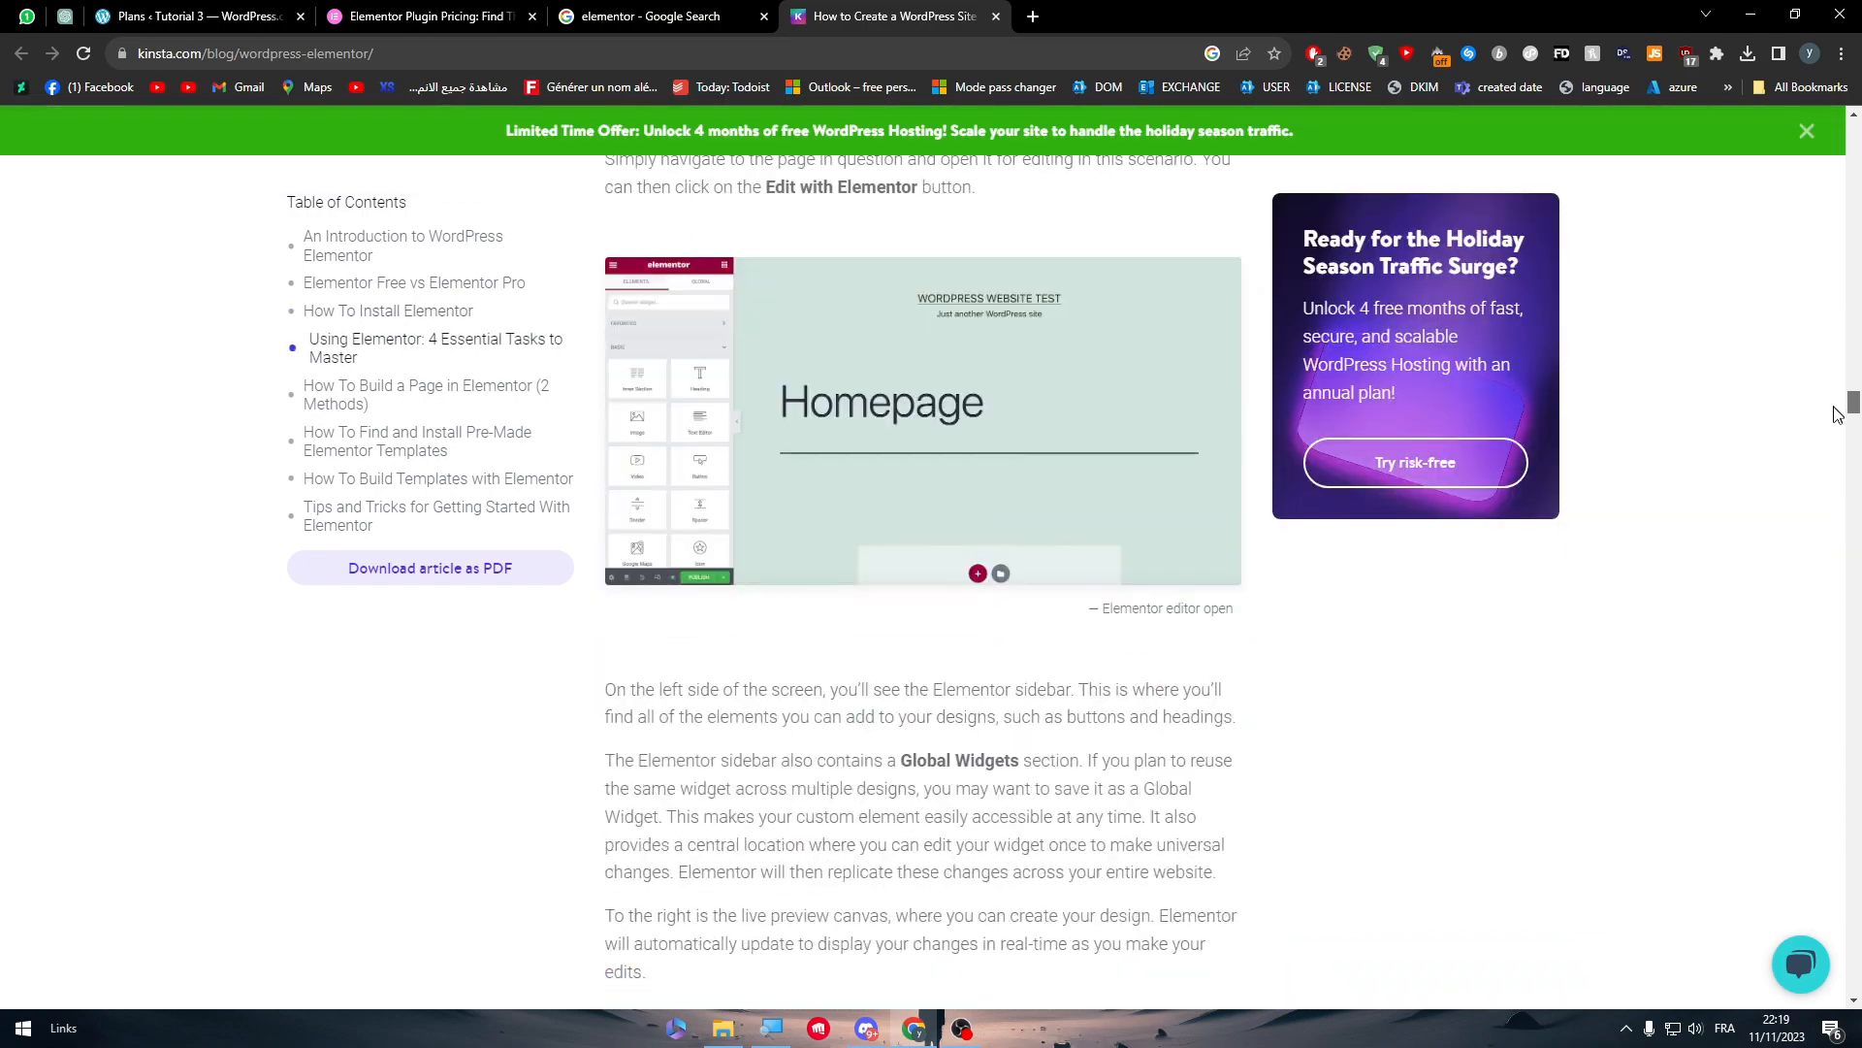
scroll("down", 3)
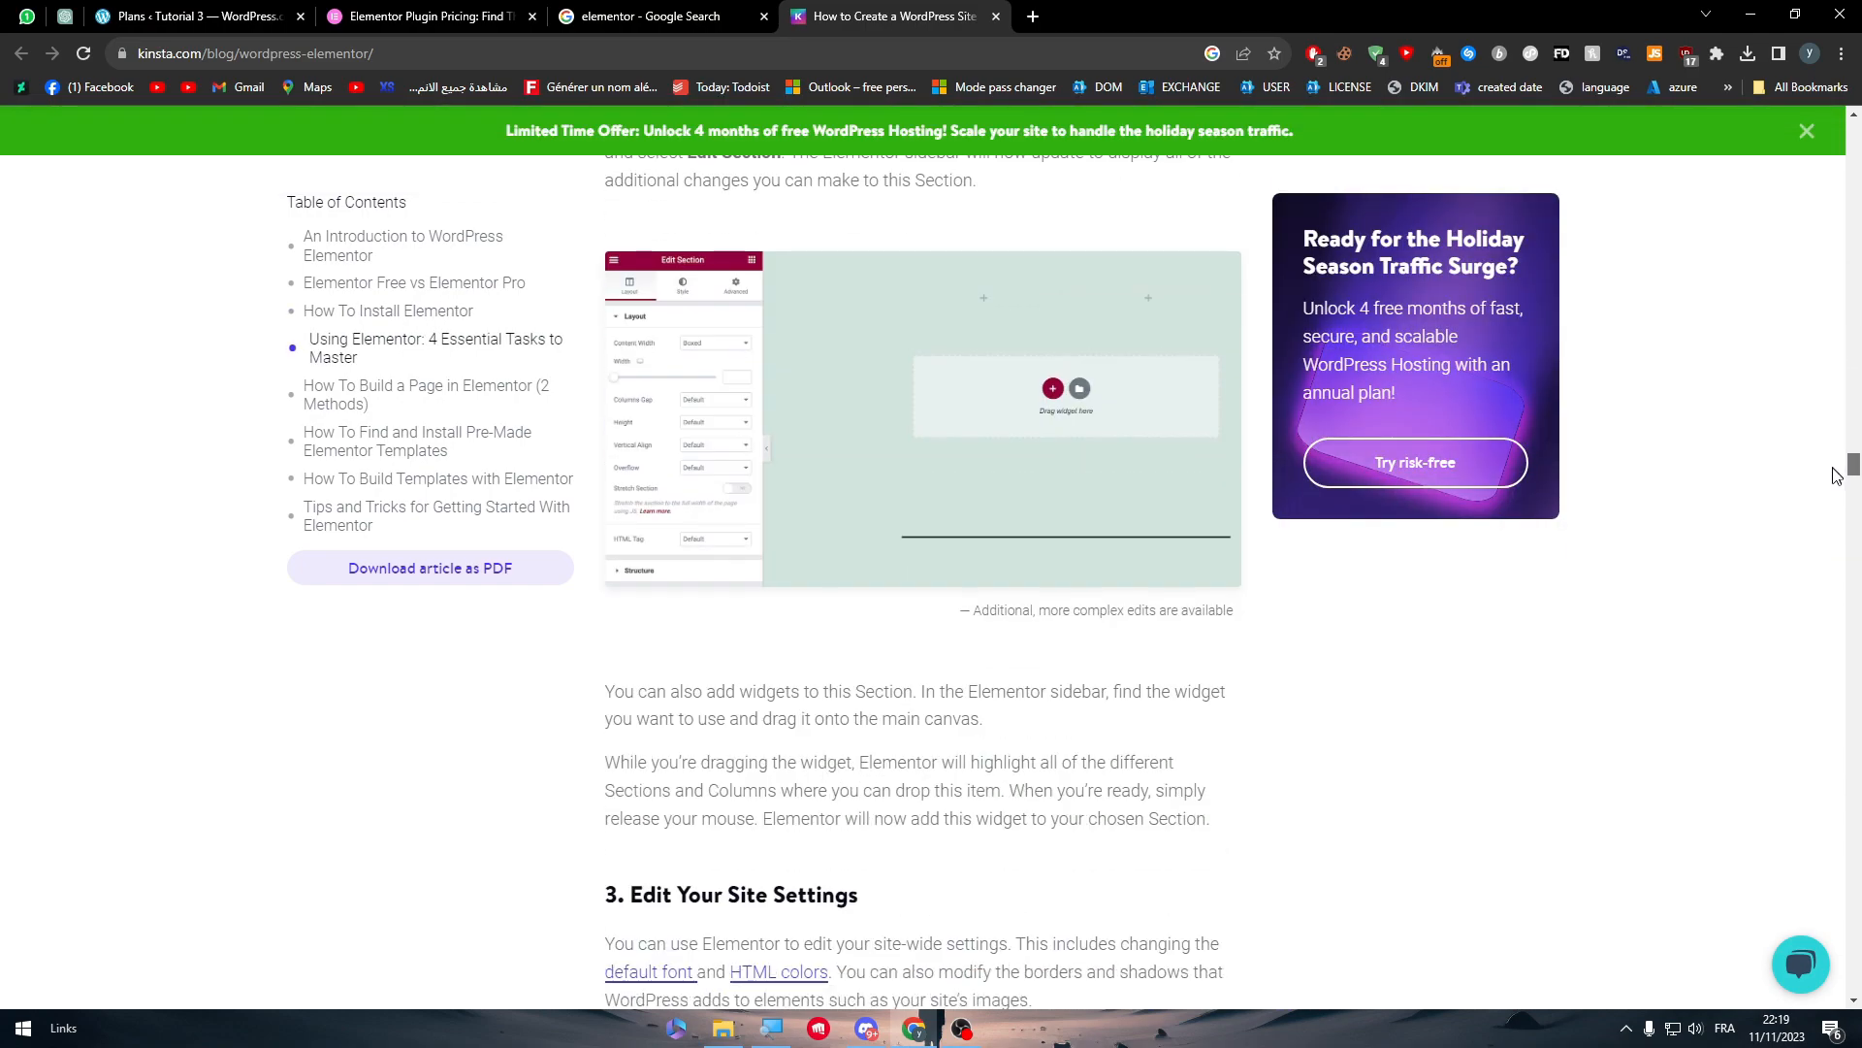
scroll("down", 3)
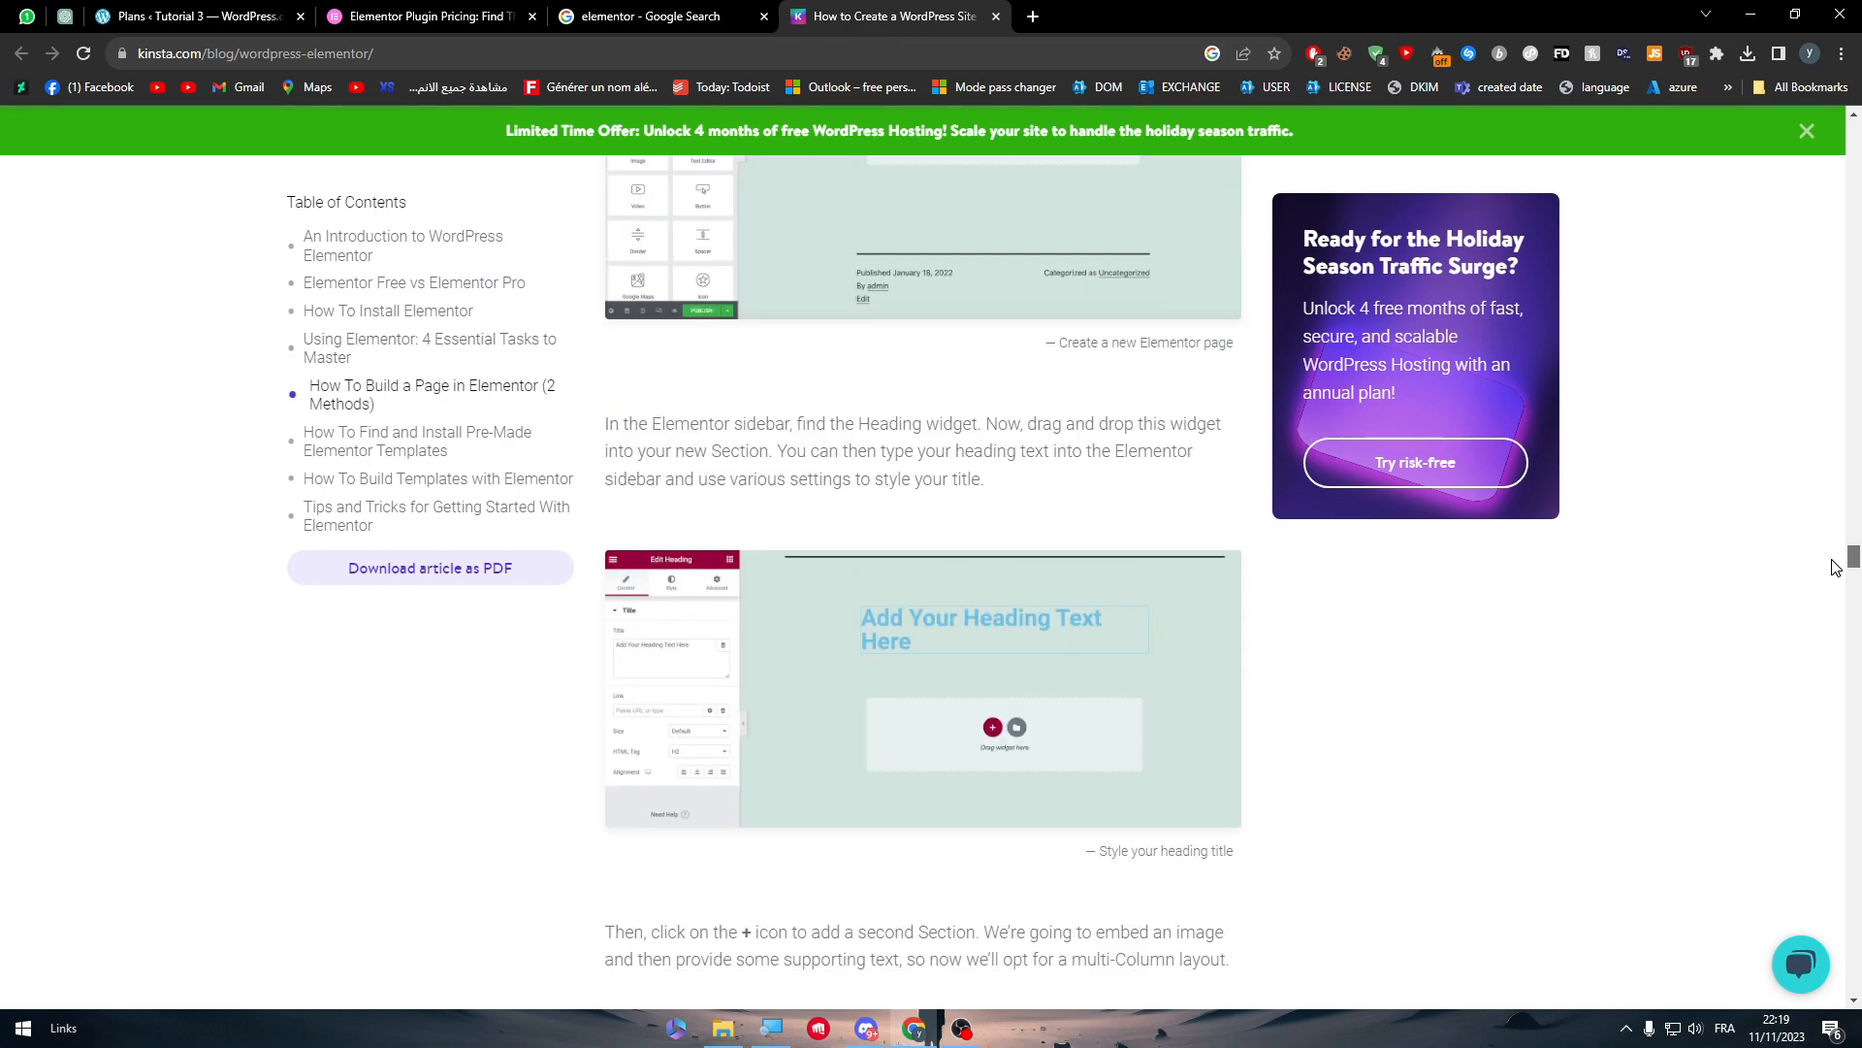
scroll("down", 3)
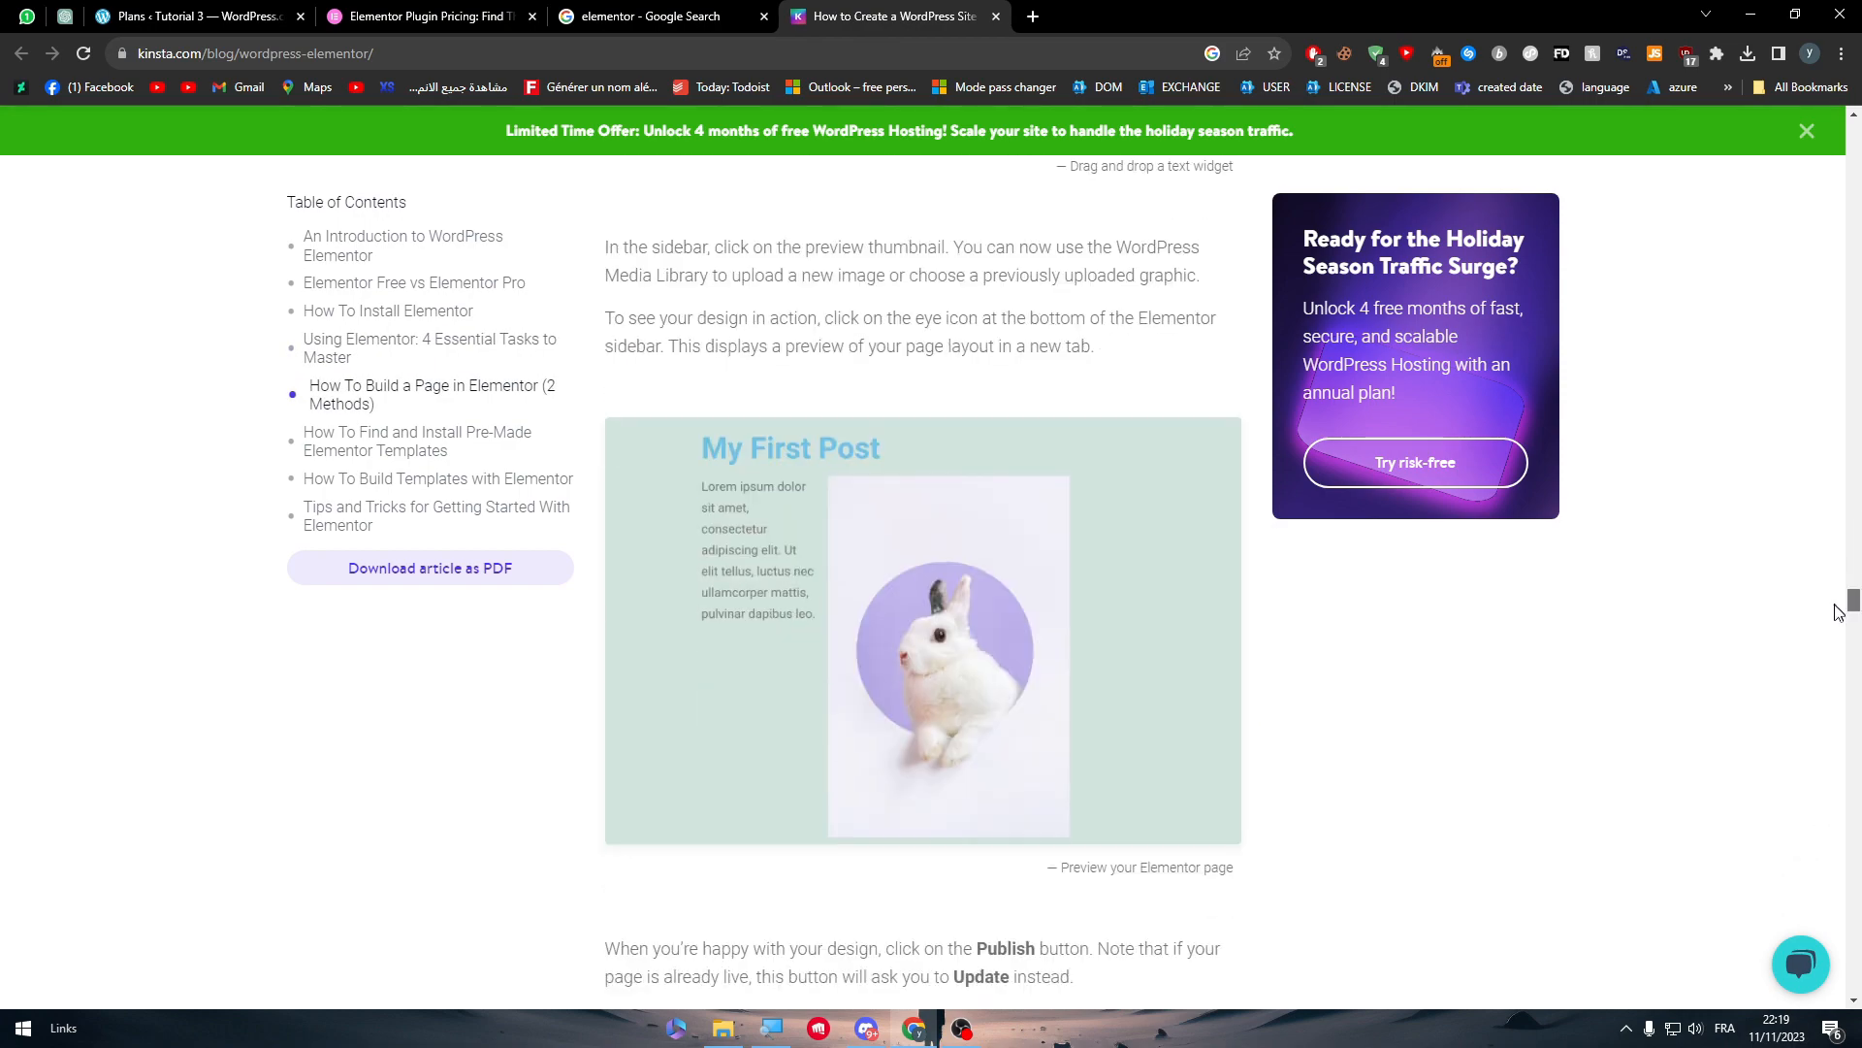
scroll("down", 3)
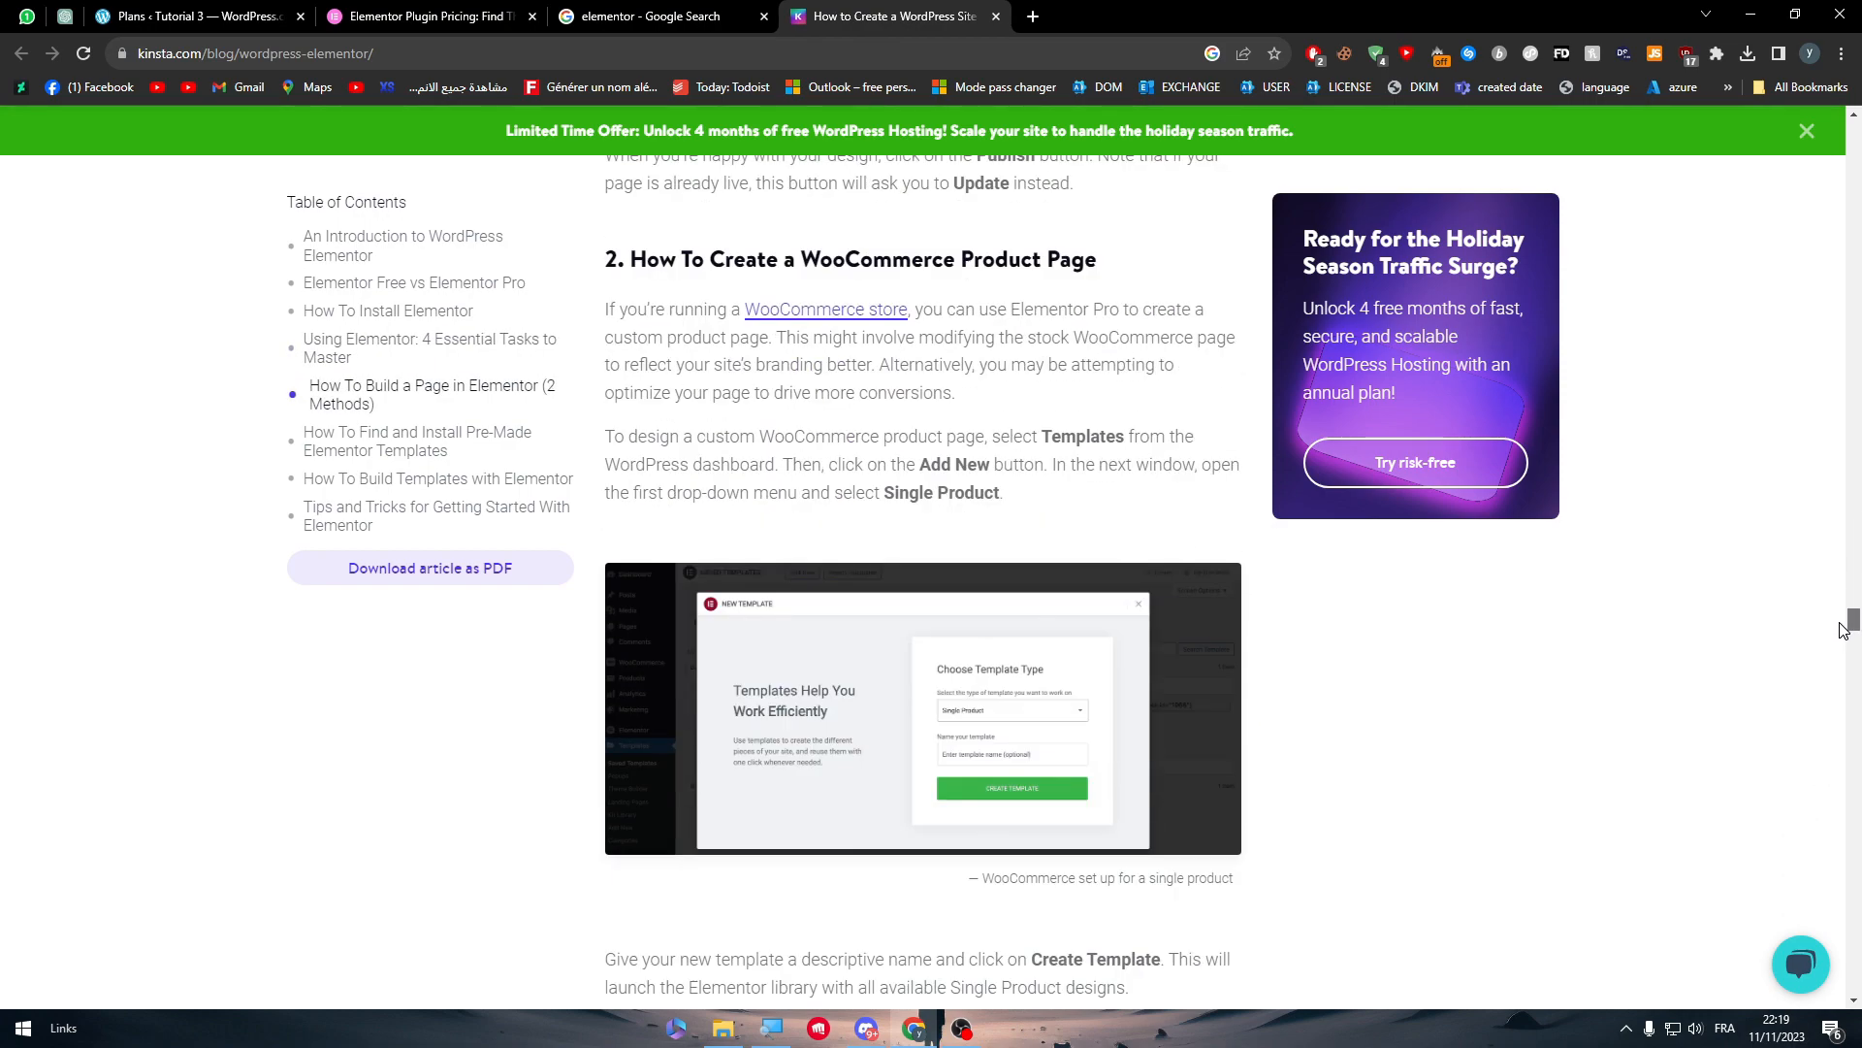
mouse_move(1249, 483)
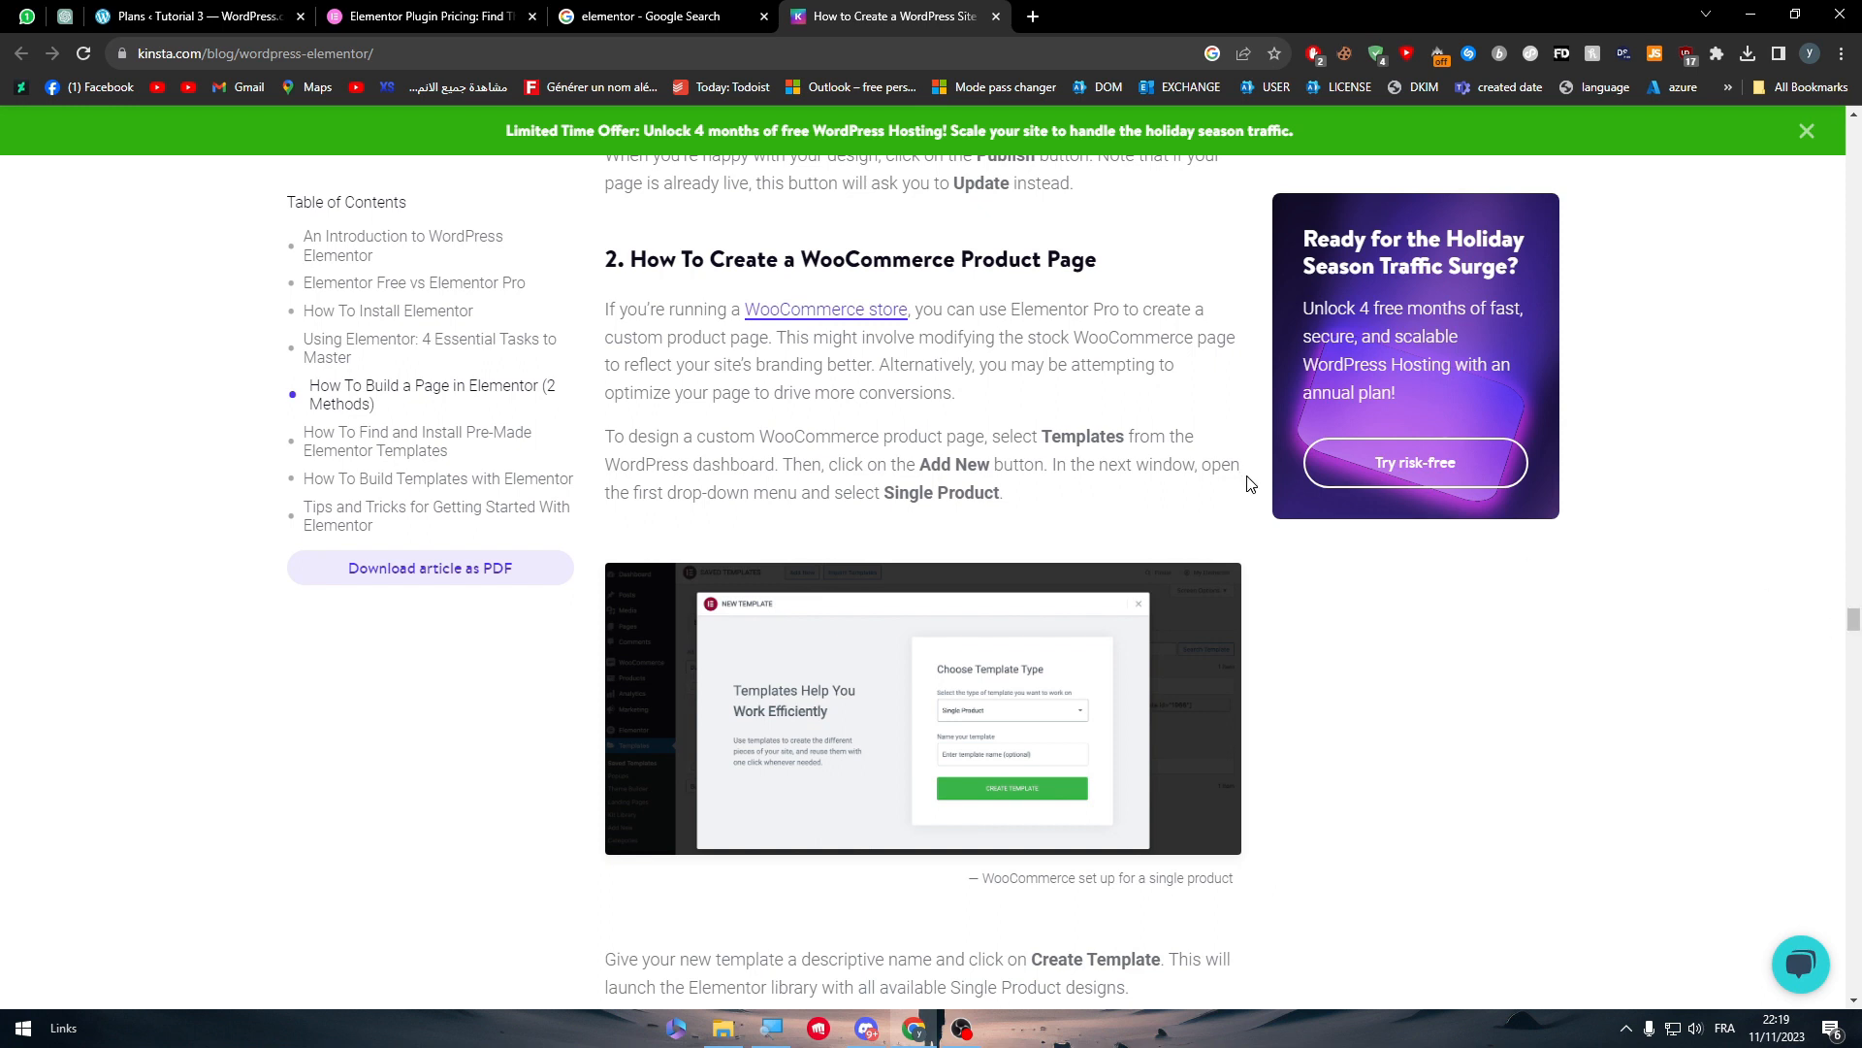
mouse_move(940, 418)
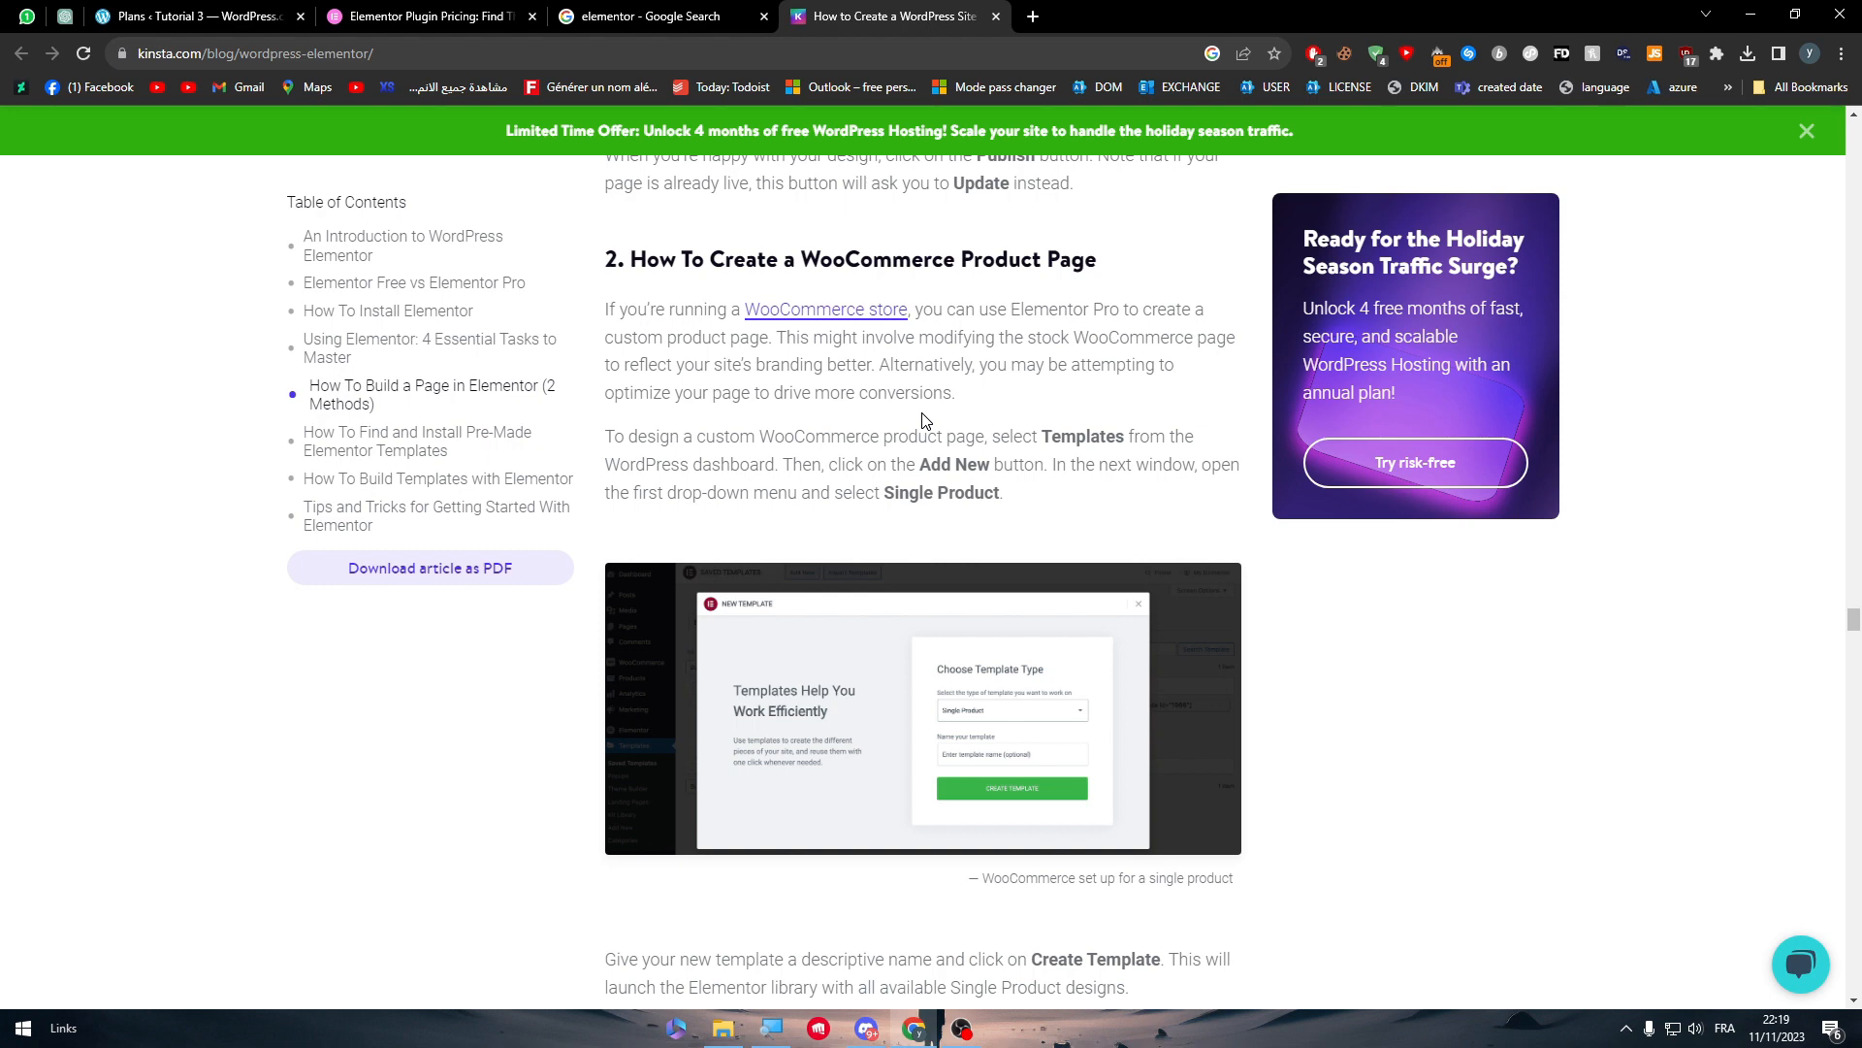
left_click(428, 15)
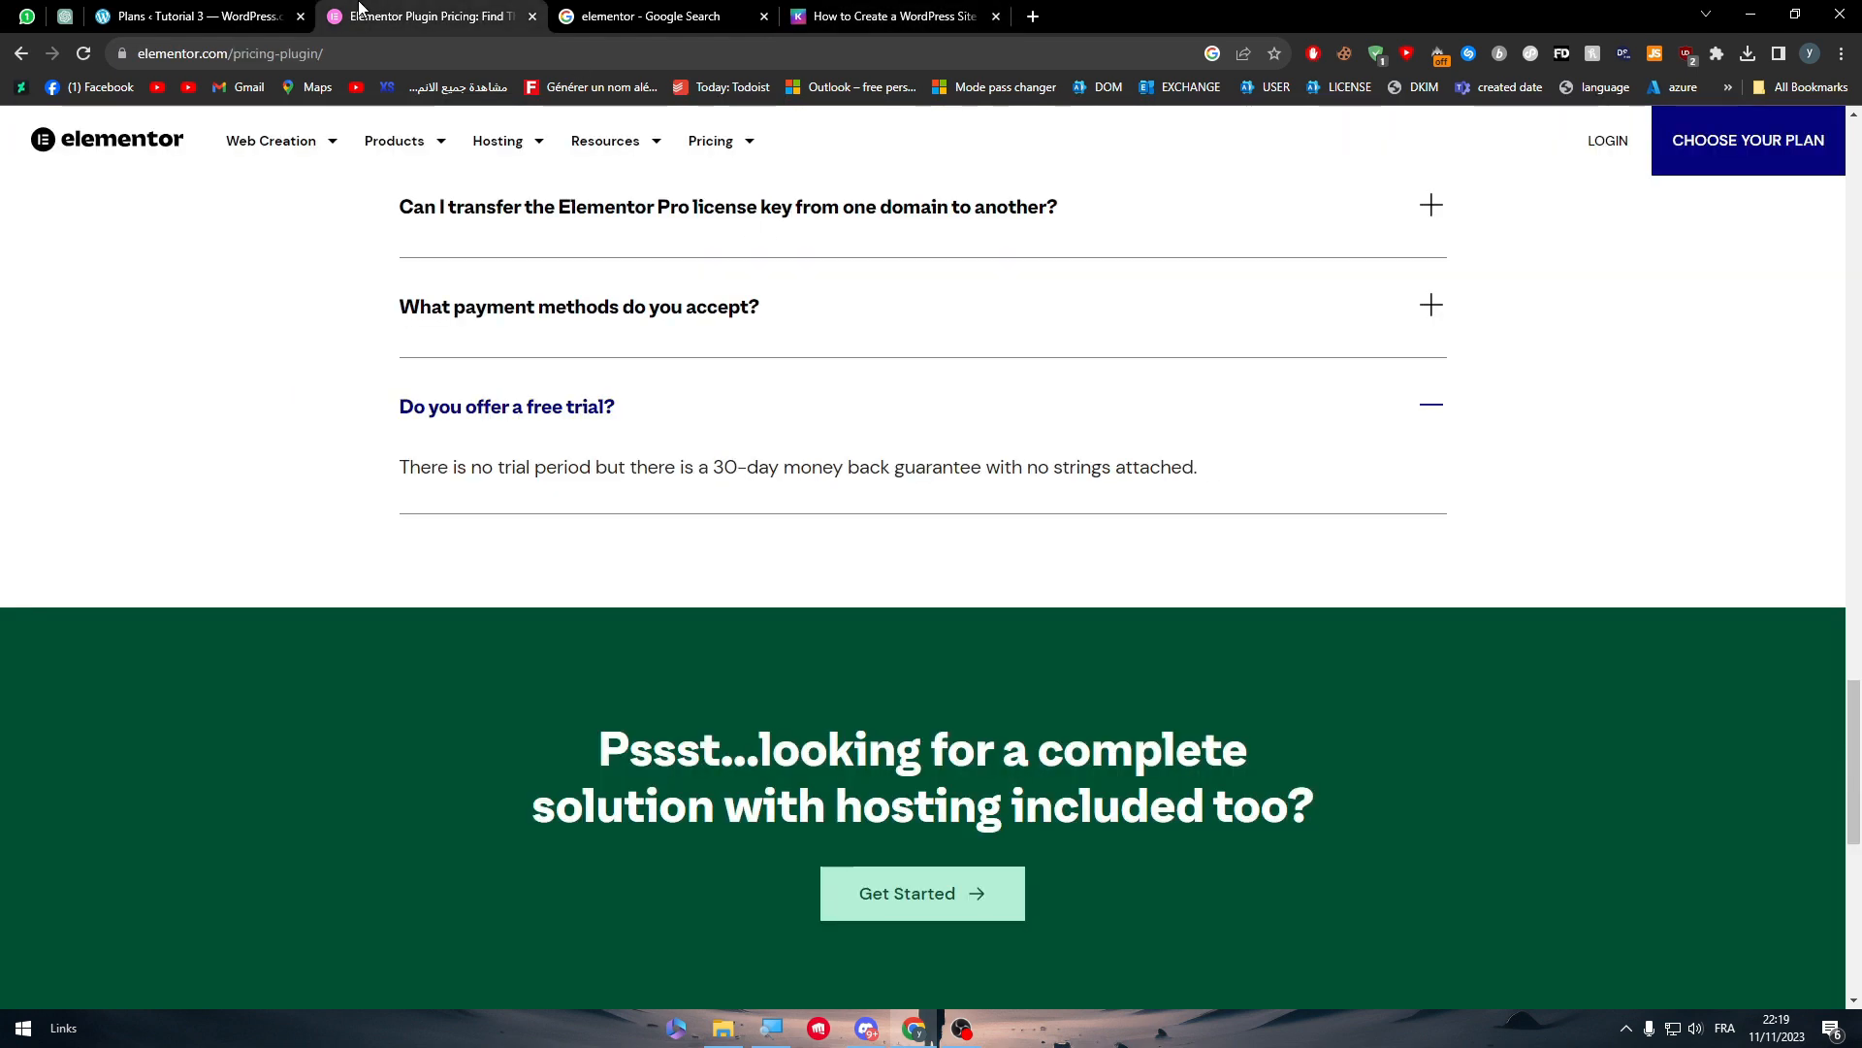
left_click(194, 15)
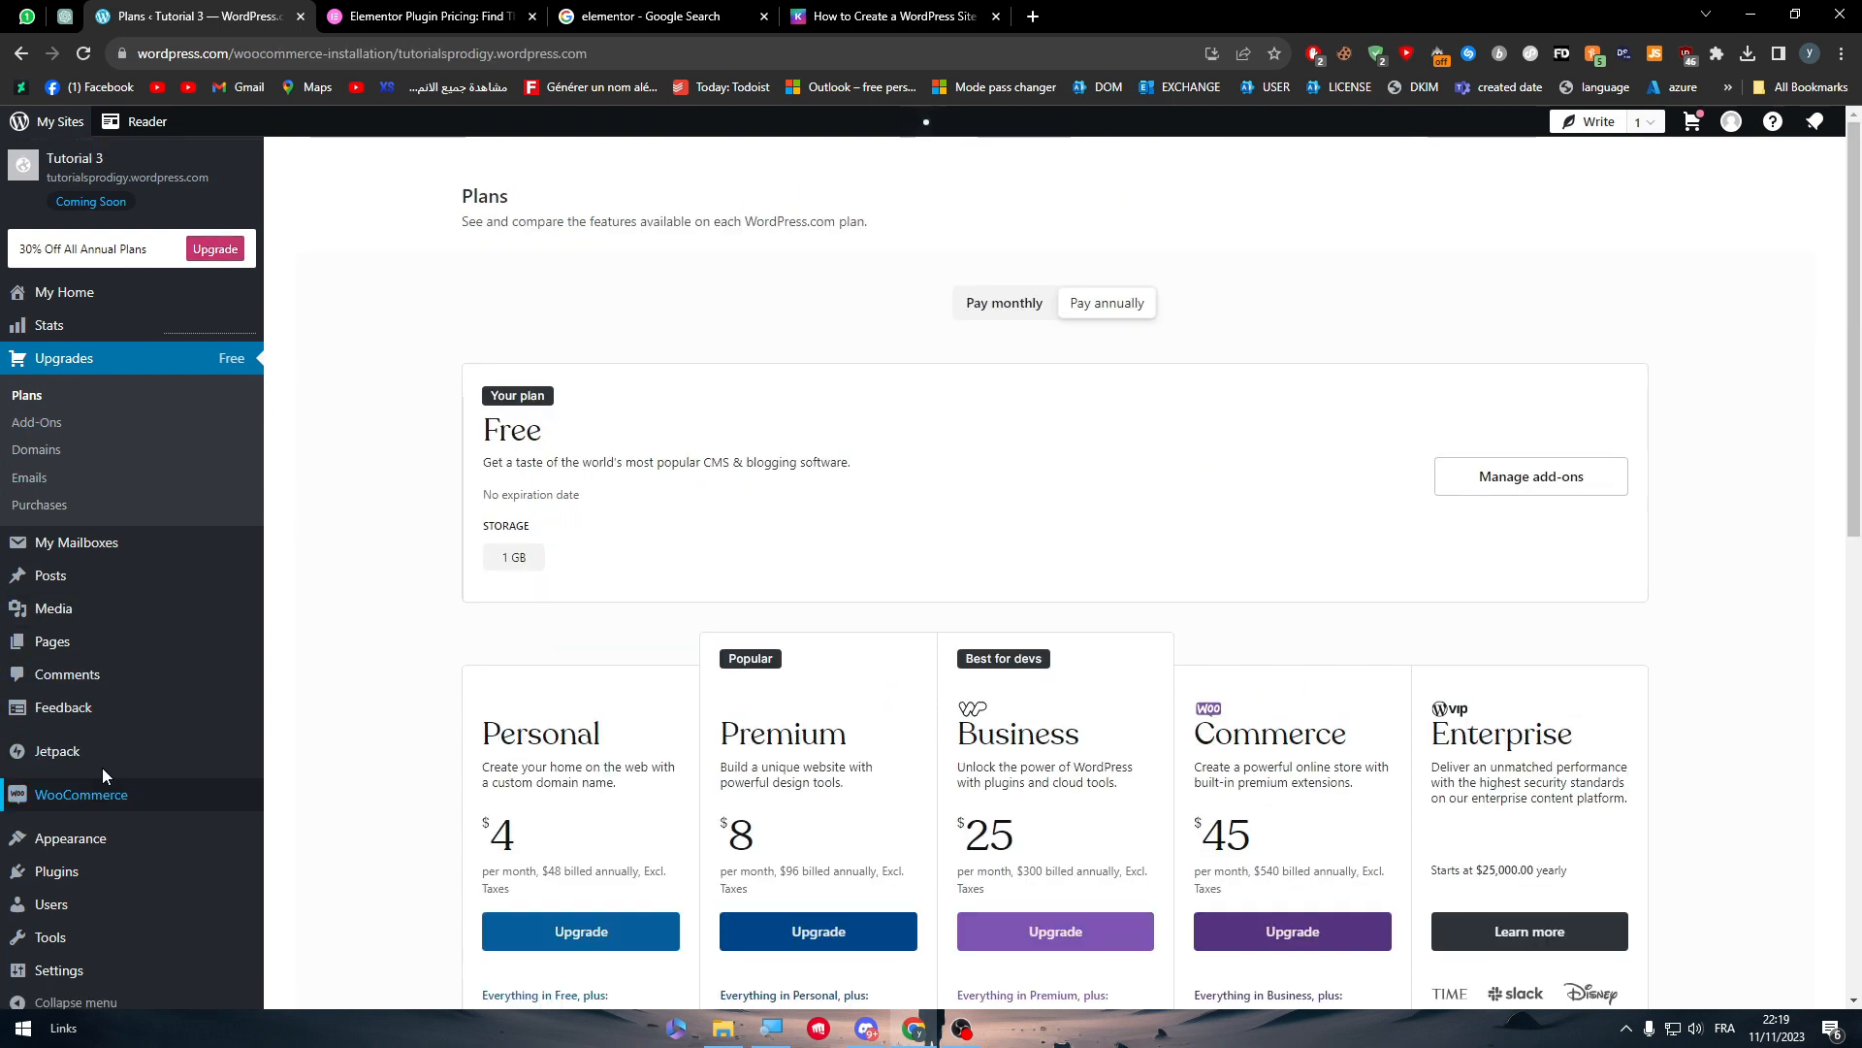
- Open the WooCommerce store setup page, then go back to the Elementor pricing tab
left_click(81, 793)
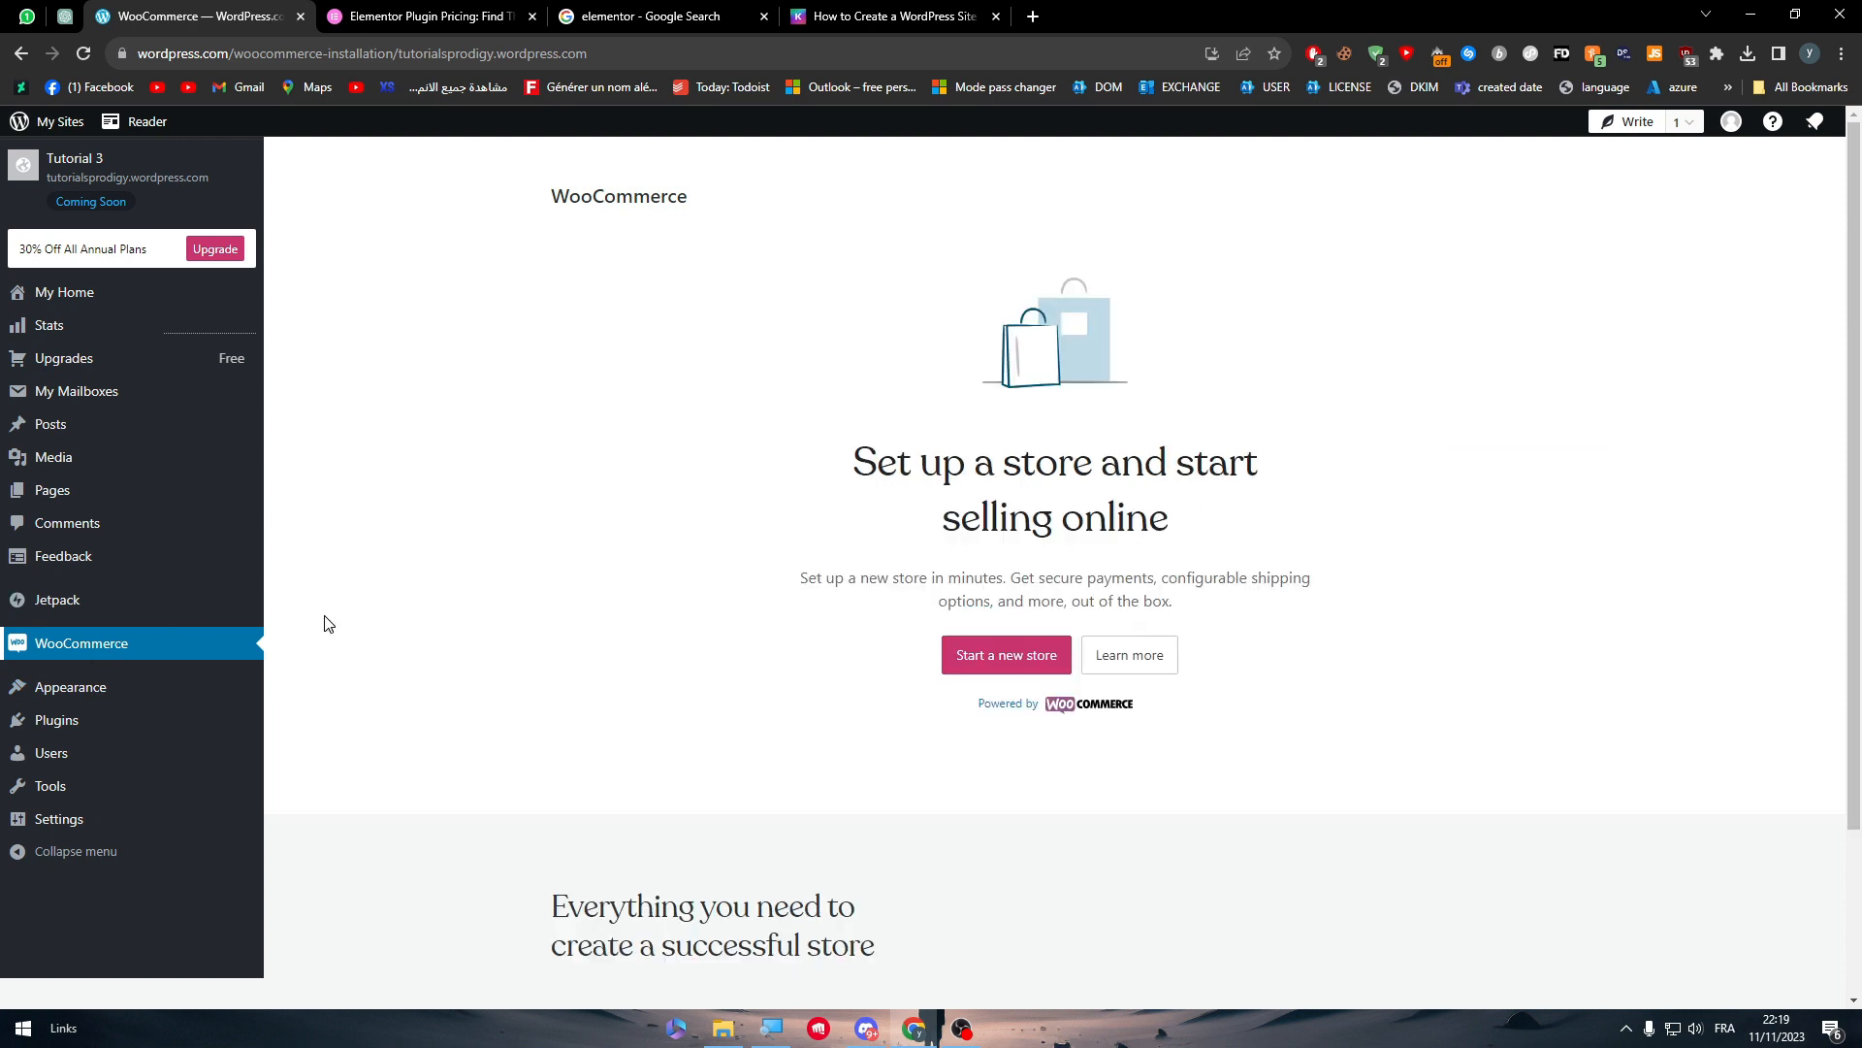
mouse_move(417, 609)
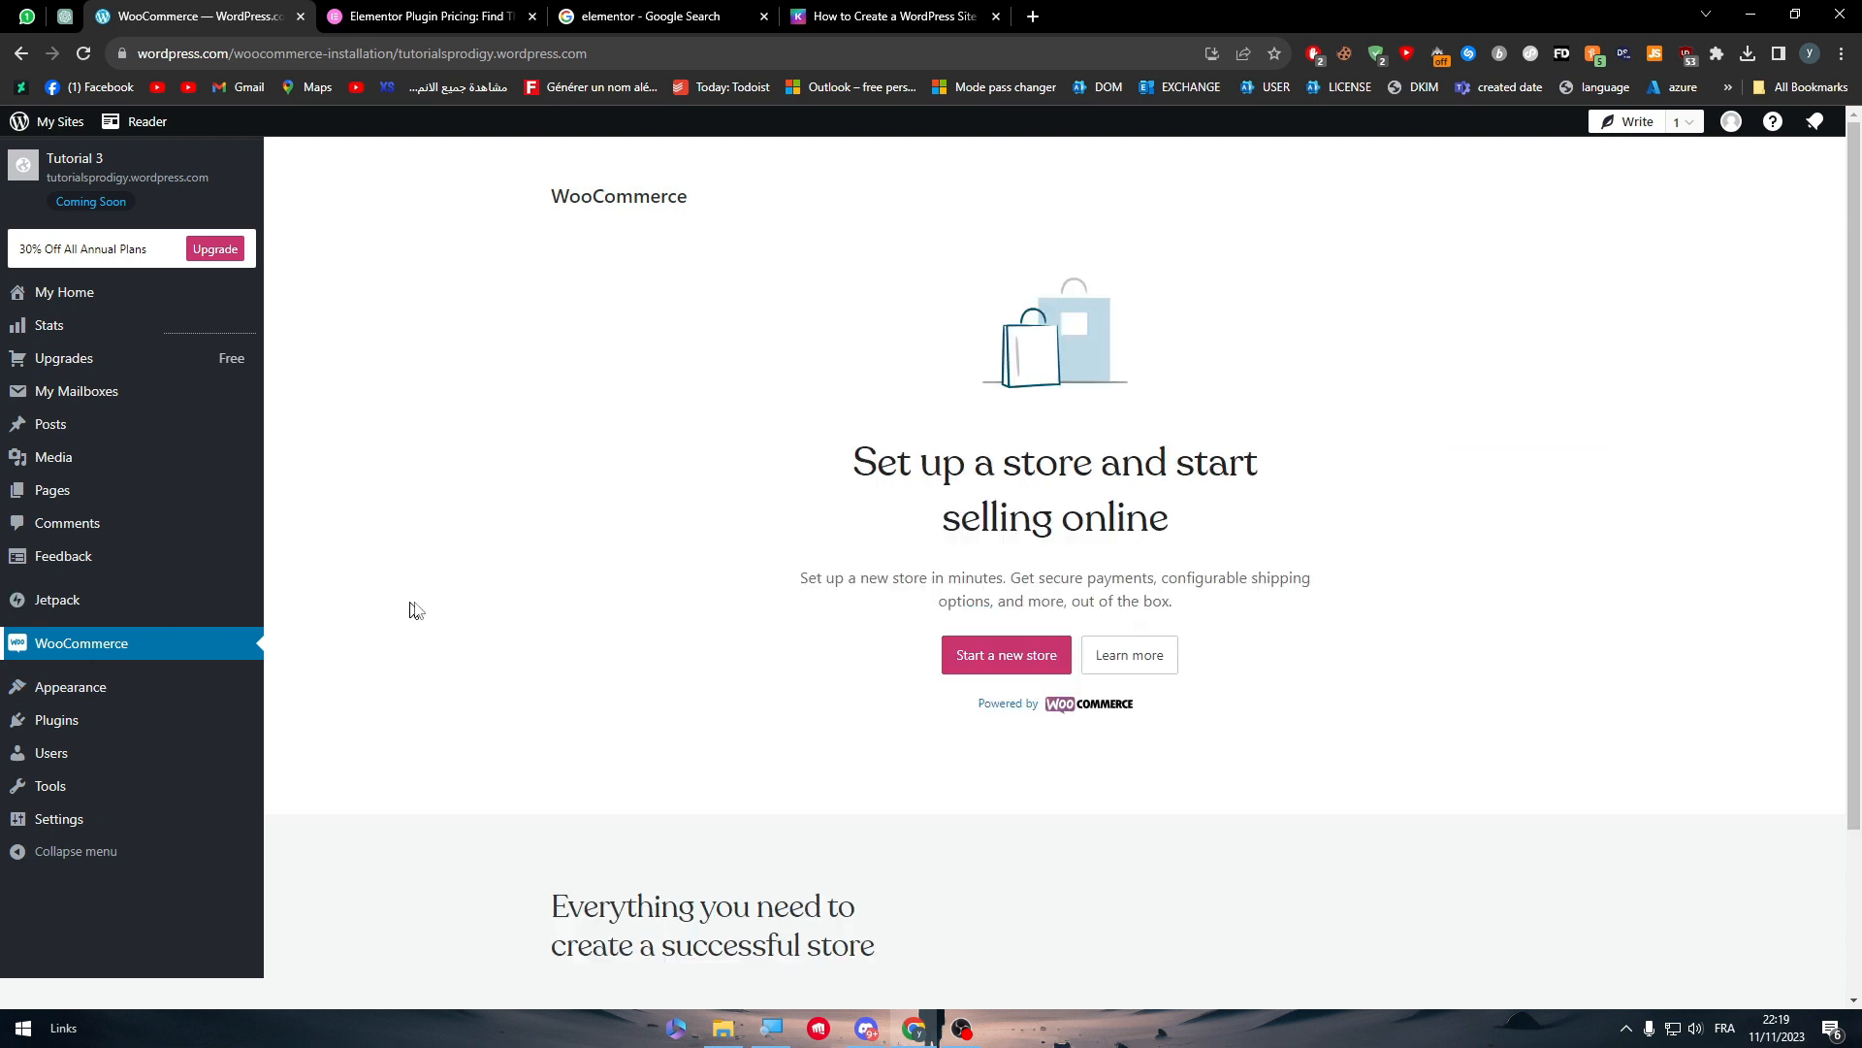
mouse_move(815, 513)
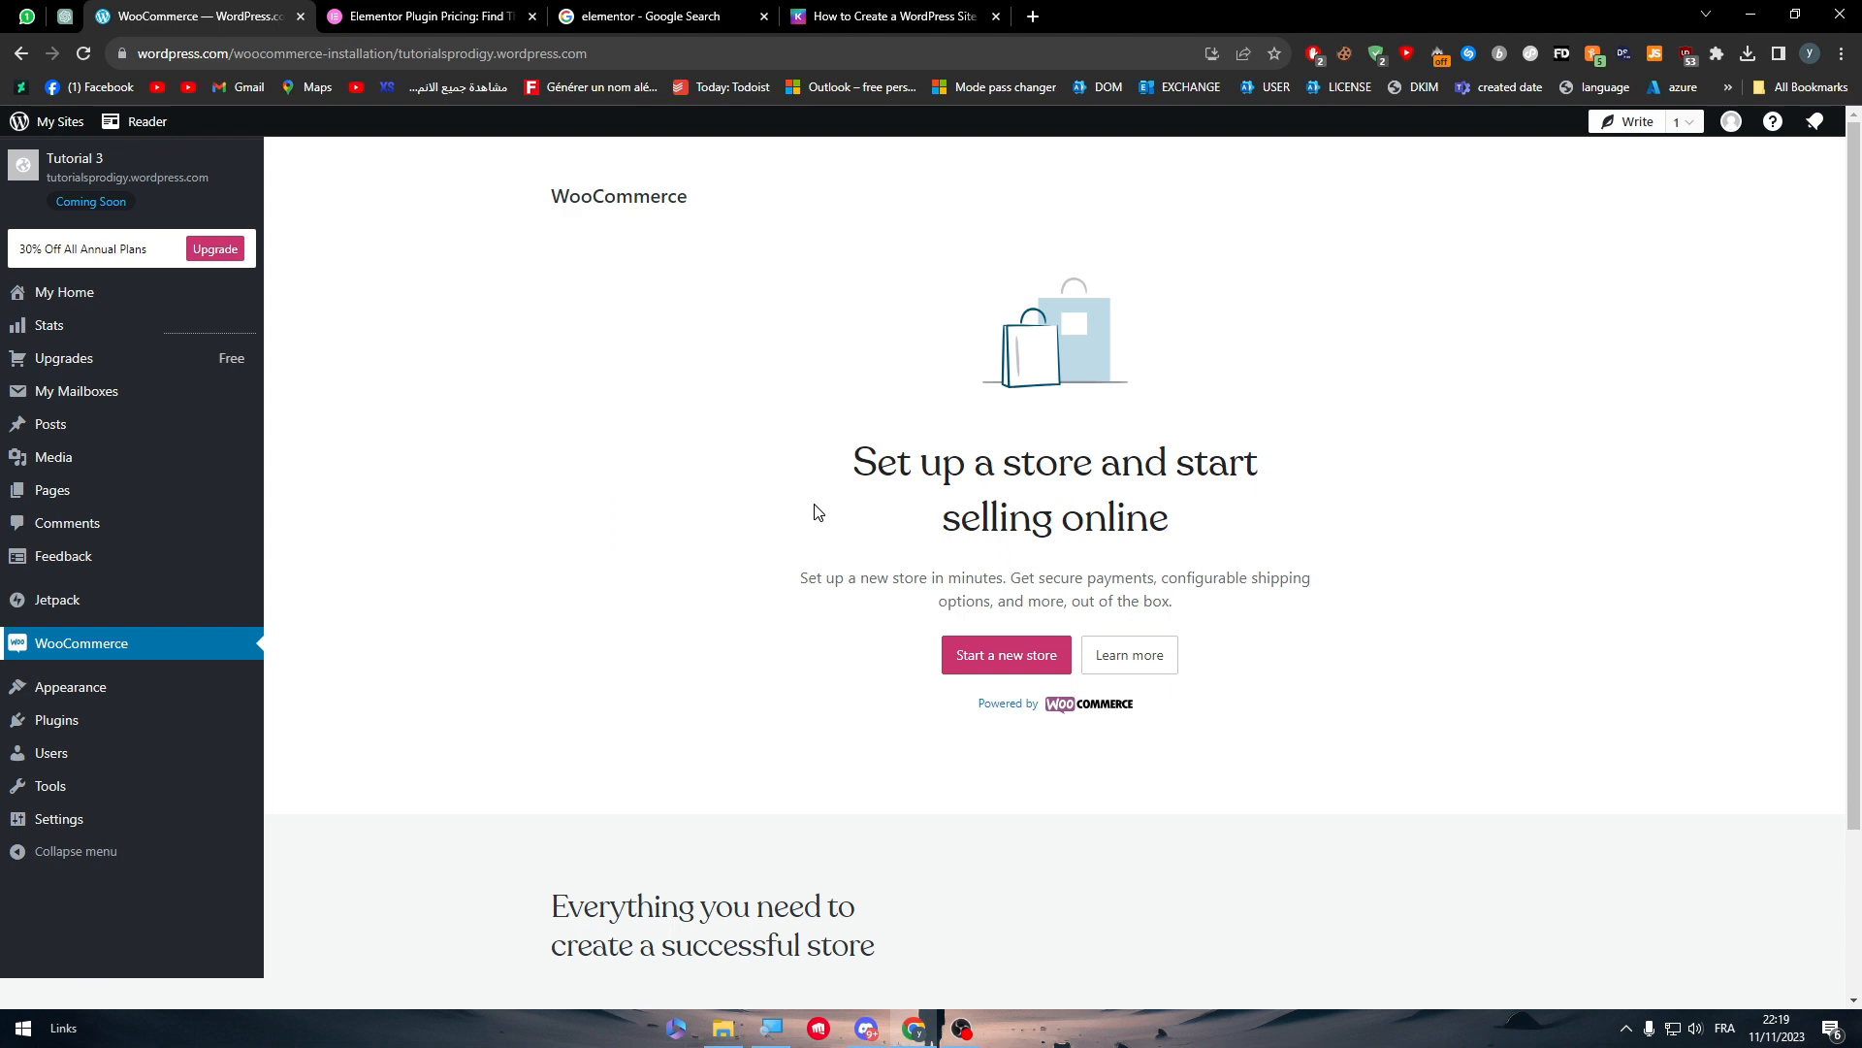
mouse_move(885, 284)
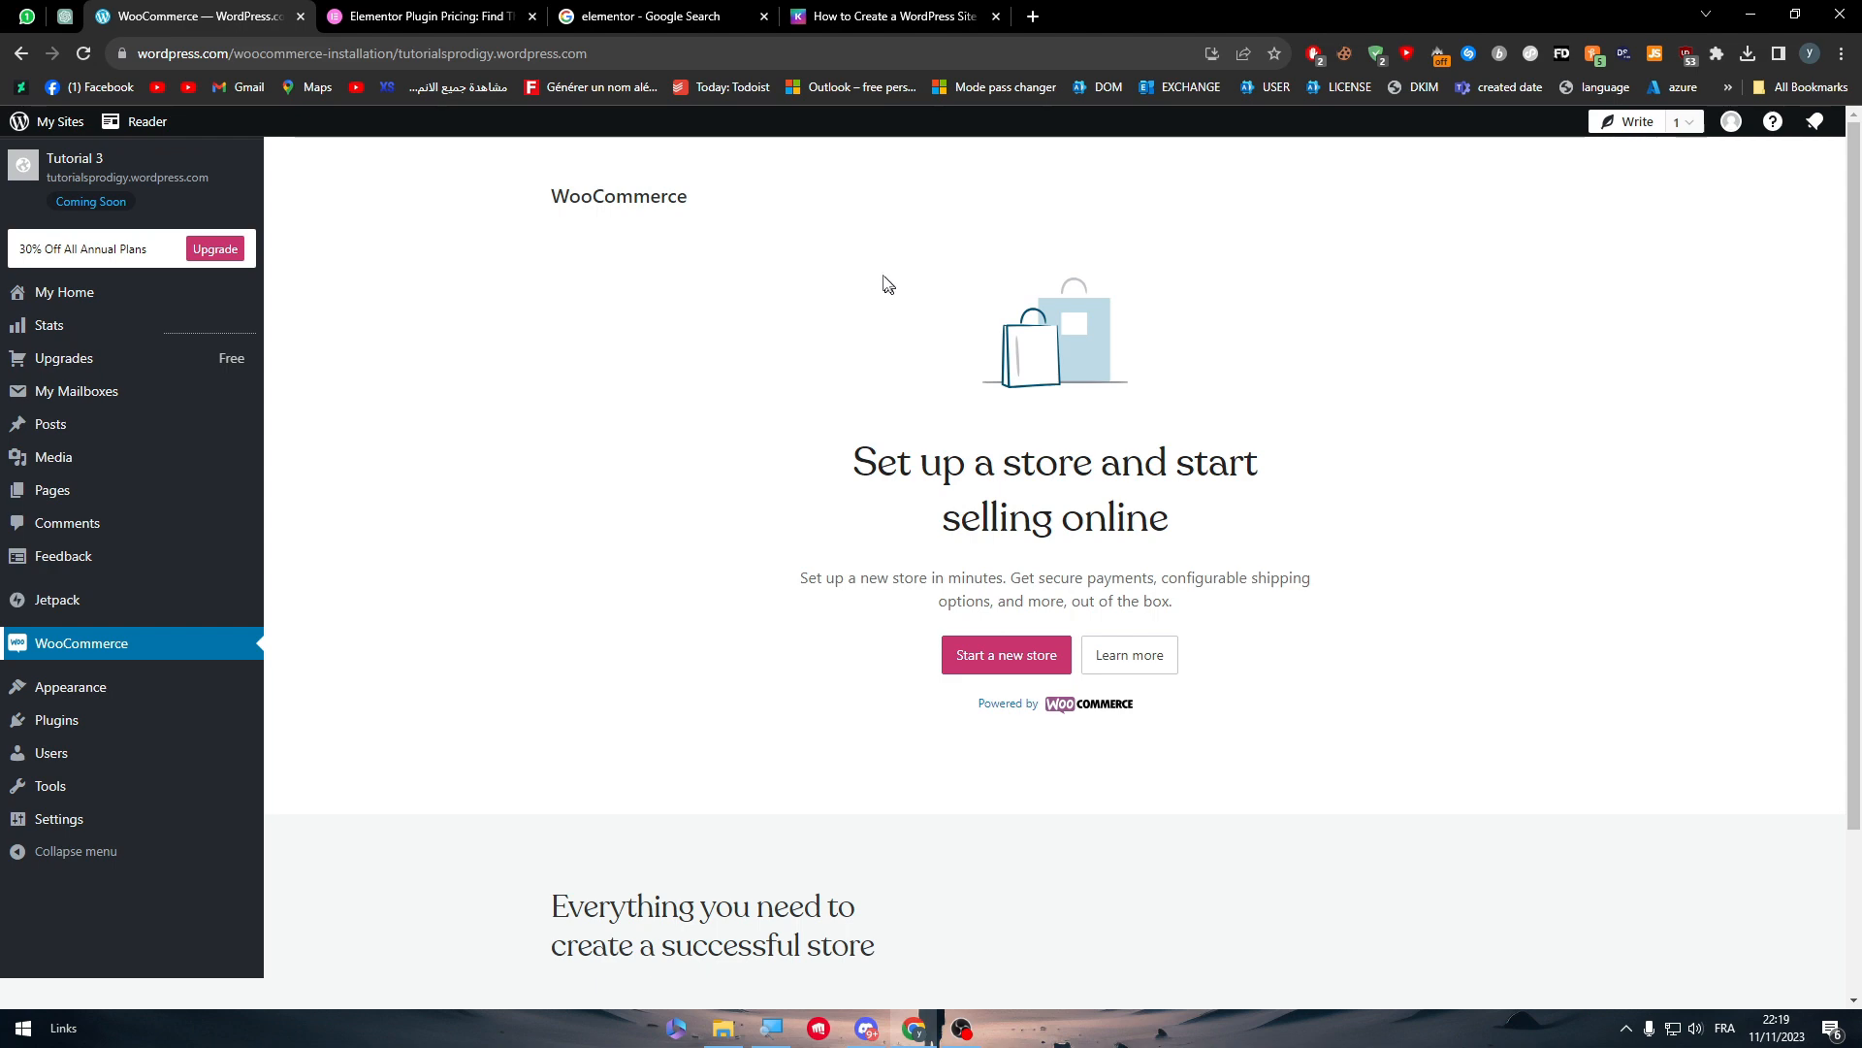
left_click(428, 16)
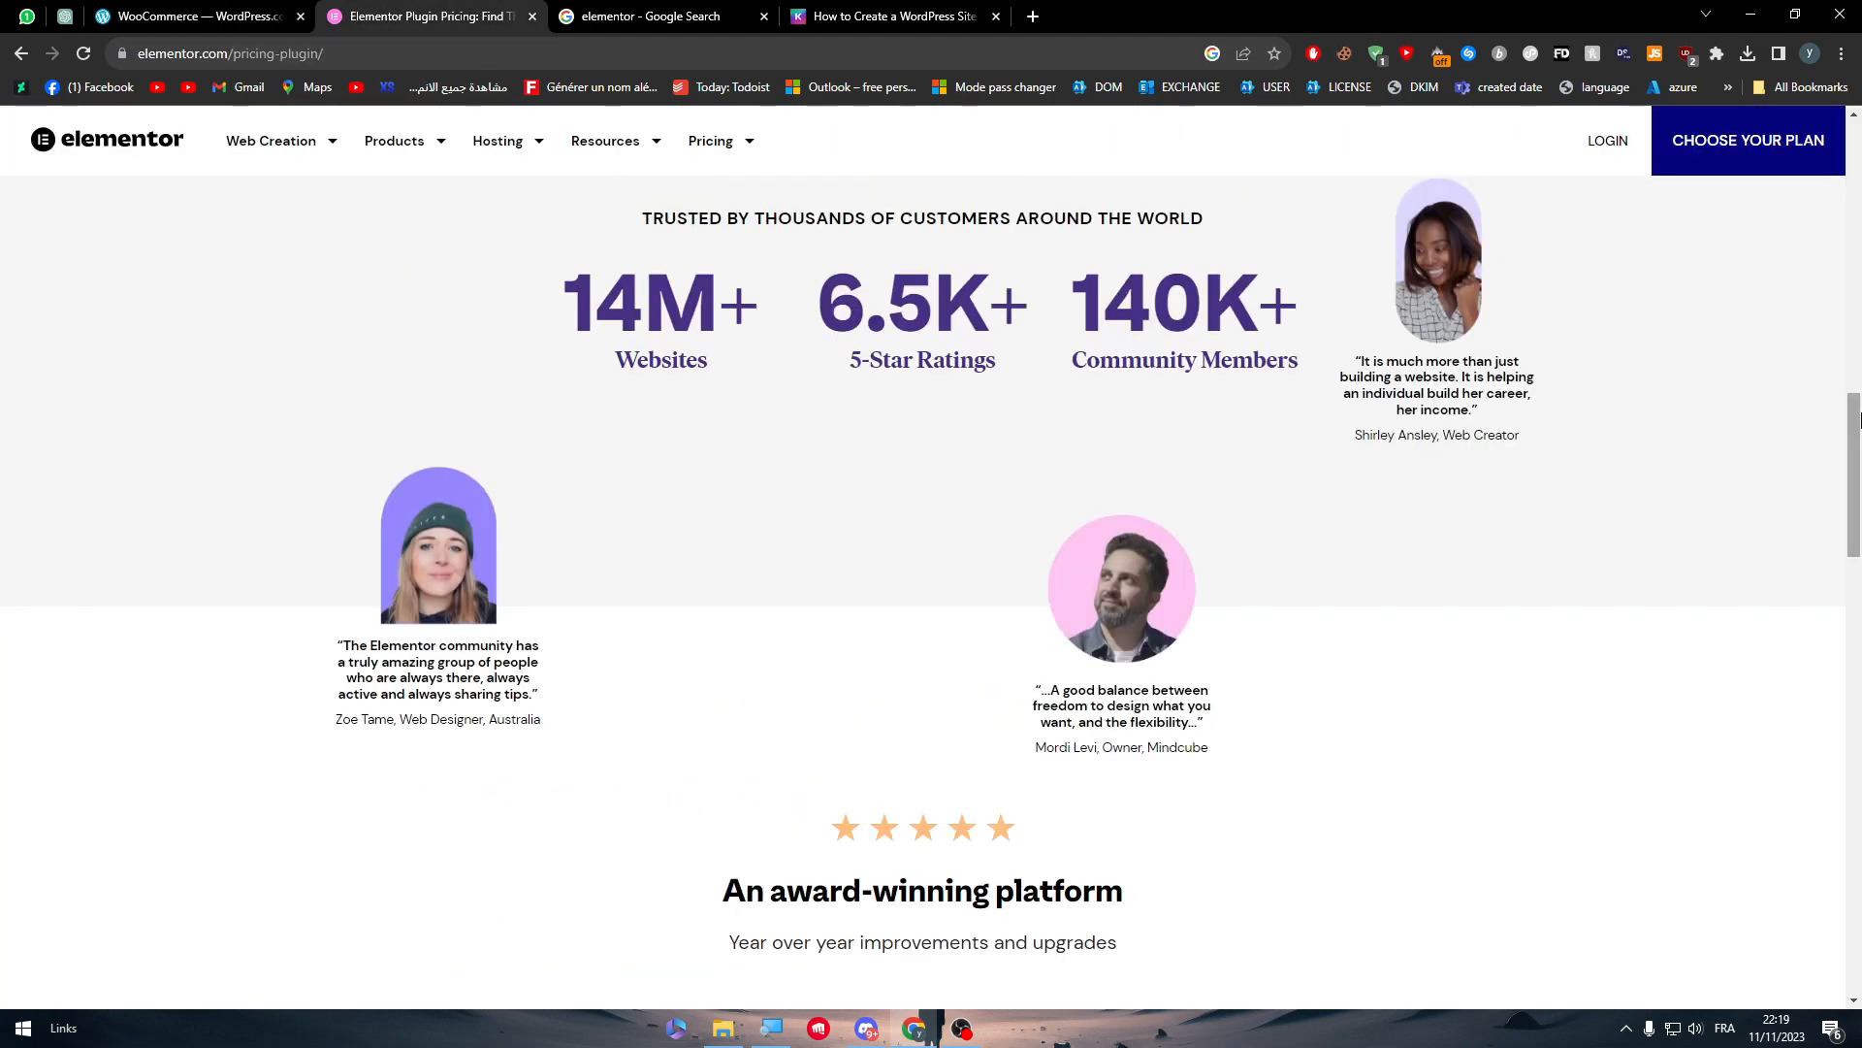
- Scroll to the top to show Essential $59, Expert $199 and Agency $399 yearly plans
scroll("up", 3)
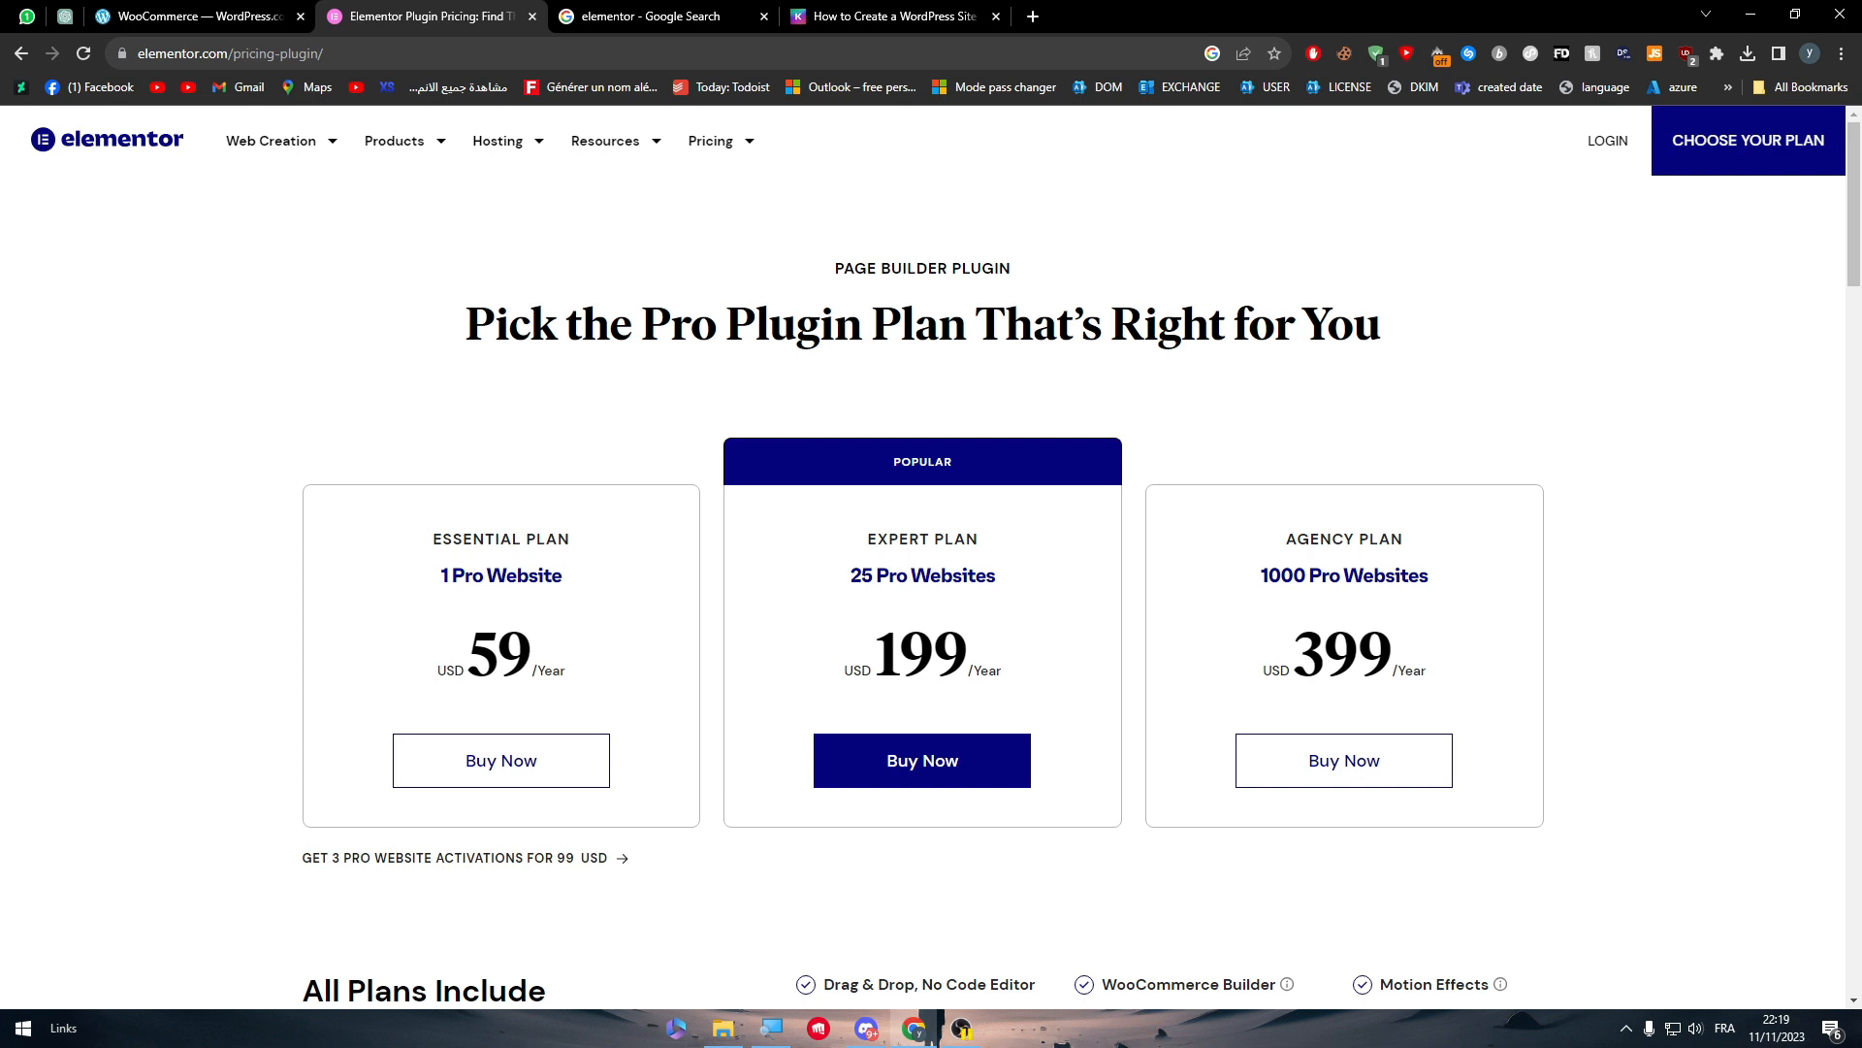
mouse_move(402, 183)
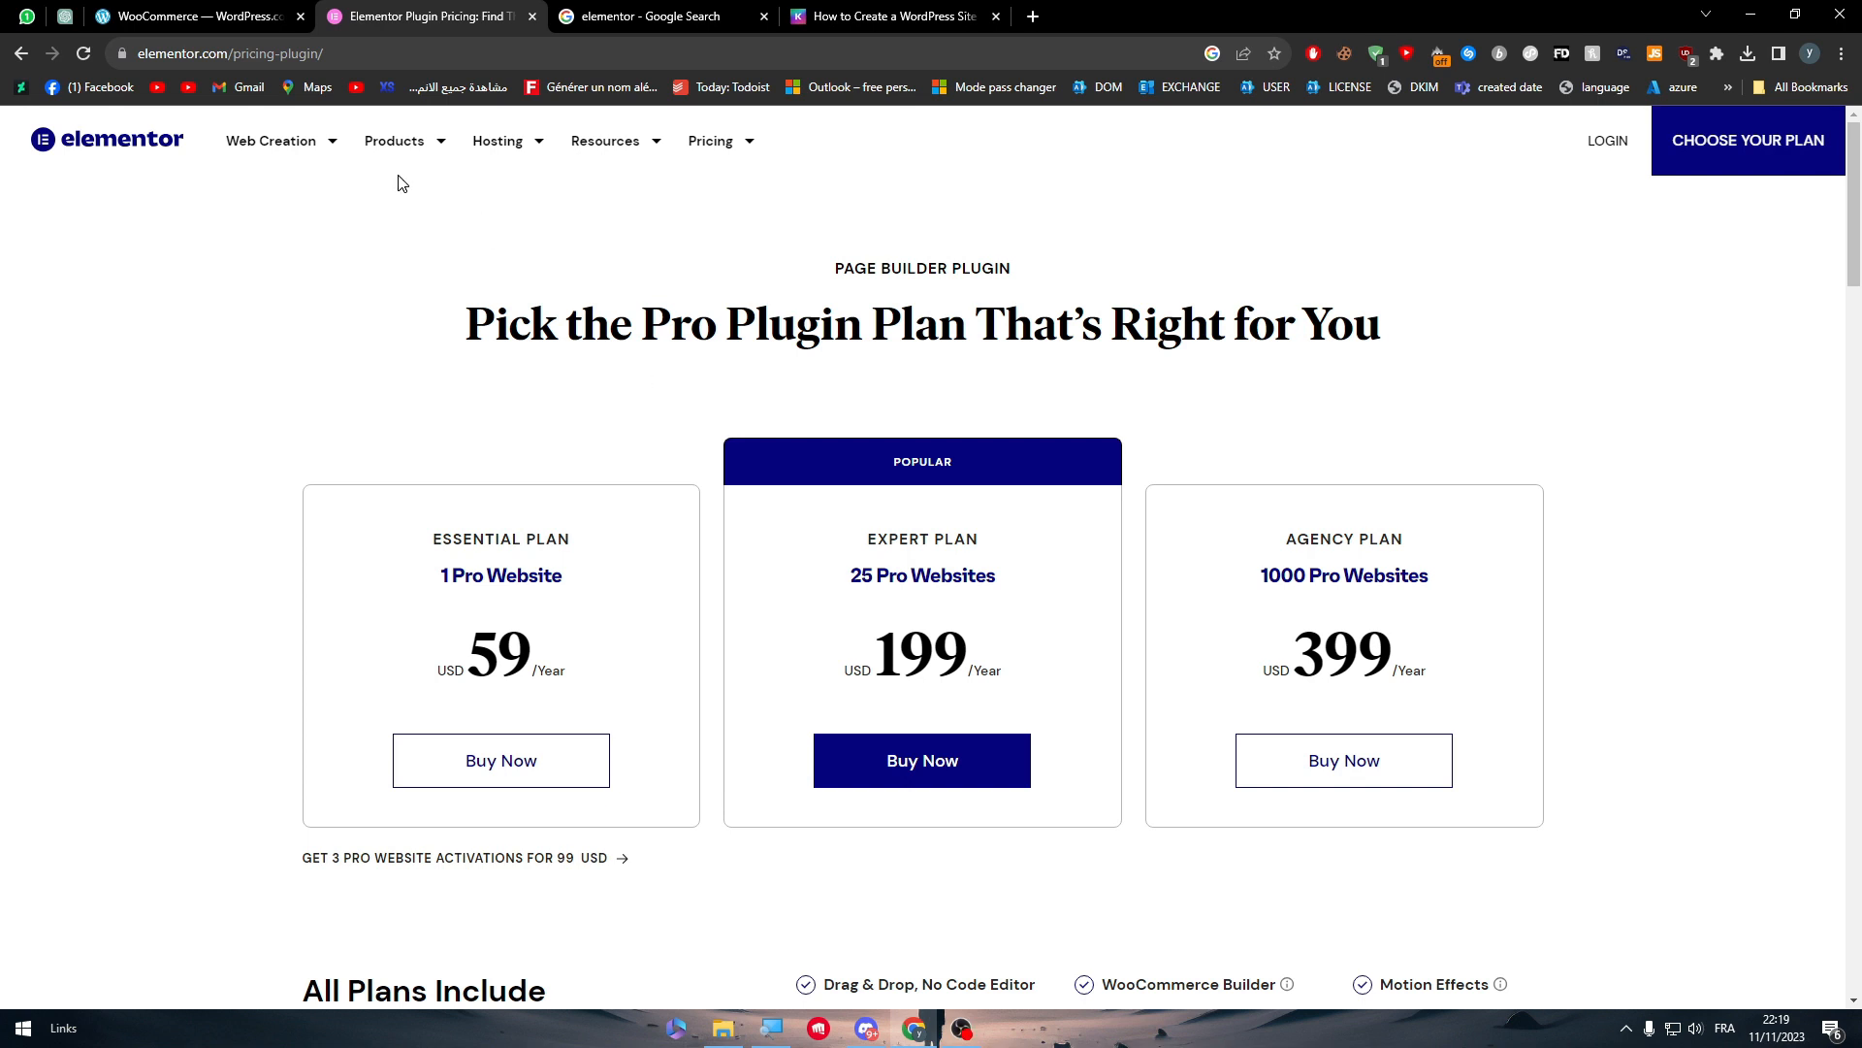